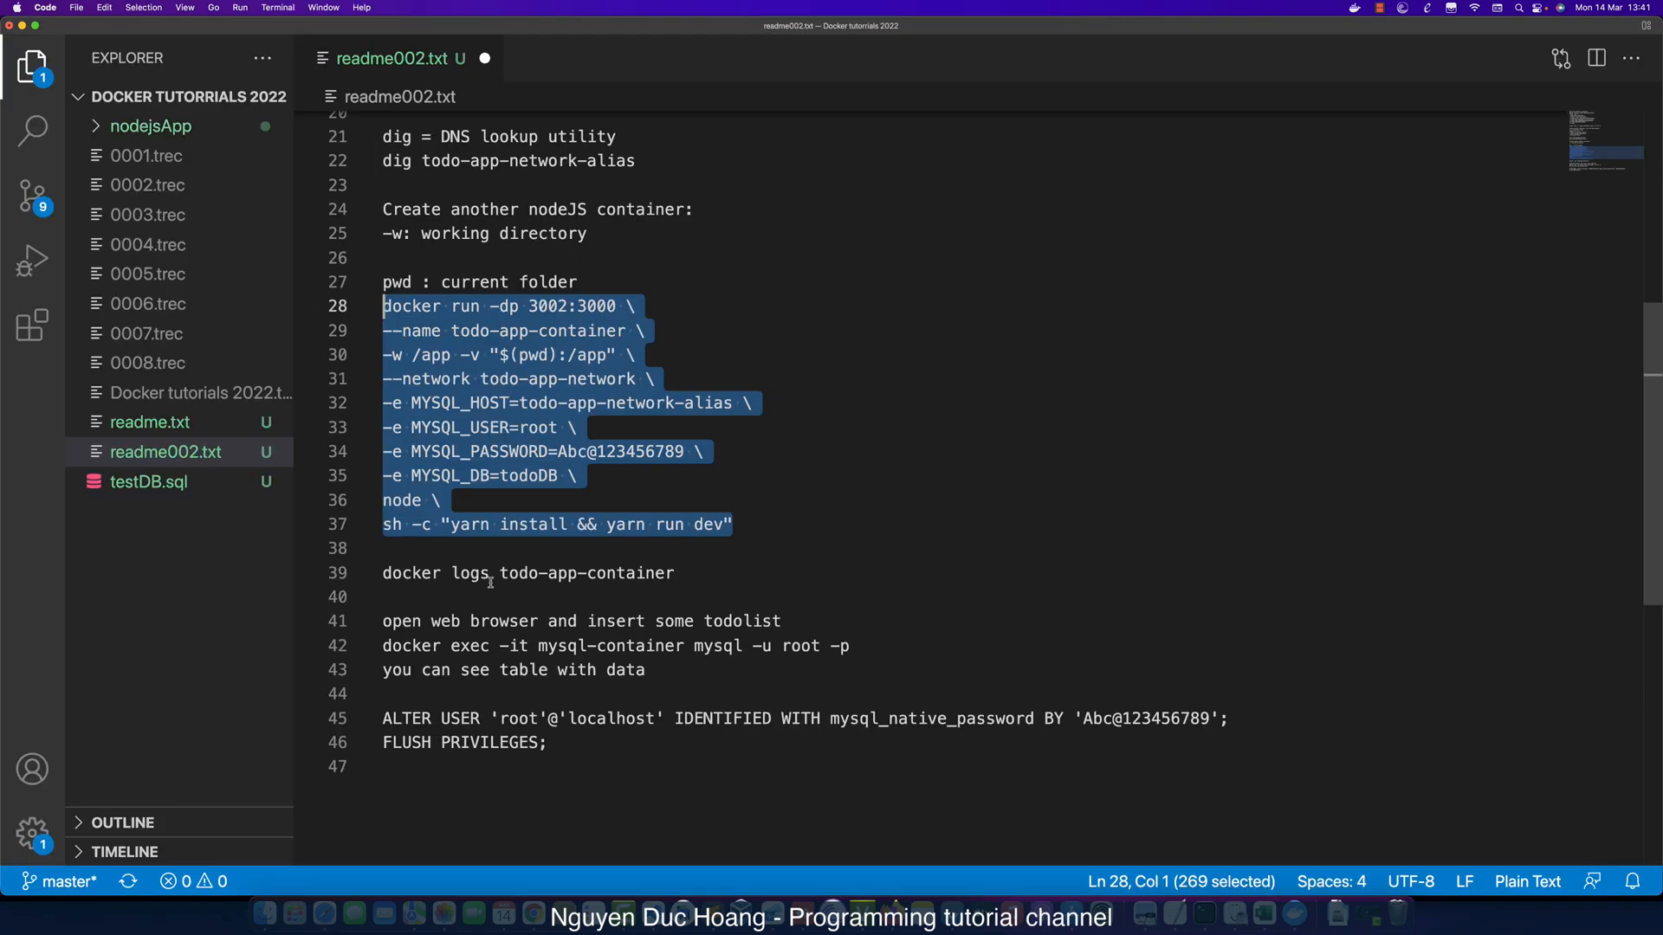
Note npm init -y, npm install ronin-server ronin-mocks and touch server.js in readme002.txt.
{"action": "double_click", "coordinate": [519, 353]}
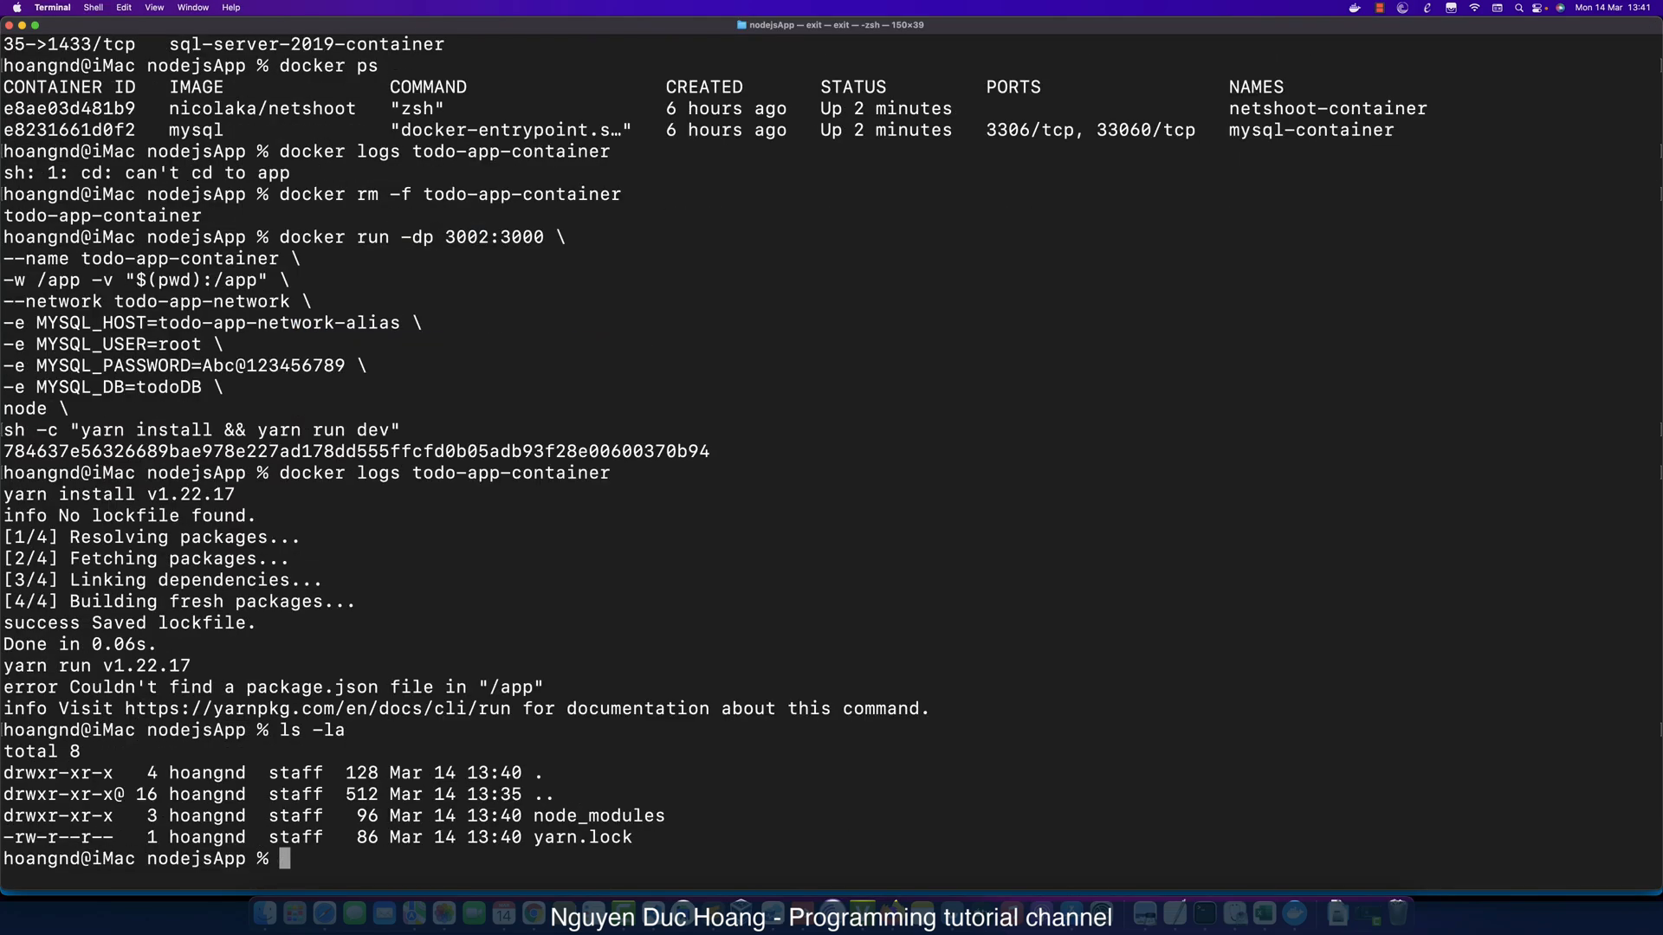
{"action": "double_click", "coordinate": [612, 816]}
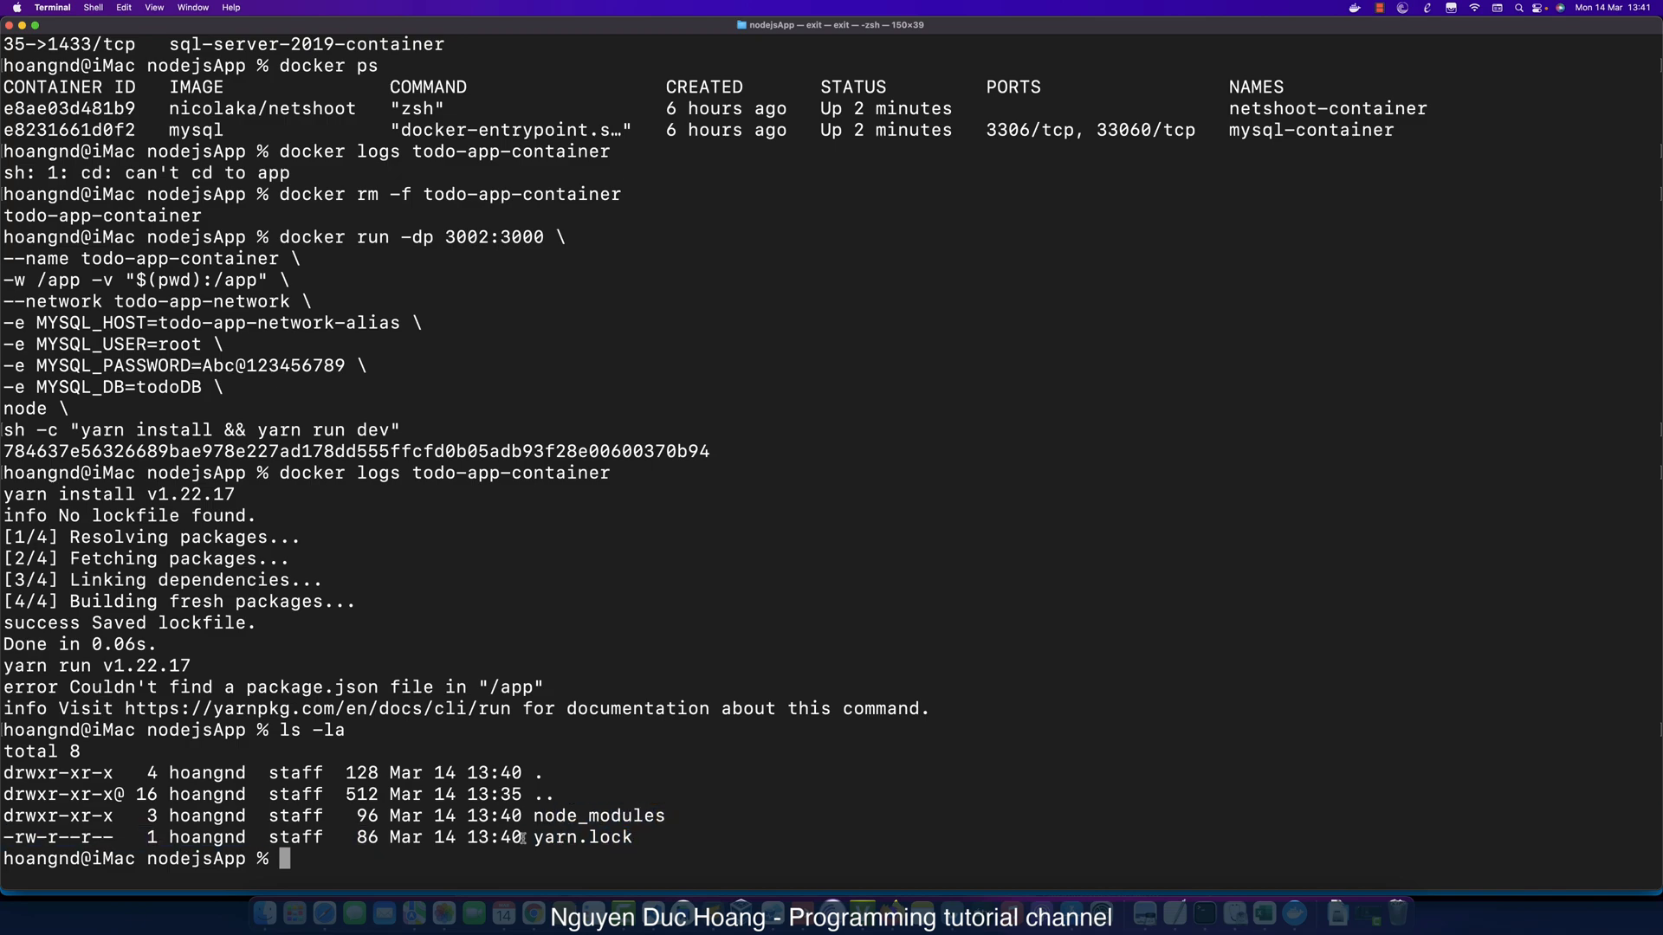
{"action": "mouse_move", "coordinate": [691, 857]}
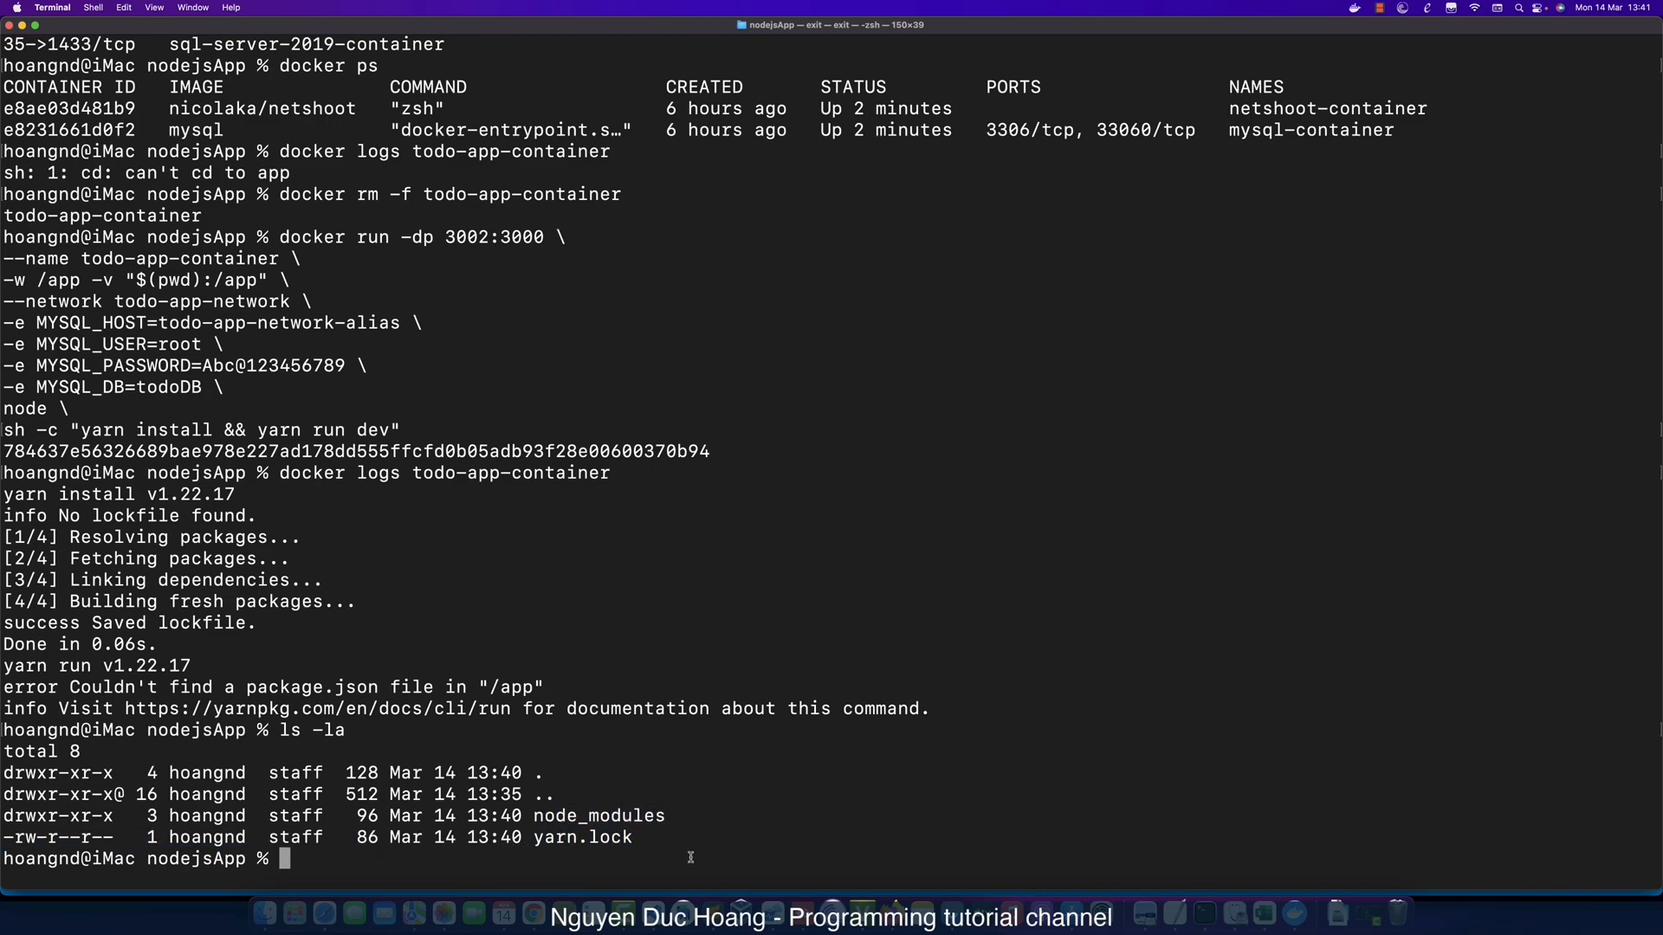
{"action": "mouse_move", "coordinate": [404, 877]}
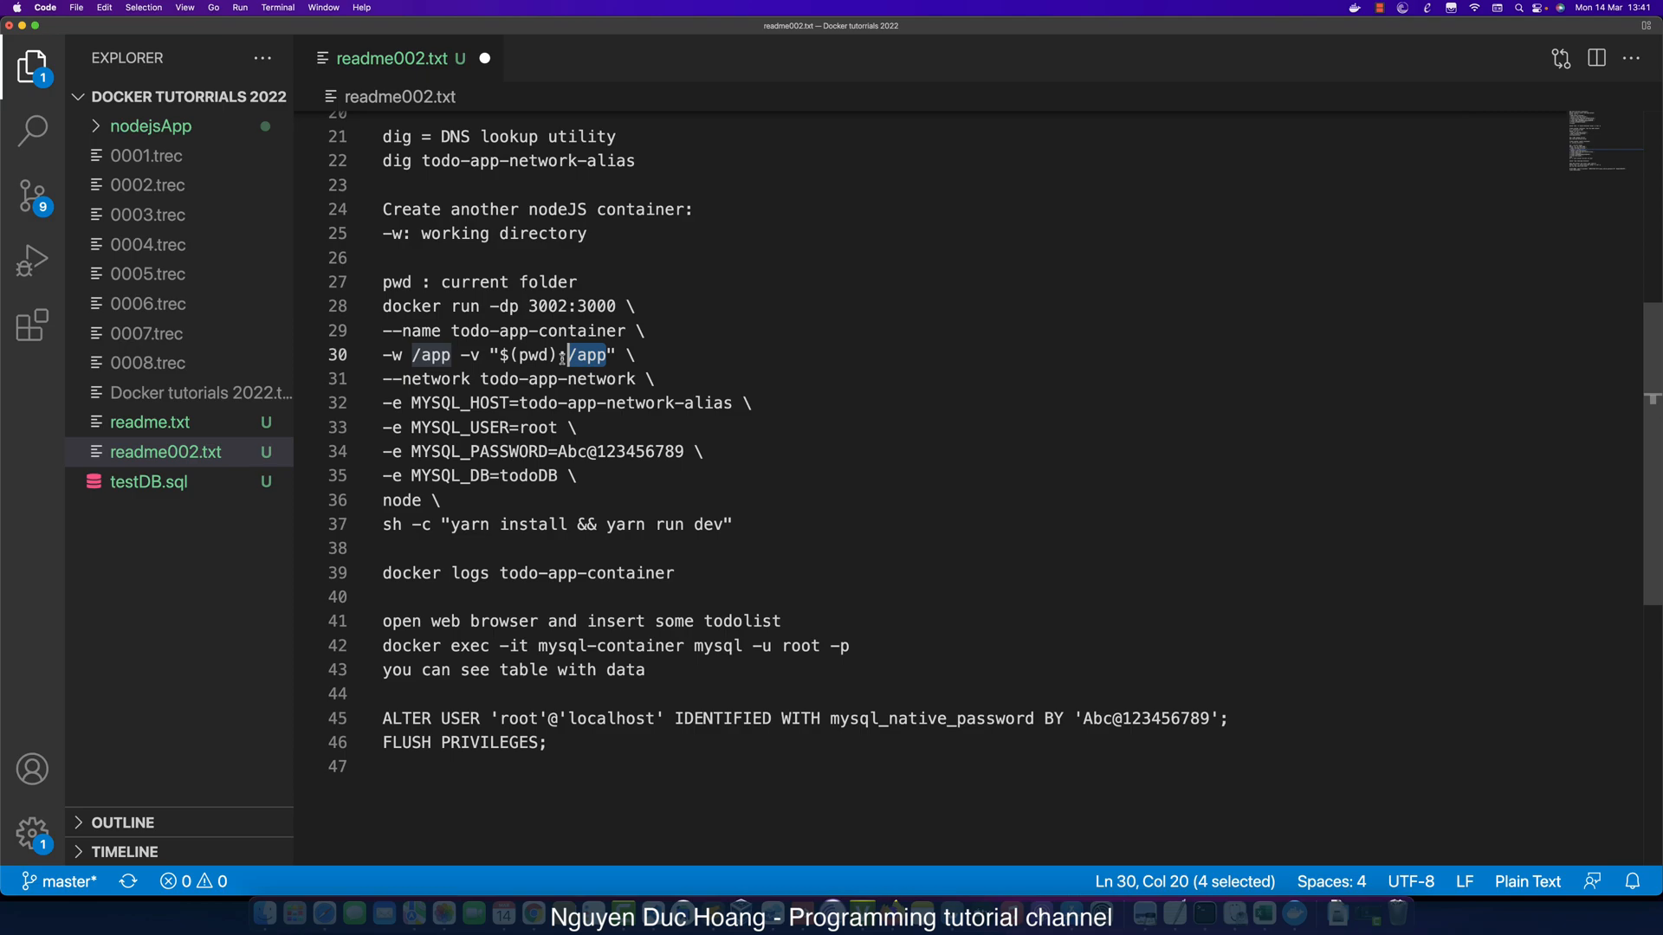
{"action": "mouse_move", "coordinate": [149, 185]}
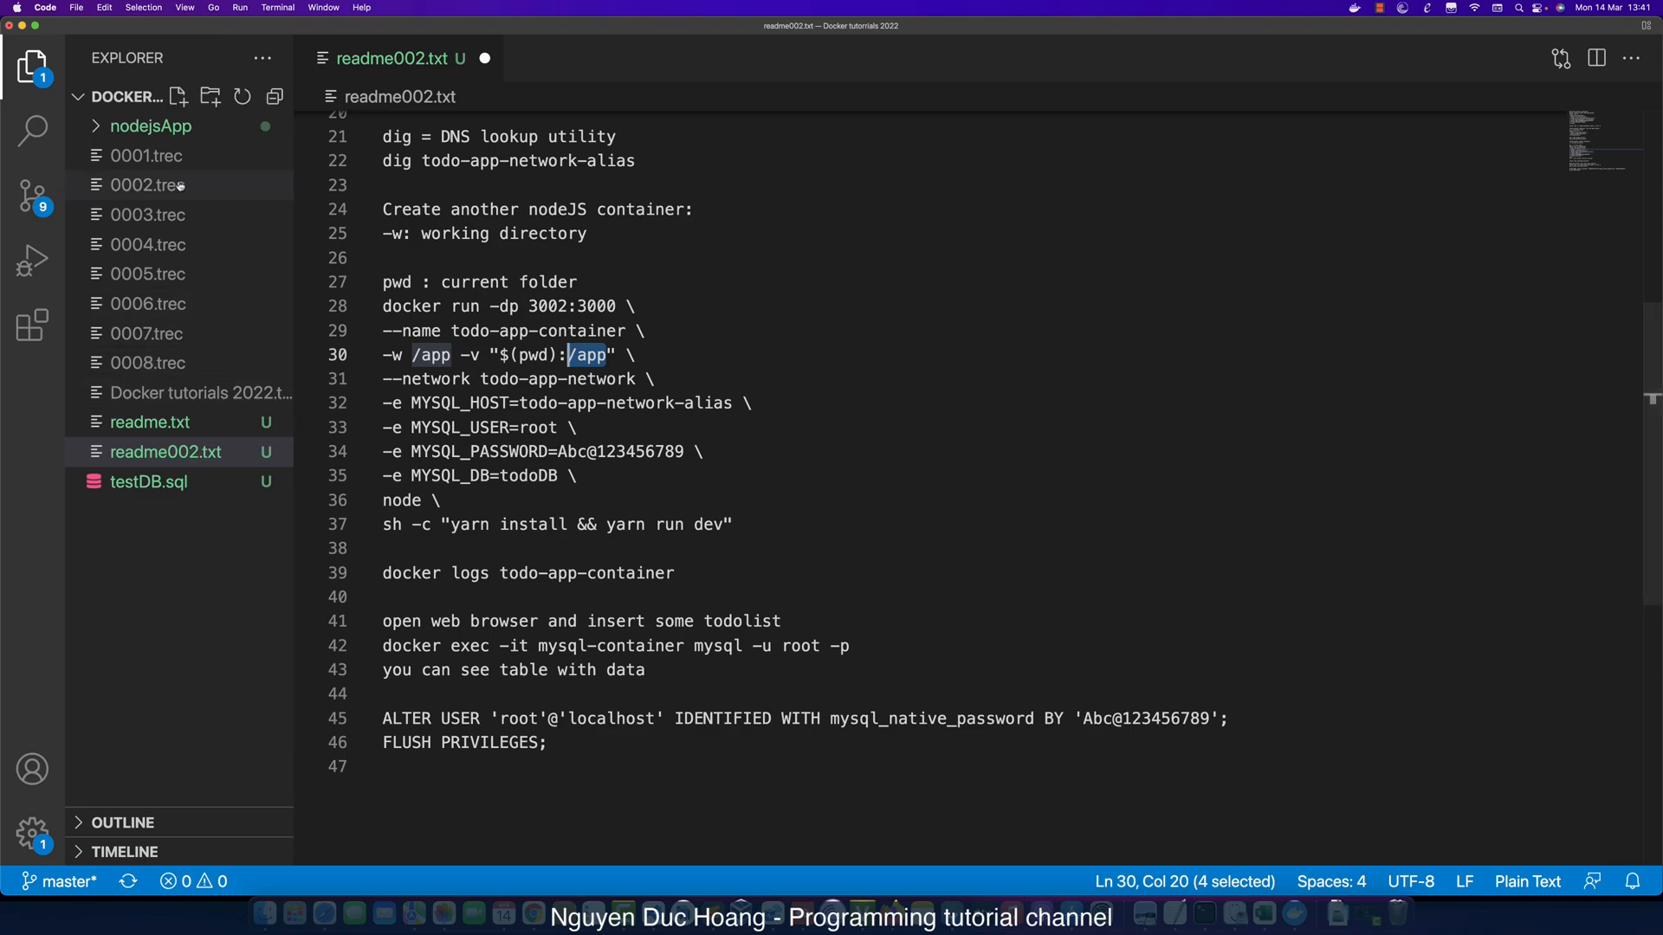
{"action": "left_click", "coordinate": [151, 125]}
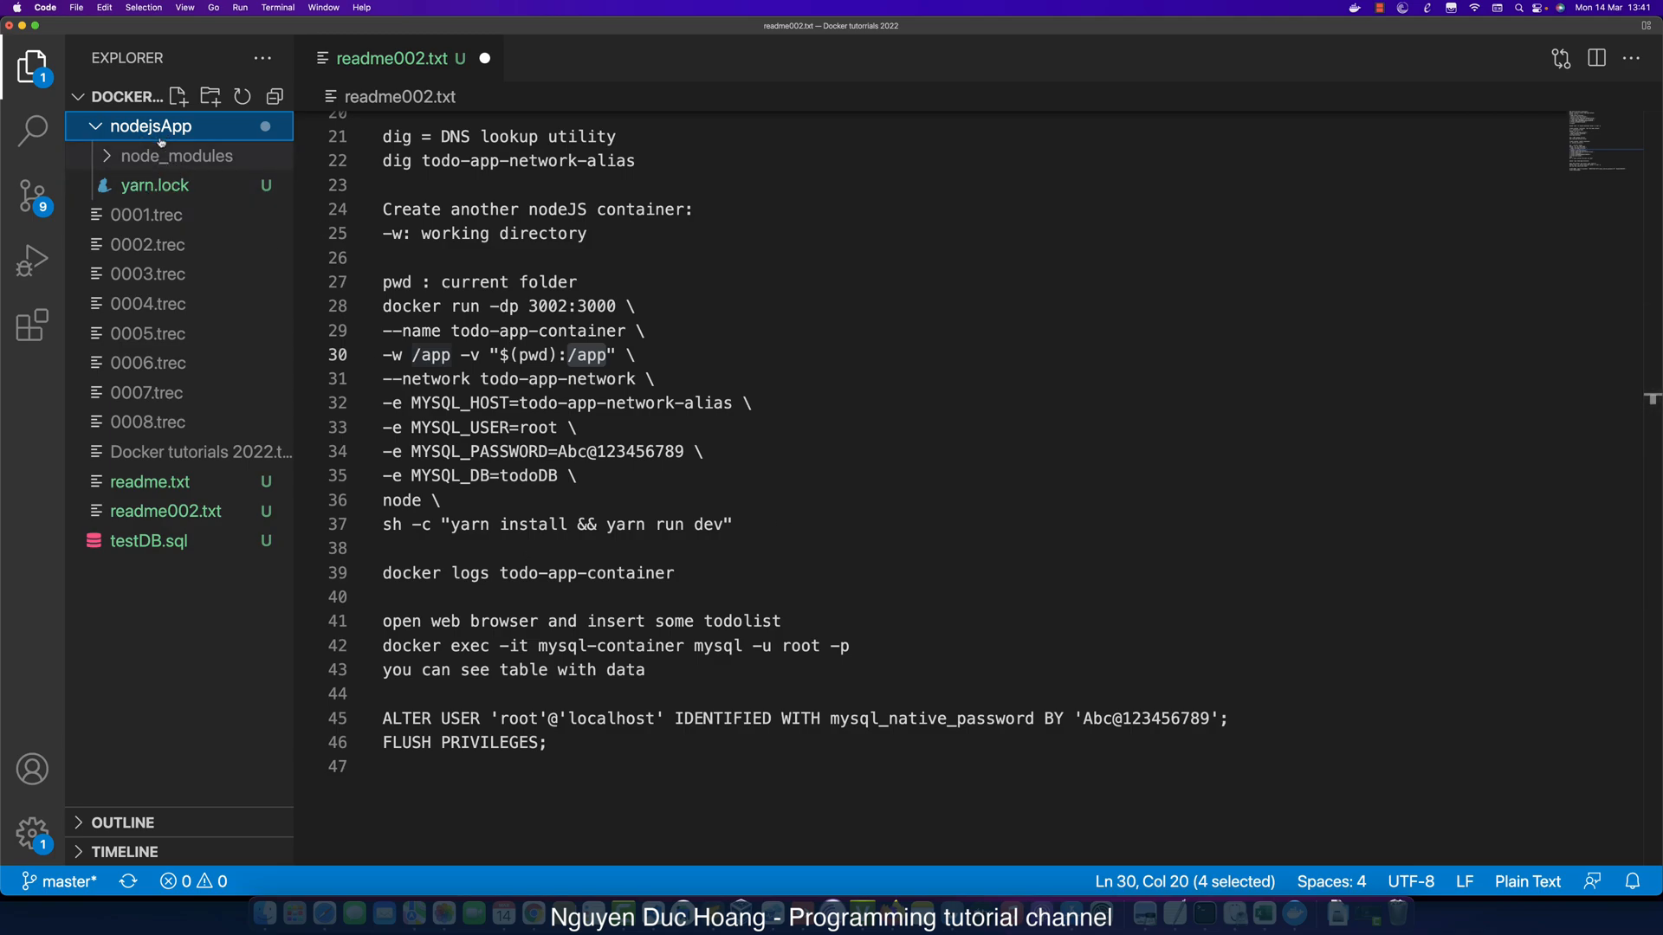
{"action": "mouse_move", "coordinate": [246, 265]}
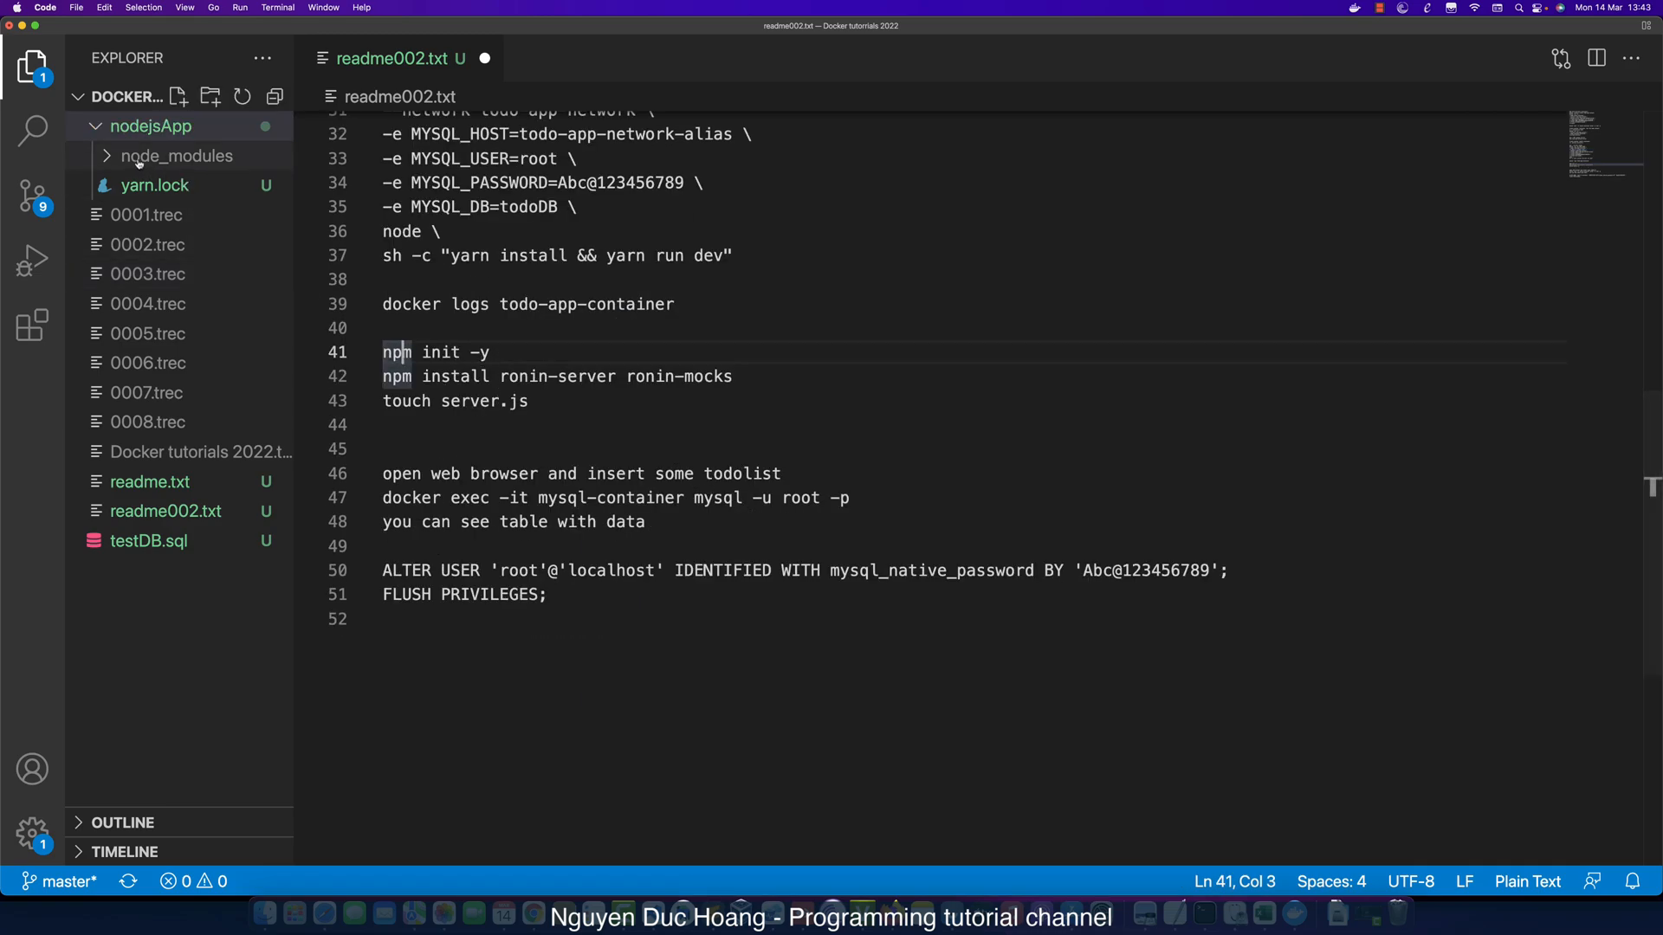
Select the npm init -y line in the readme to copy it for the terminal.
{"action": "left_click", "coordinate": [494, 352]}
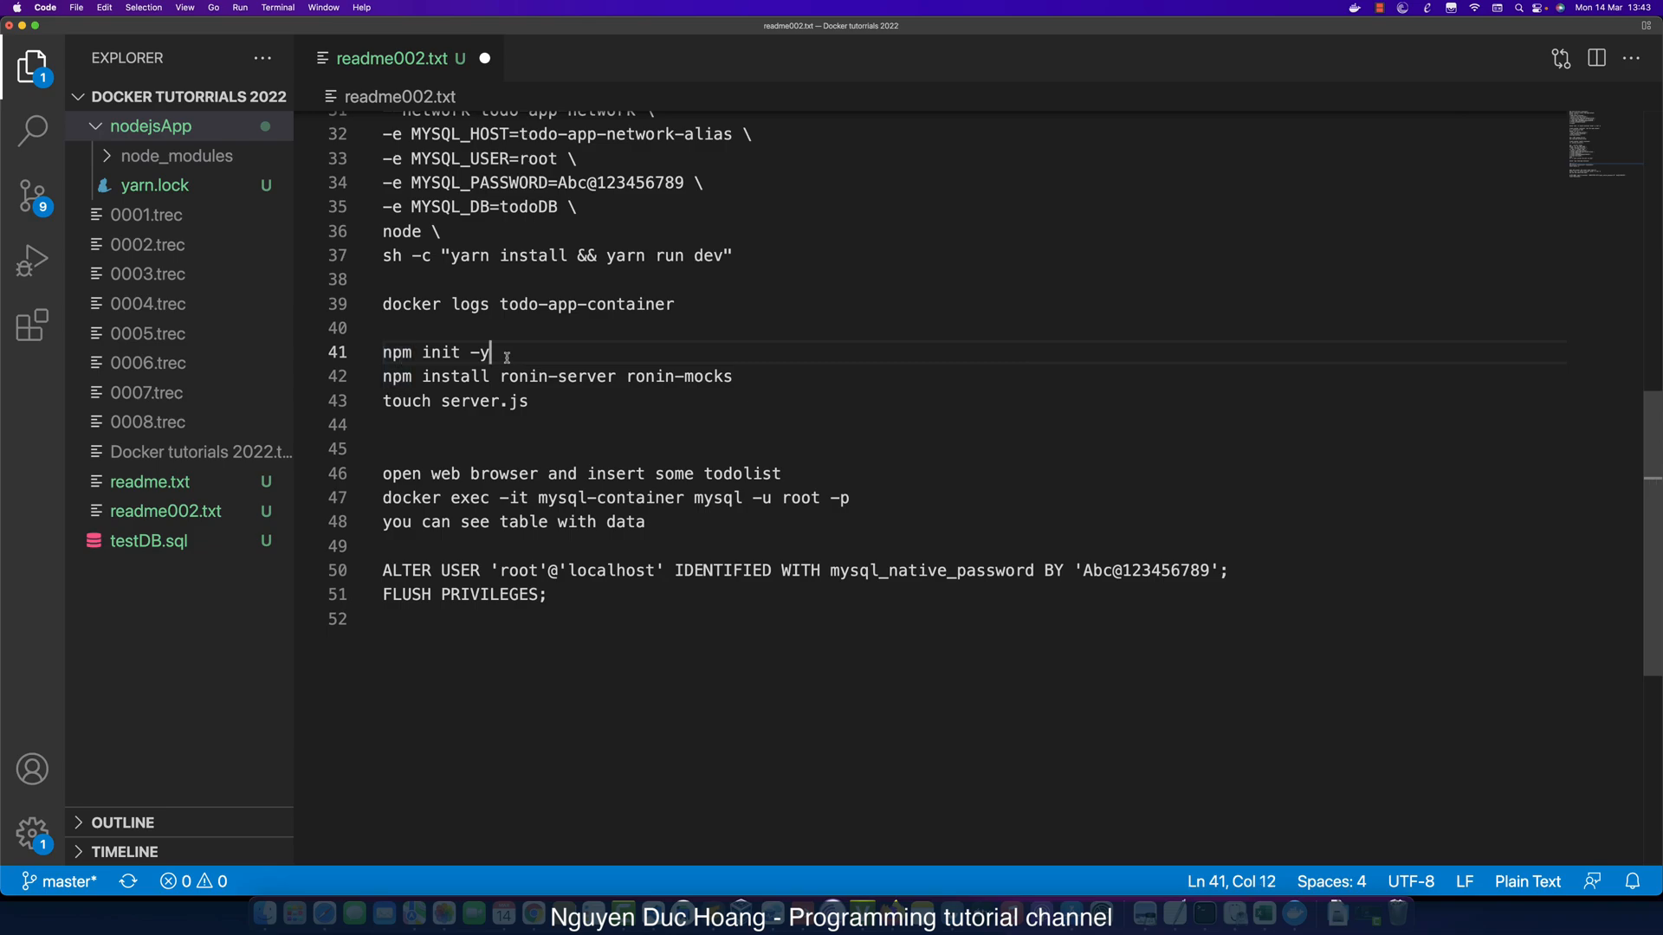
{"action": "left_click", "coordinate": [440, 351]}
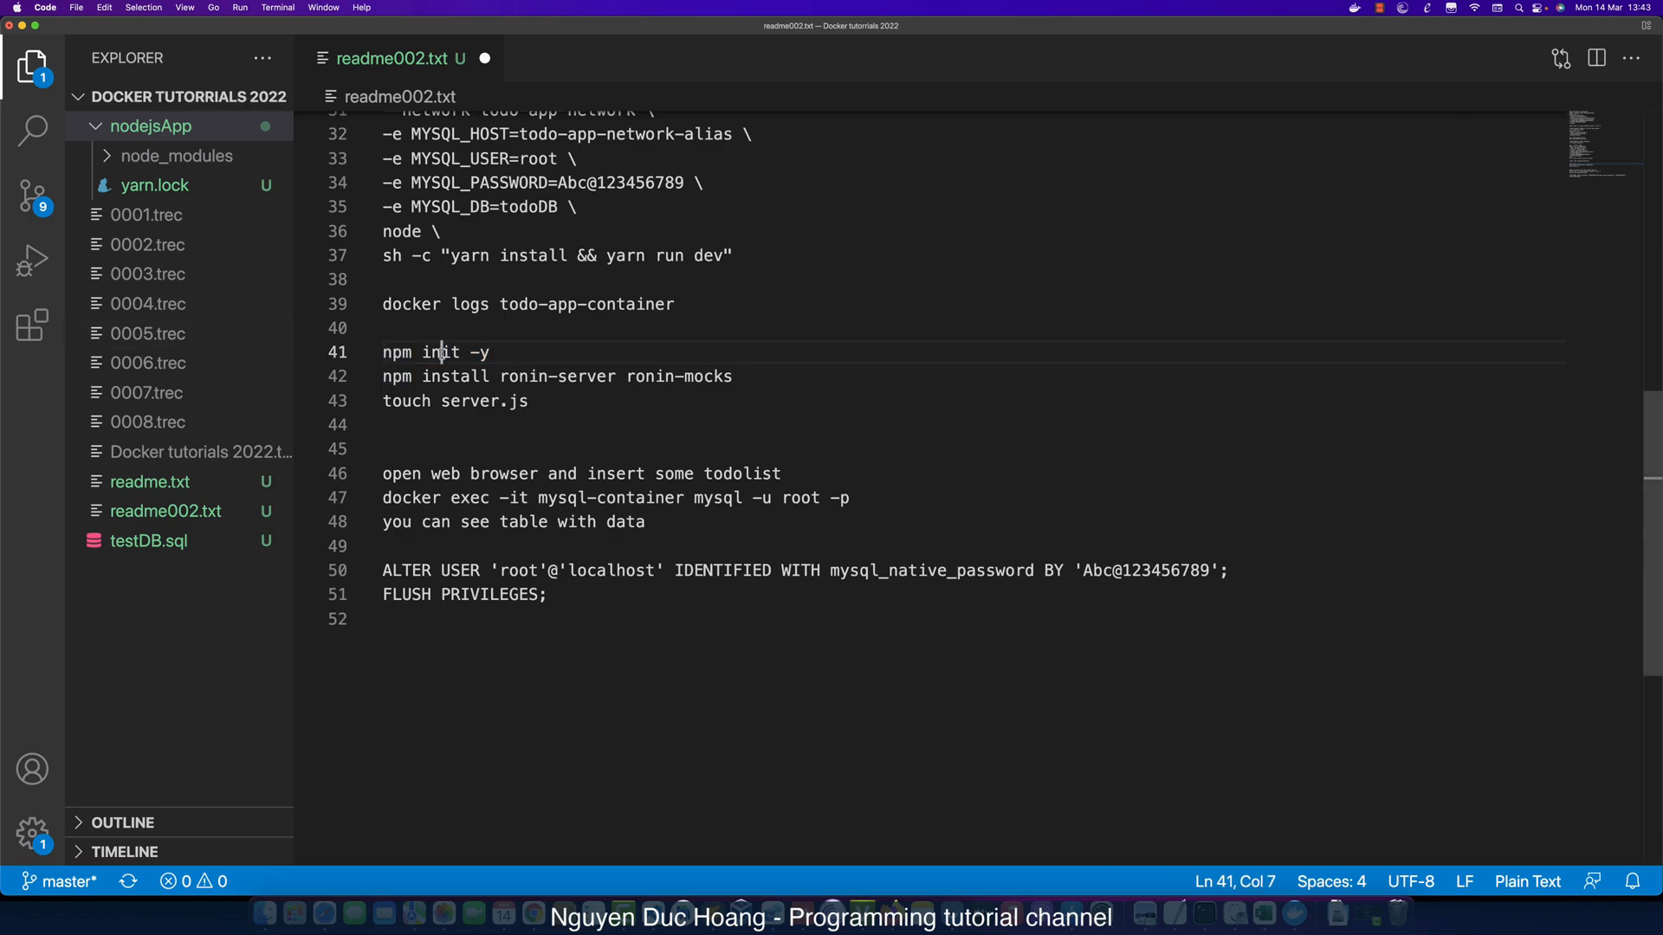
{"action": "triple_click", "coordinate": [434, 352]}
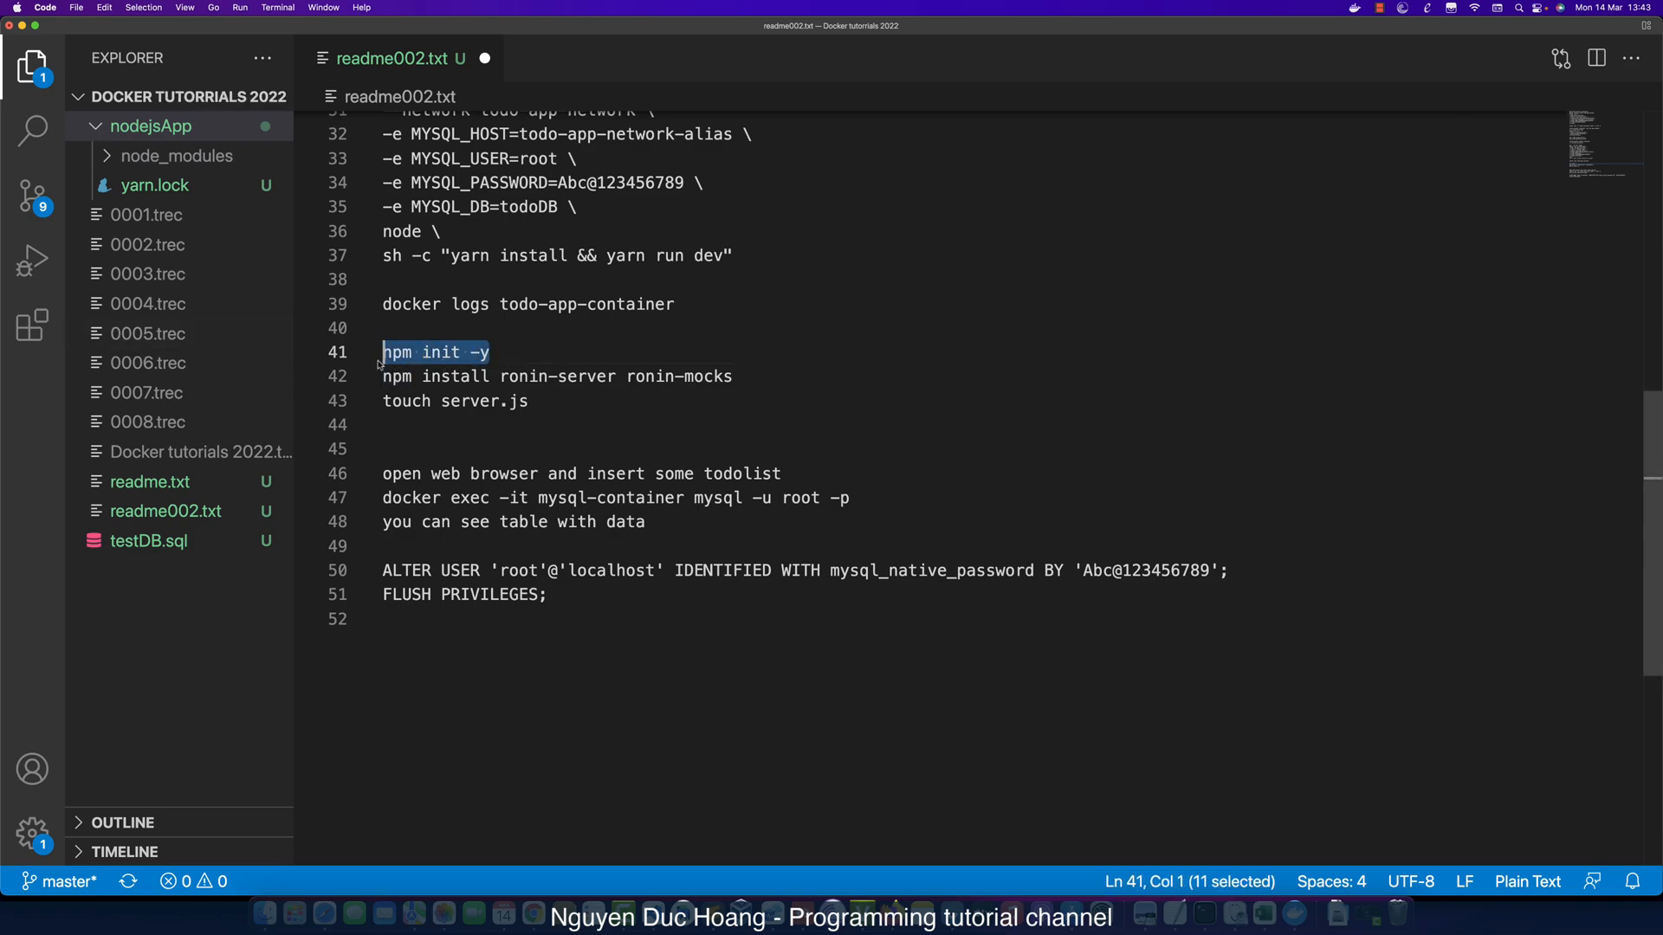
{"action": "mouse_move", "coordinate": [740, 461]}
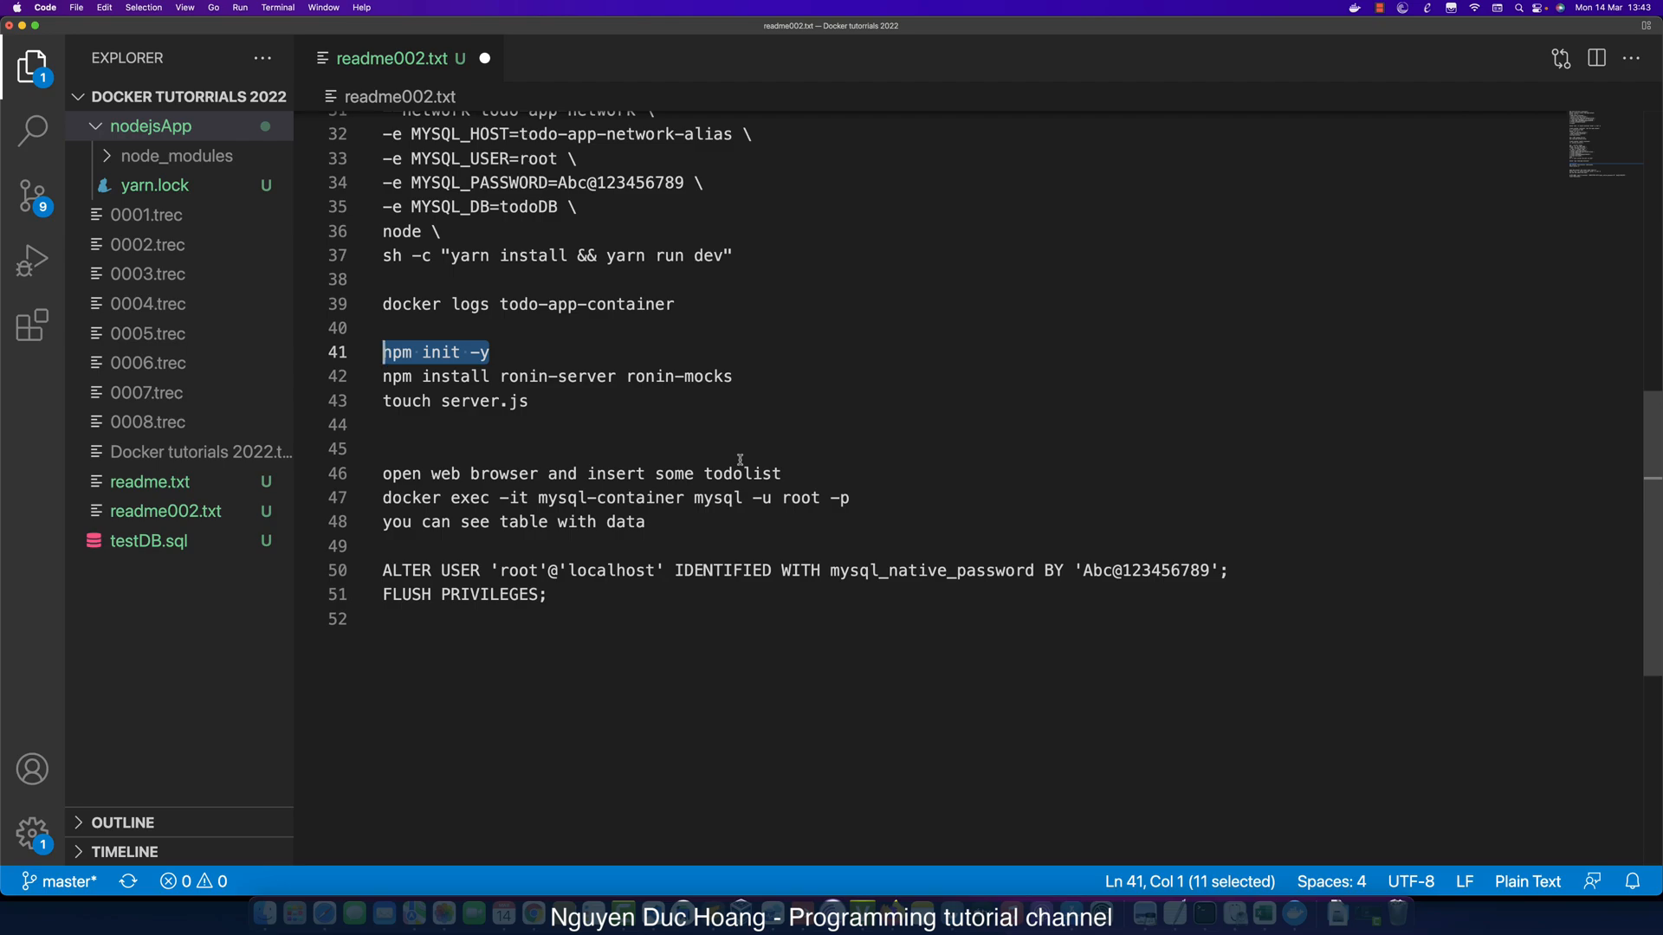
{"action": "mouse_move", "coordinate": [552, 407]}
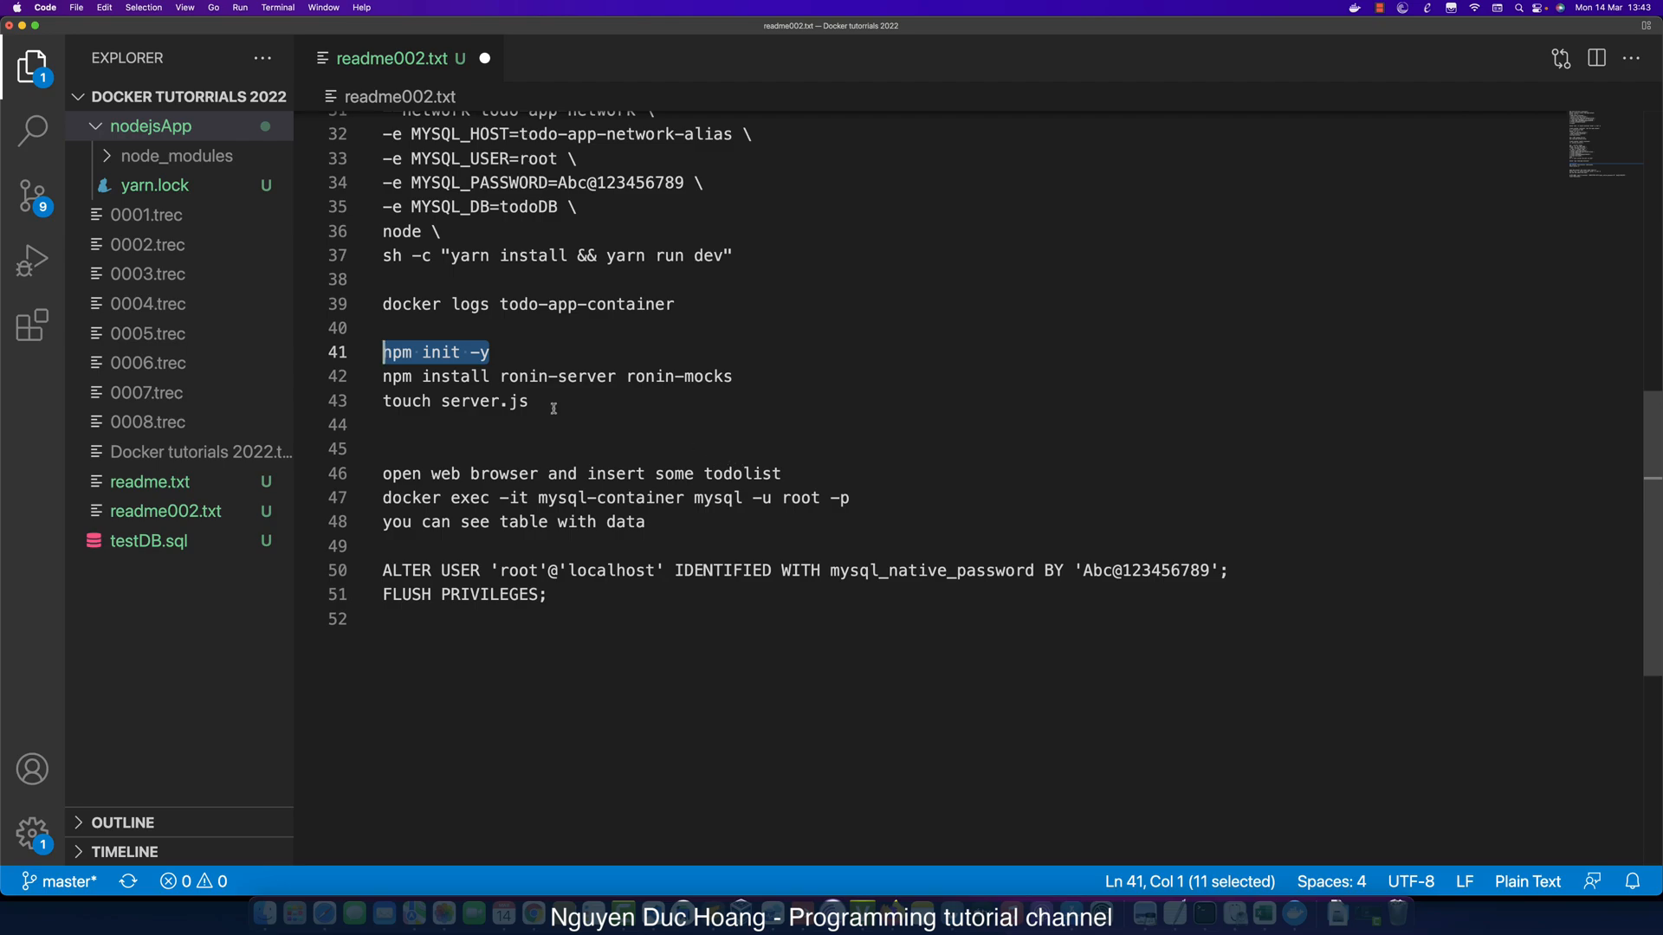
{"action": "mouse_move", "coordinate": [464, 401]}
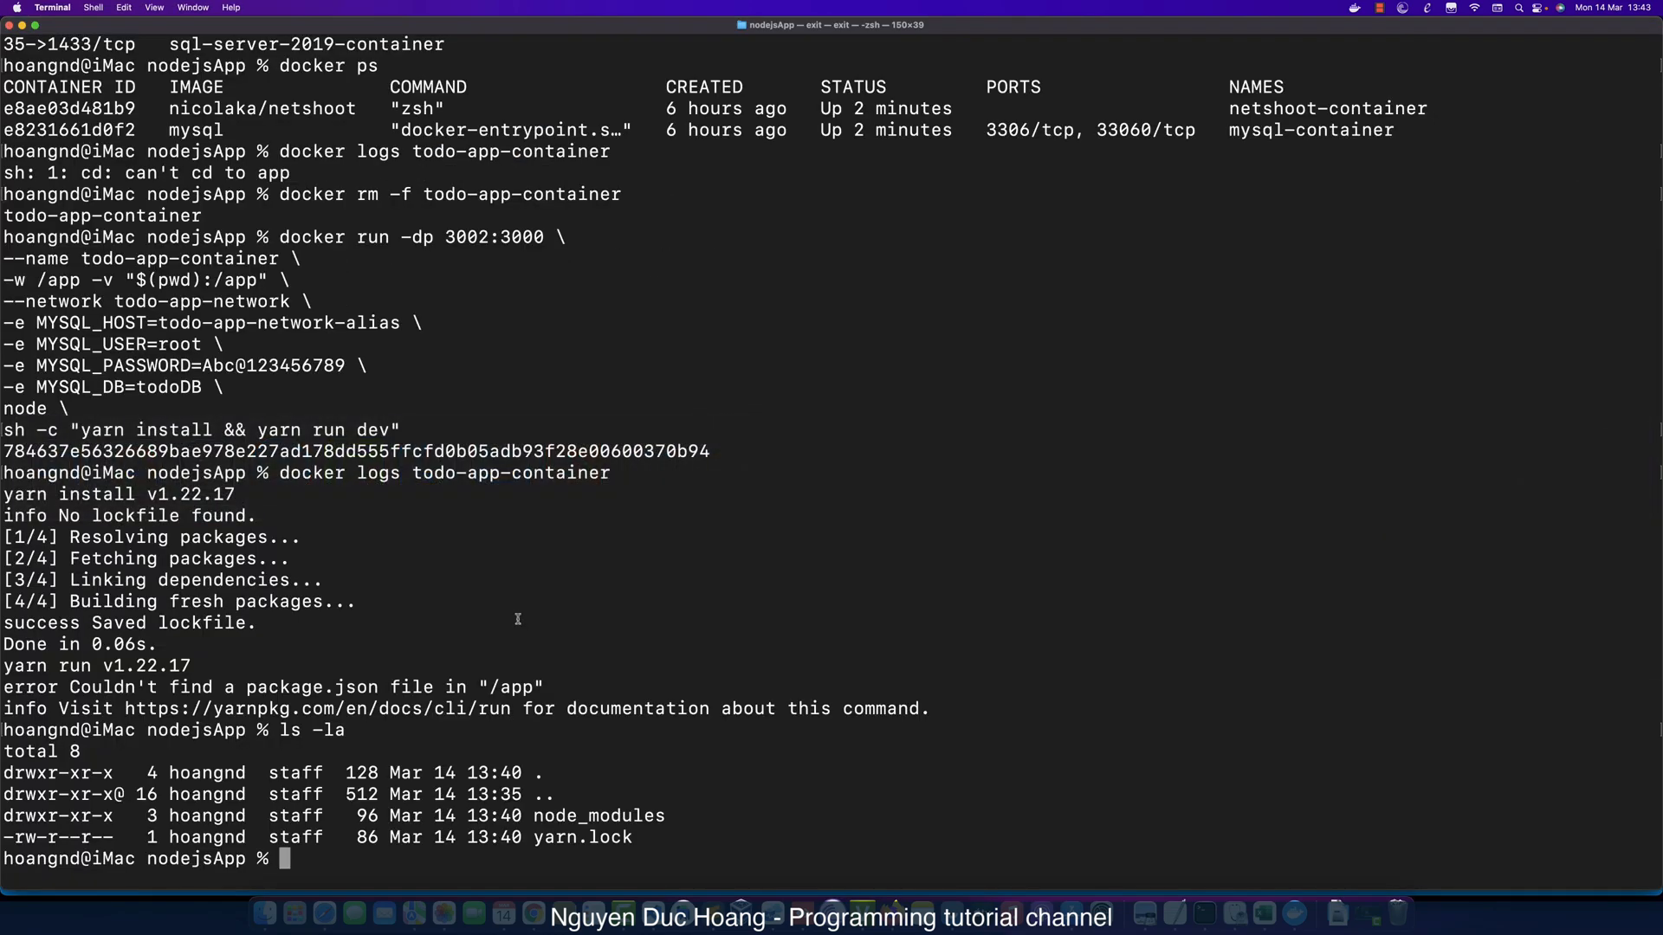
Clear the terminal, install node via Homebrew and confirm npm reports version 8.5.2.
{"action": "type", "text": "cl"}
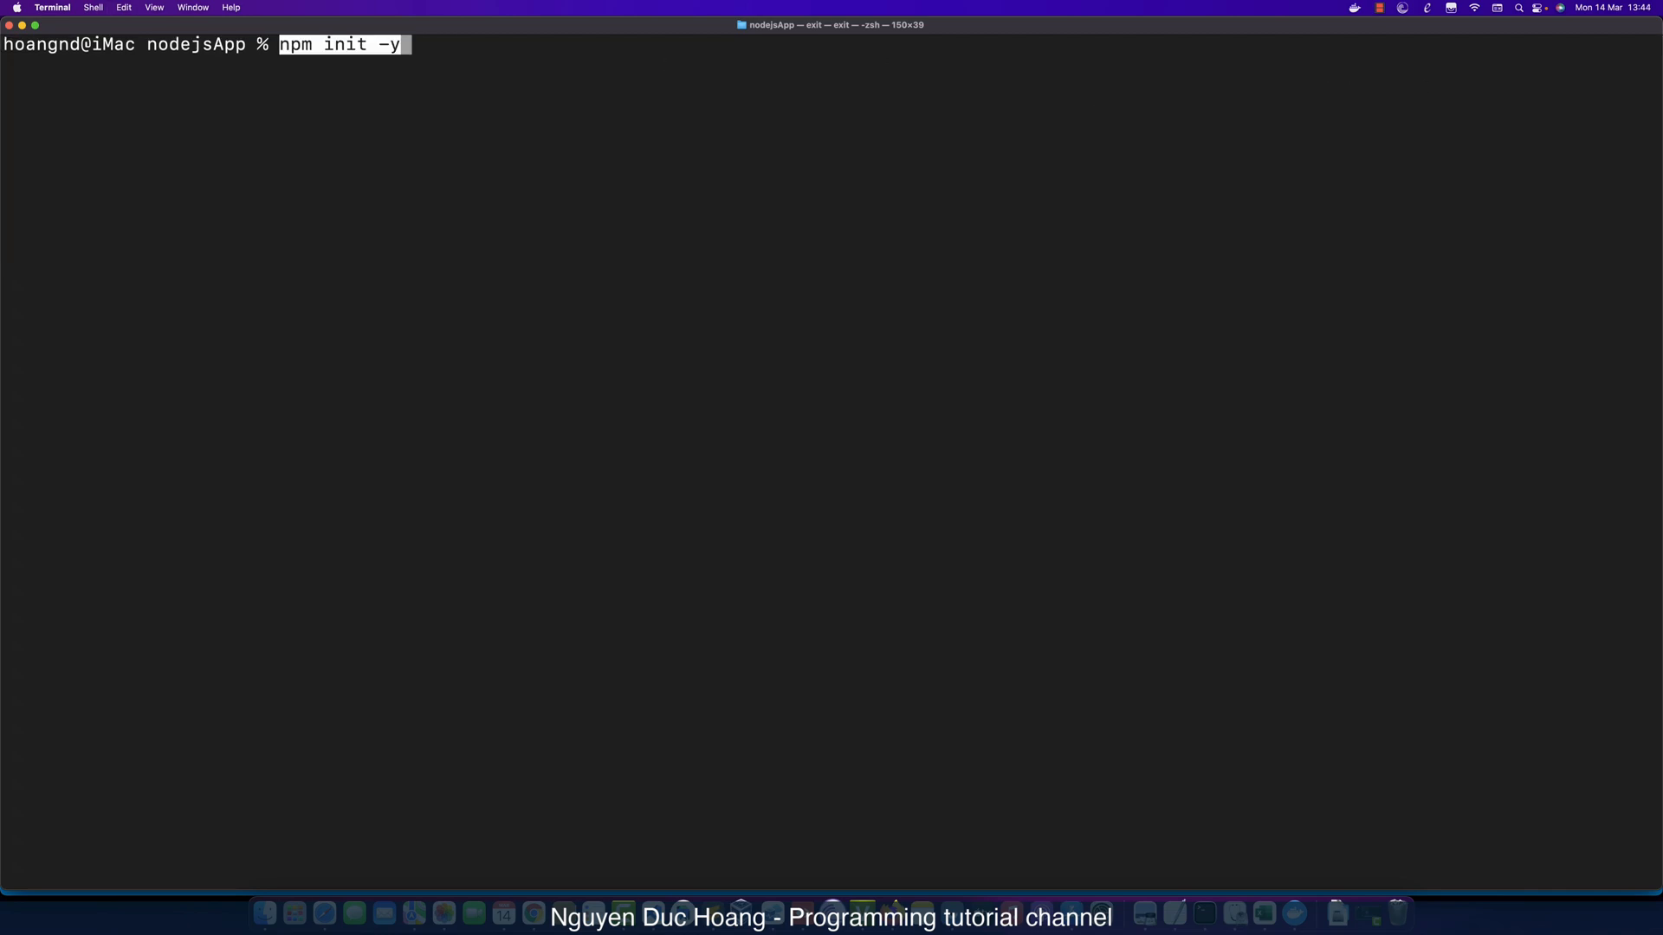
{"action": "type", "text": "brew install node"}
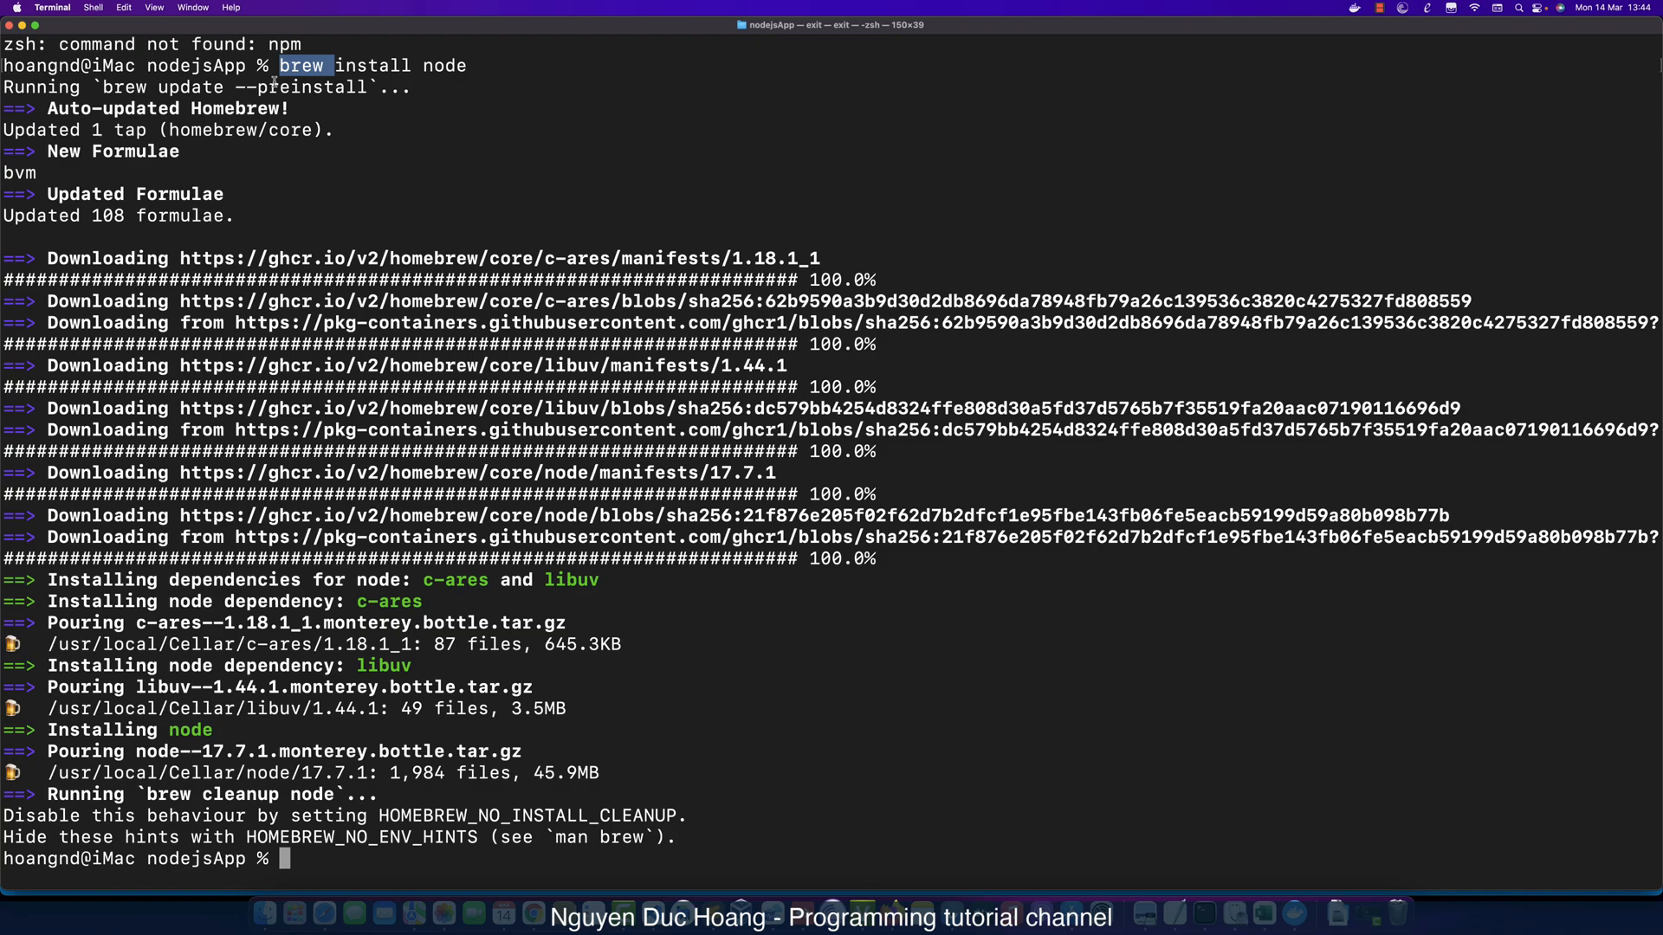
{"action": "type", "text": "npm -v"}
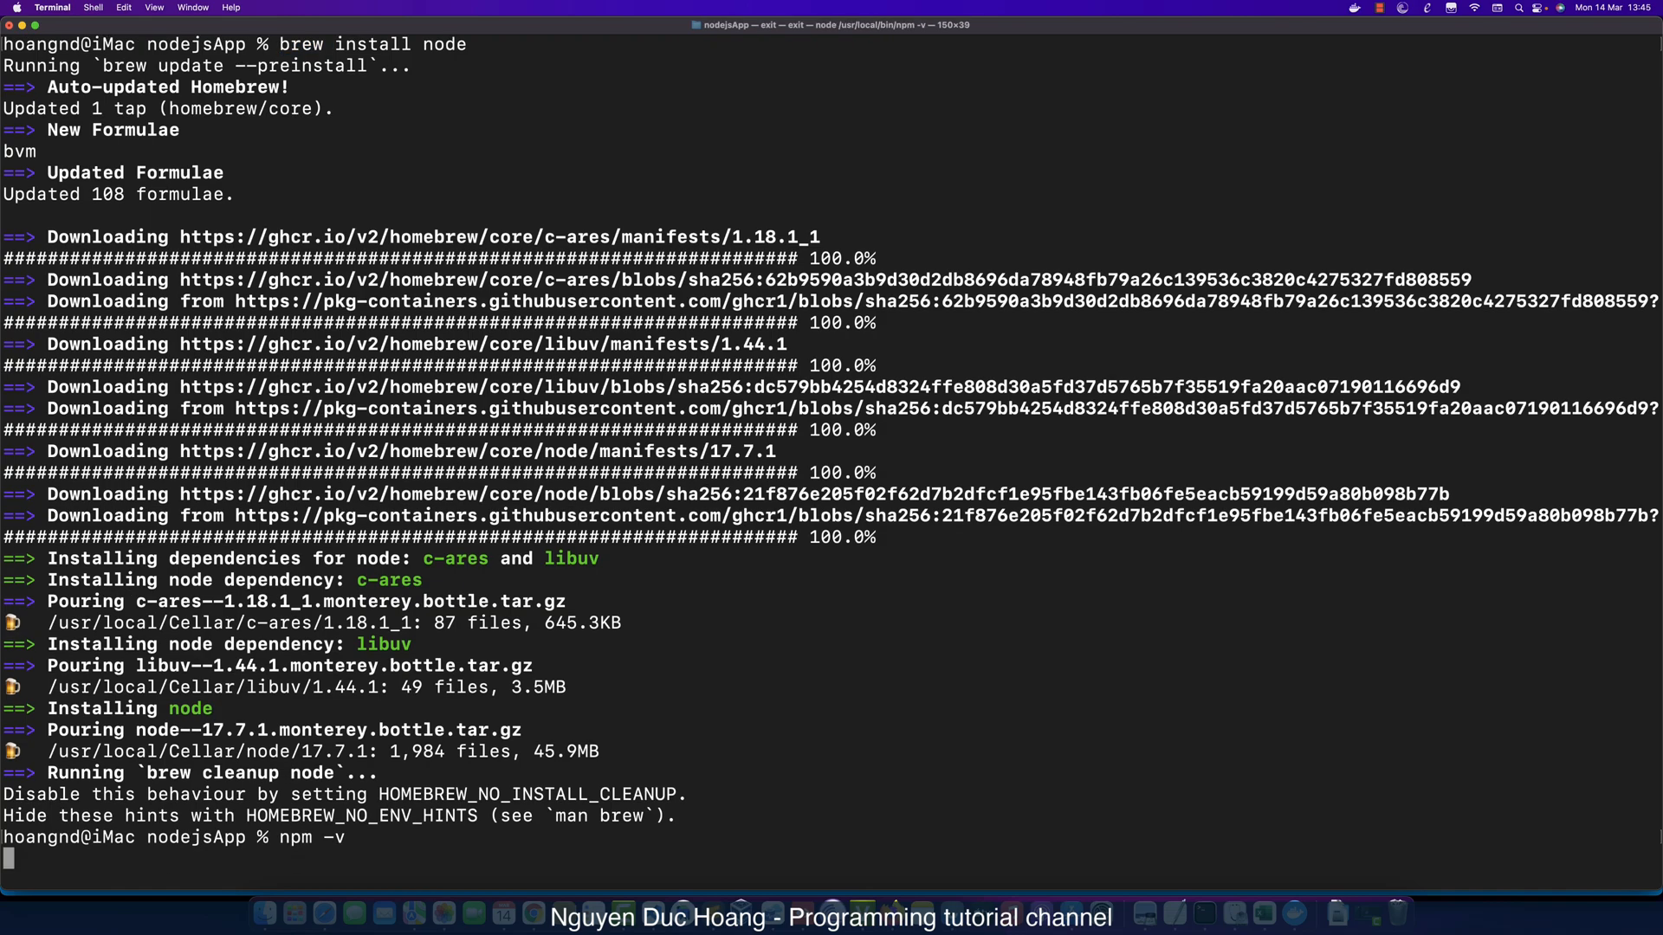
{"action": "key", "text": "Return"}
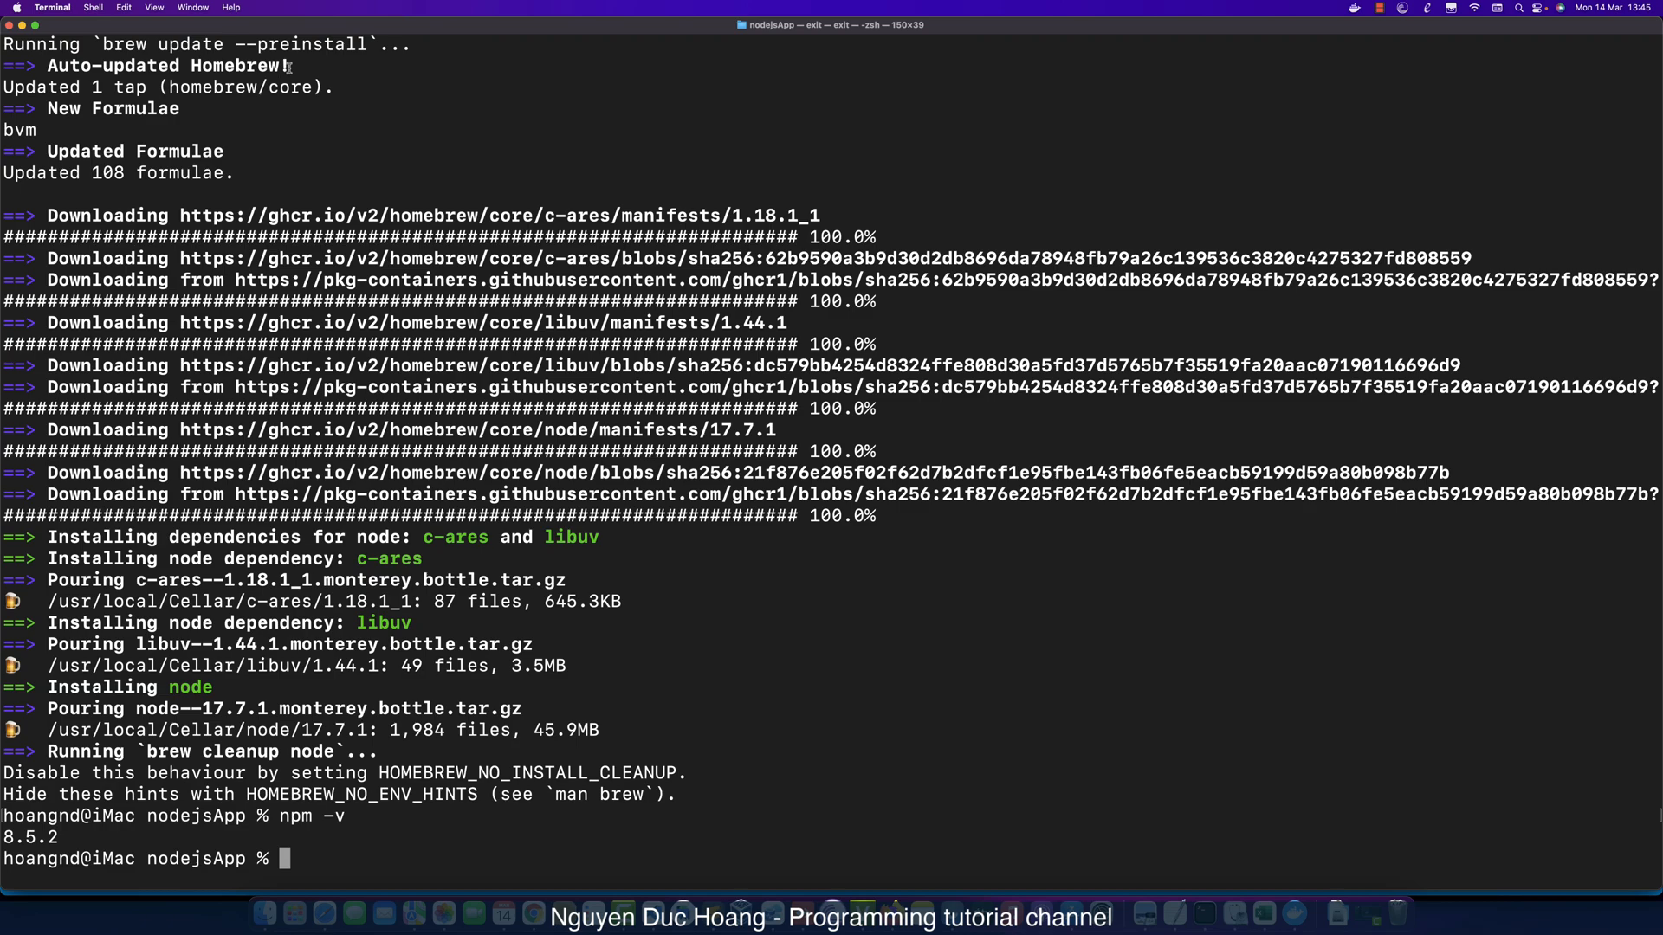
Run npm init -y to generate a default package.json for nodejsapp.
{"action": "type", "text": "npm init -y"}
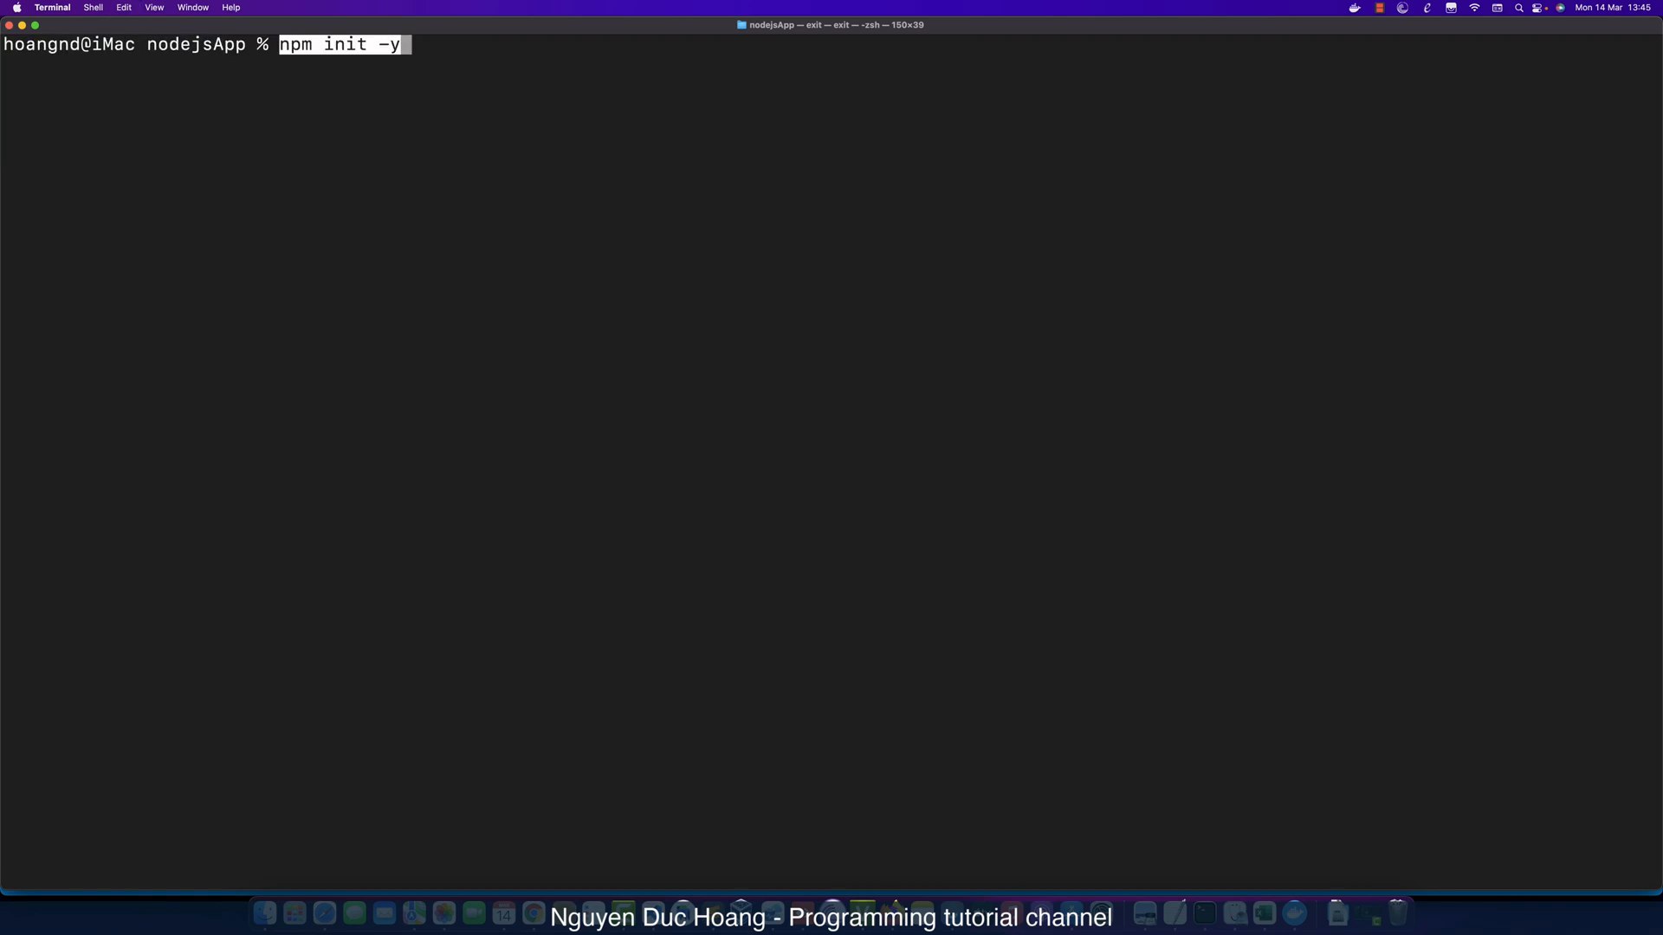
{"action": "key", "text": "Return"}
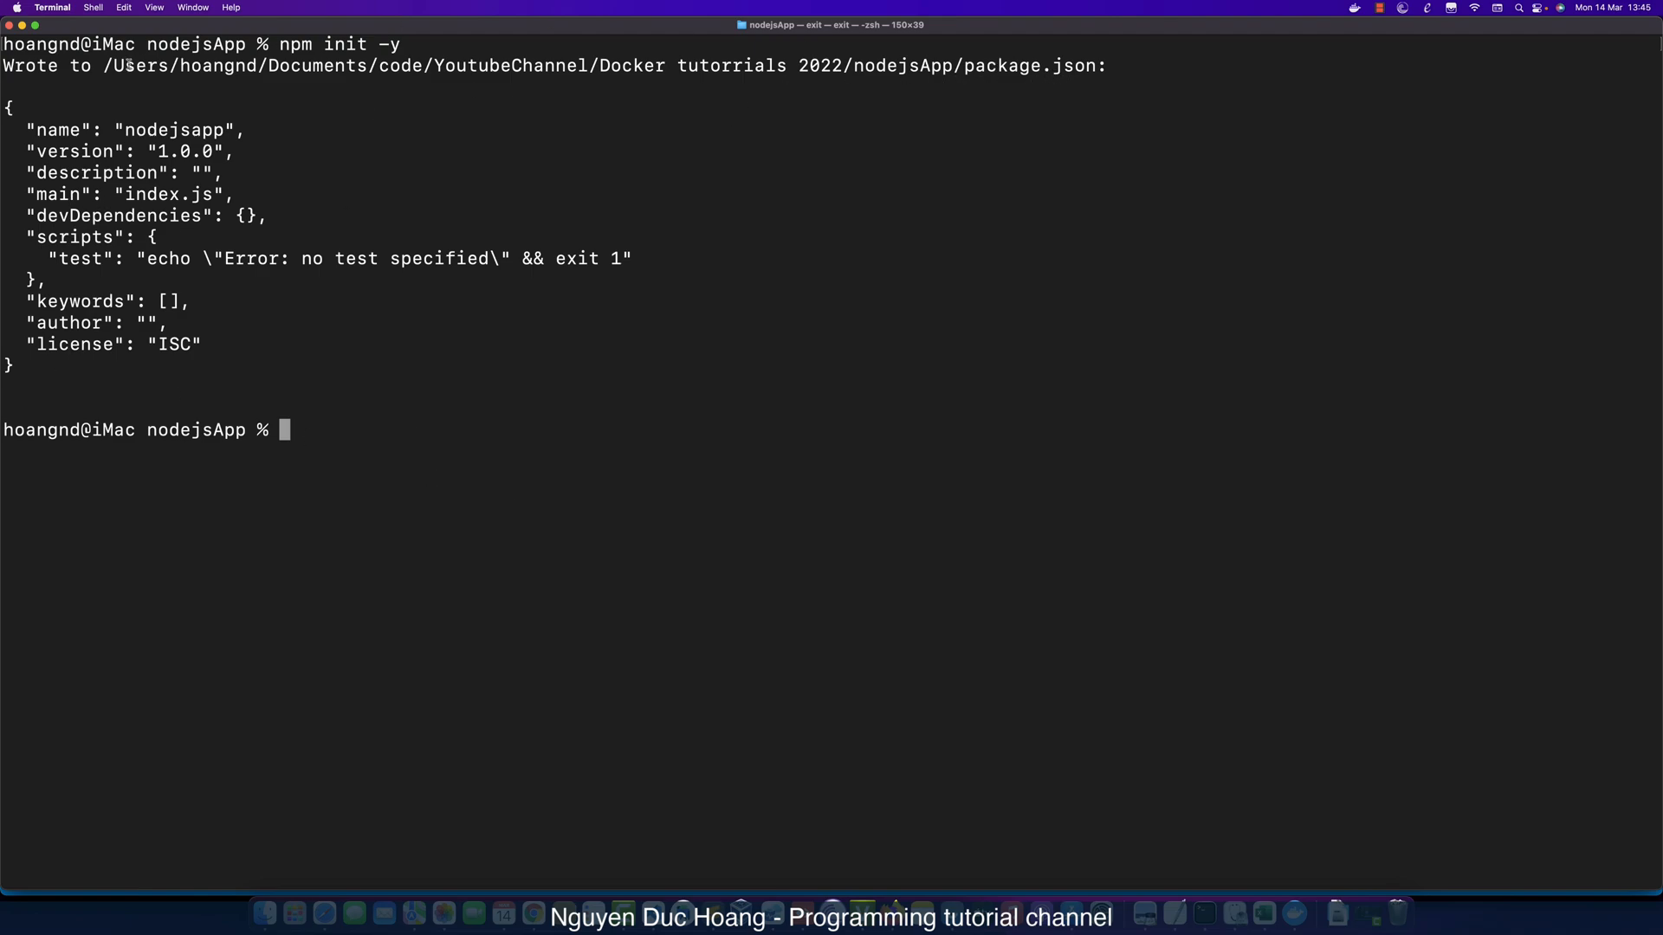
{"action": "mouse_move", "coordinate": [206, 468]}
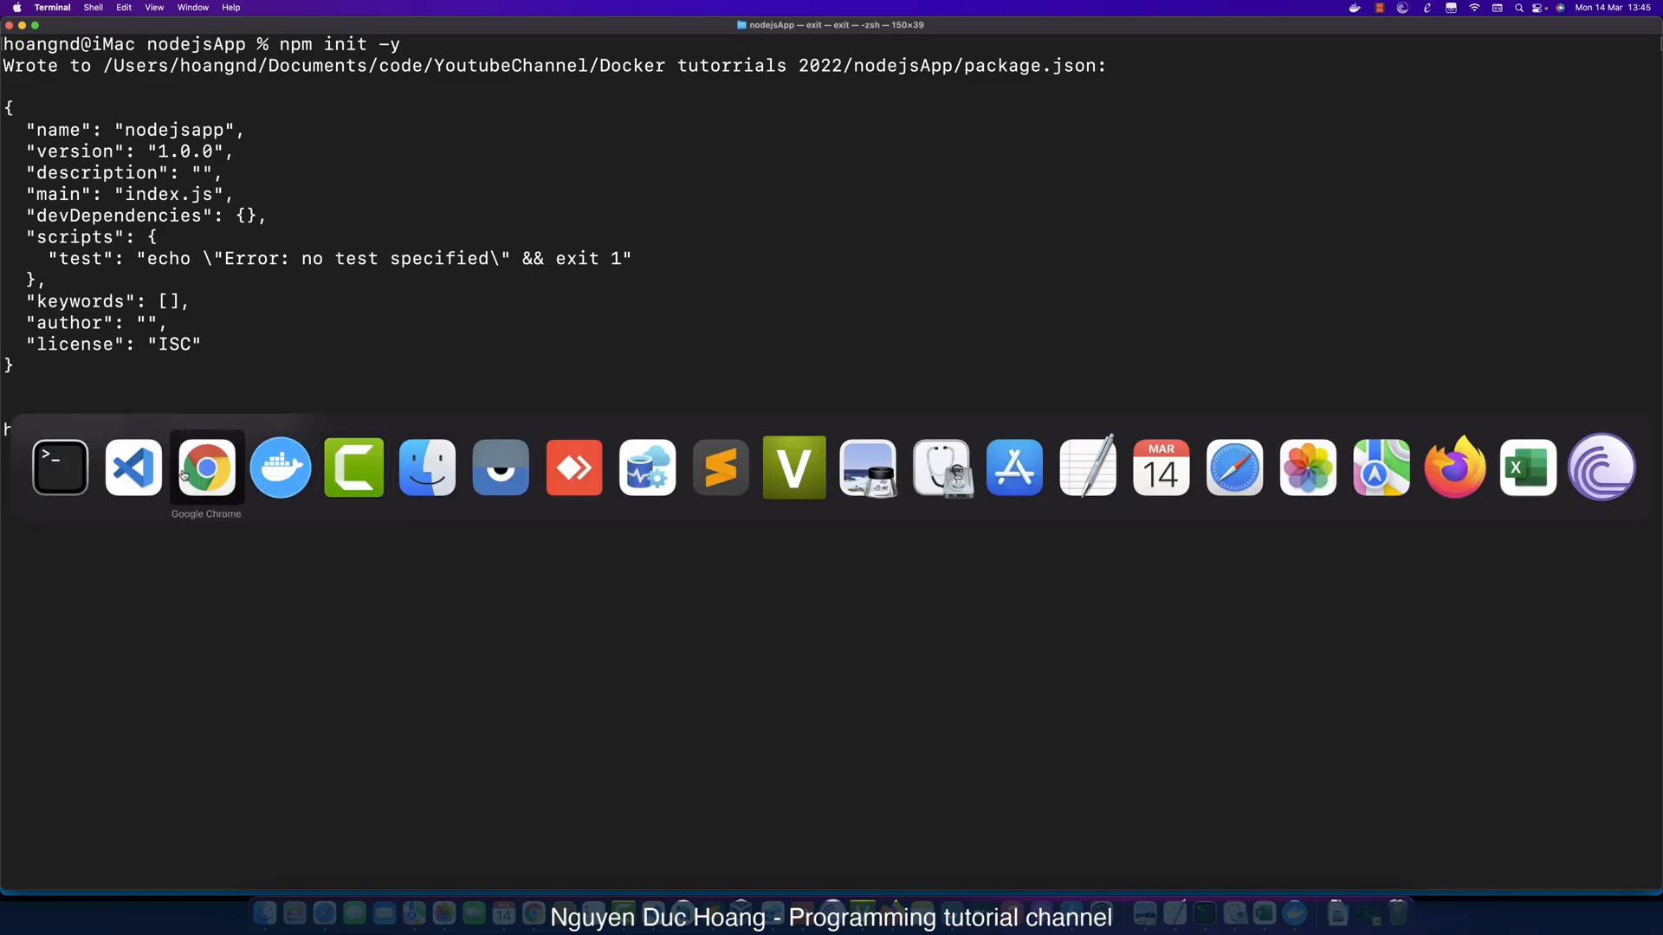
Review the generated package.json and its index entry point in the editor.
{"action": "left_click", "coordinate": [131, 468]}
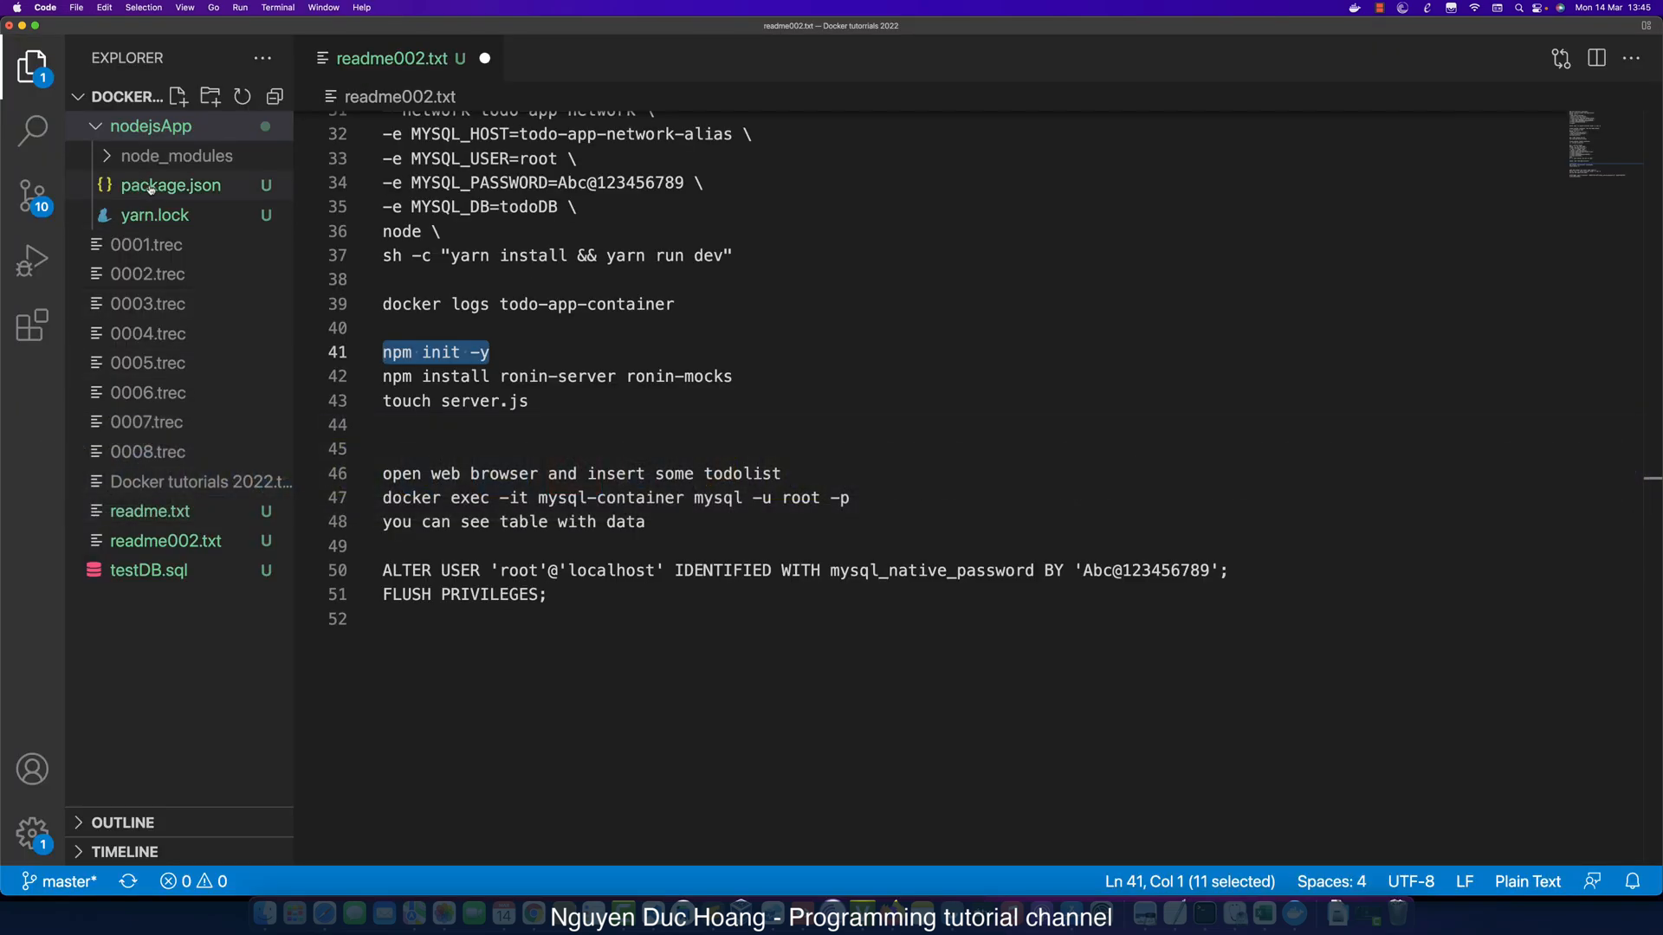
{"action": "left_click", "coordinate": [171, 185]}
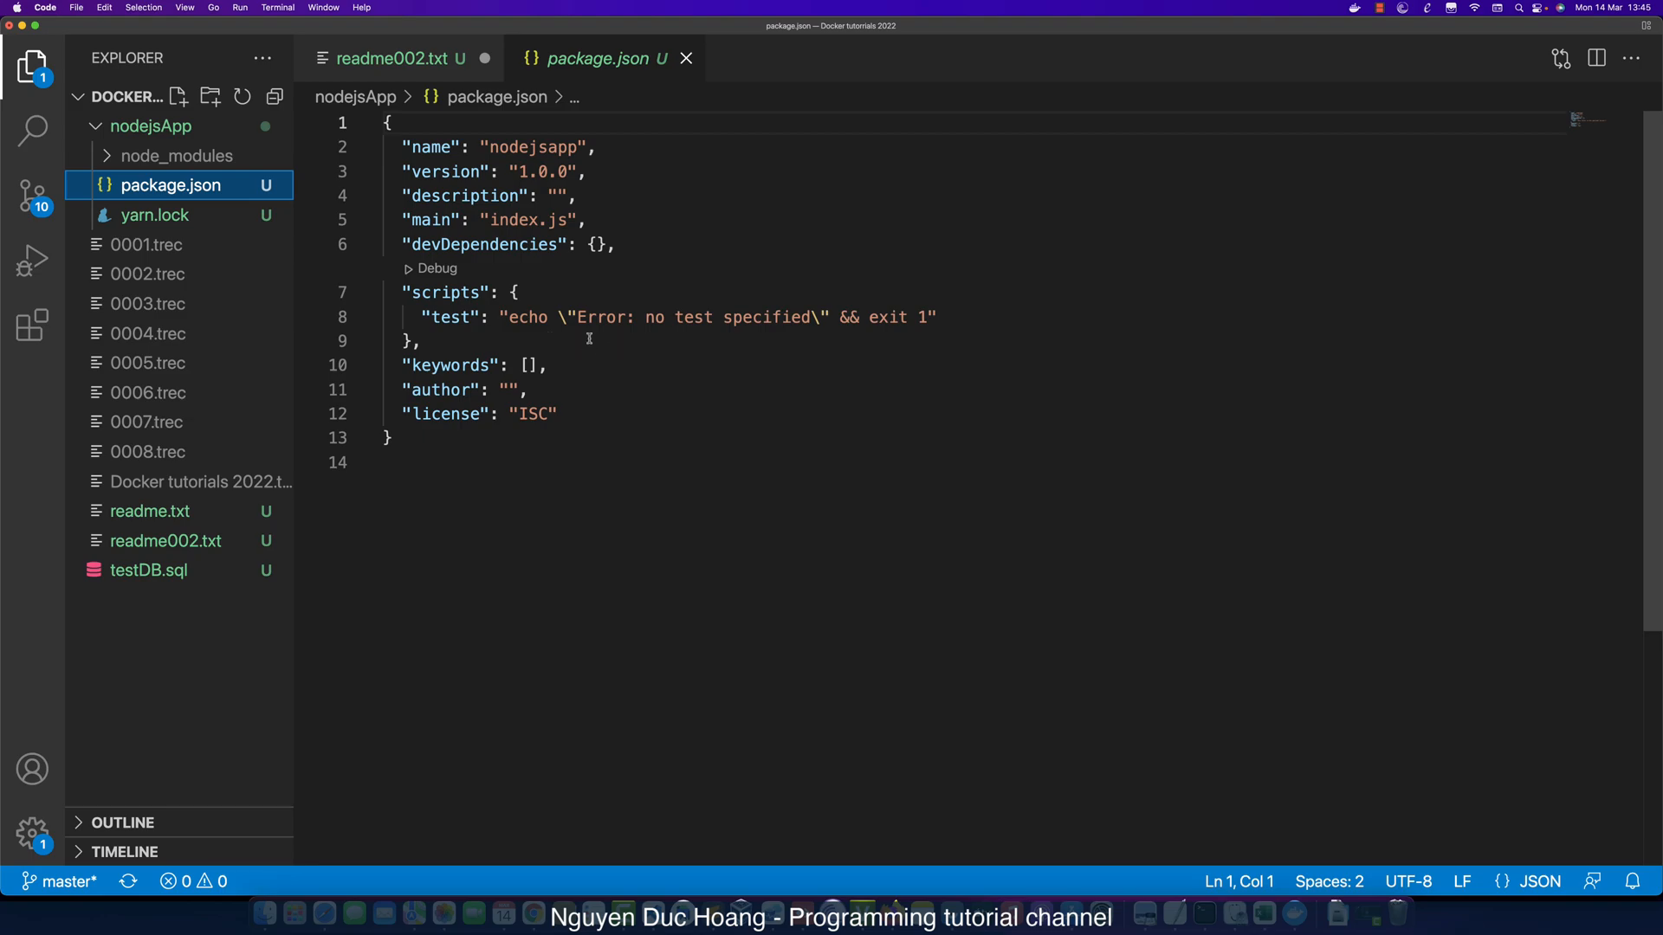
{"action": "mouse_move", "coordinate": [211, 258]}
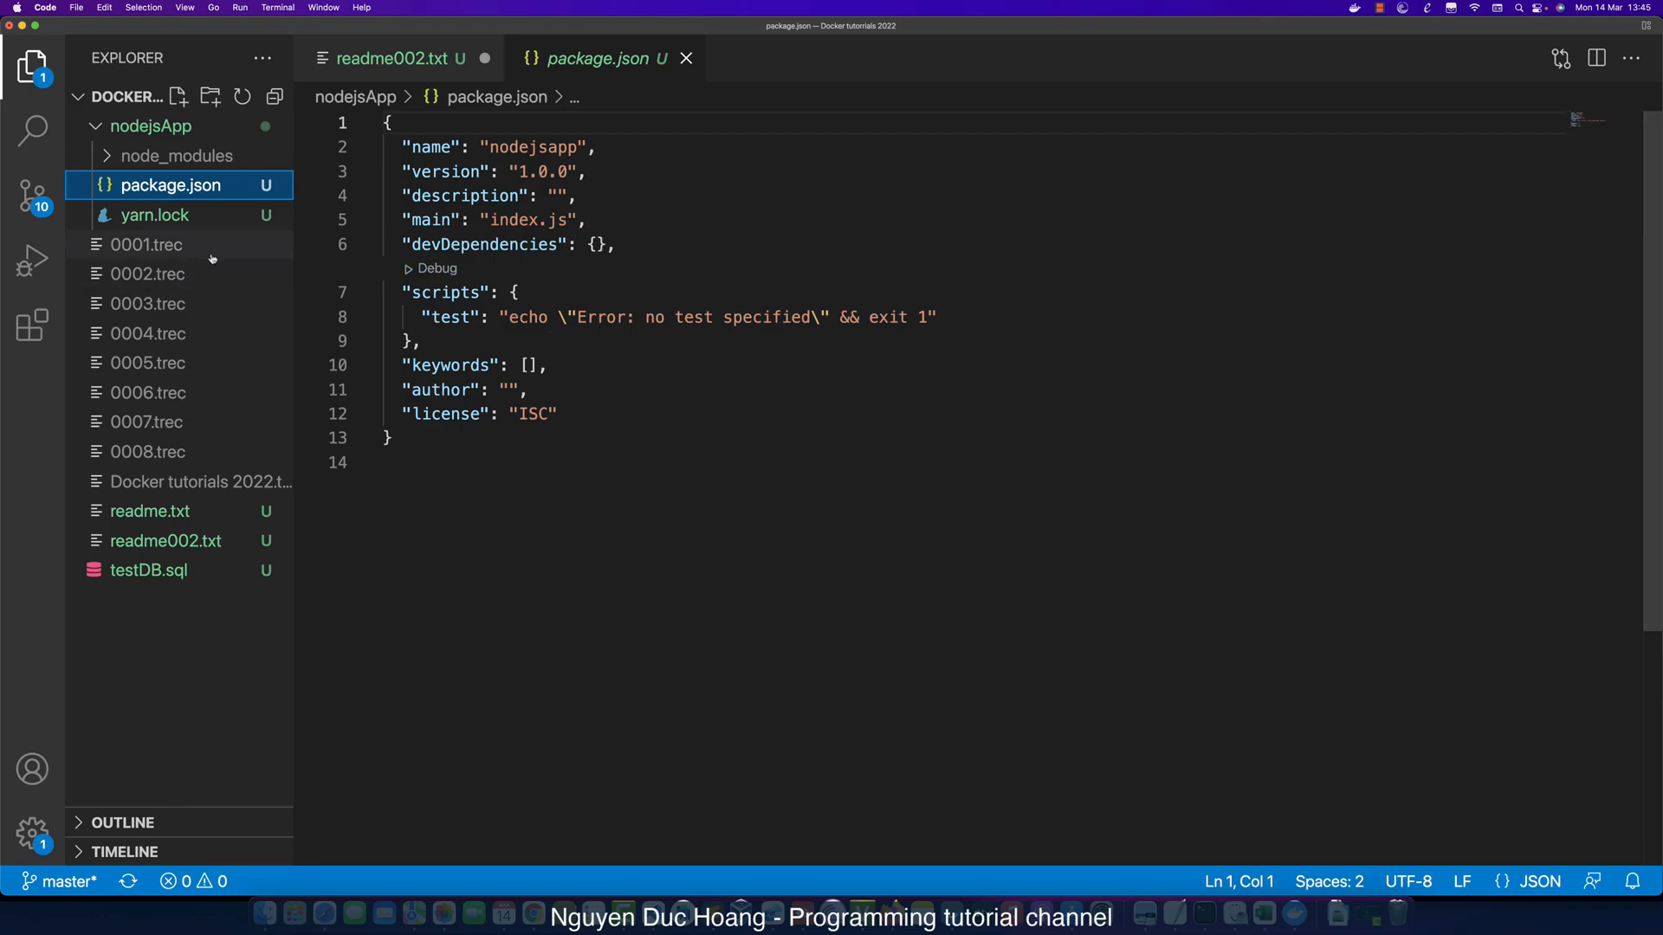
{"action": "double_click", "coordinate": [513, 220]}
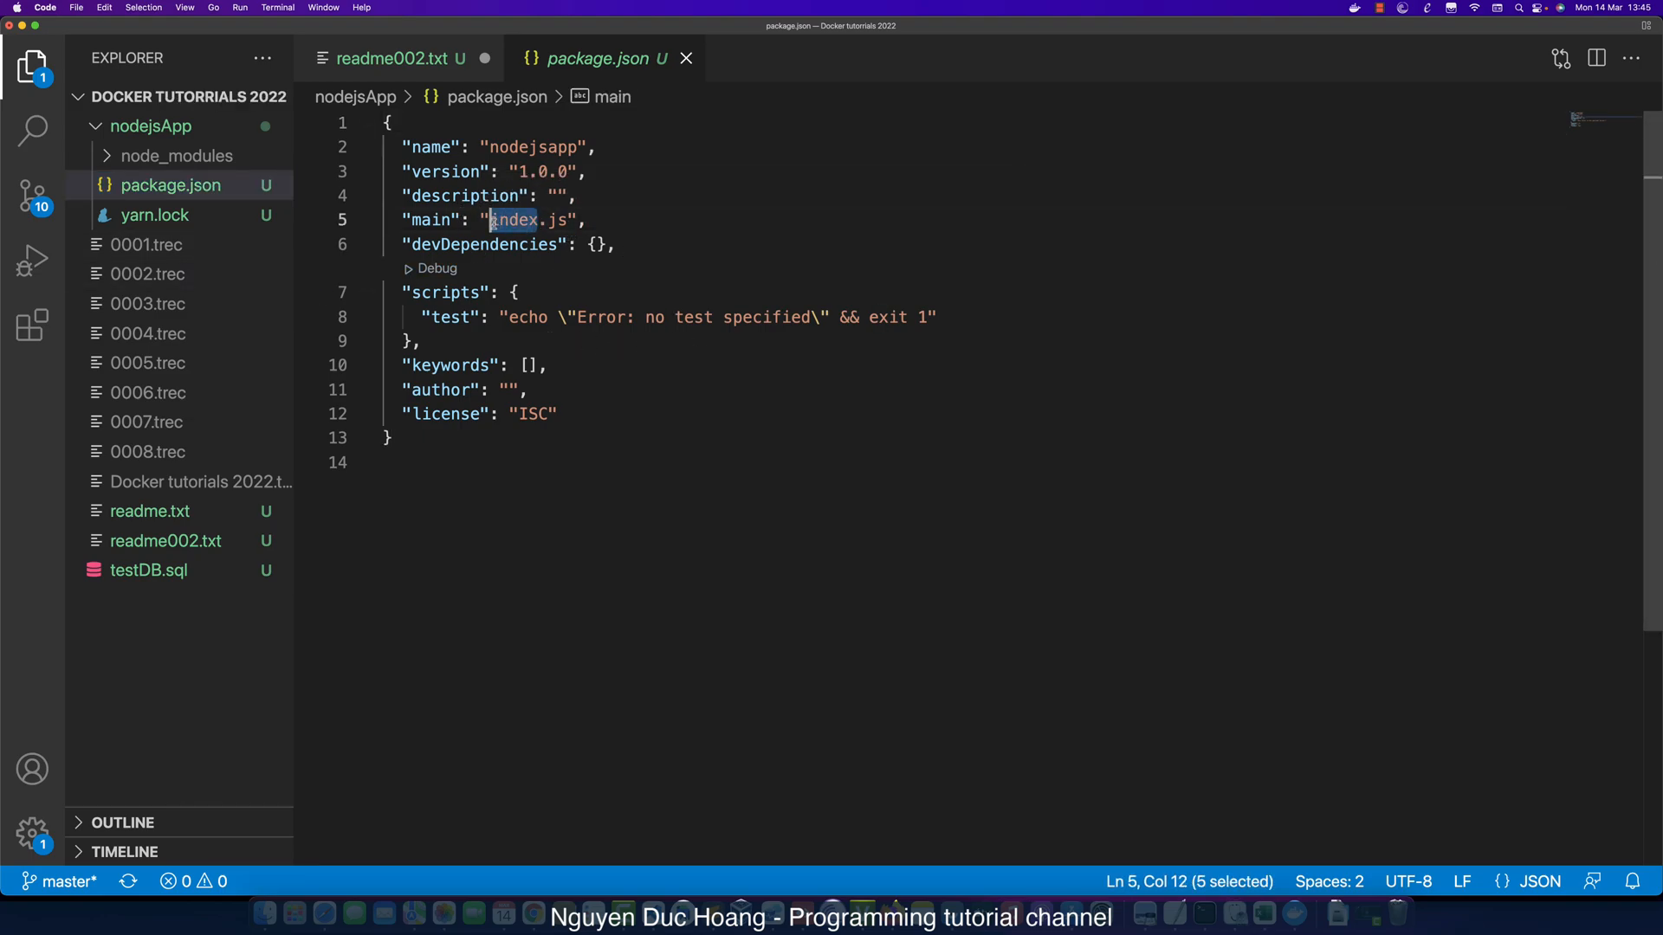
{"action": "left_click", "coordinate": [414, 341]}
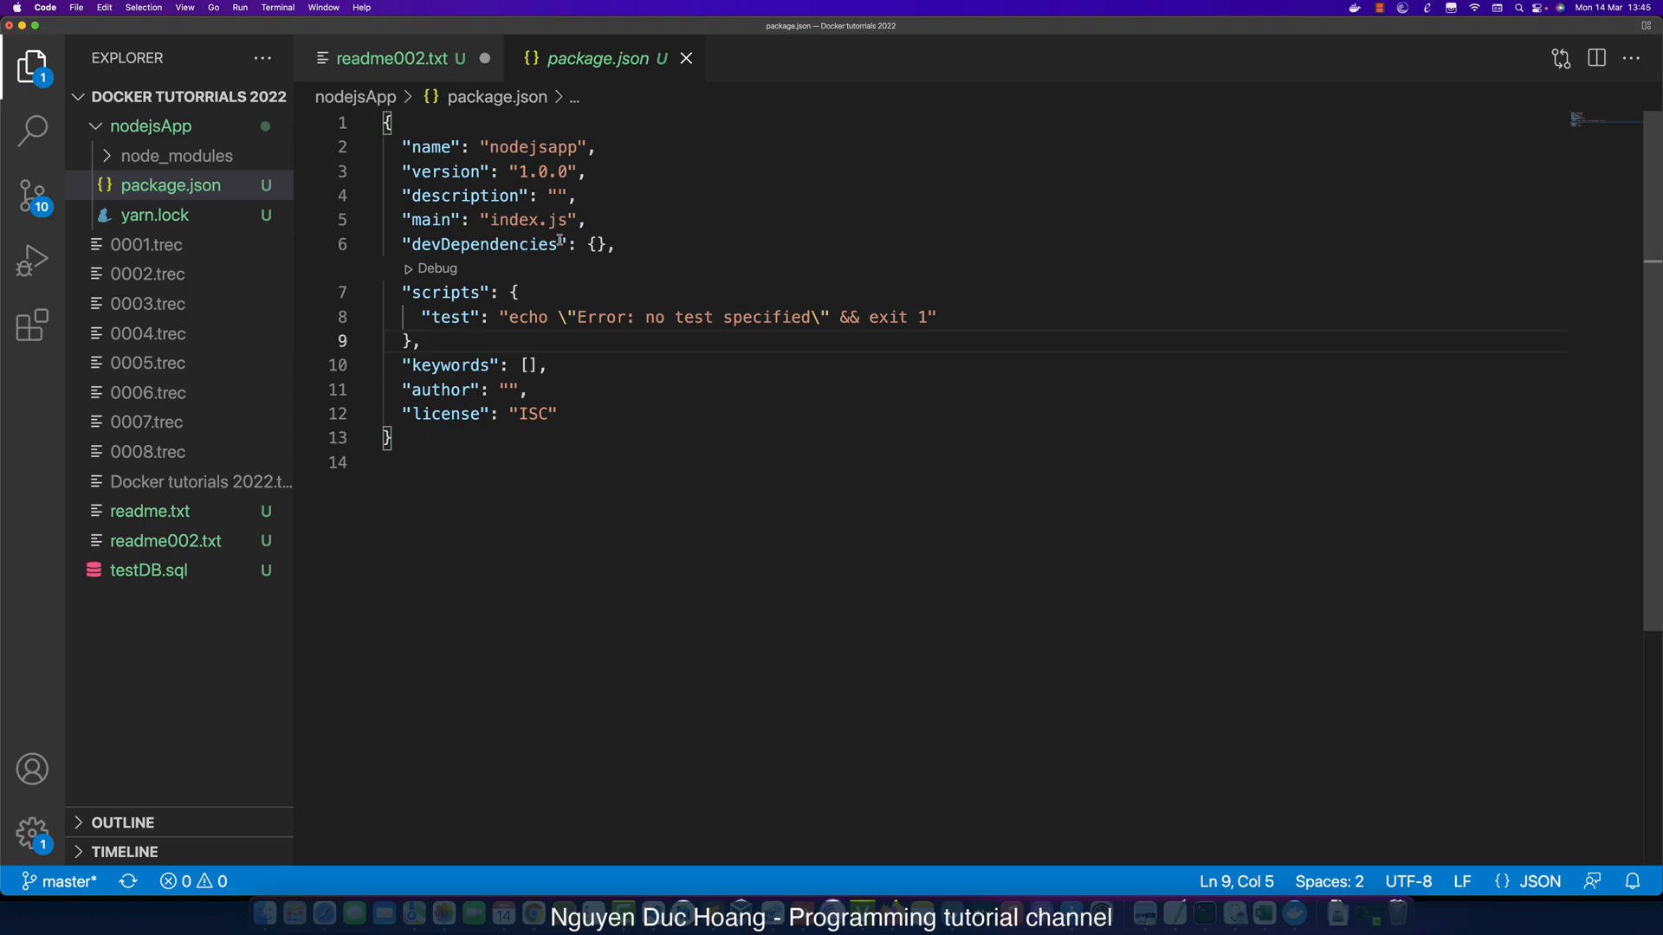
Create an empty server.js and move it into the nodejsApp folder beside package.json.
{"action": "left_click", "coordinate": [398, 59]}
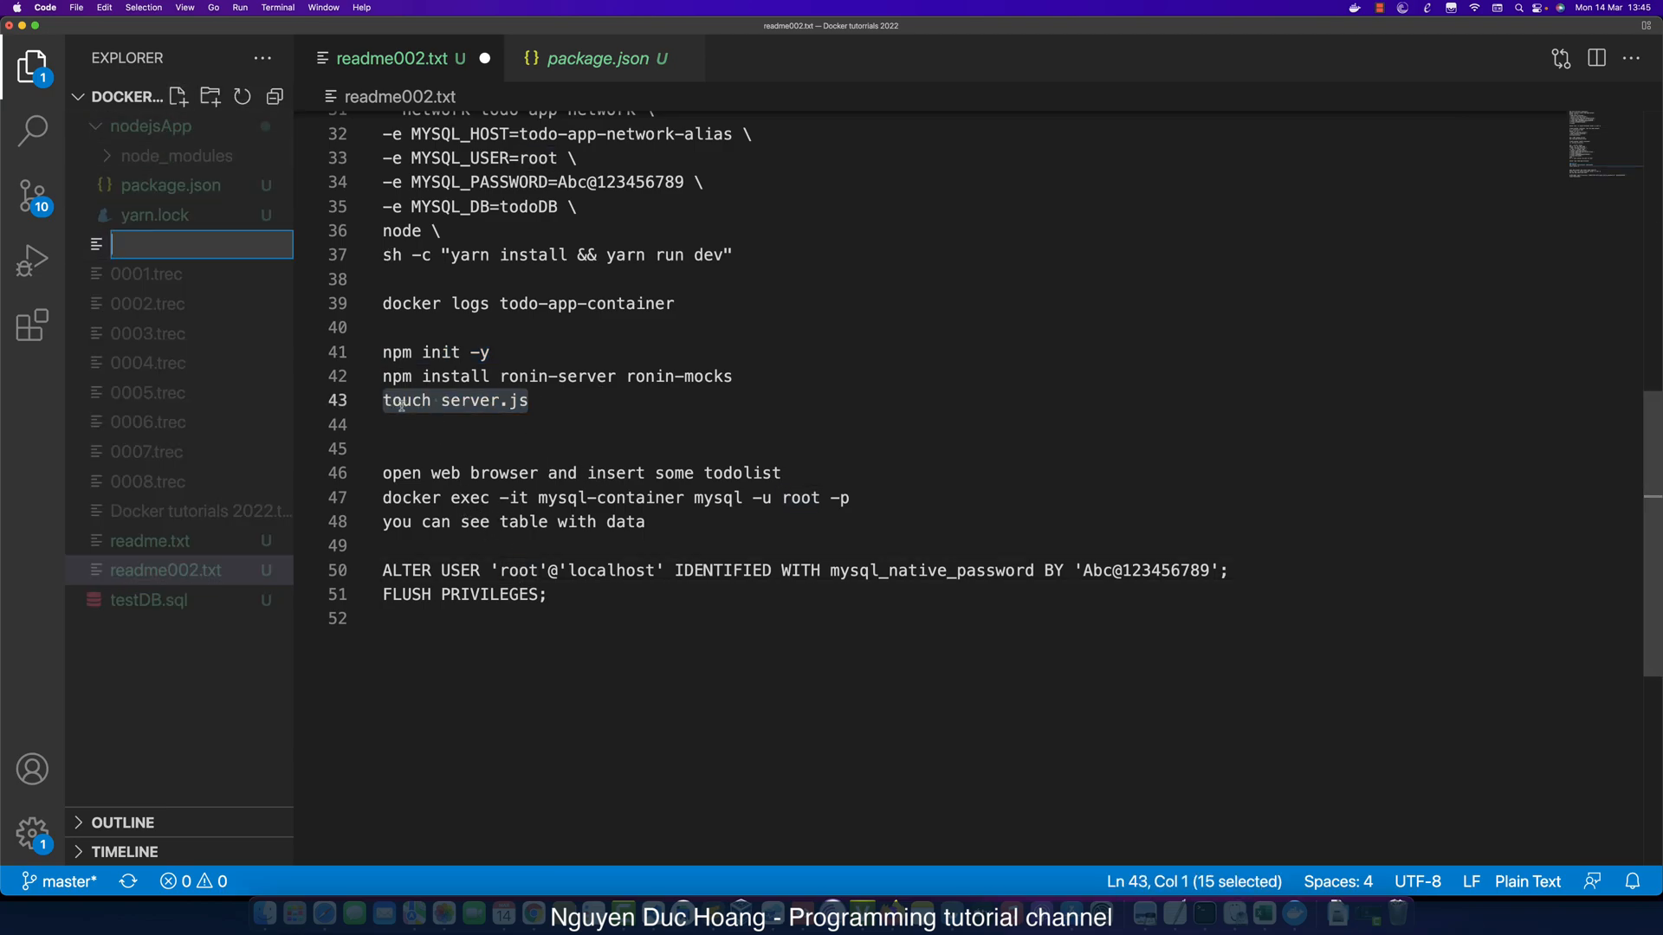
{"action": "mouse_move", "coordinate": [167, 244]}
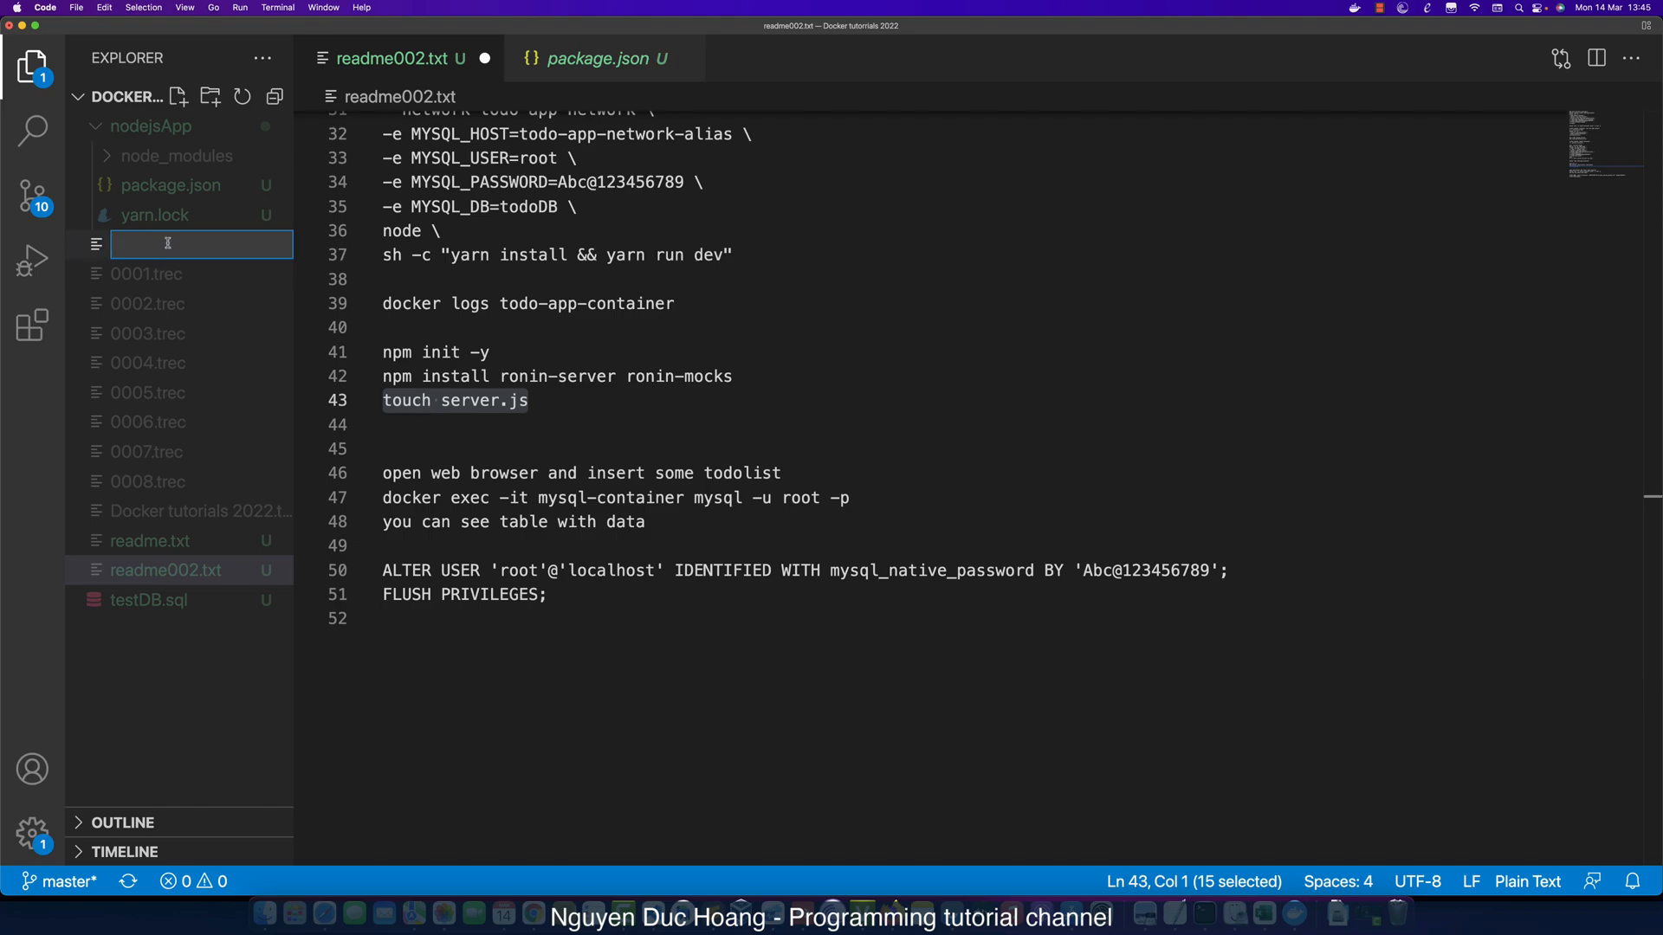
{"action": "type", "text": "server"}
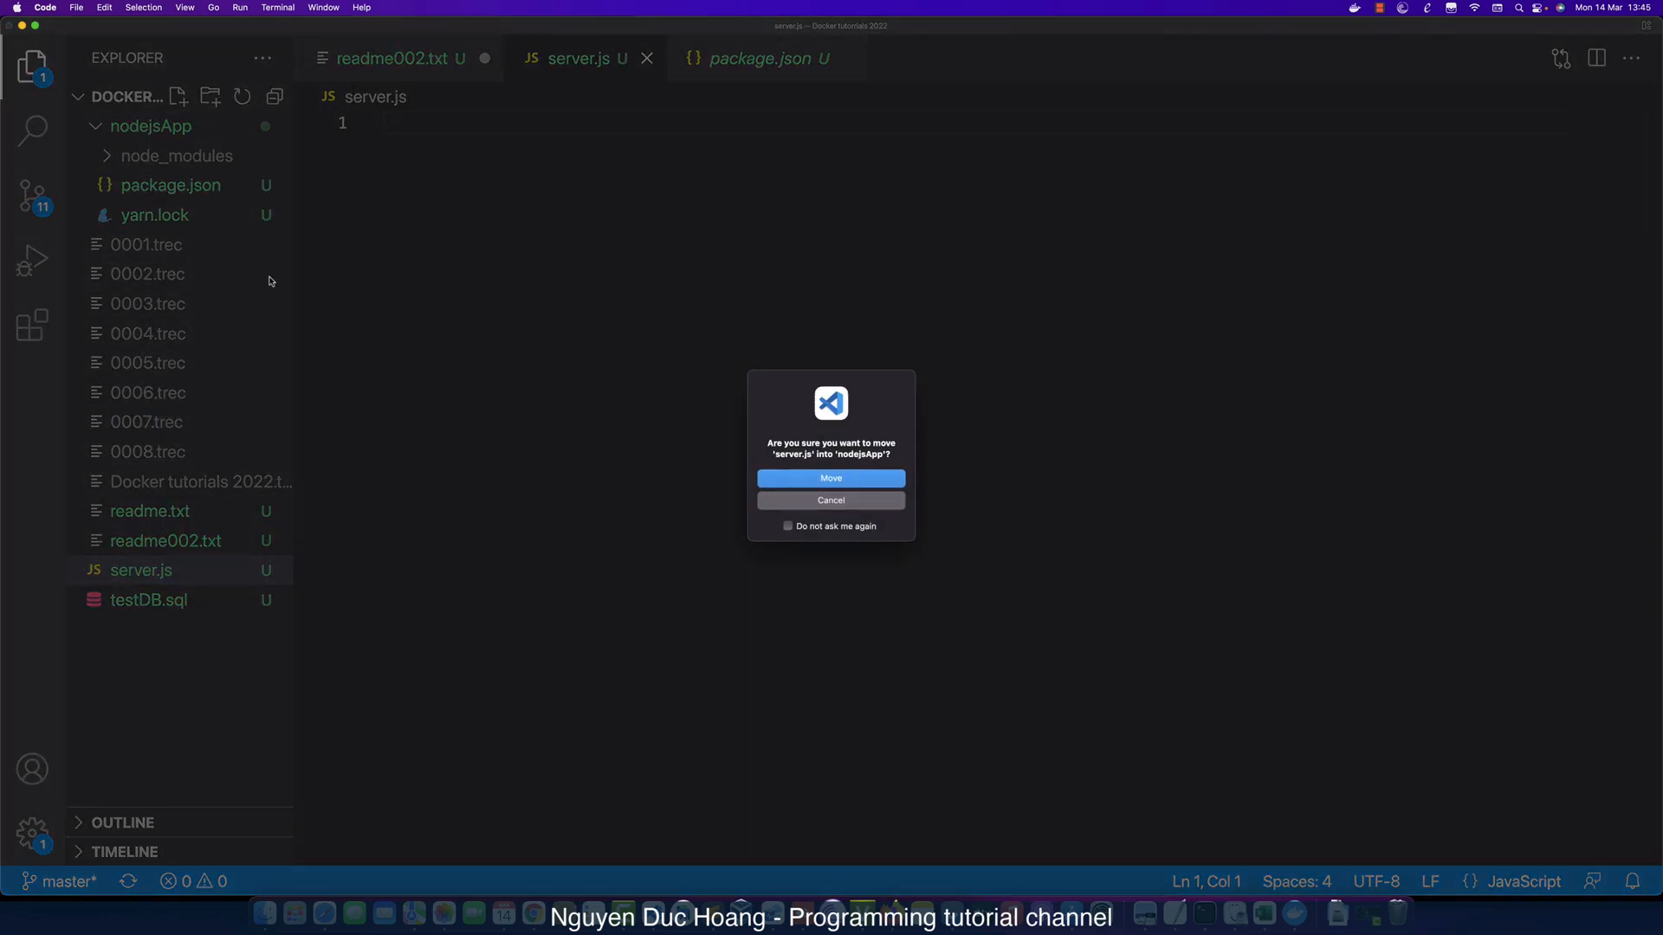
{"action": "mouse_move", "coordinate": [854, 461]}
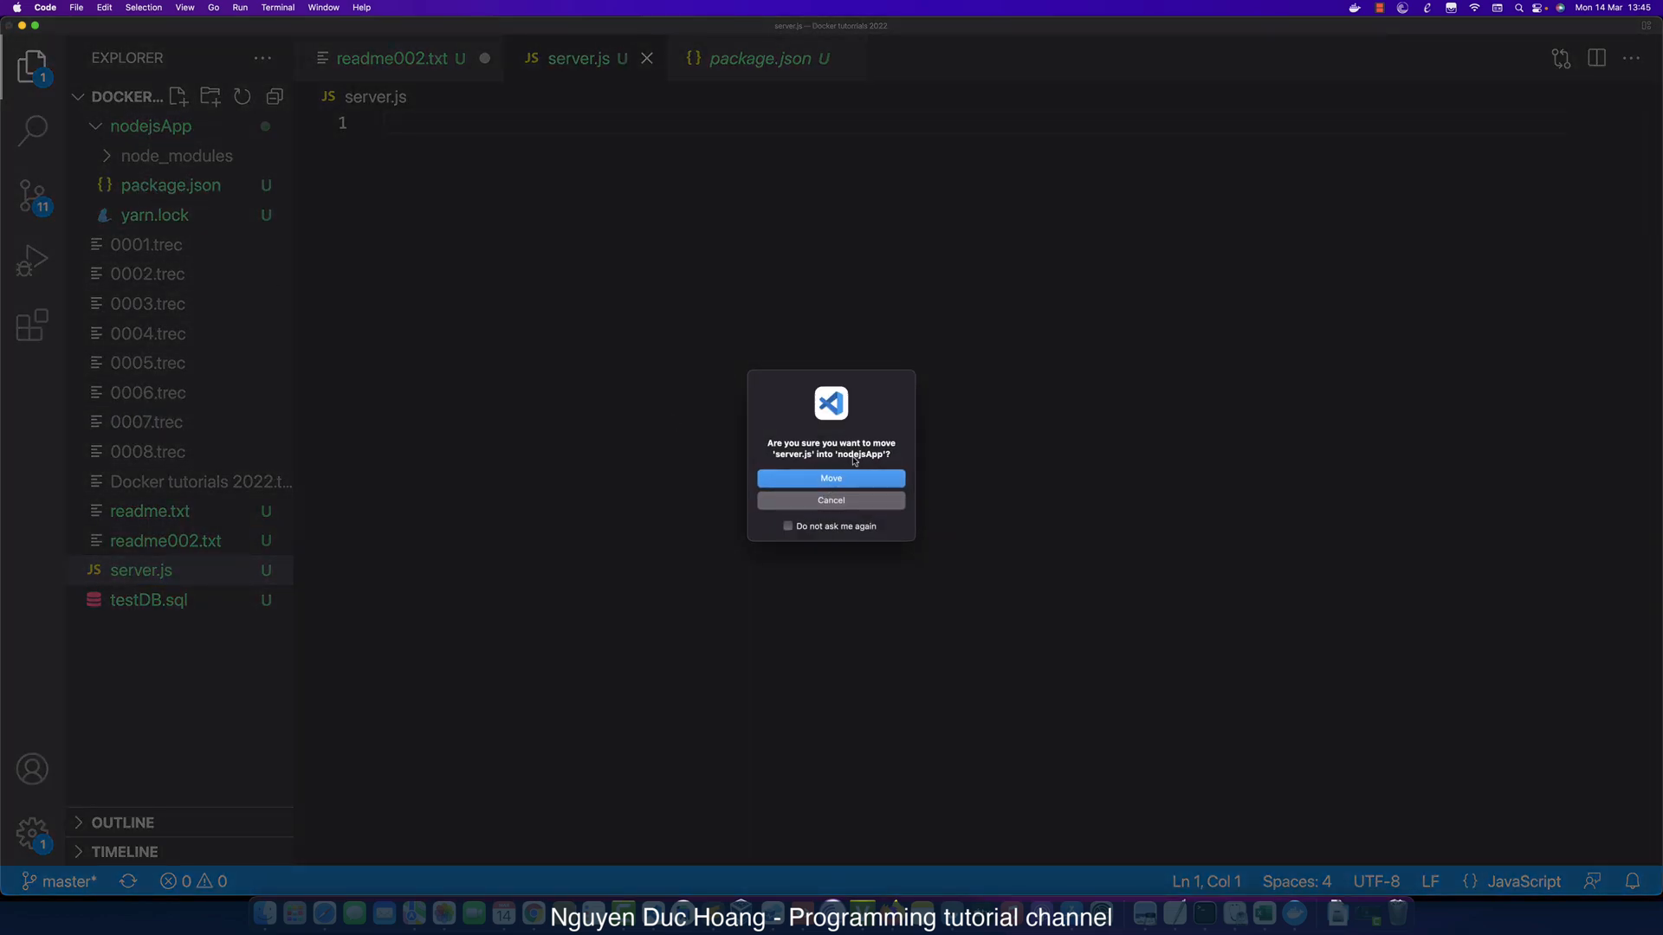
{"action": "left_click", "coordinate": [829, 478]}
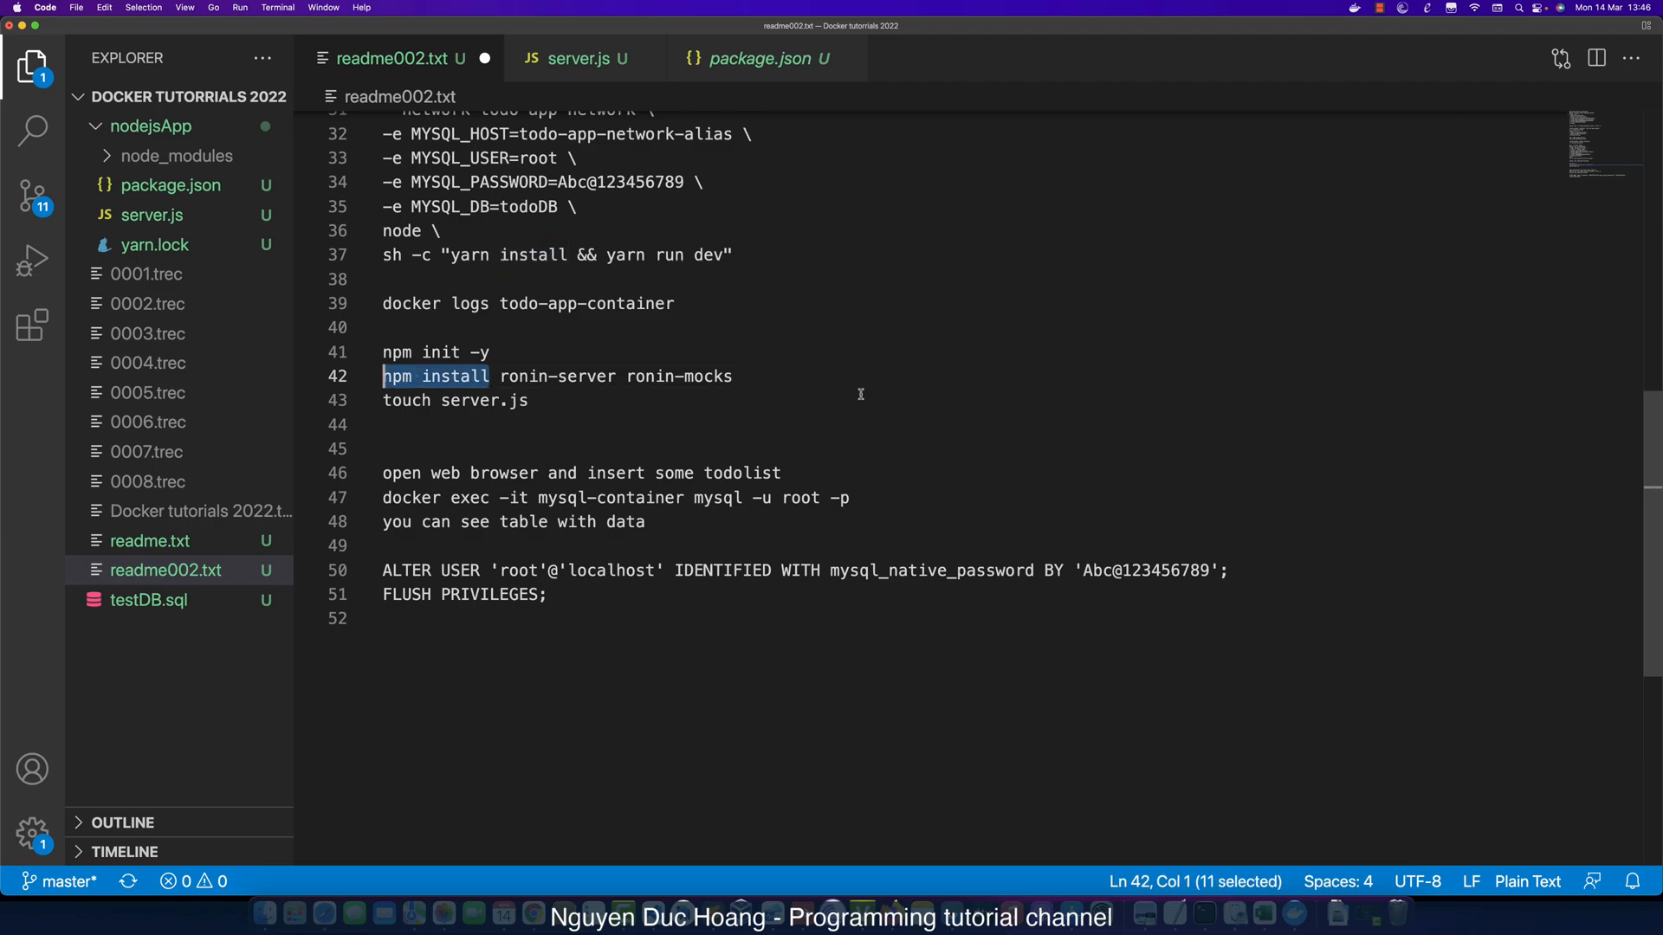
{"action": "type", "text": "yarn add"}
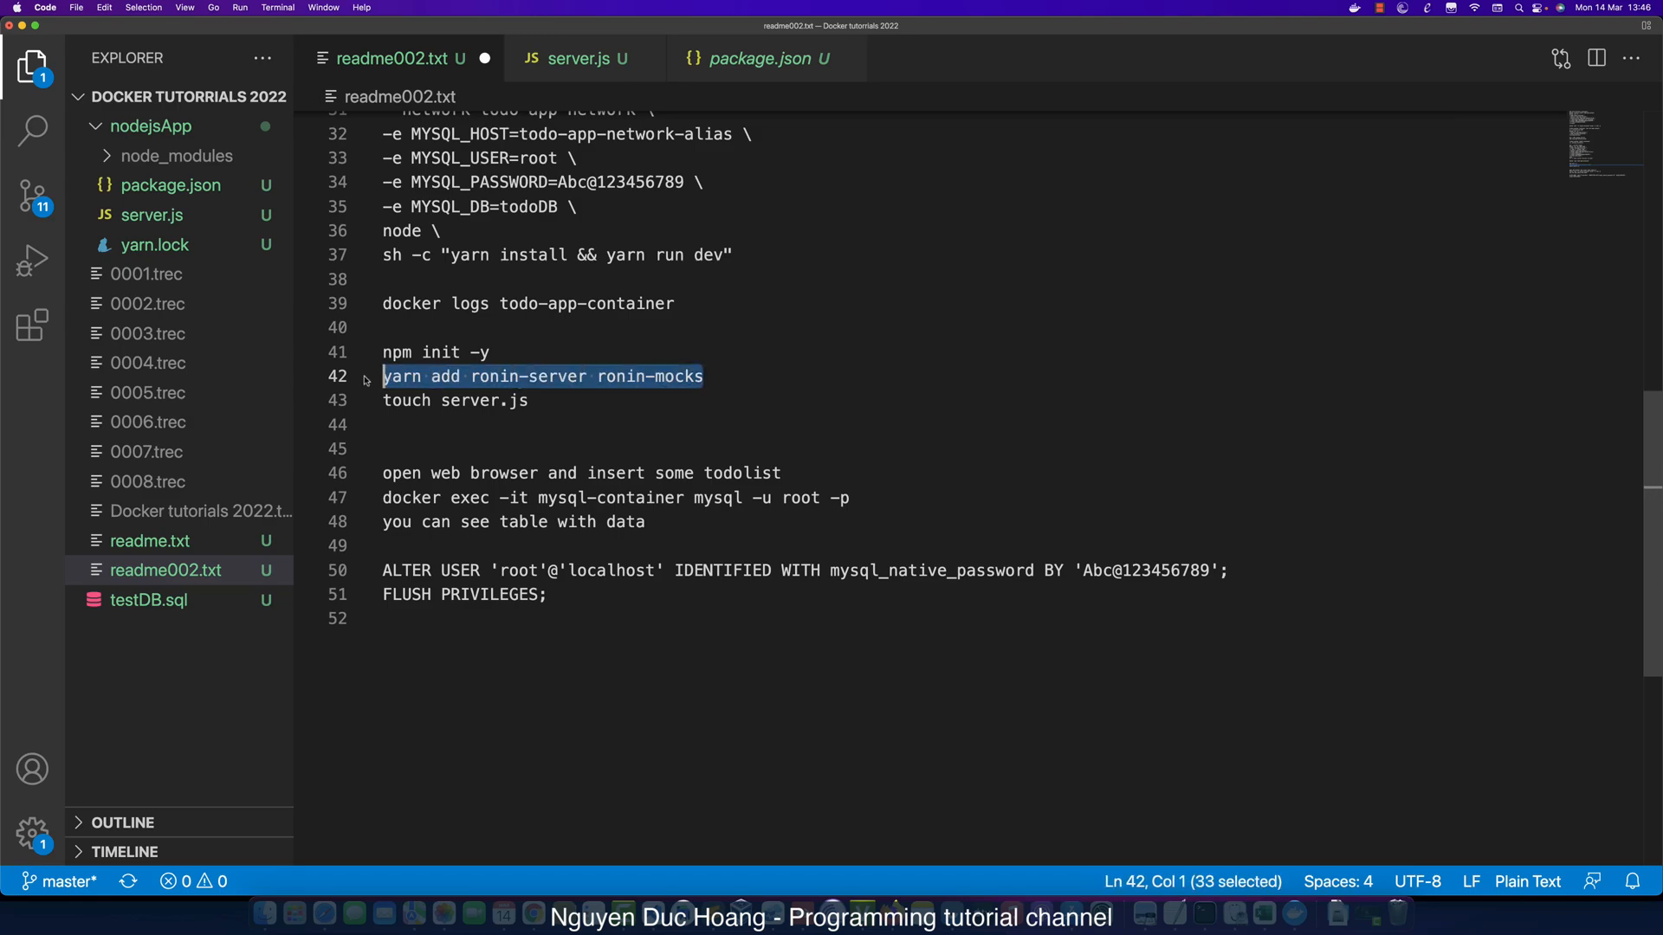
{"action": "mouse_move", "coordinate": [755, 440]}
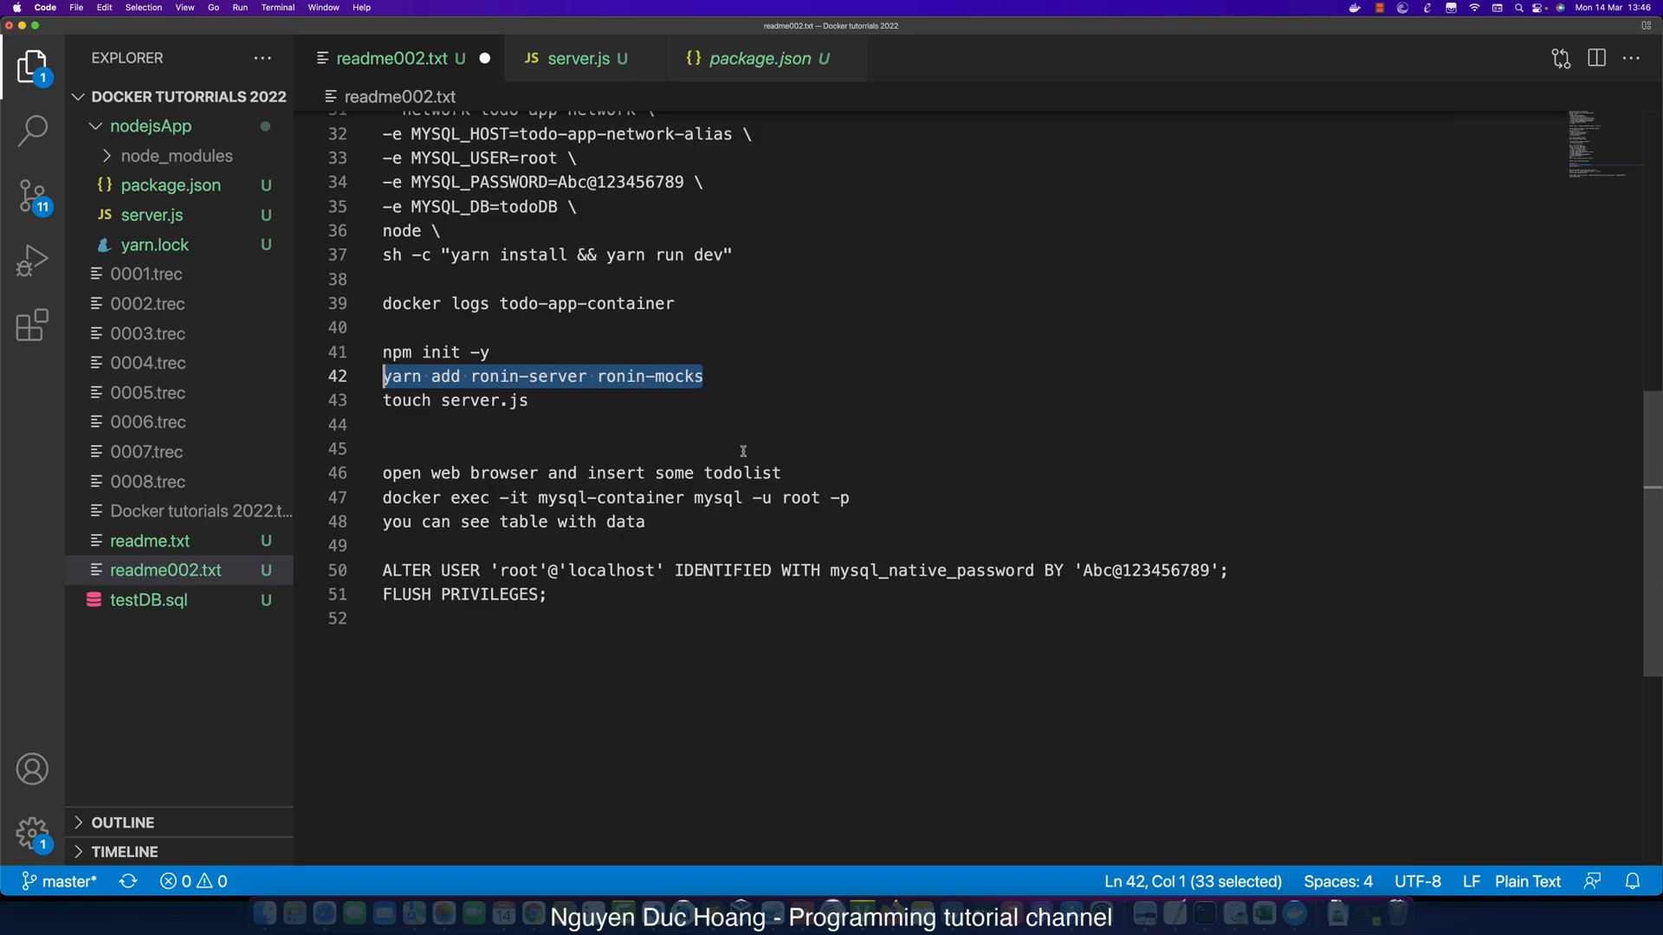
{"action": "mouse_move", "coordinate": [570, 385]}
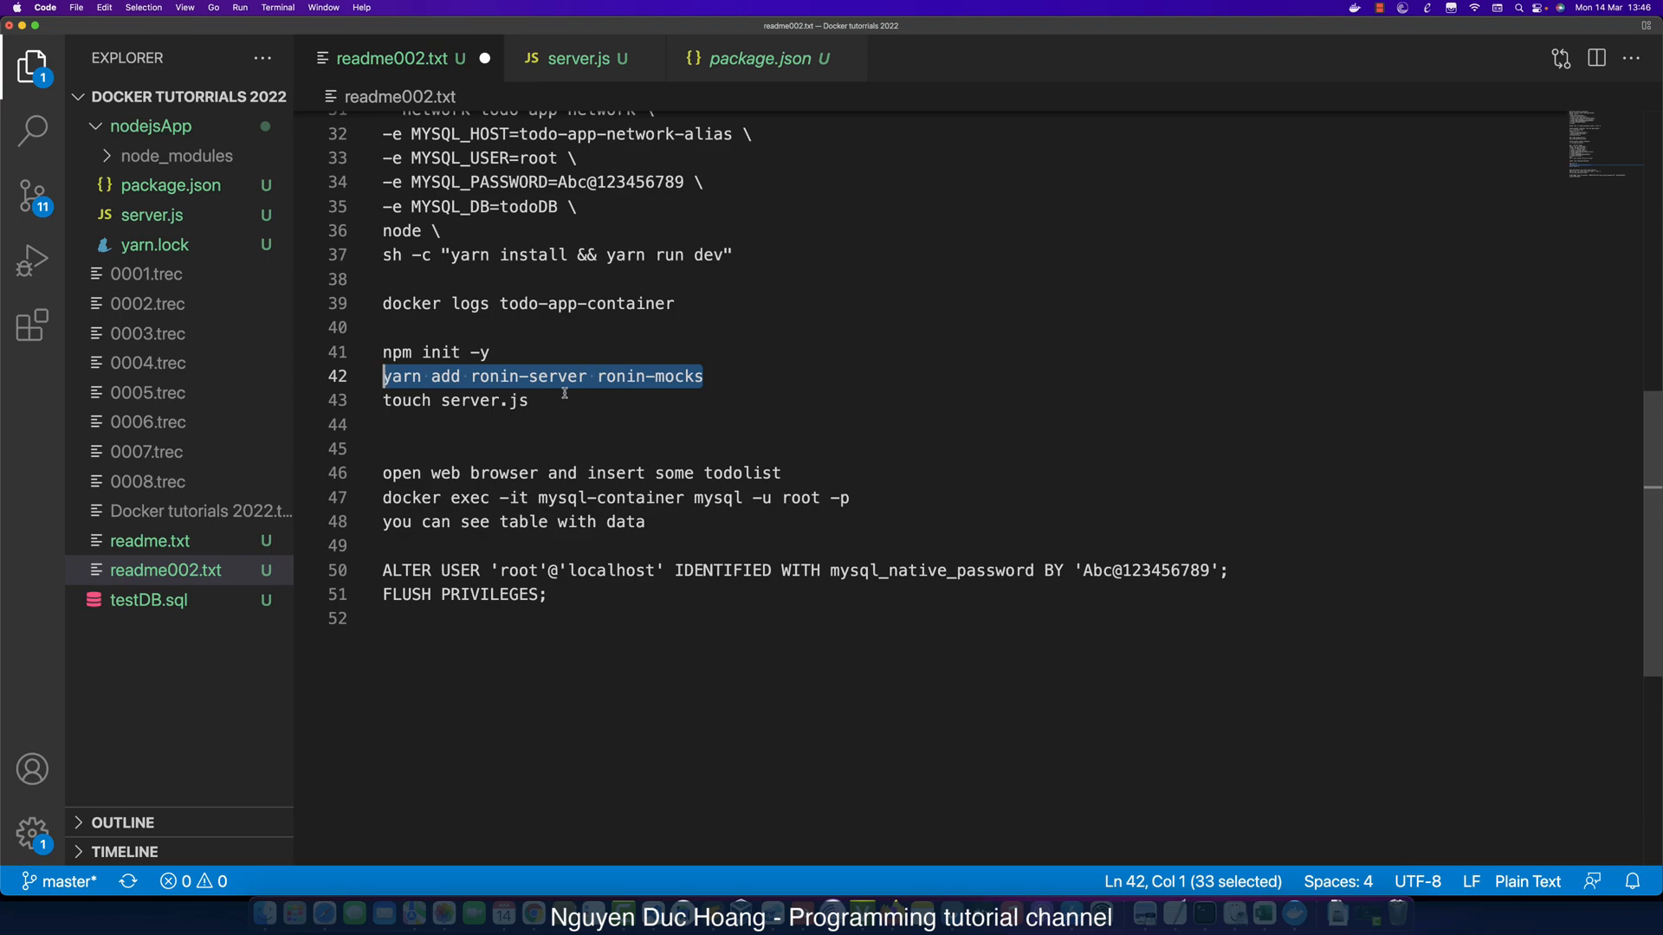
{"action": "mouse_move", "coordinate": [542, 431]}
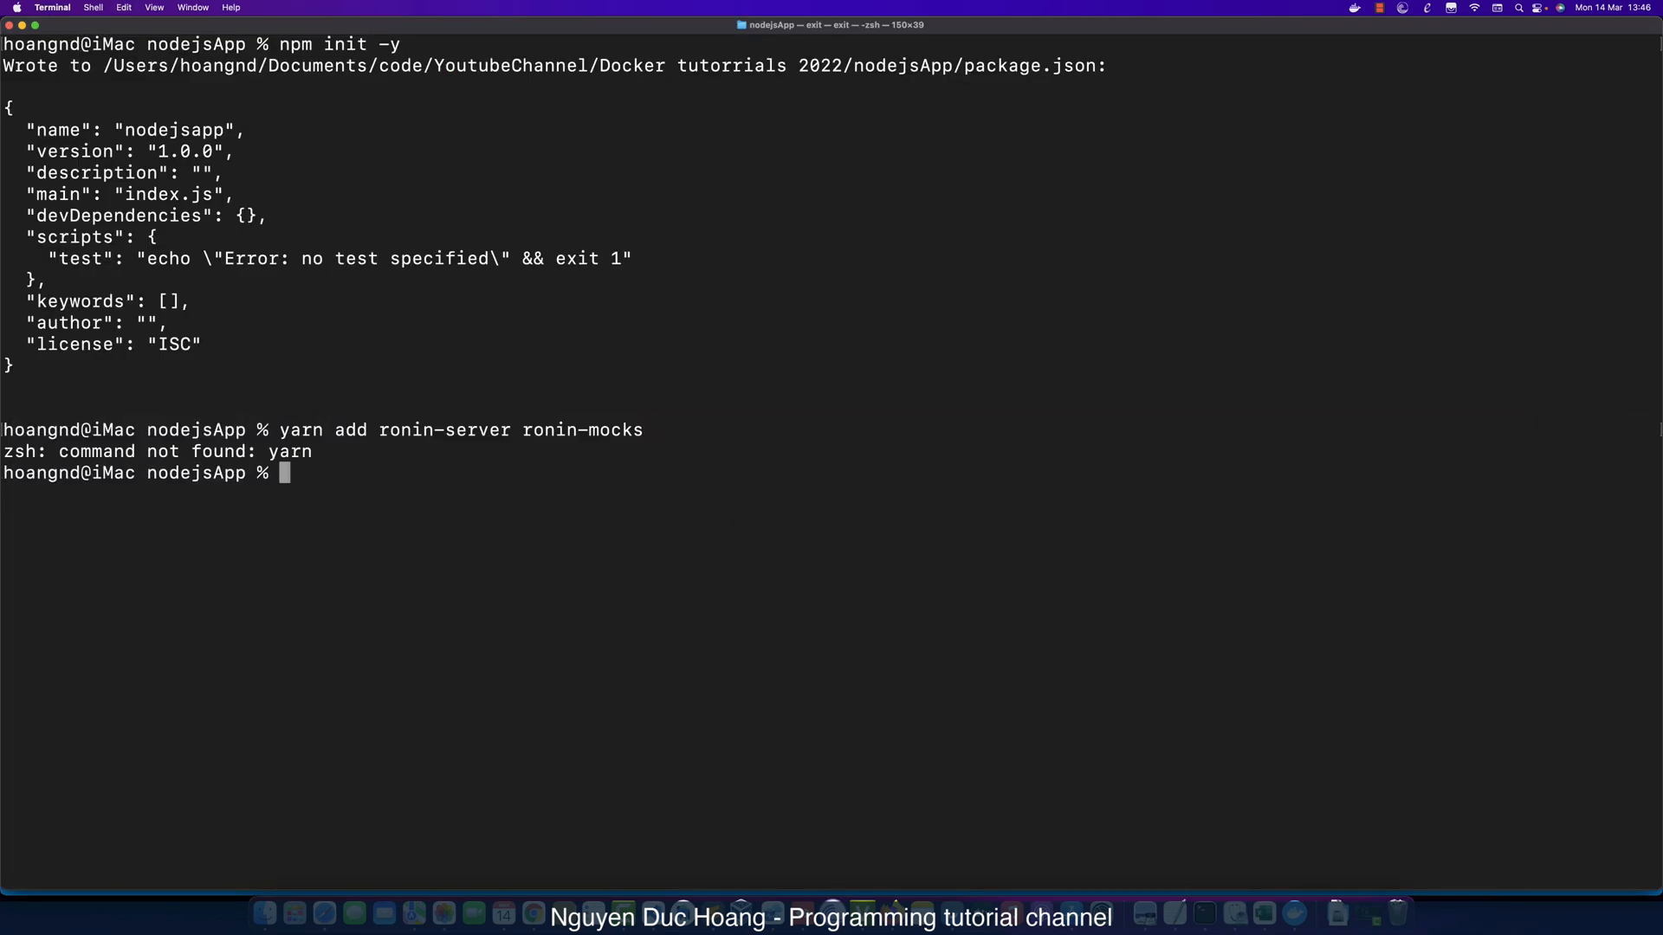
{"action": "mouse_move", "coordinate": [518, 547]}
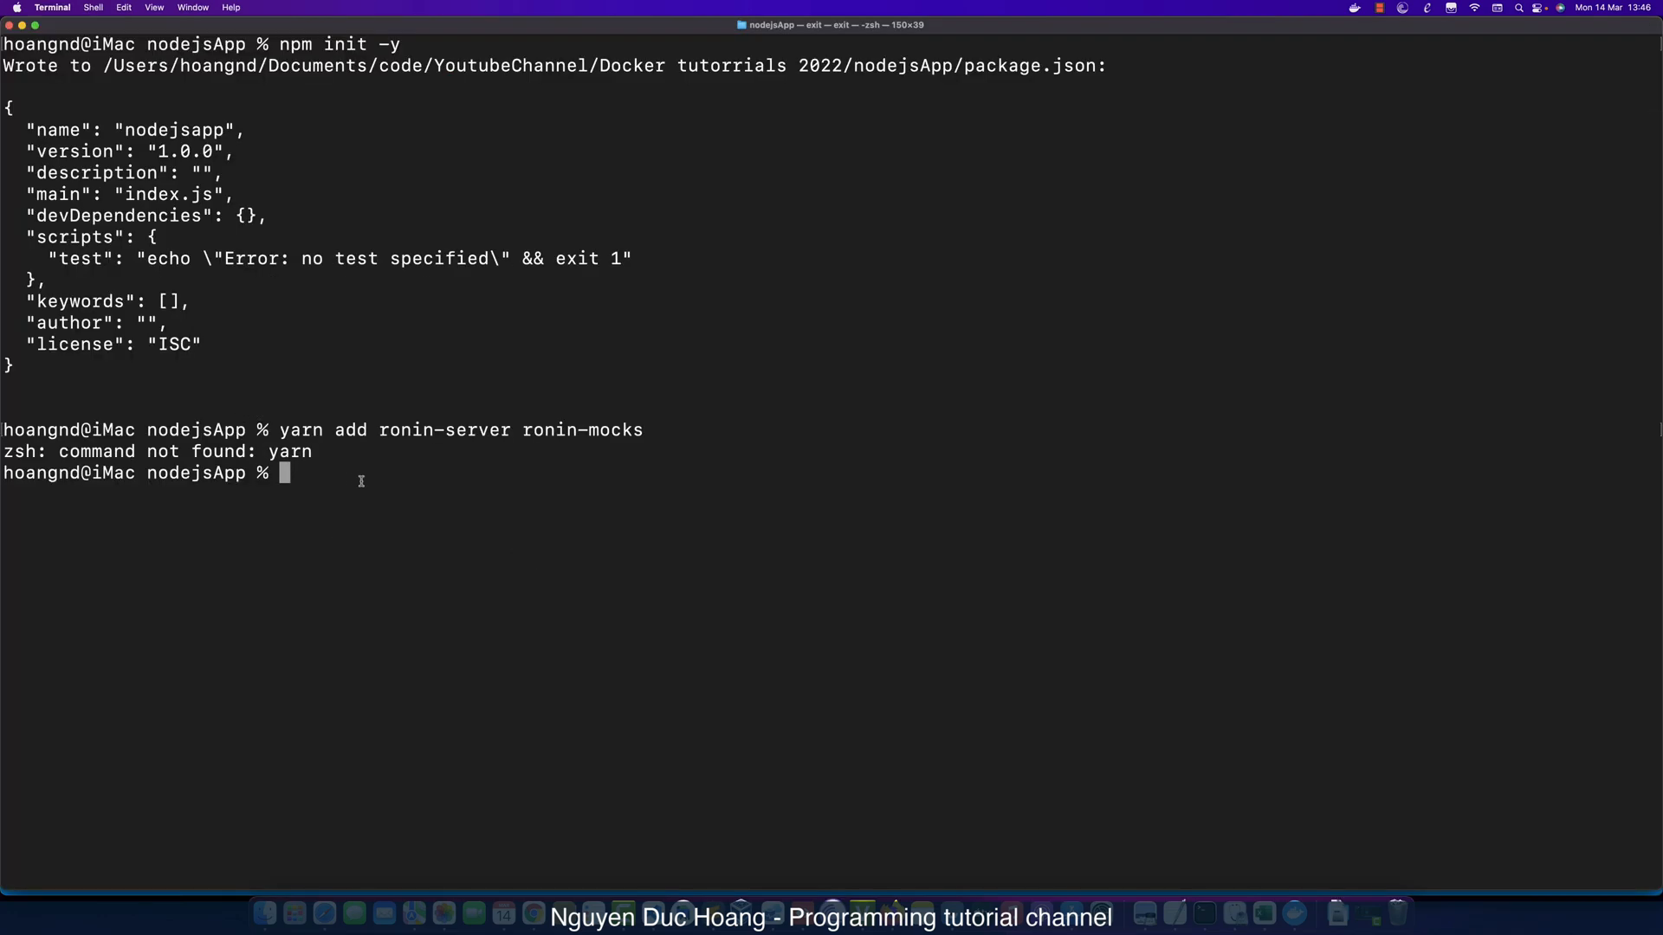
Install yarn globally and apply the suggested npm 8.5.4 update.
{"action": "type", "text": "np"}
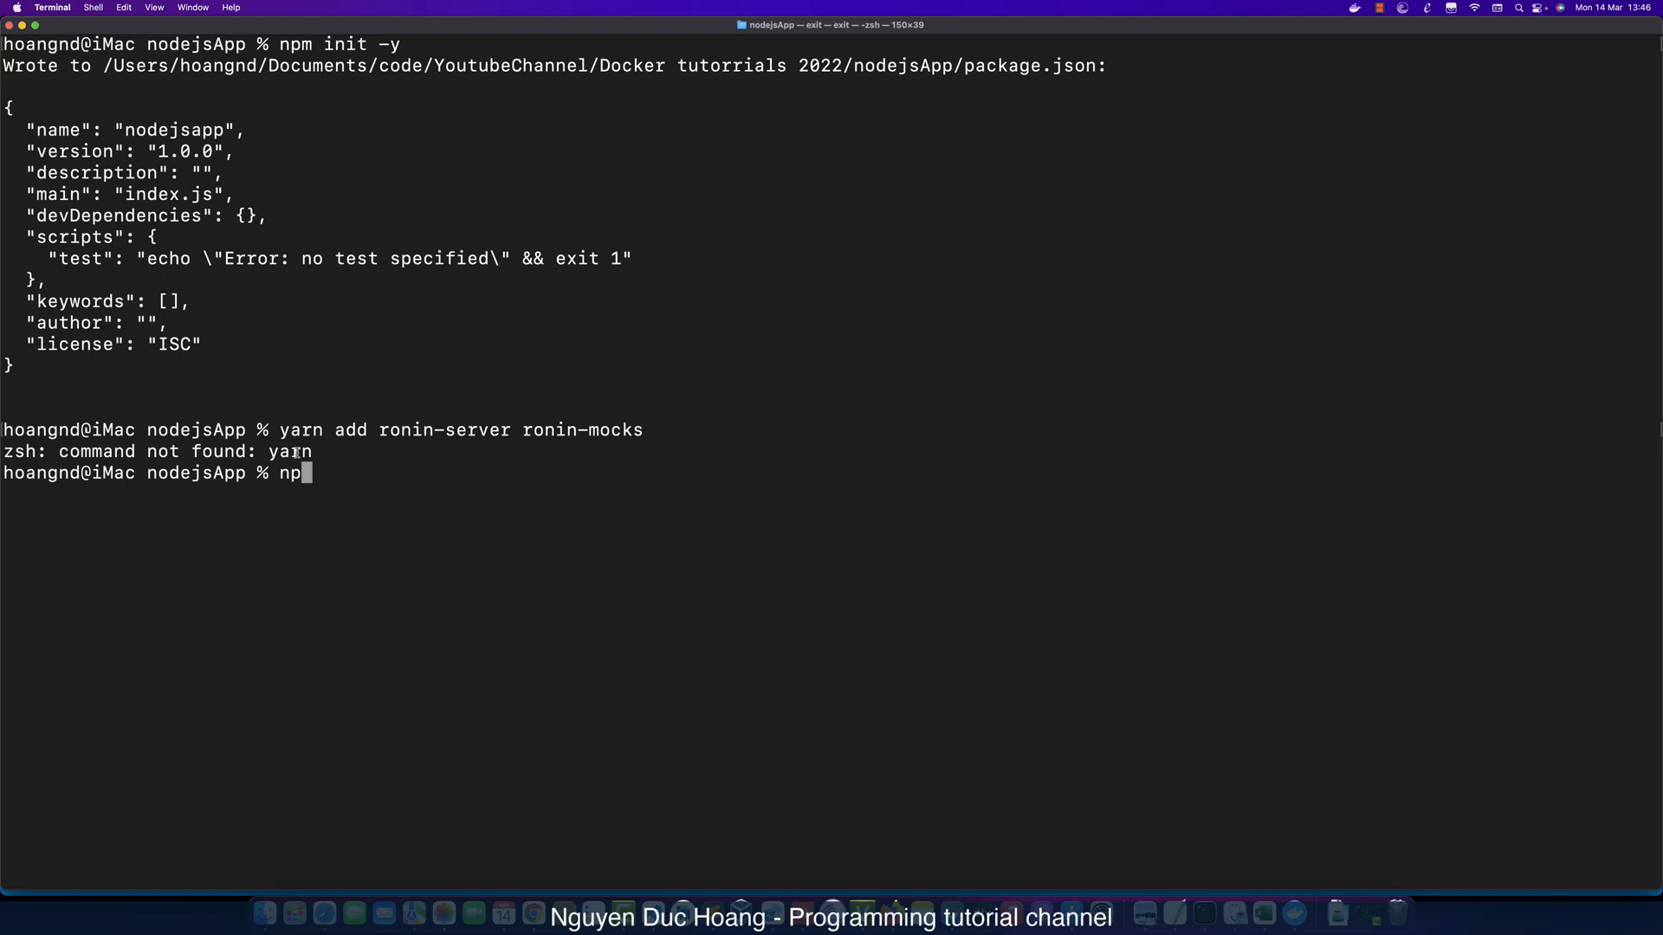
{"action": "double_click", "coordinate": [289, 452]}
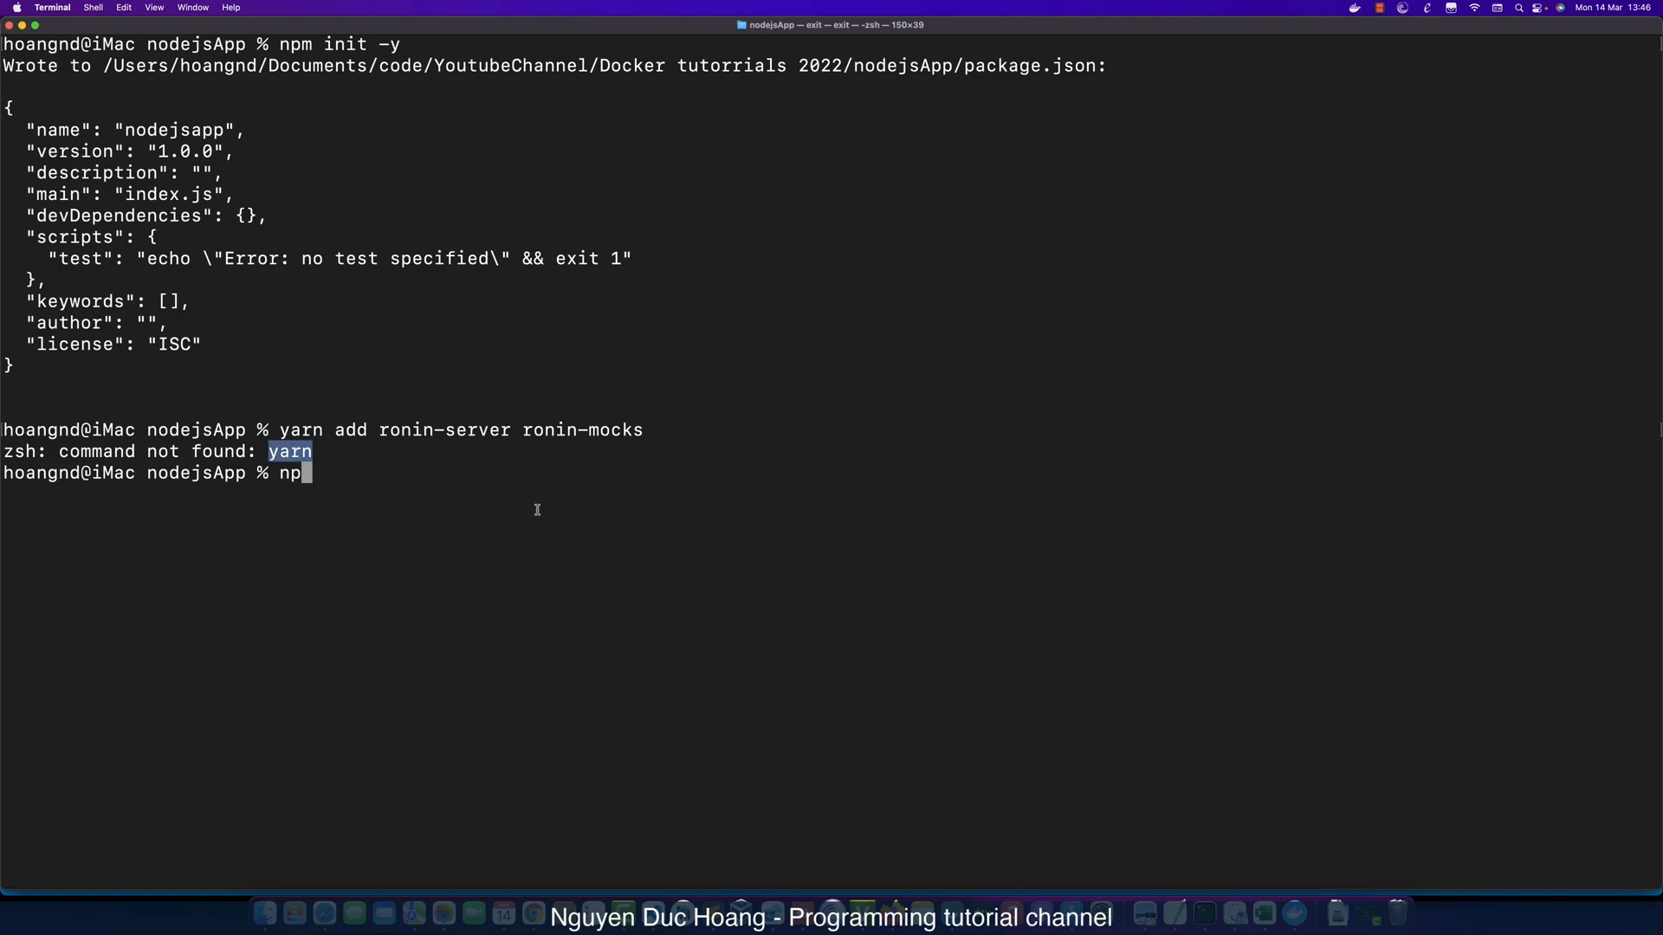
{"action": "mouse_move", "coordinate": [532, 518]}
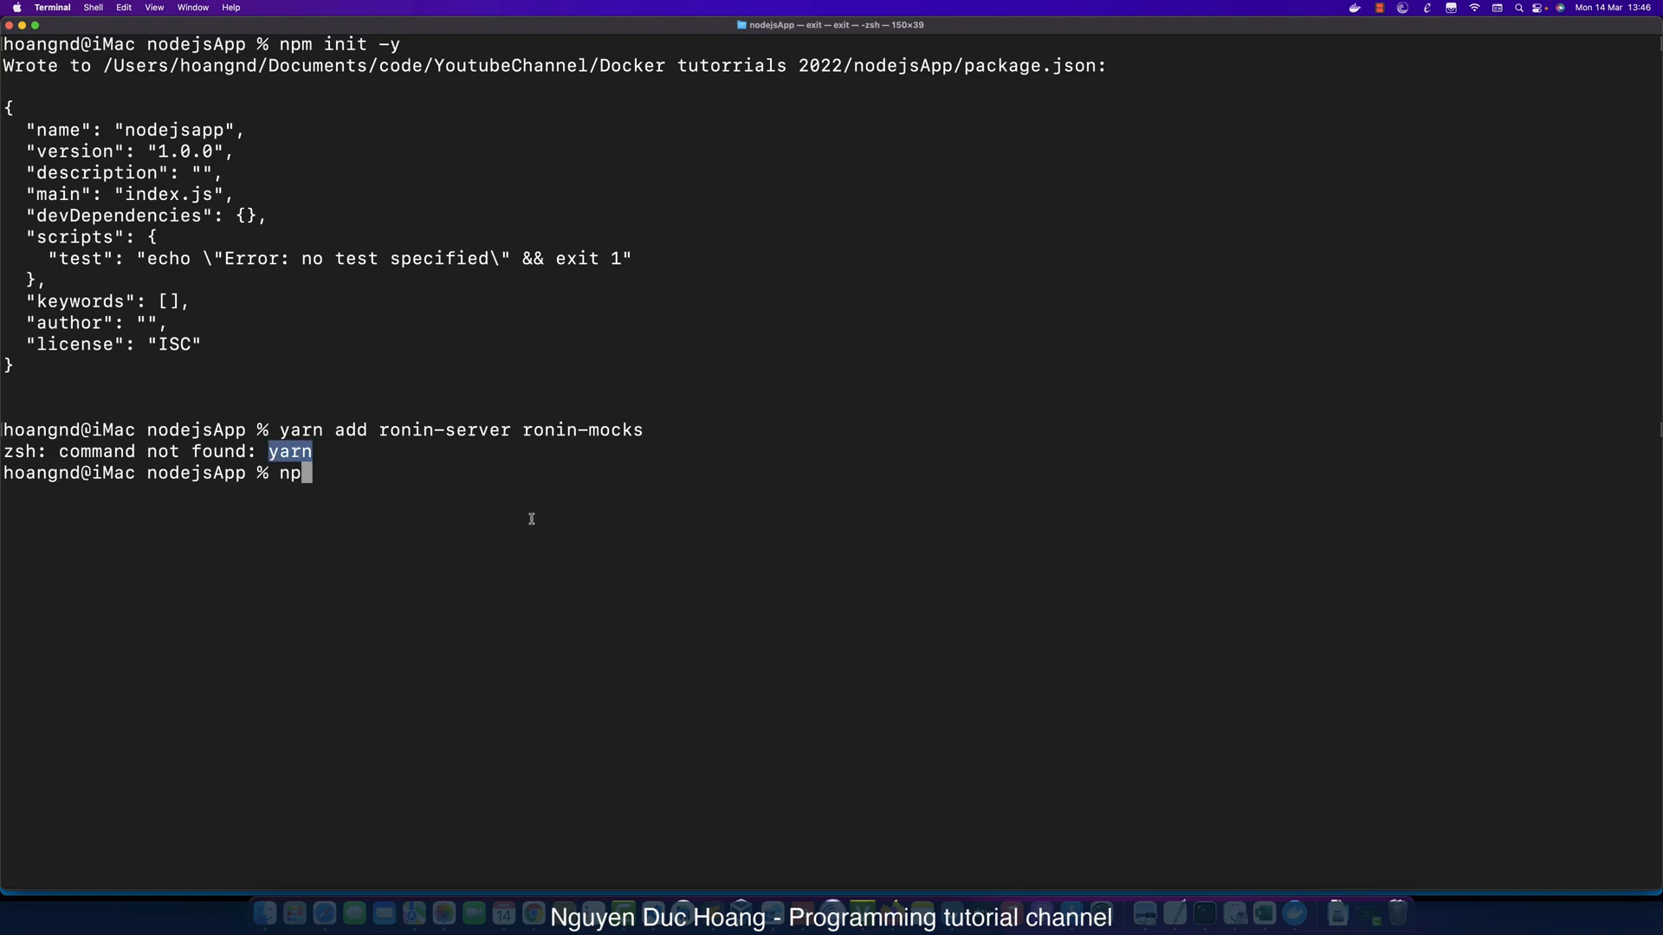
{"action": "type", "text": "m install -g yarn"}
{"action": "key", "text": "Return"}
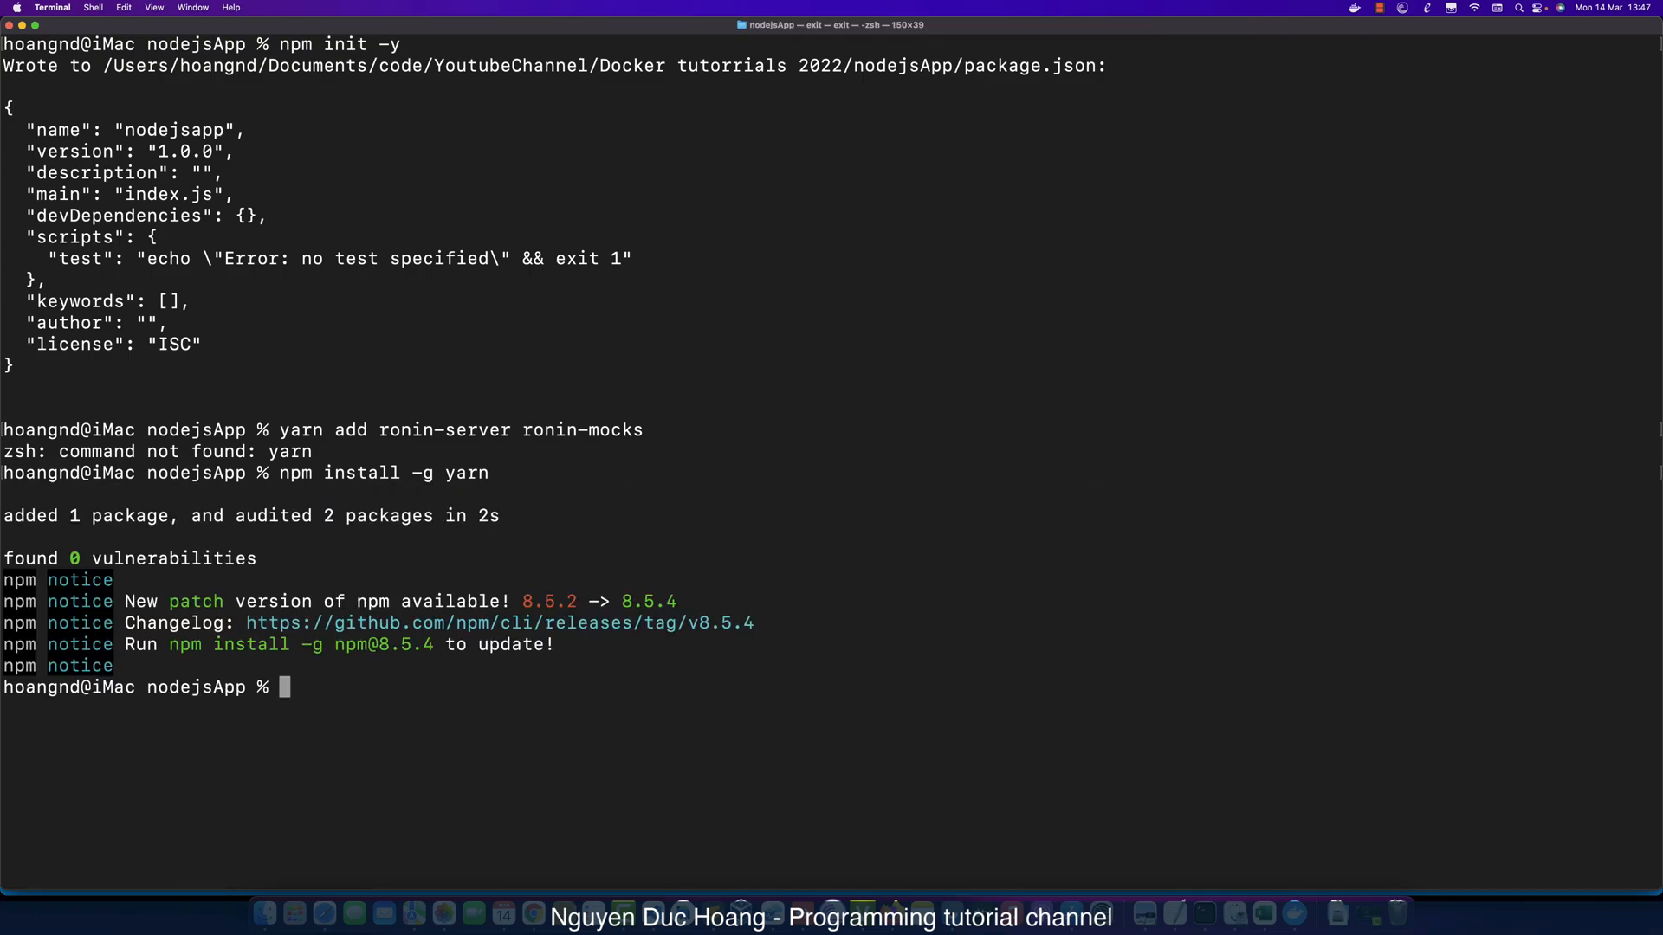
{"action": "mouse_move", "coordinate": [682, 546]}
{"action": "type", "text": "npm install -g npm@8.5.4"}
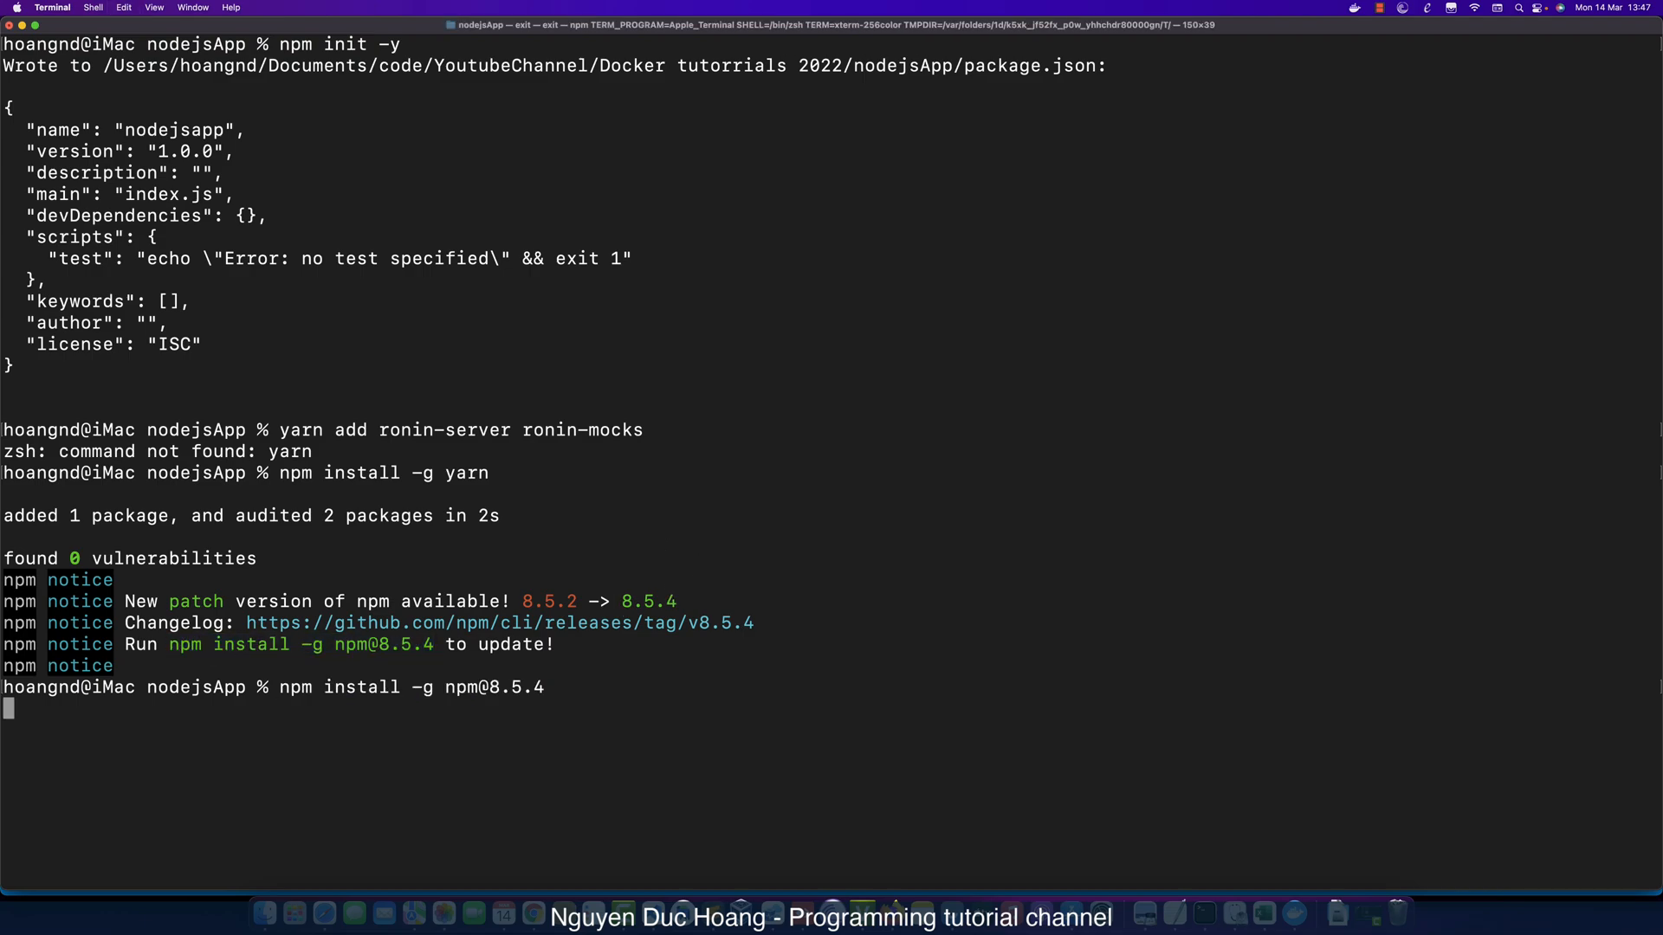
{"action": "key", "text": "Return"}
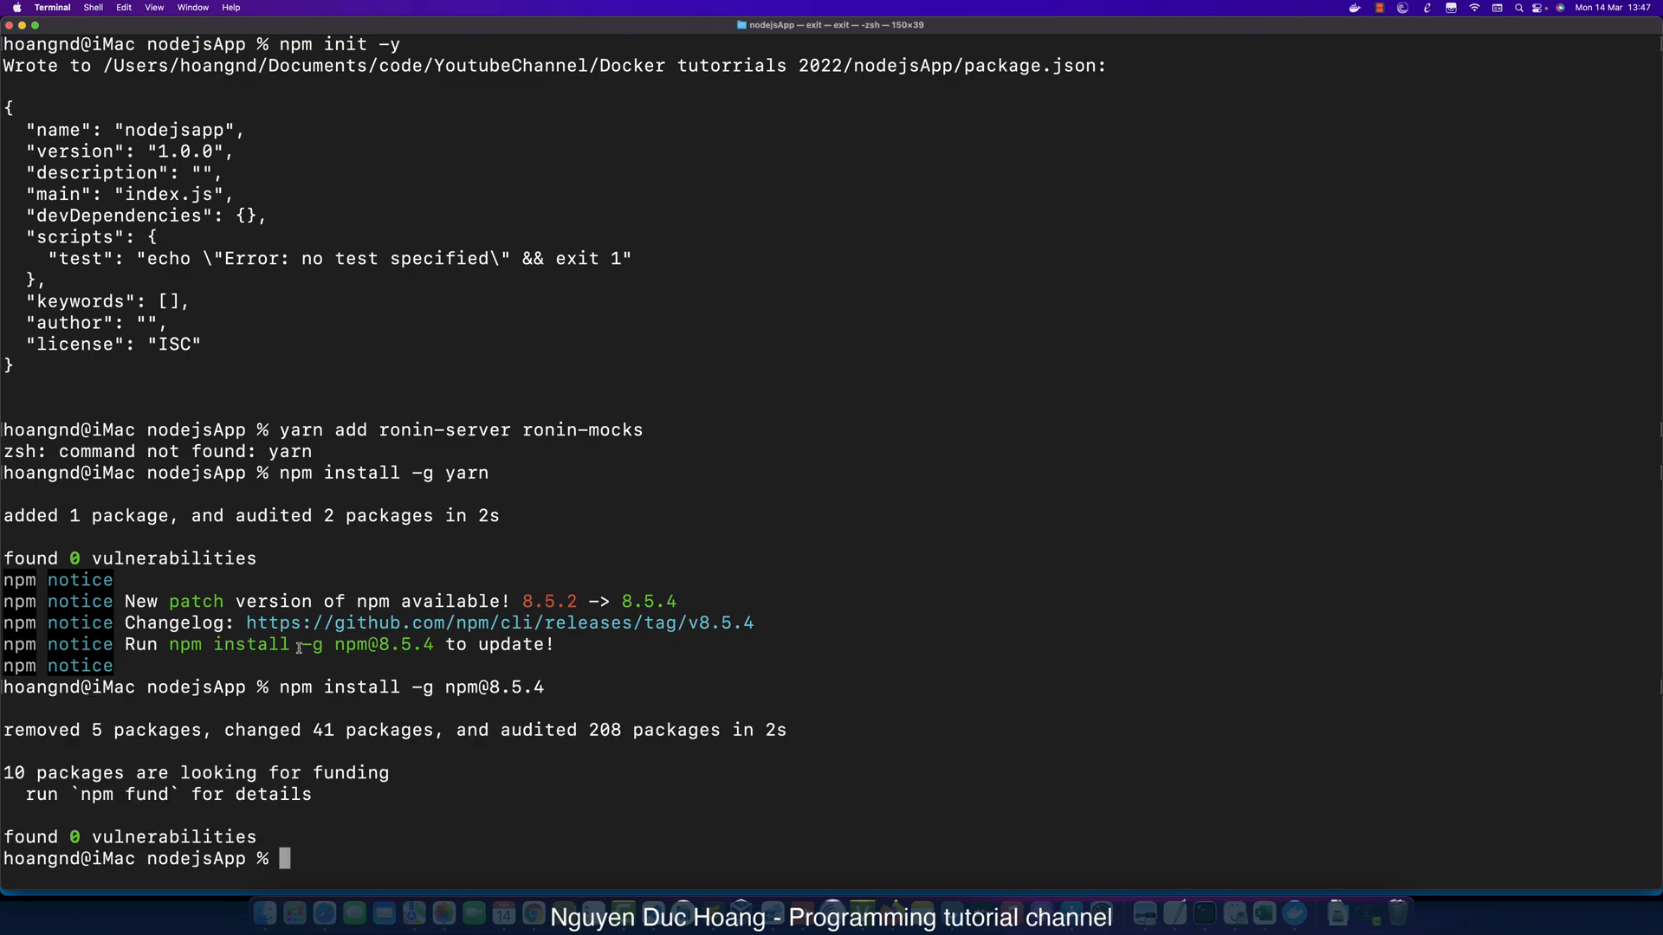
Clear the terminal and yarn add ronin-server and ronin-mocks as dependencies.
{"action": "type", "text": "clear"}
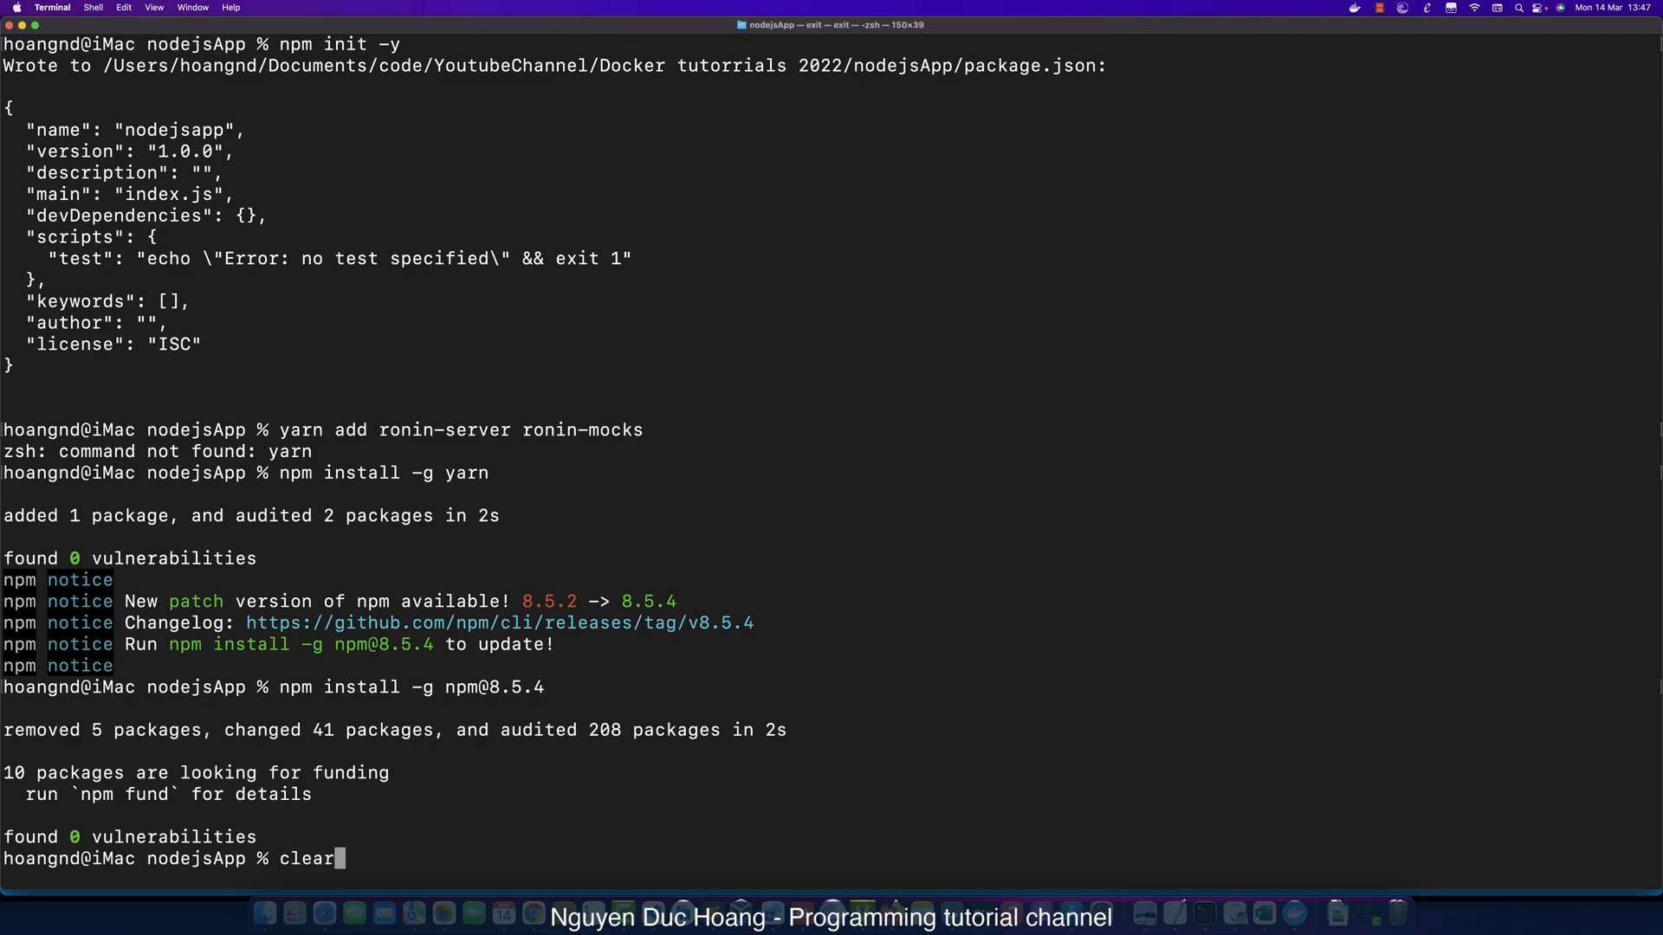
{"action": "key", "text": "Return"}
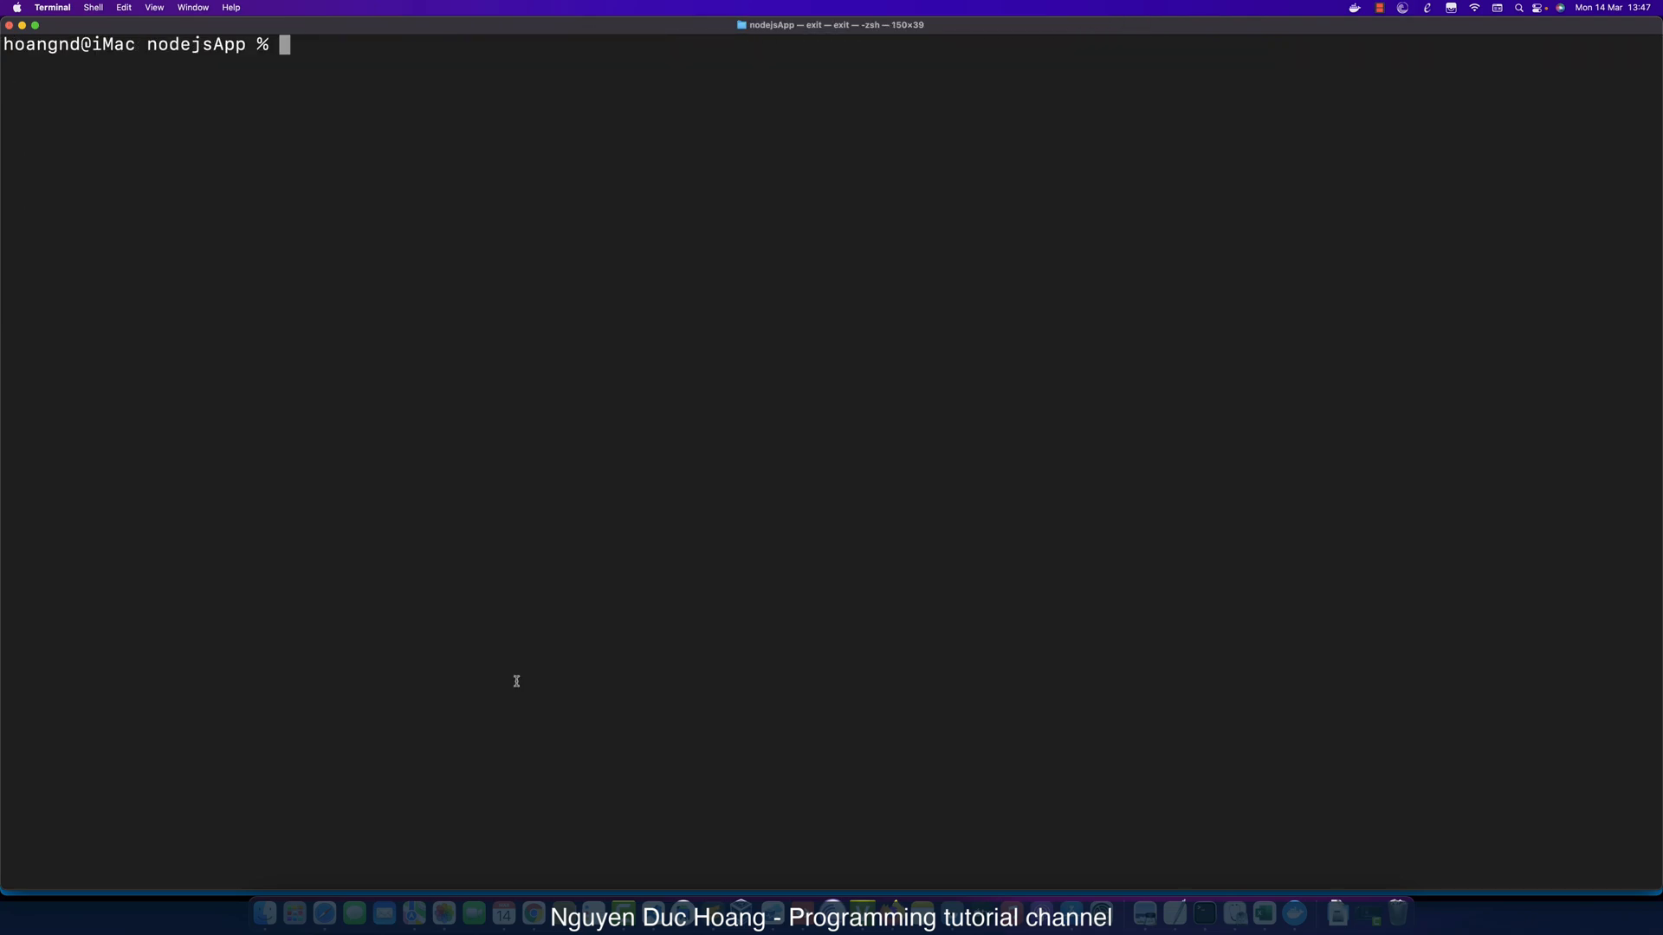
{"action": "type", "text": "yarn add ronin-server ronin-mocks"}
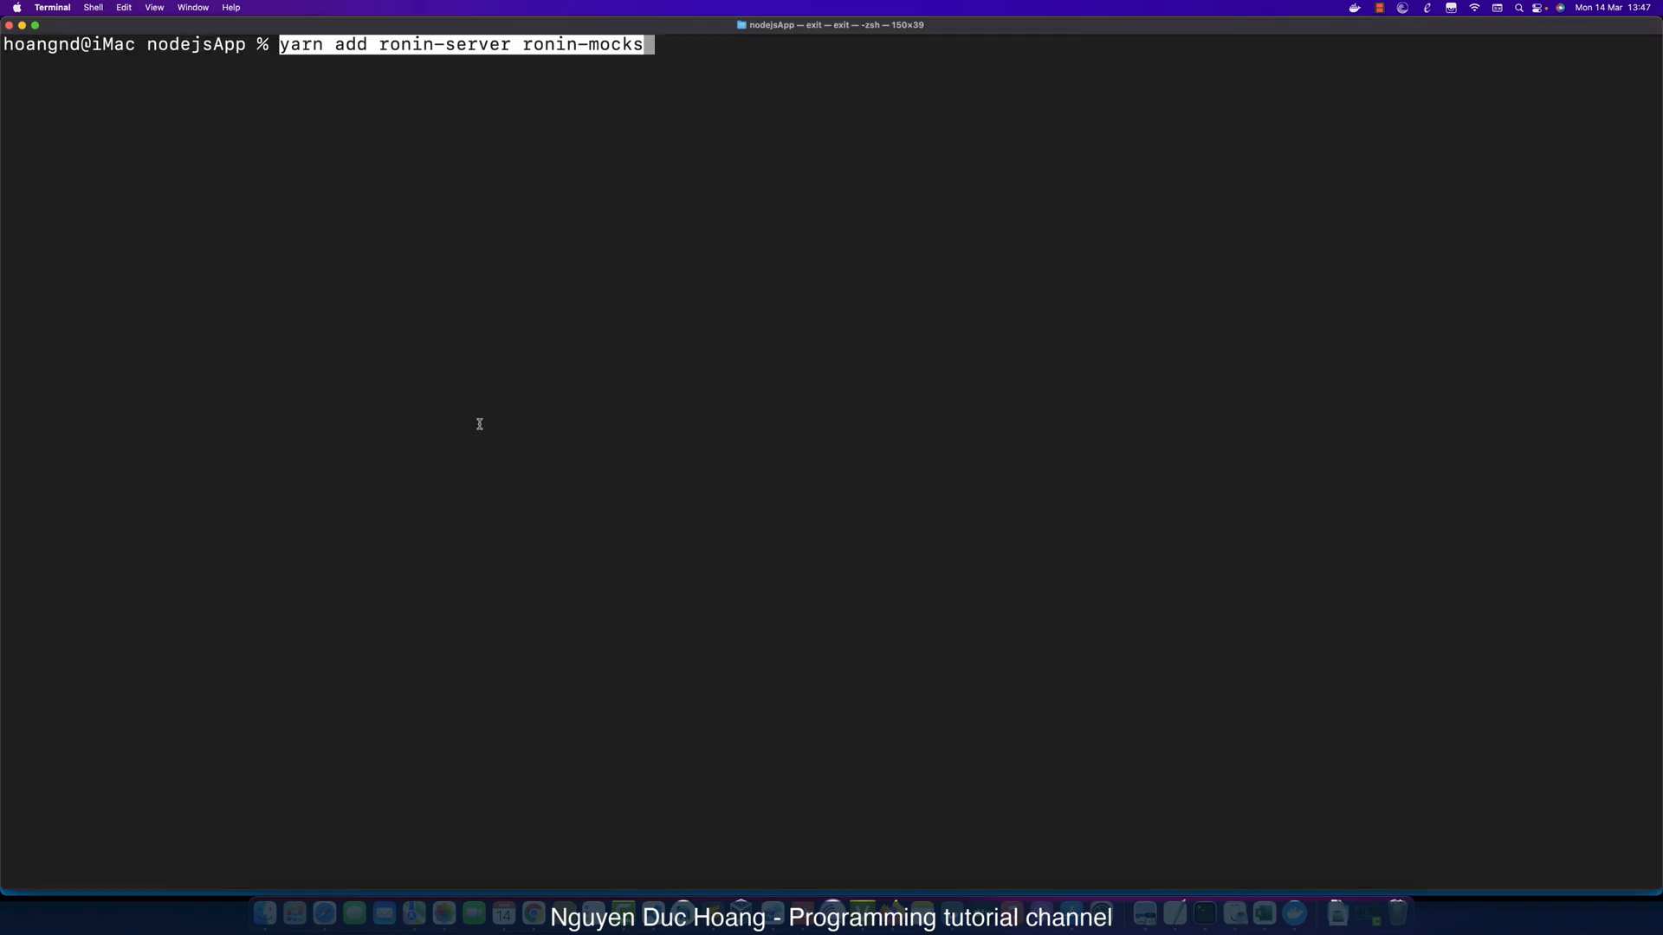
{"action": "key", "text": "Return"}
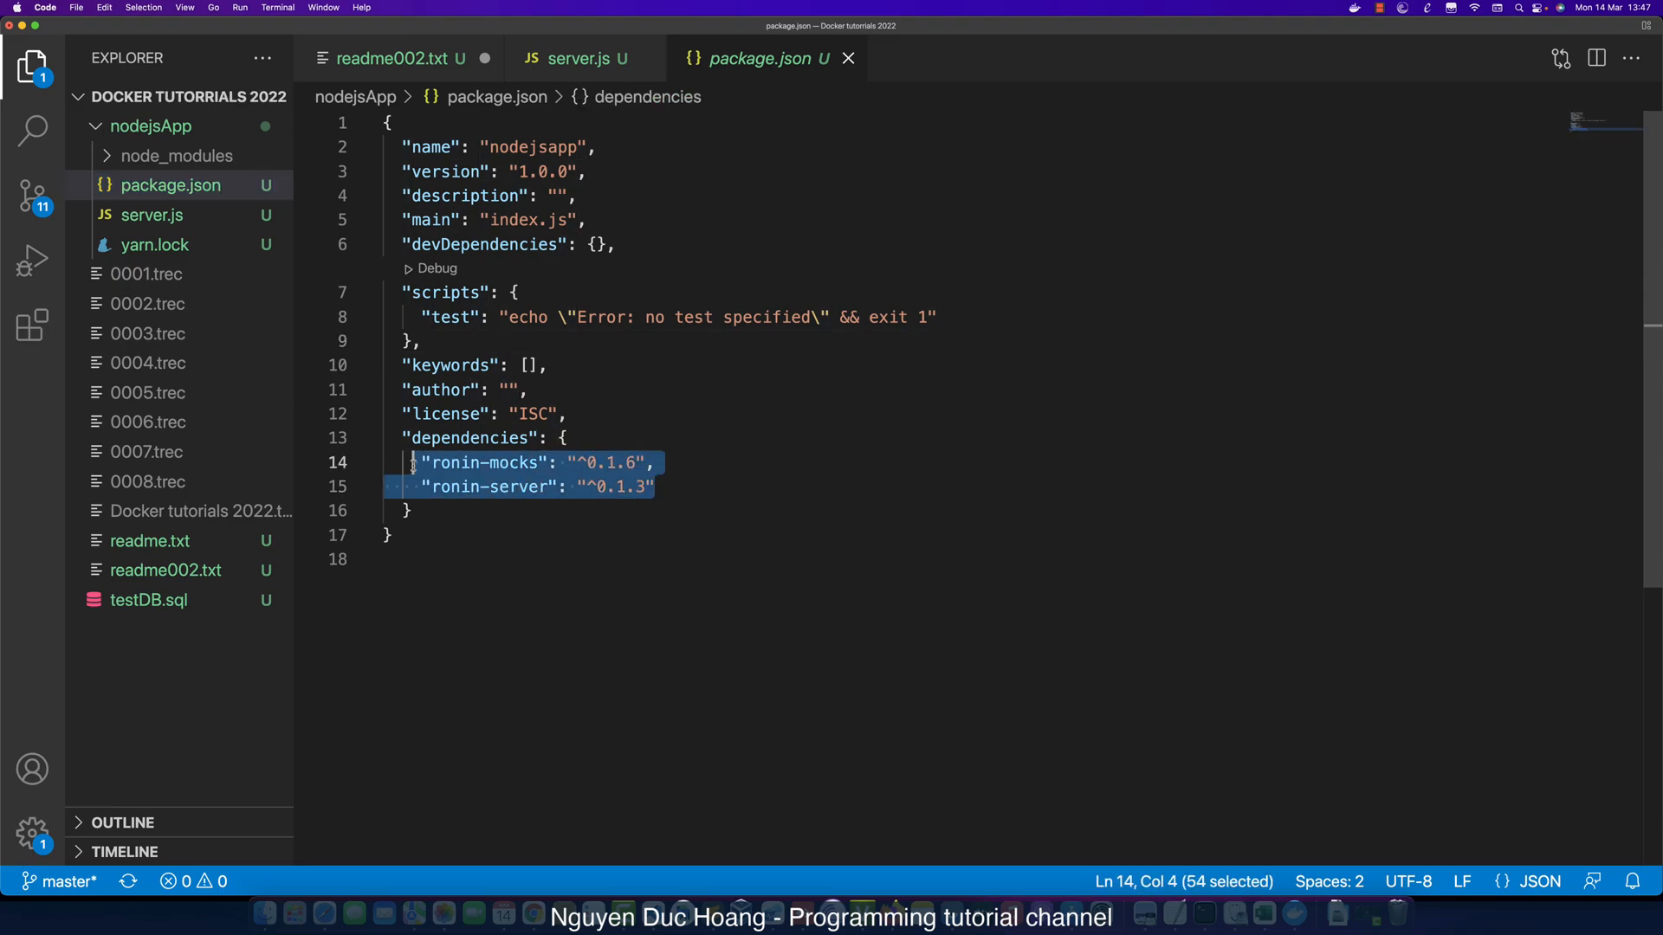
Begin server.js with require lines for ronin-server and ronin-mocks.
{"action": "left_click", "coordinate": [400, 59]}
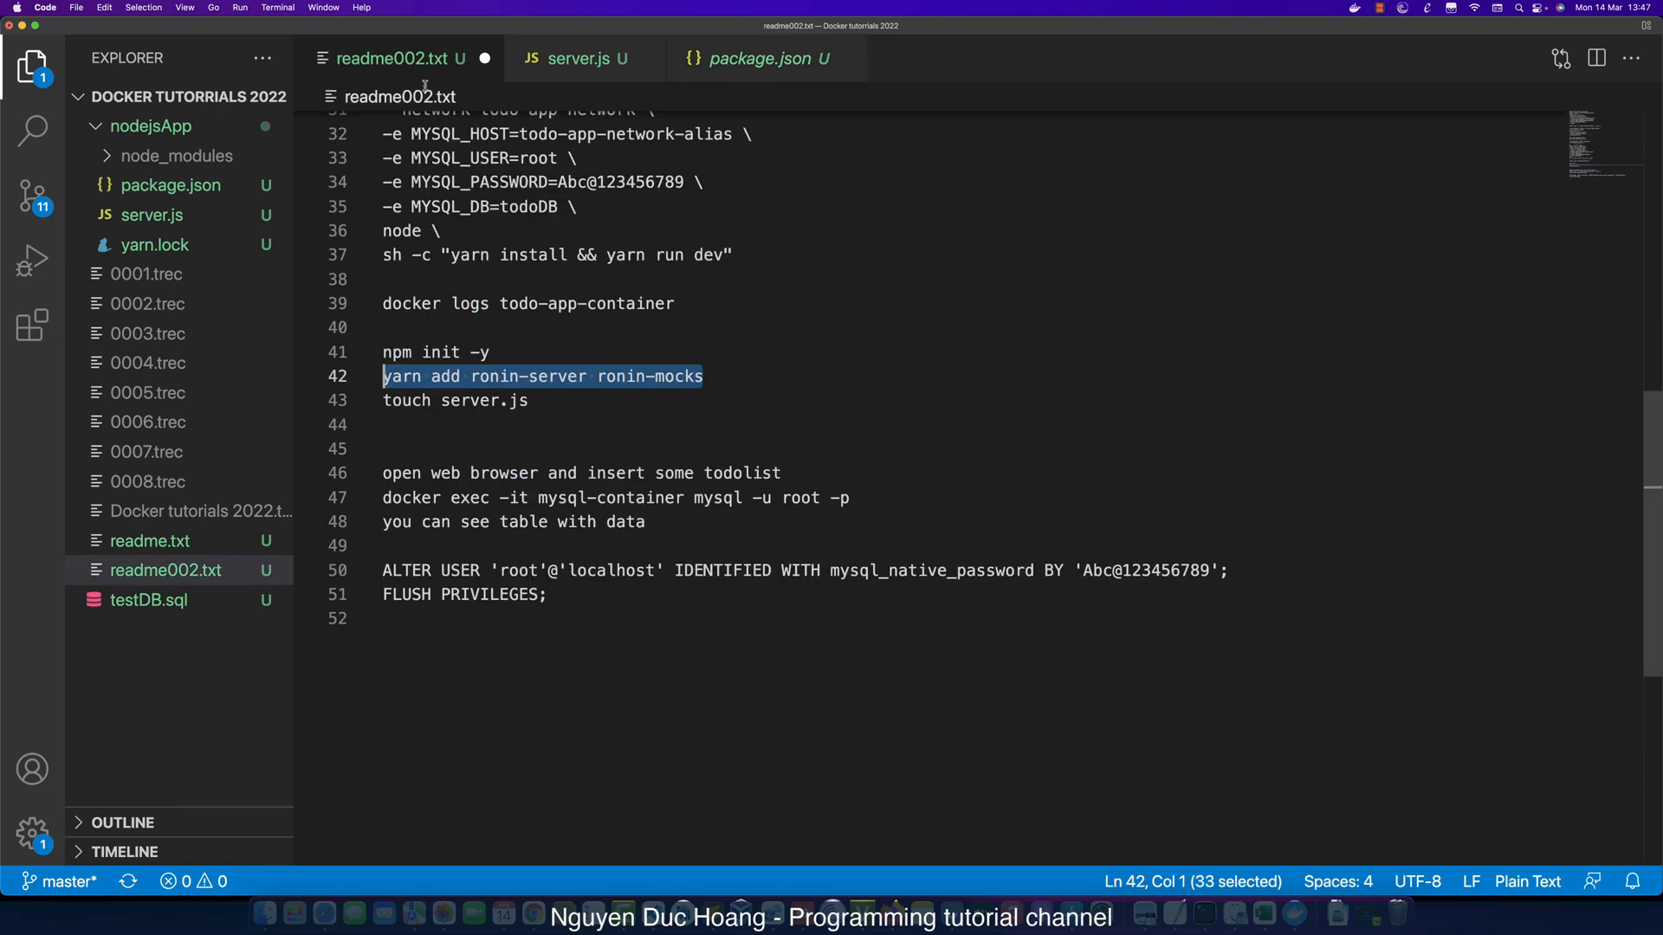
{"action": "left_click", "coordinate": [575, 59]}
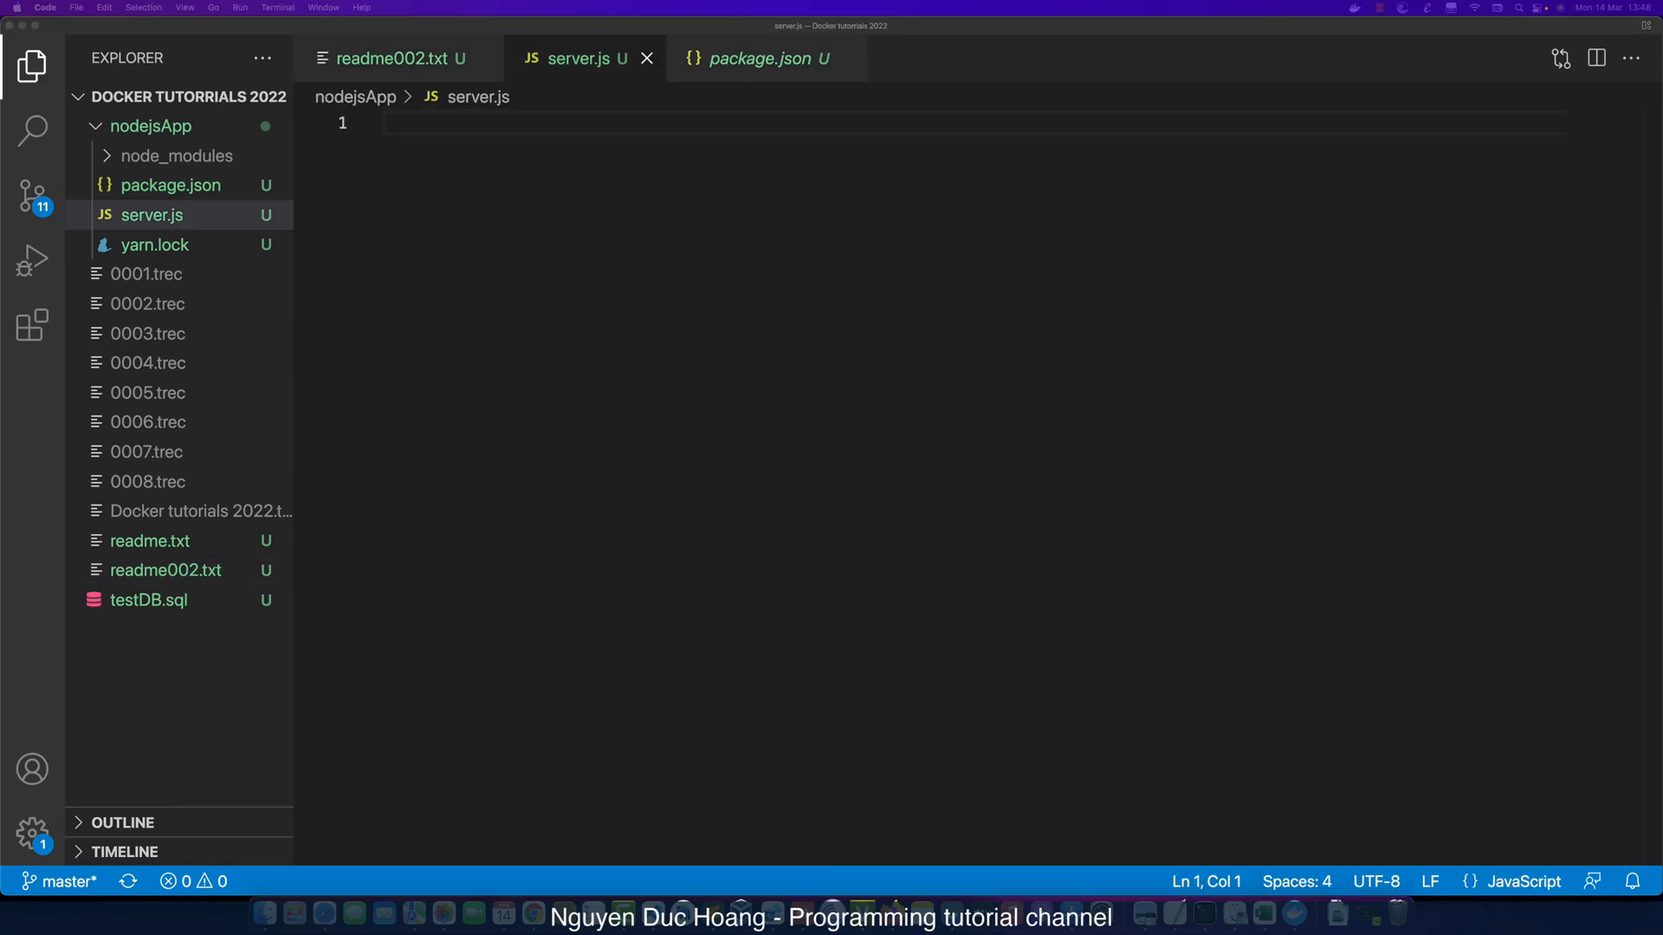
{"action": "left_click", "coordinate": [507, 171]}
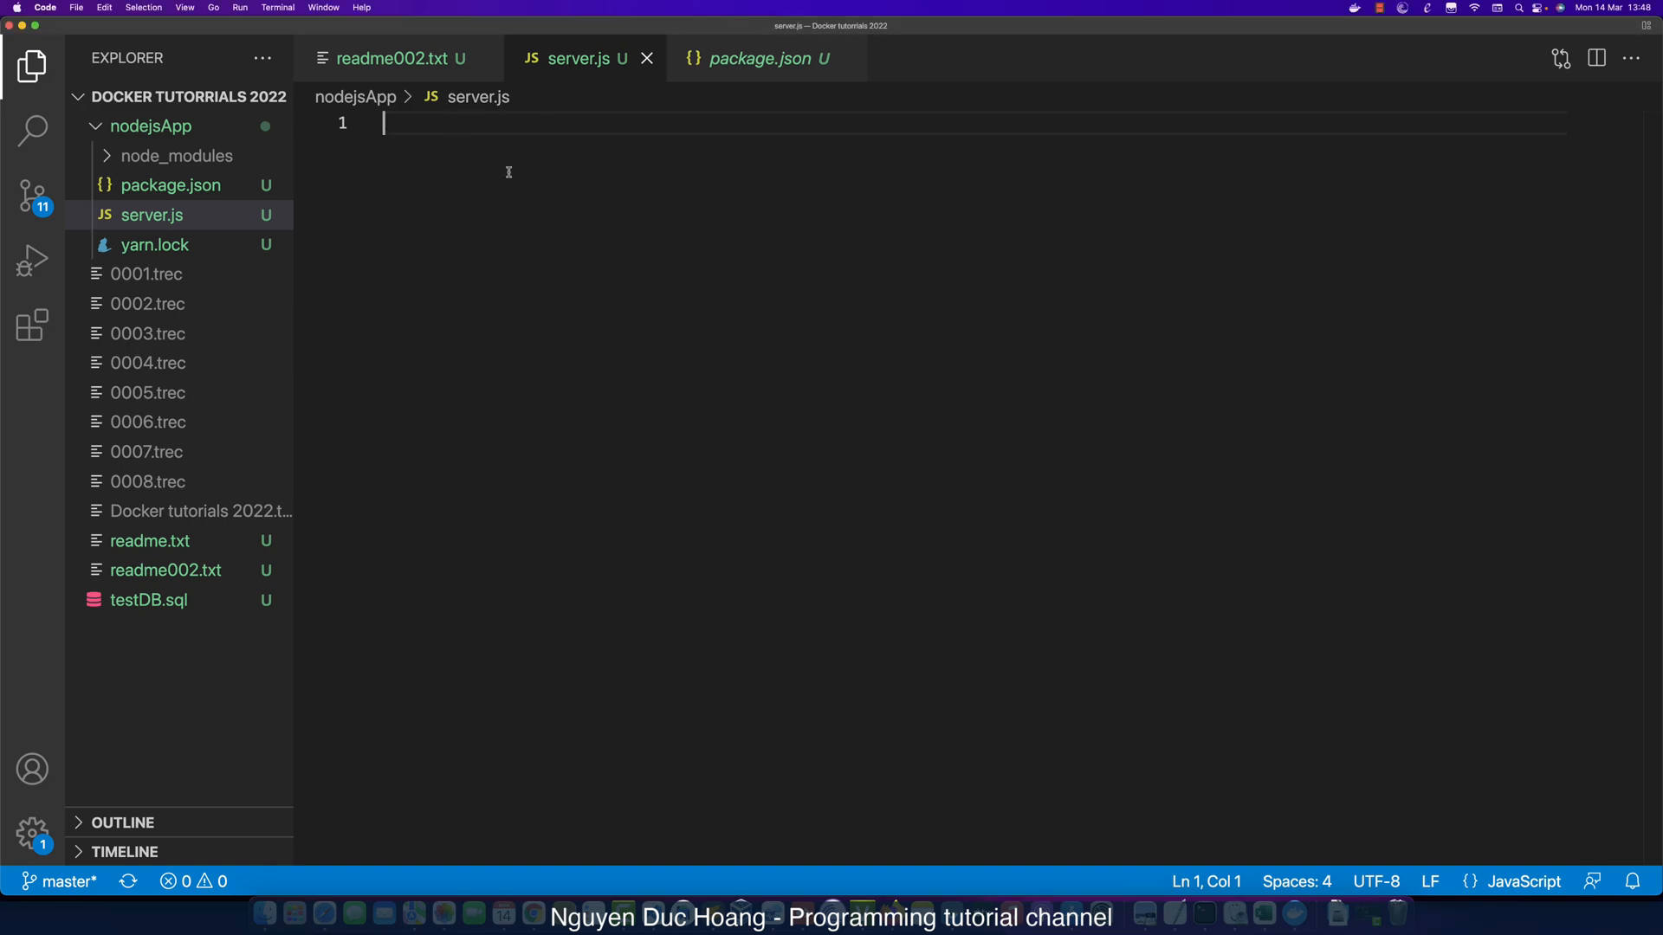
{"action": "type", "text": "const ronin = require('ronin-server')"}
{"action": "type", "text": "const mocks = require('ronin-mocks')"}
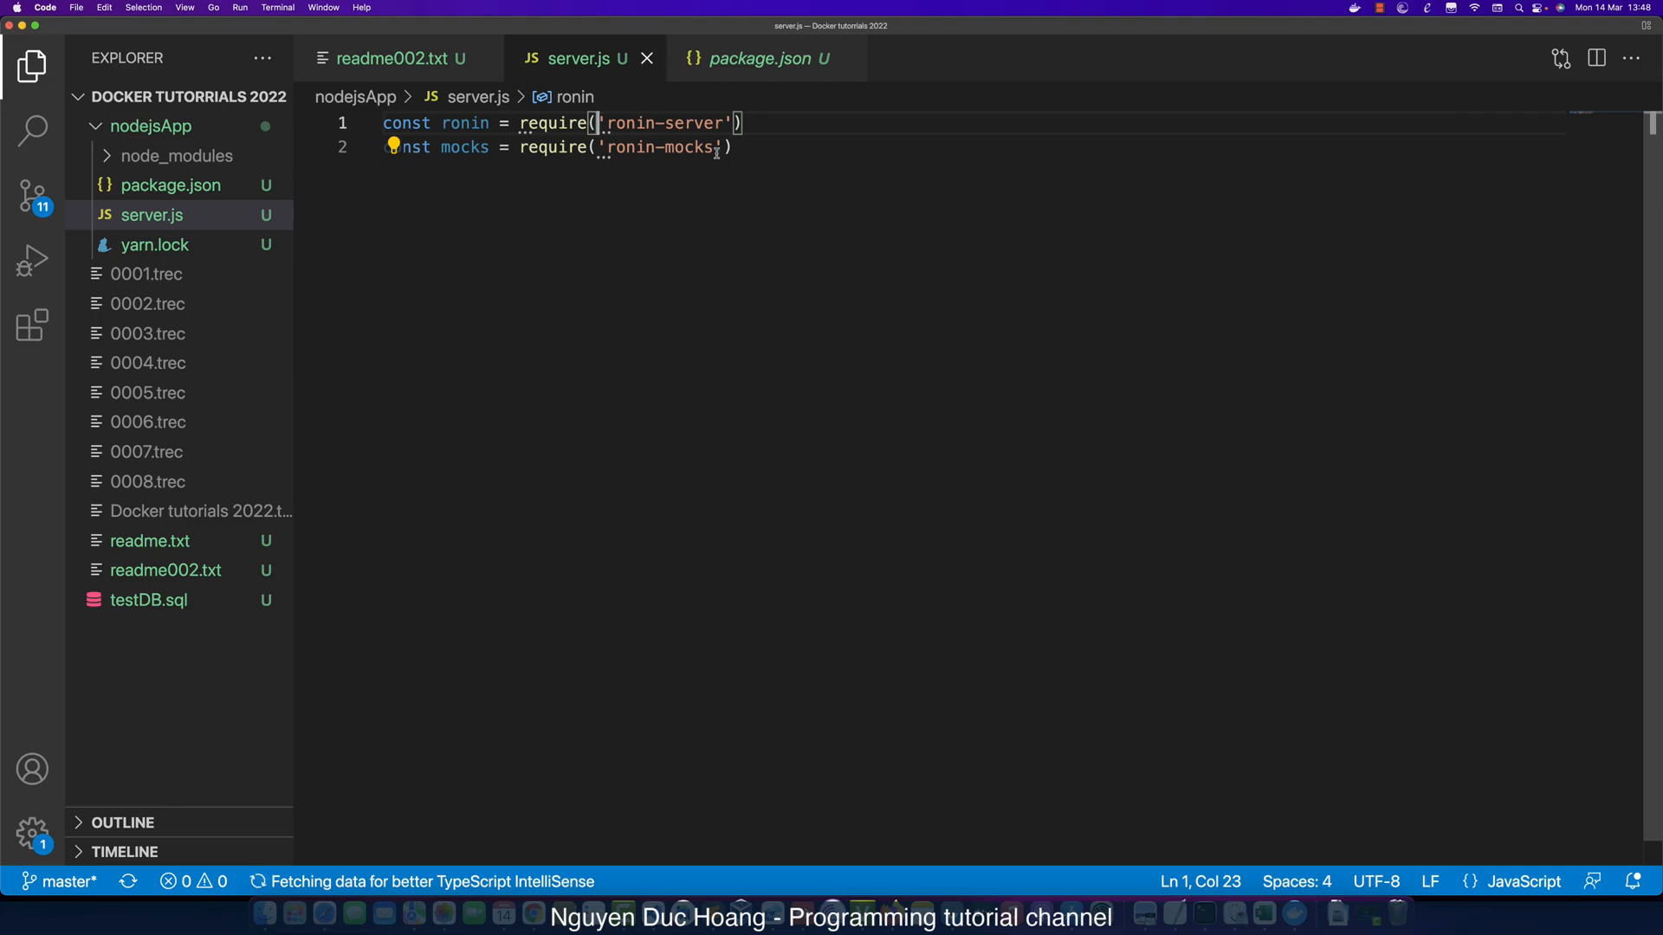
{"action": "double_click", "coordinate": [462, 148]}
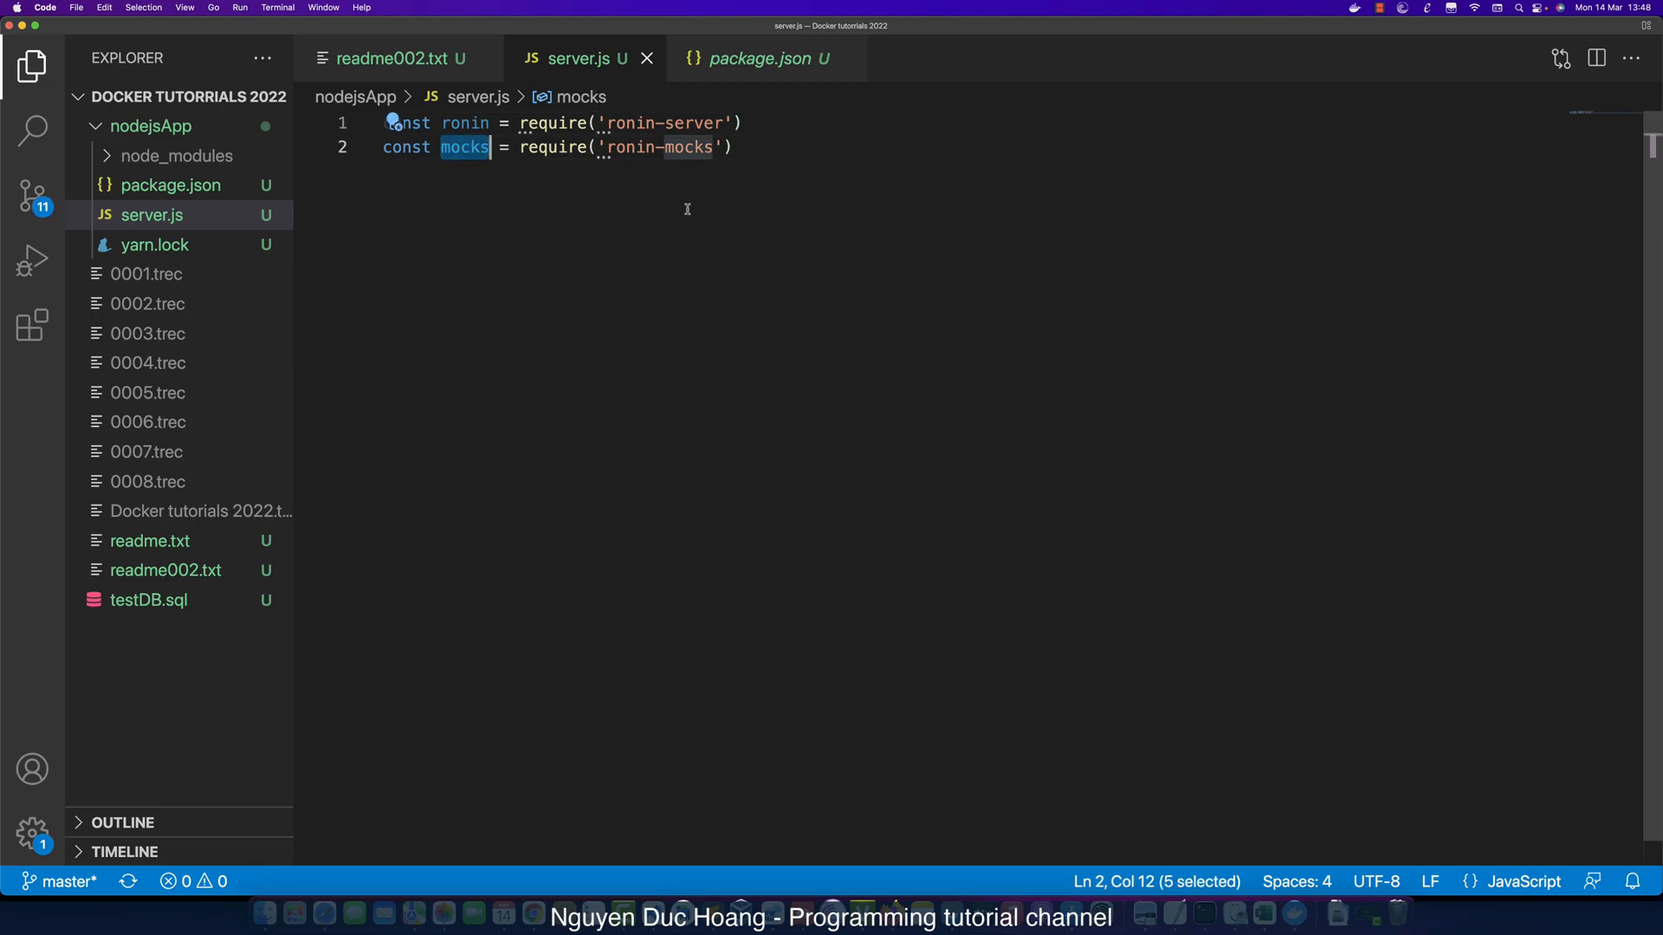
{"action": "mouse_move", "coordinate": [673, 206]}
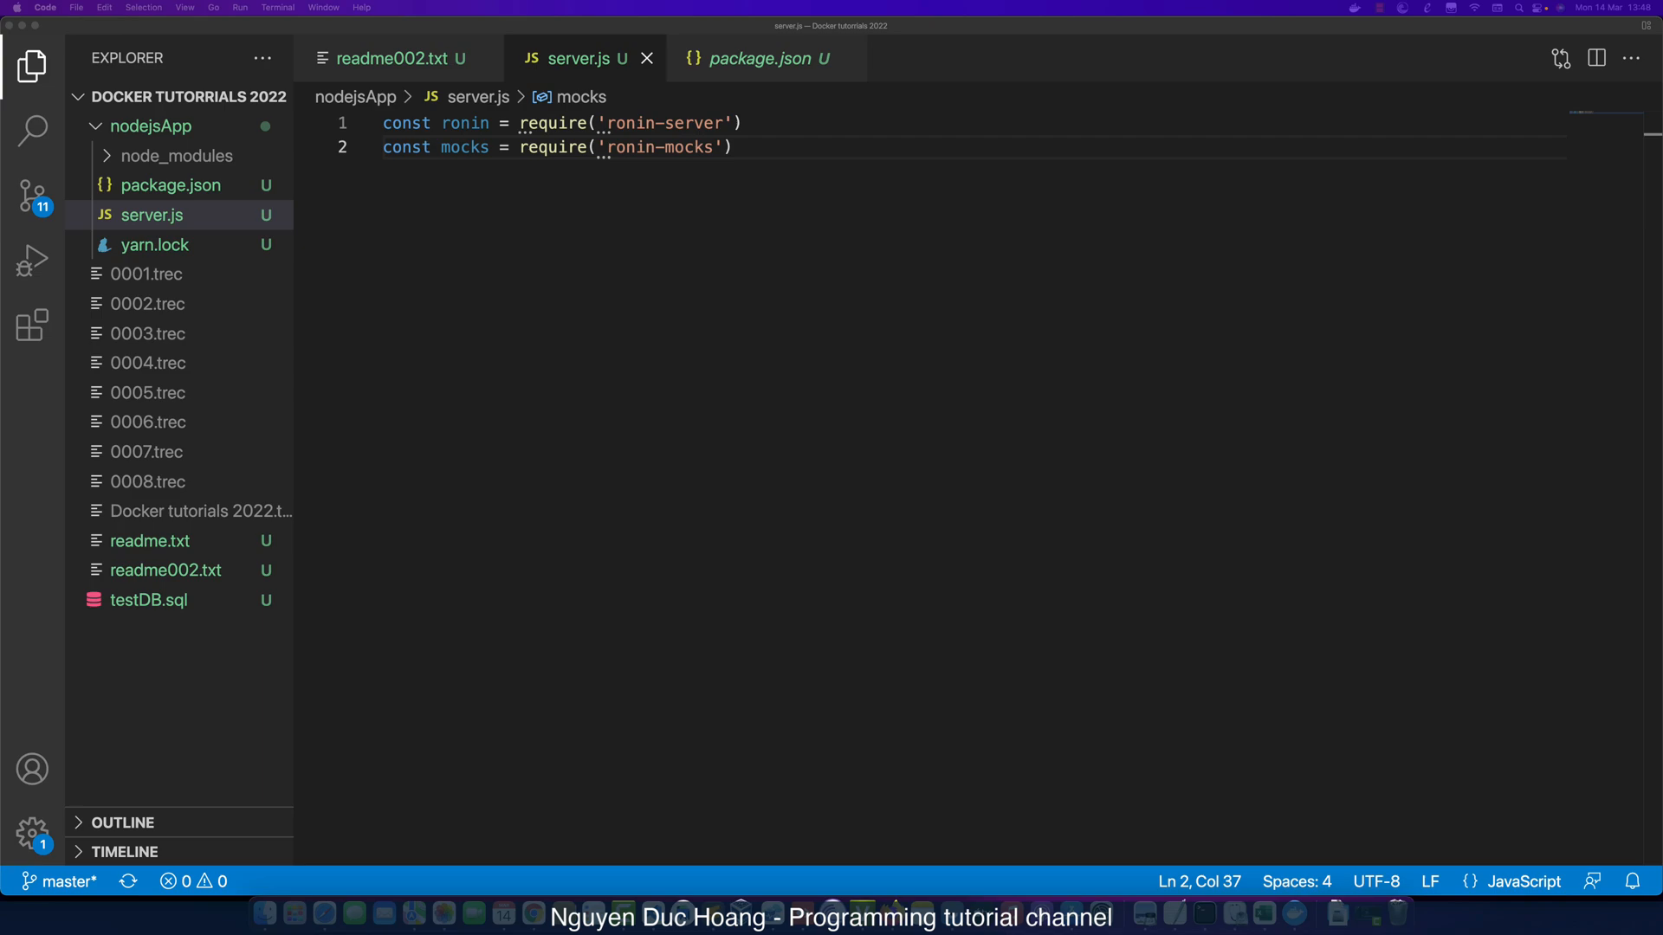
{"action": "key", "text": "Return"}
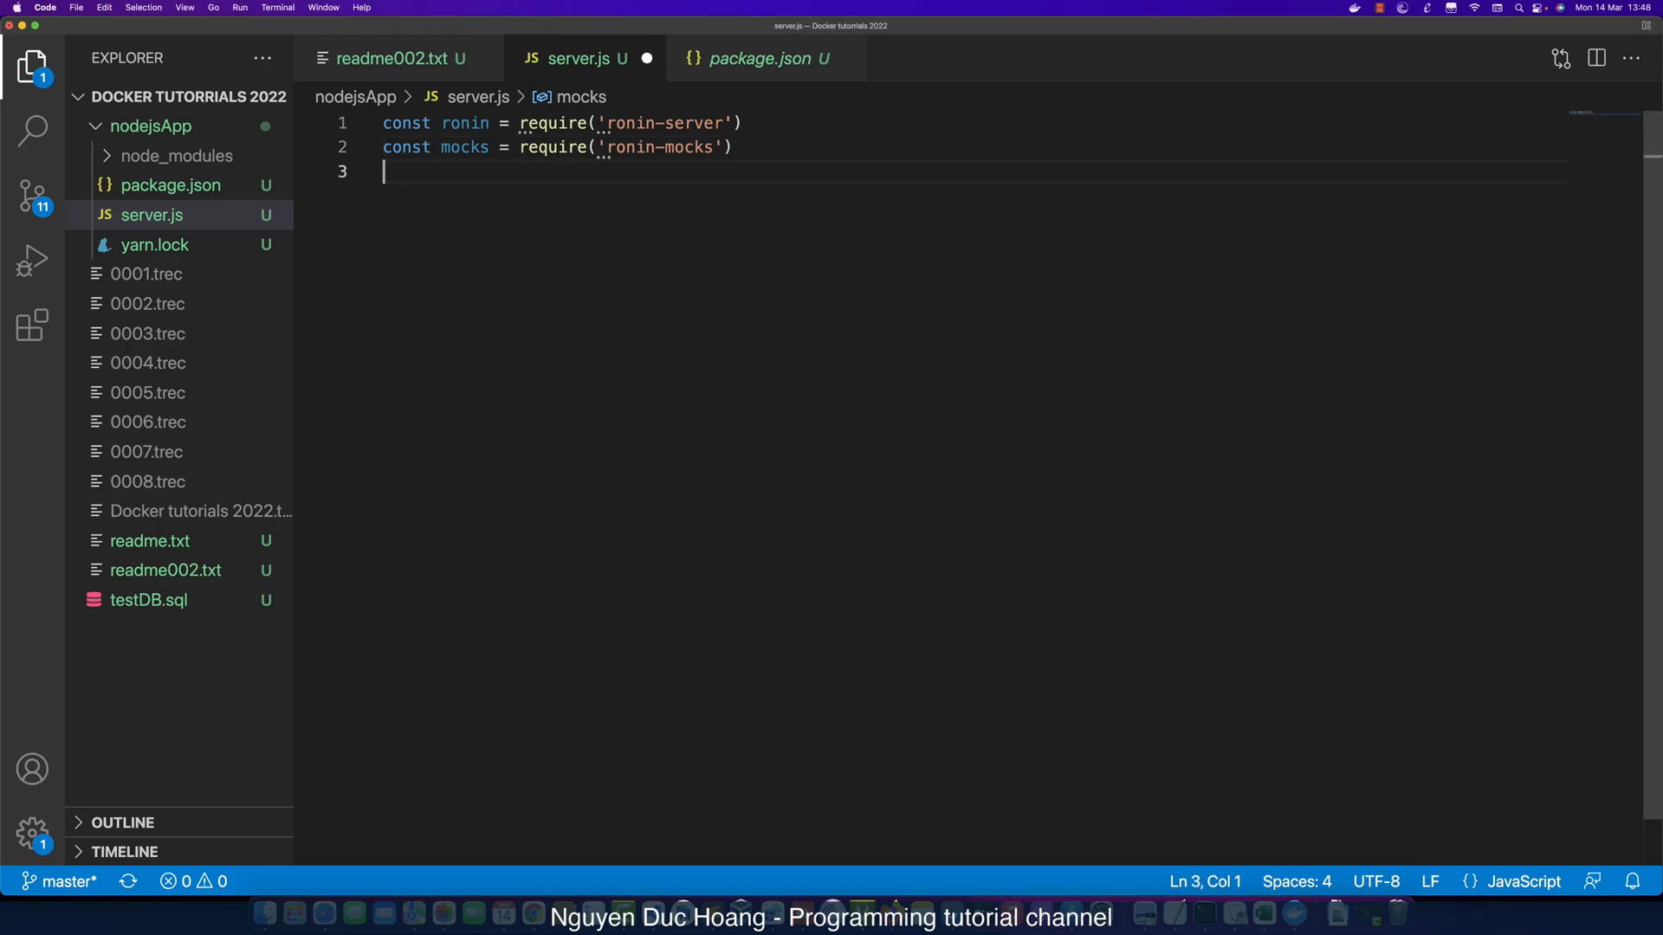
Create the server with const server = ronin.server(), commented //expressjs, nestjs.
{"action": "type", "text": "const server = ronin.server()"}
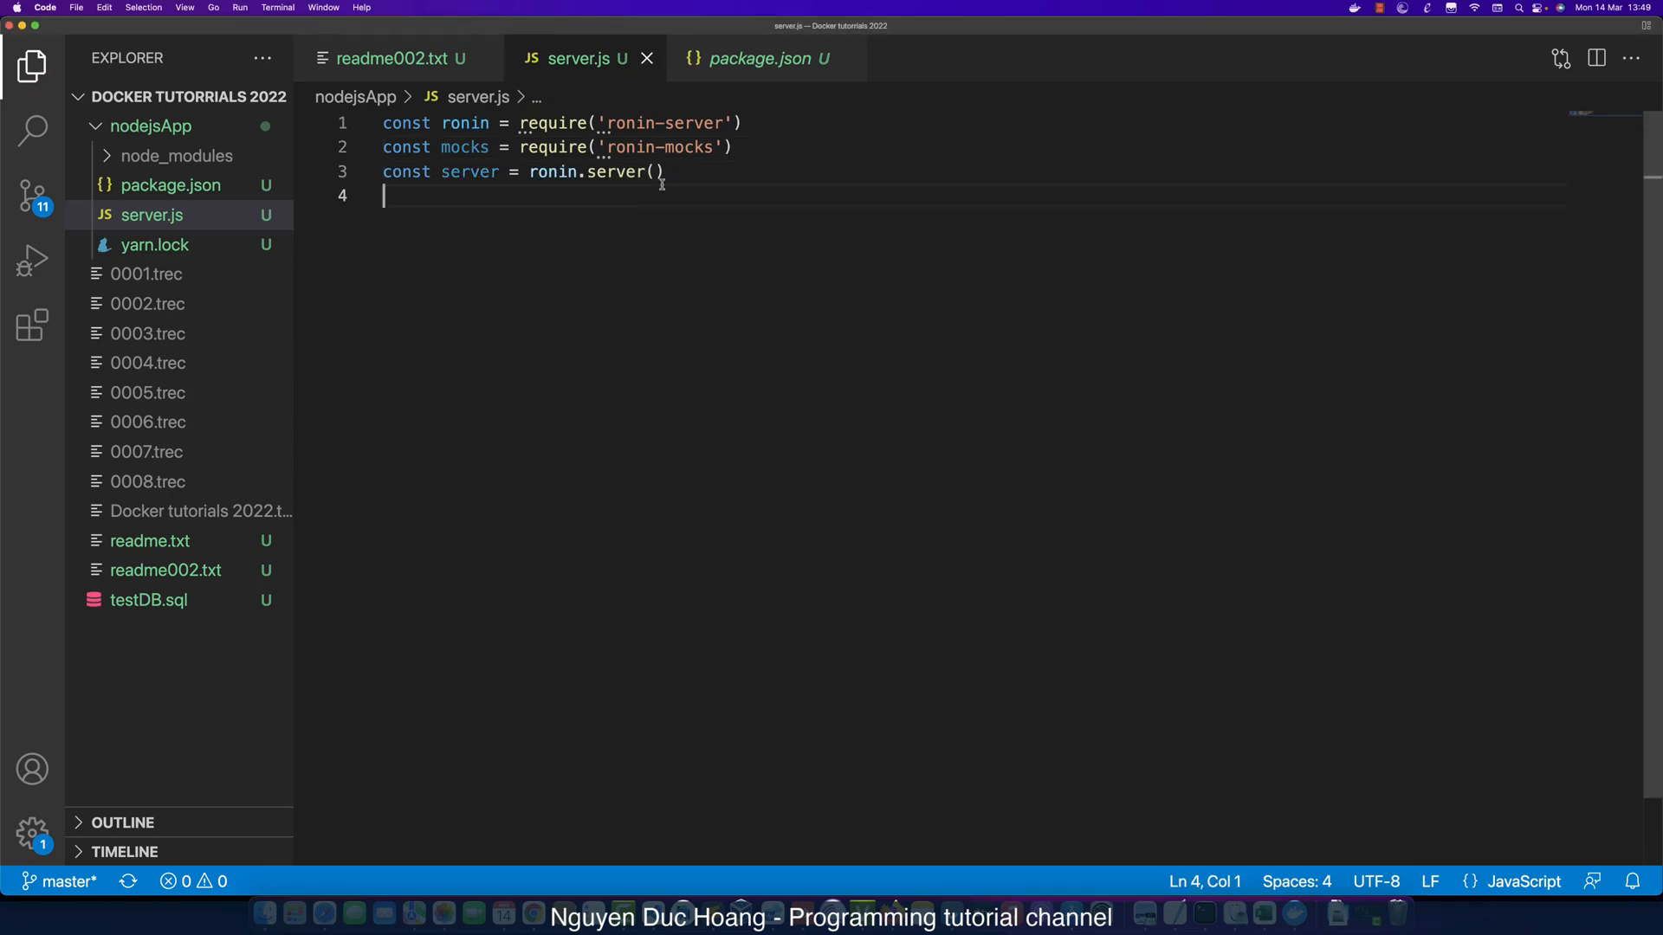
{"action": "left_click", "coordinate": [655, 172]}
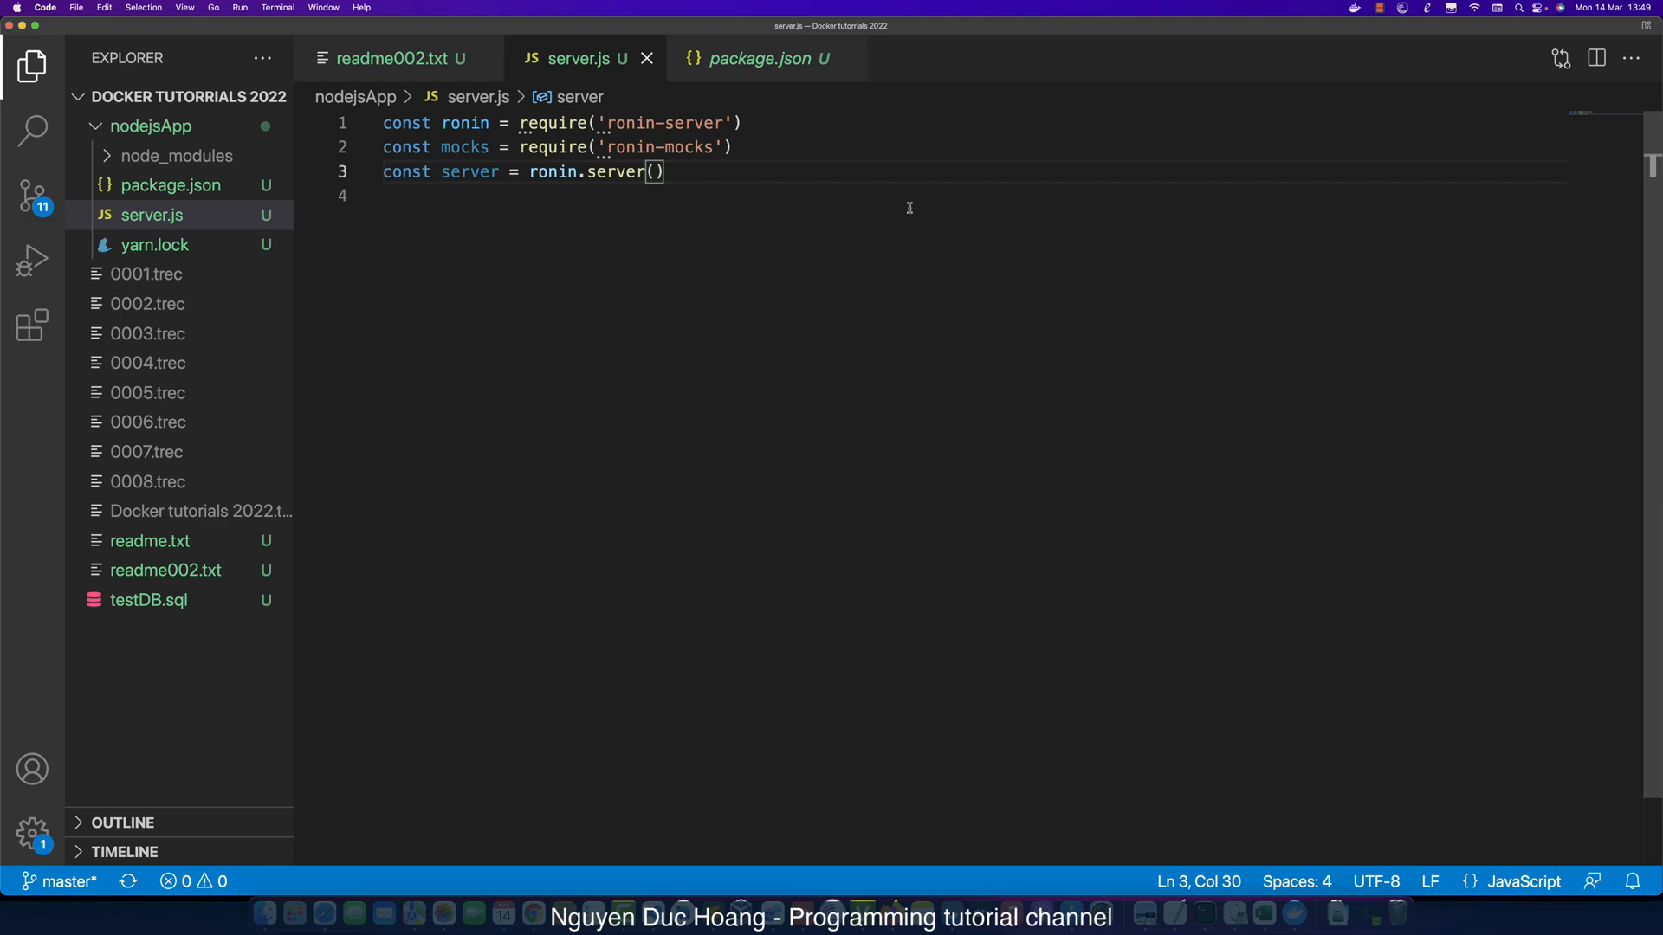
{"action": "type", "text": "/"}
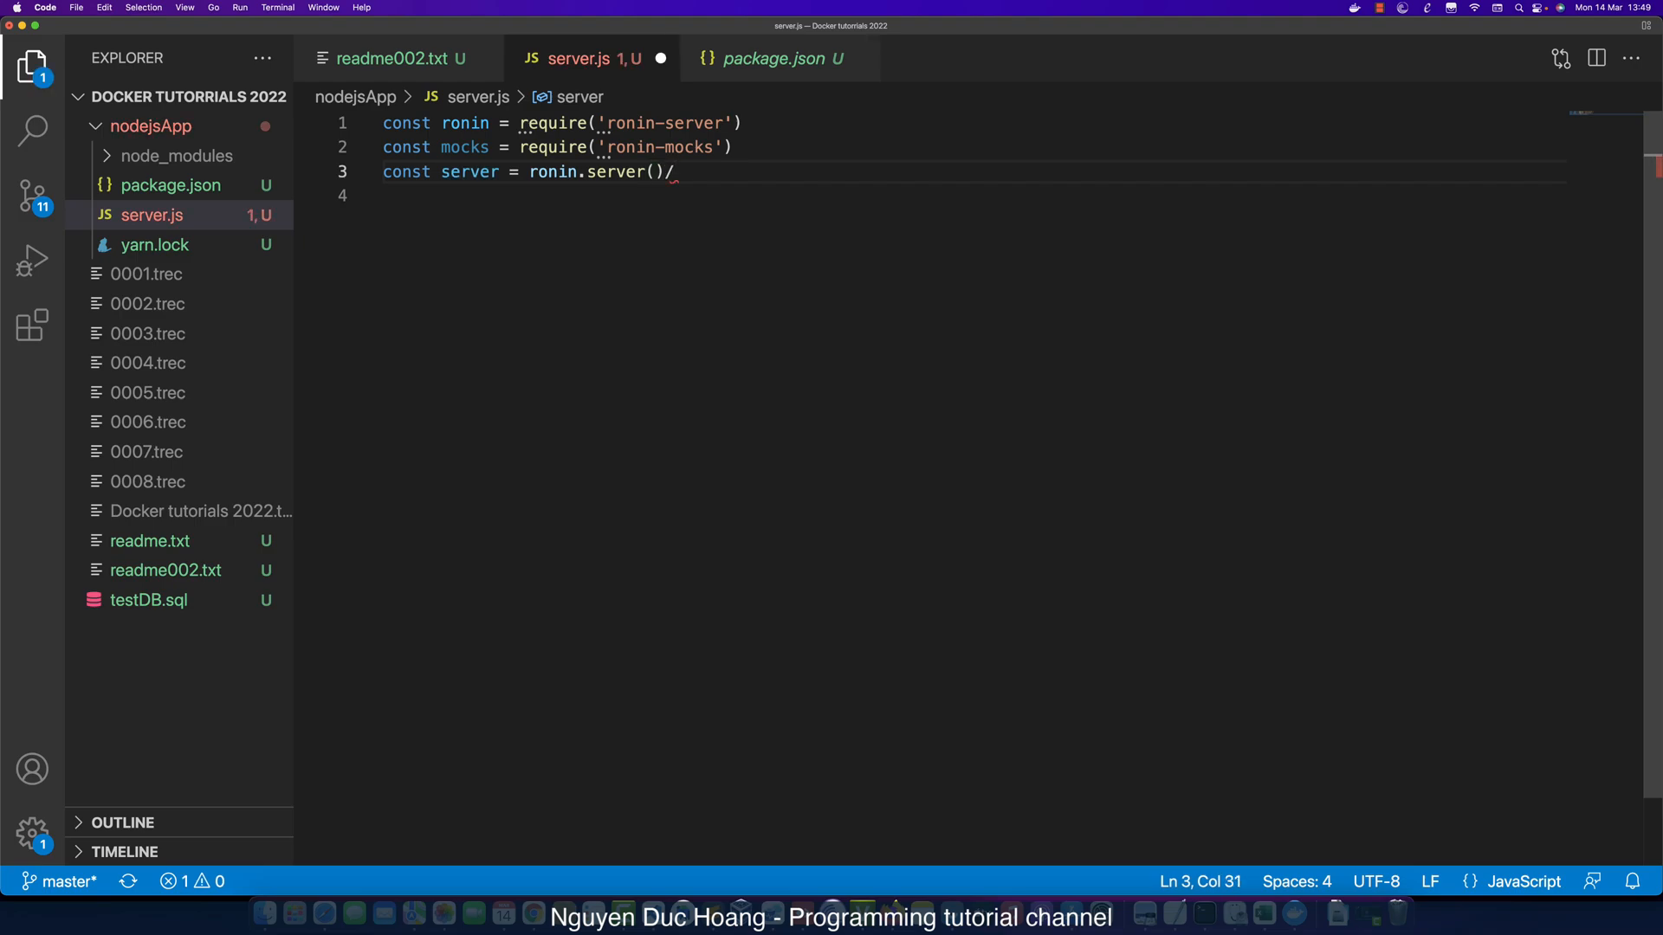
{"action": "type", "text": "/exp"}
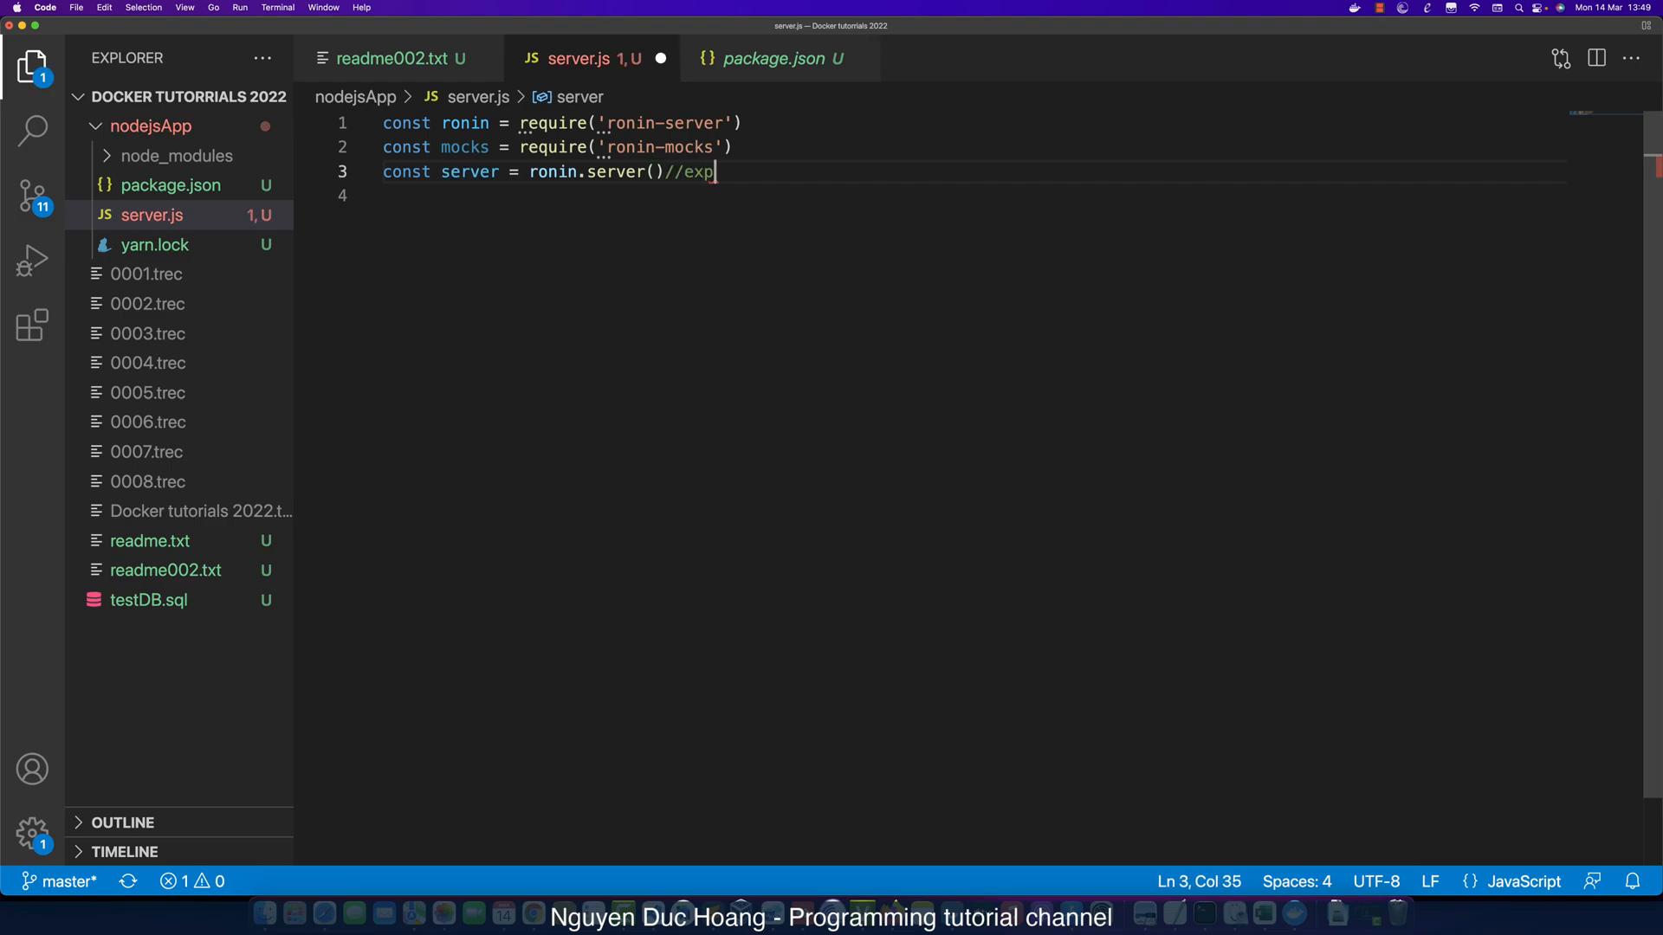
{"action": "type", "text": "ressjs,"}
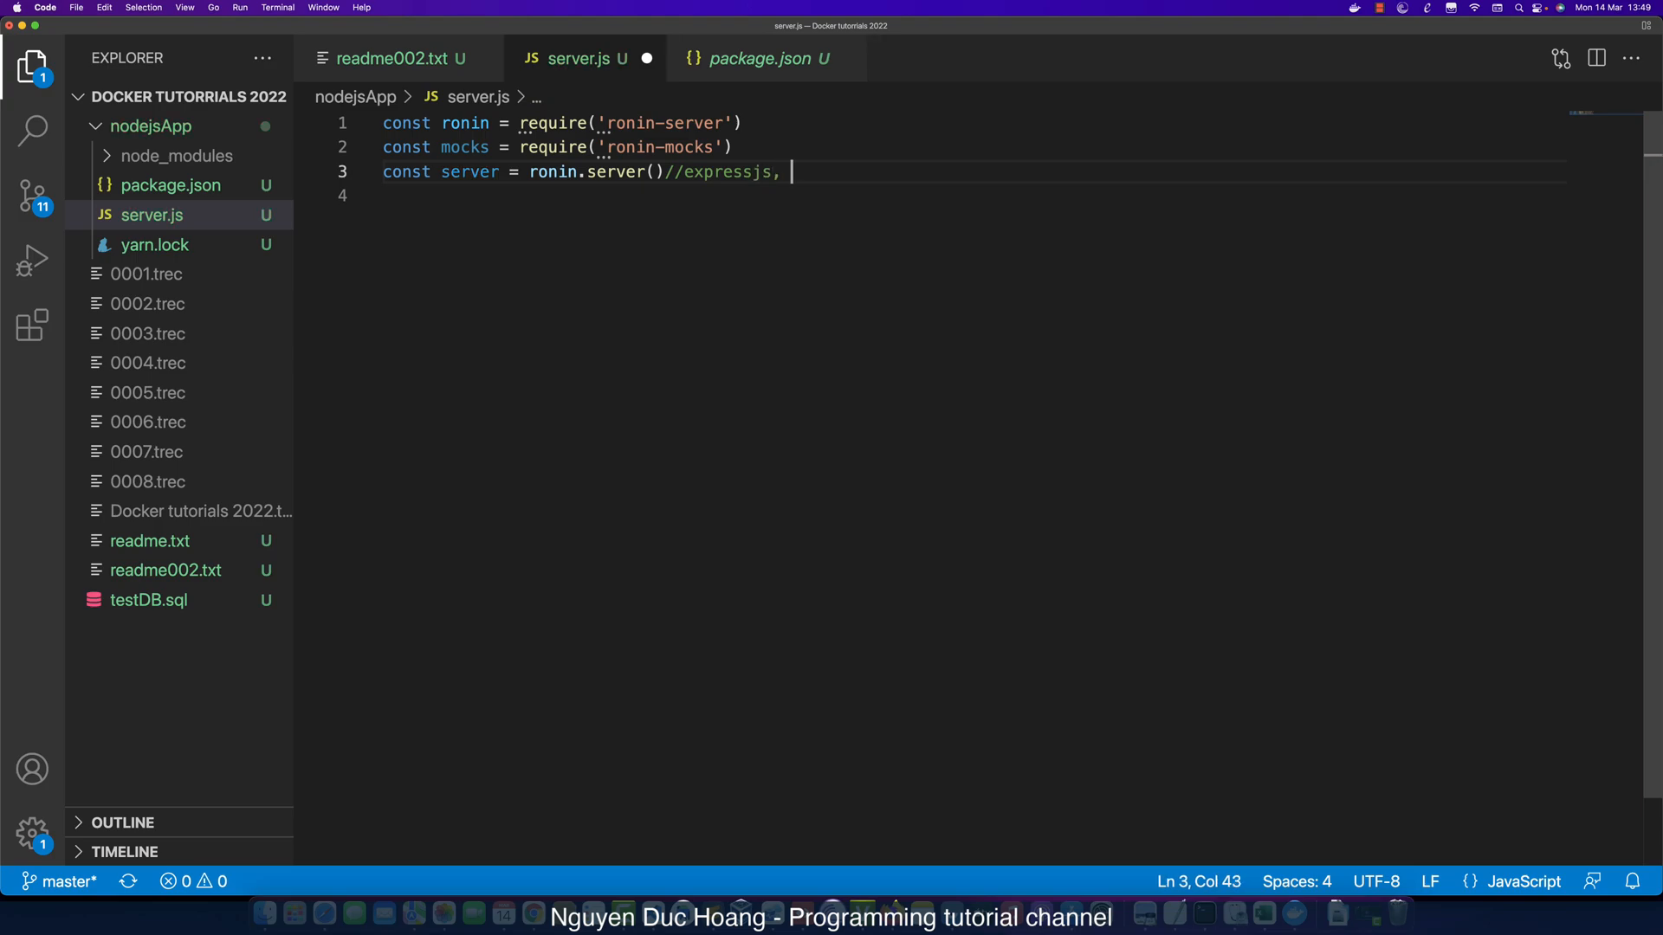
{"action": "type", "text": "nestjs"}
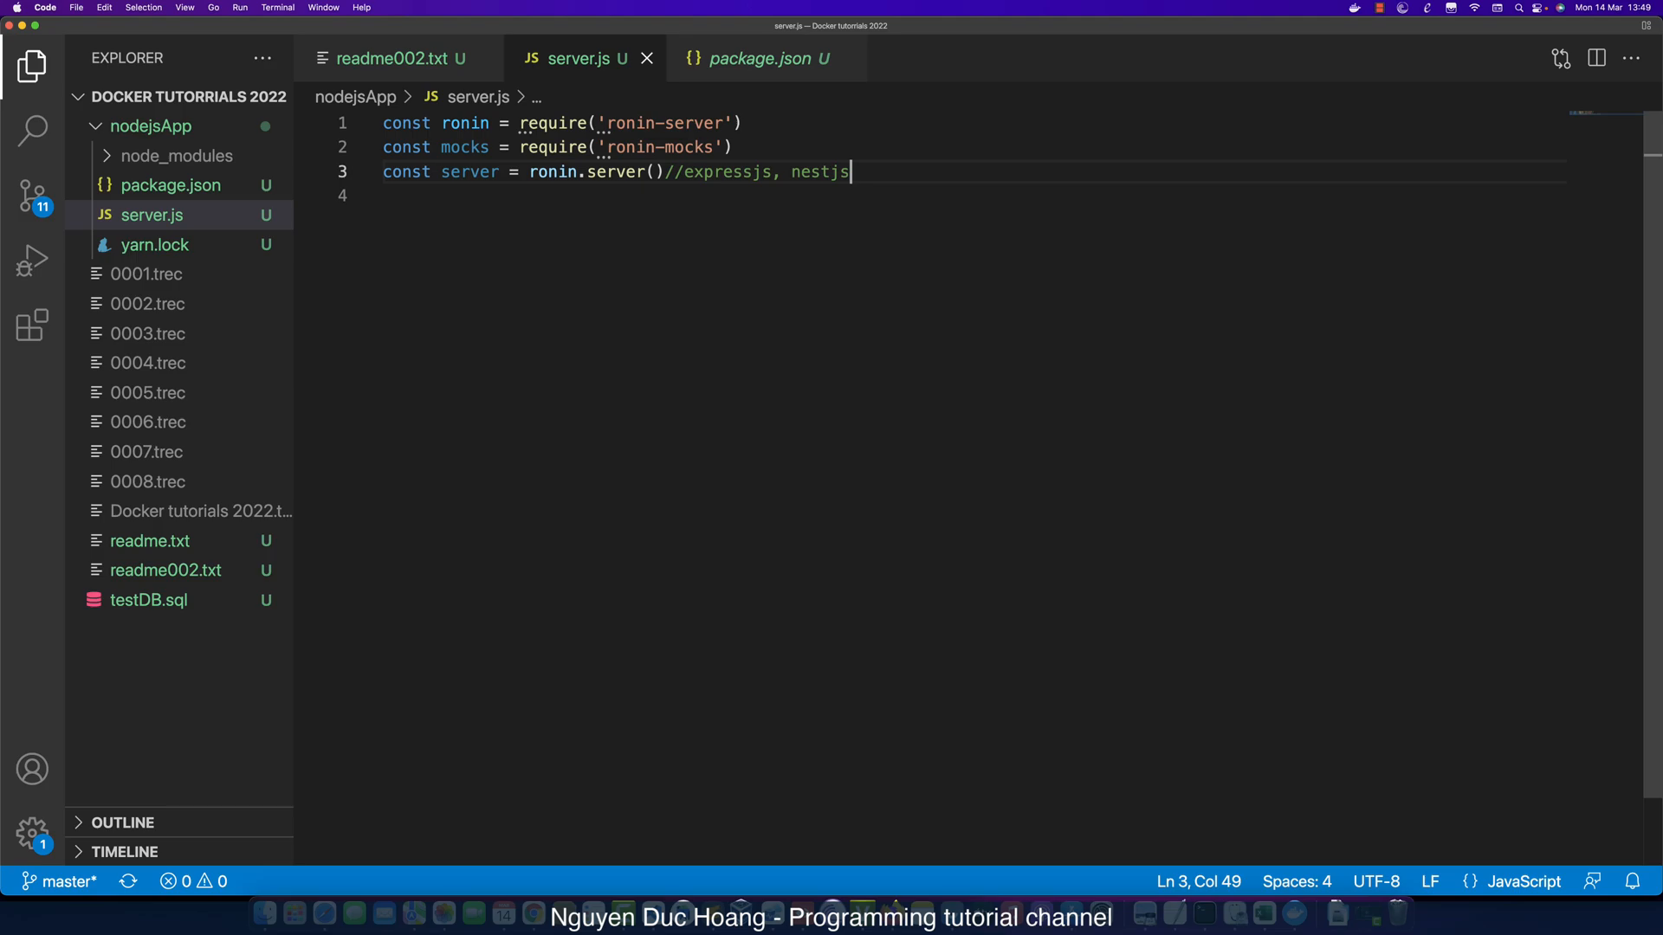
{"action": "key", "text": "Return"}
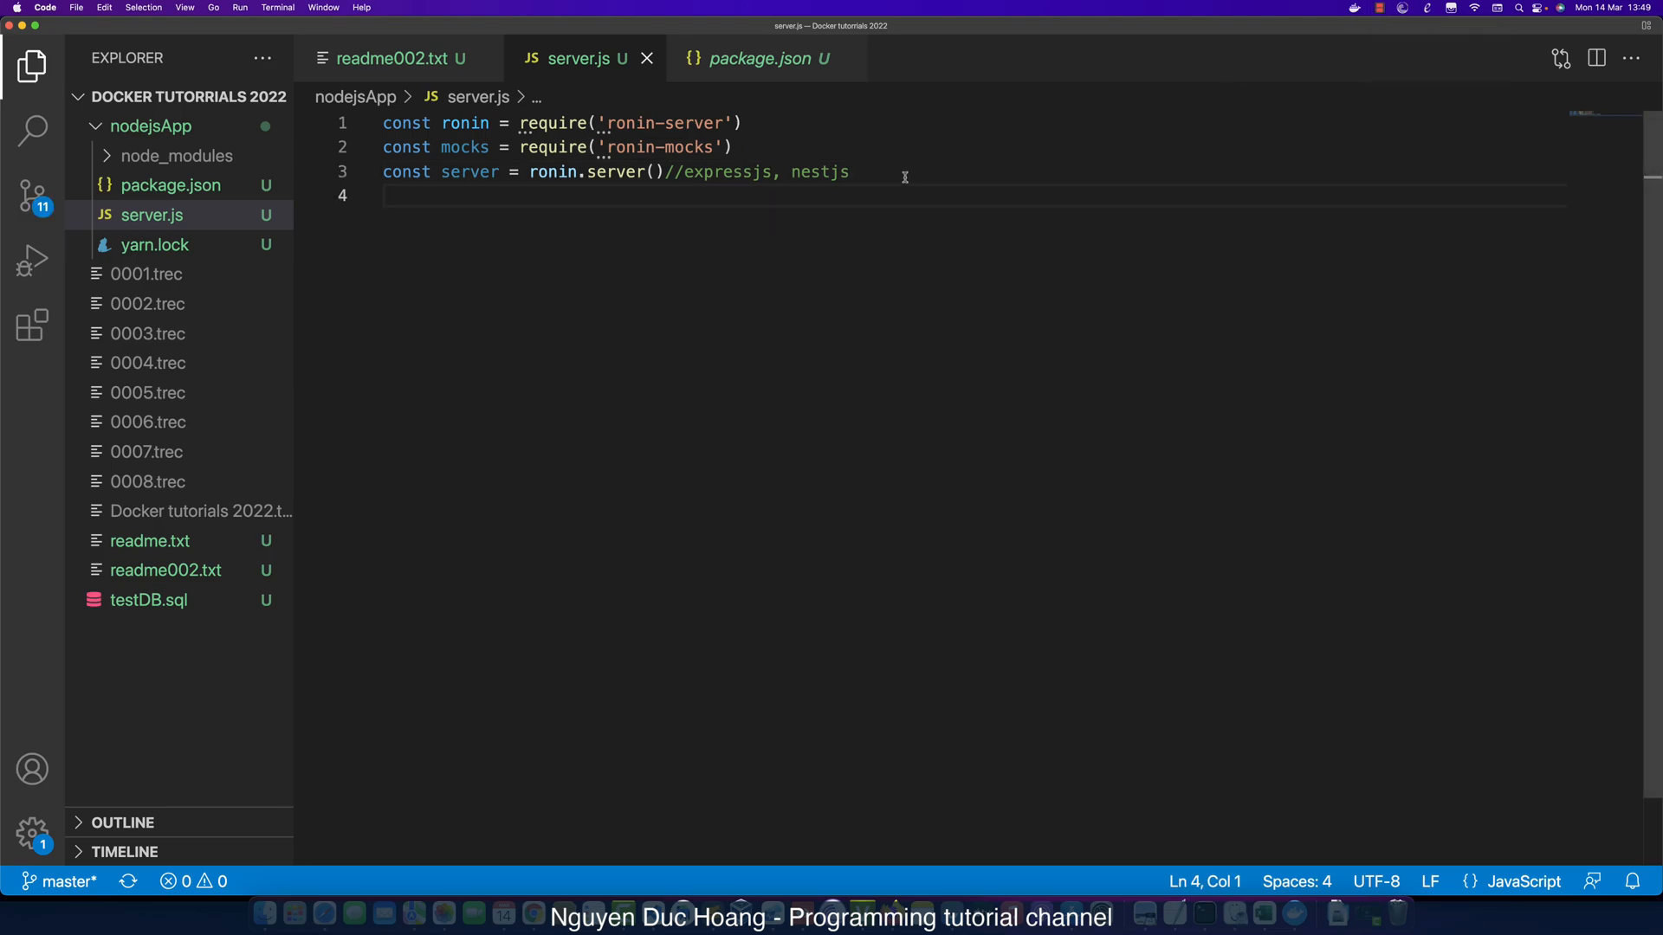
{"action": "mouse_move", "coordinate": [871, 212]}
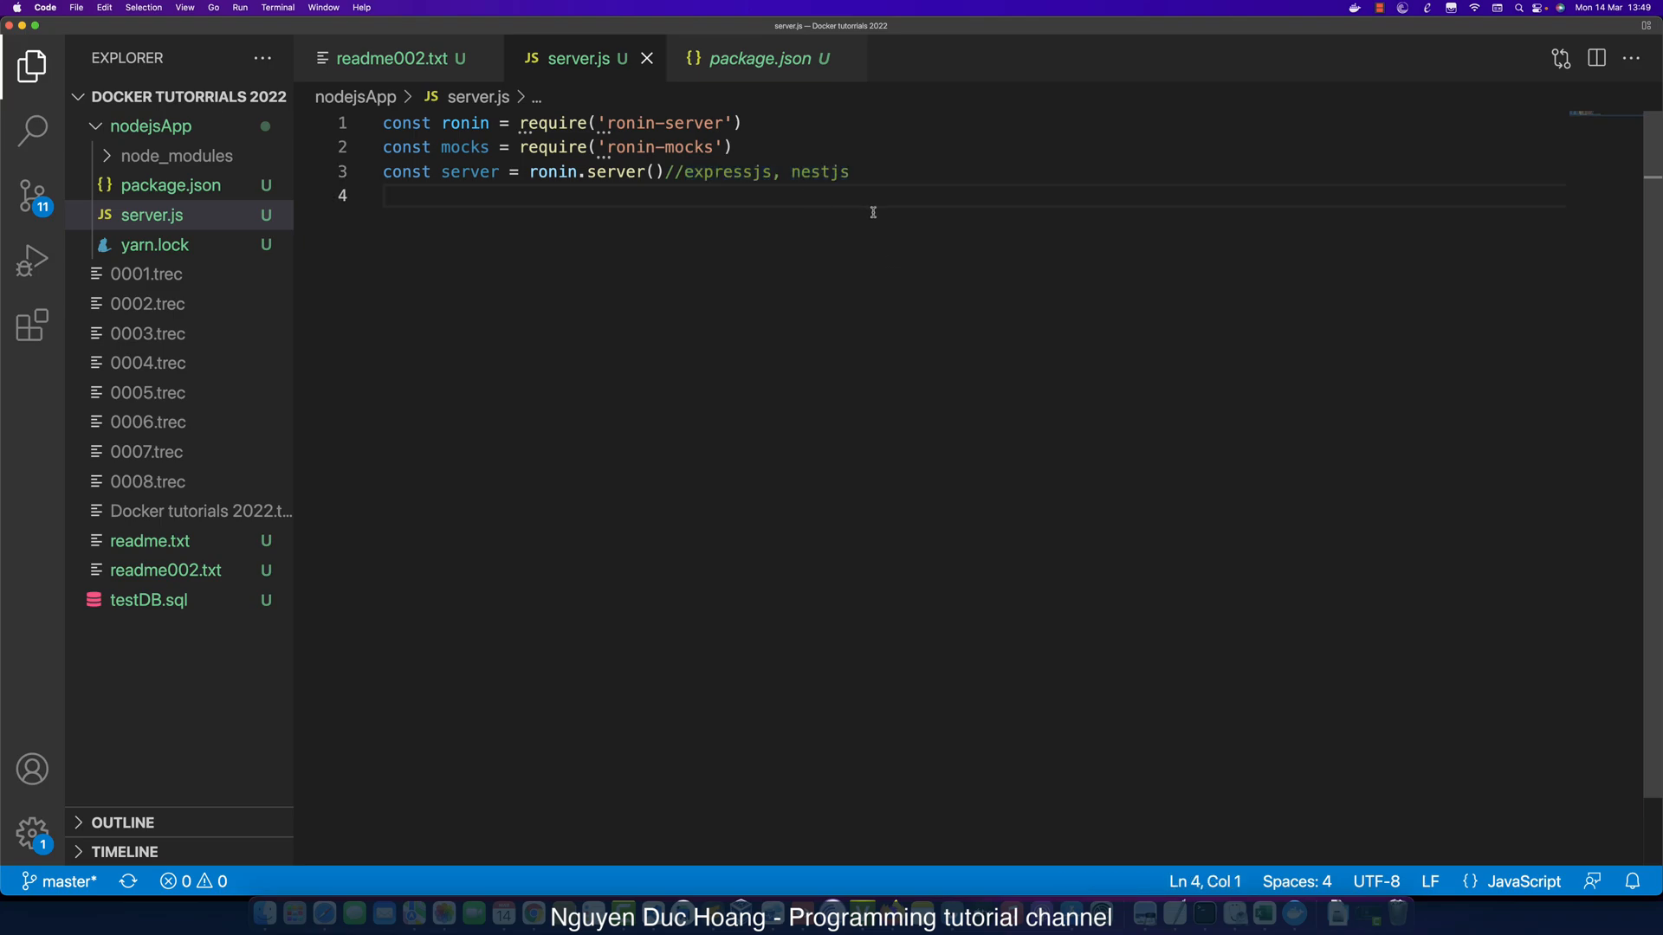
{"action": "mouse_move", "coordinate": [495, 237]}
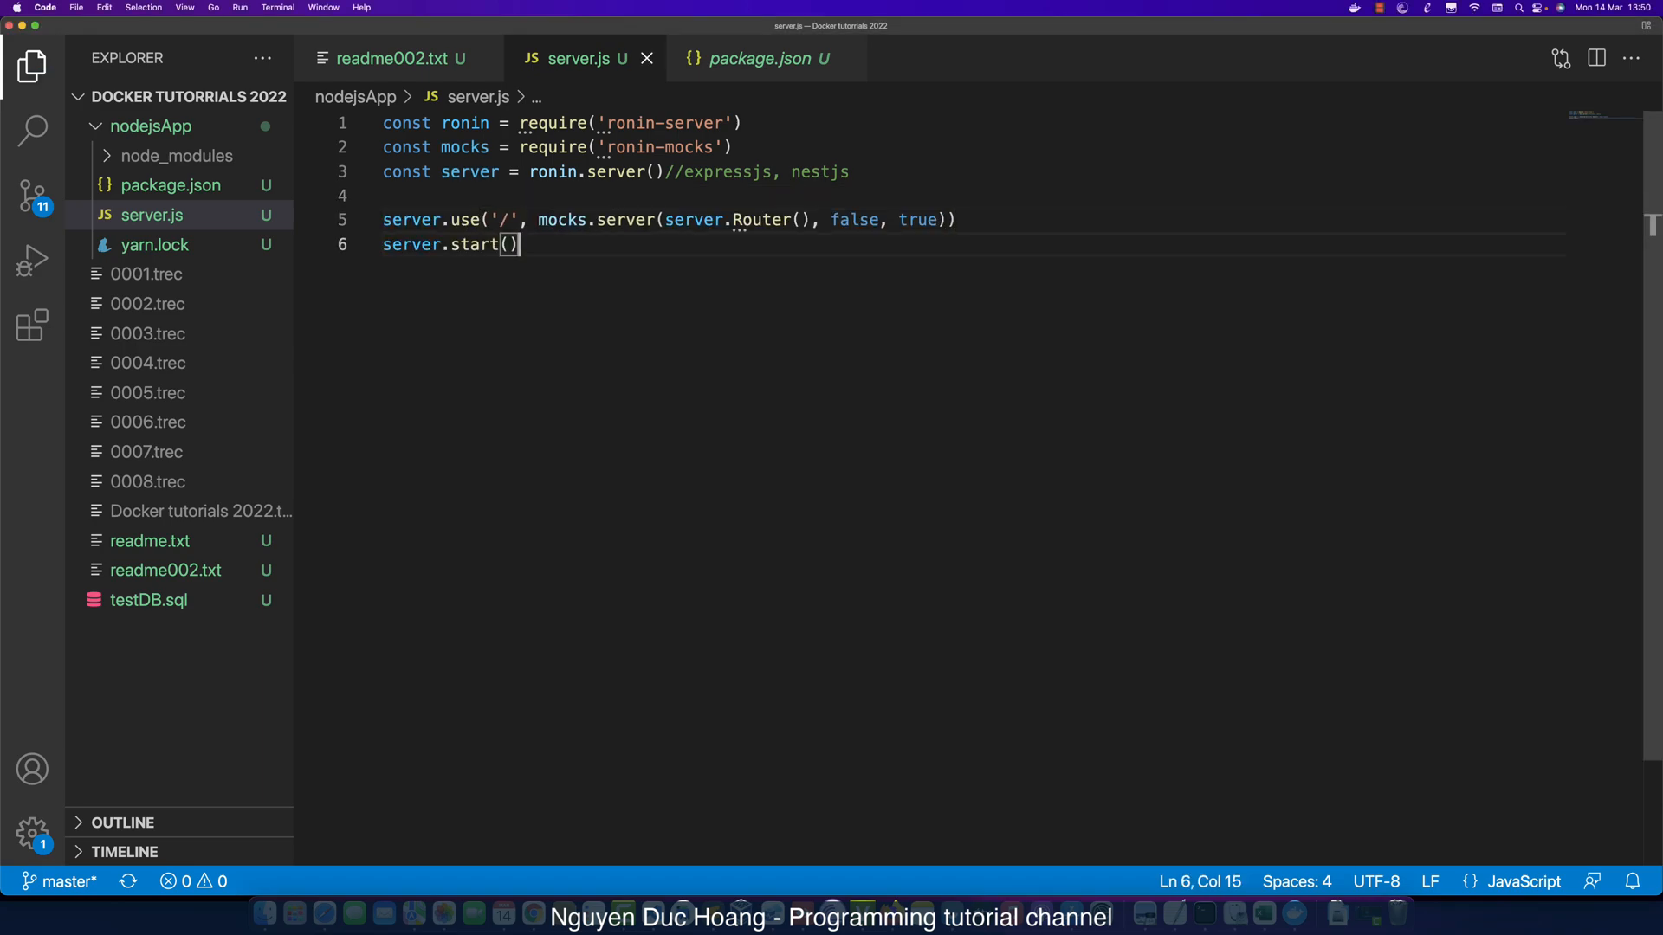
Append //default port : 8000 to the server.start() line.
{"action": "type", "text": "//defa"}
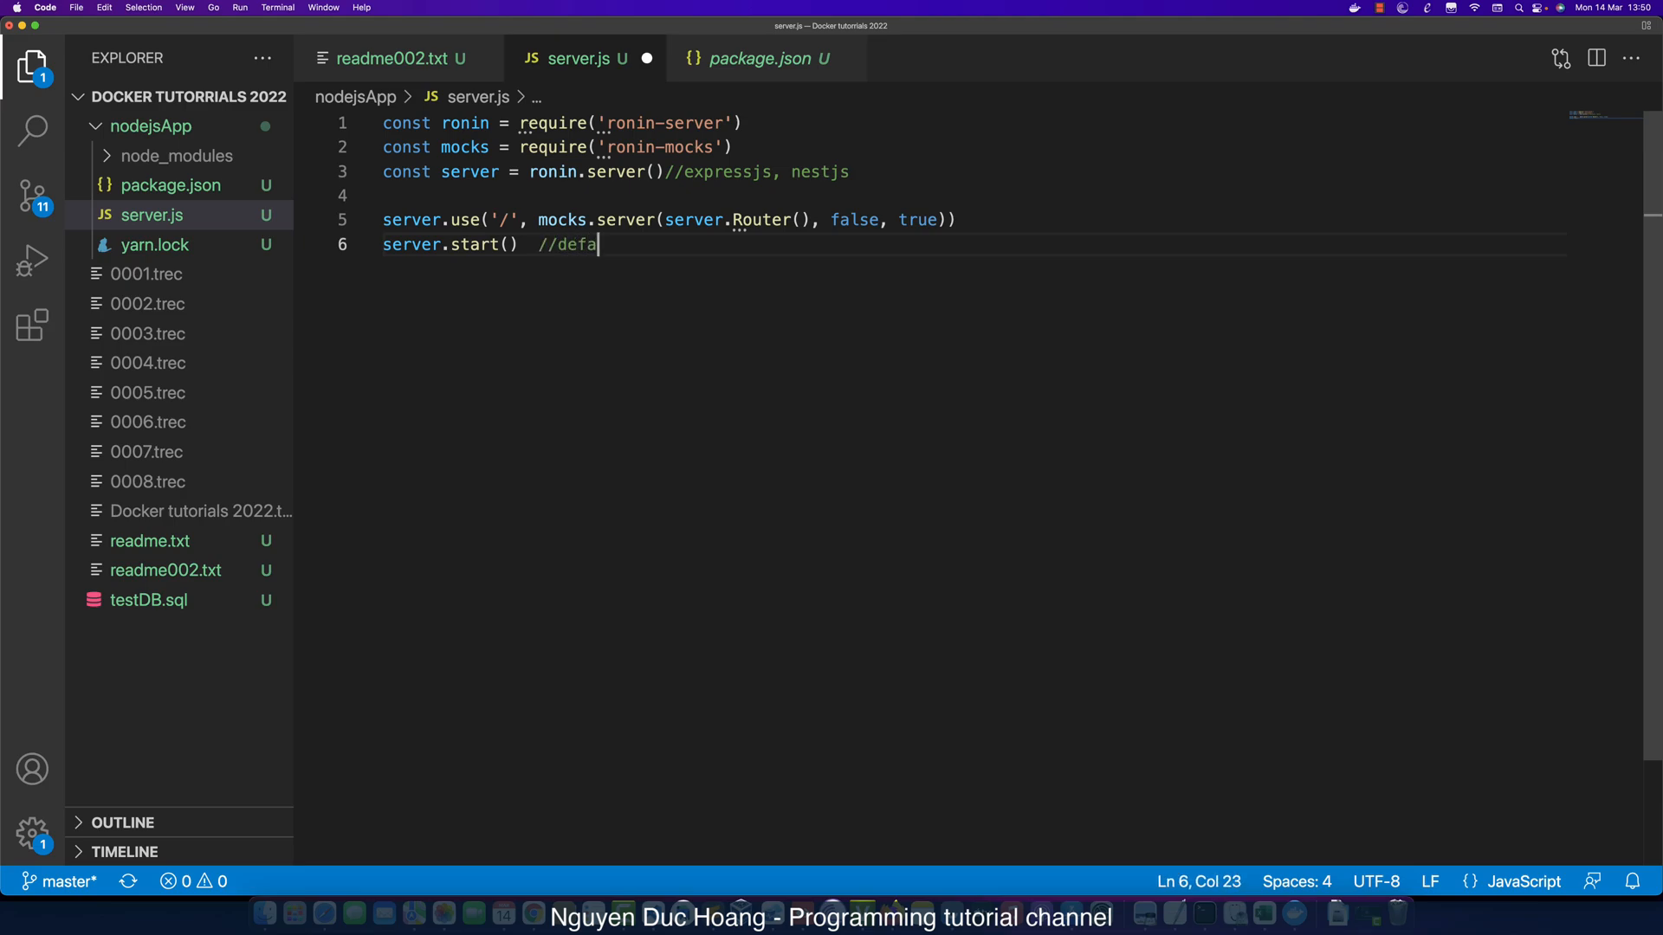
{"action": "type", "text": "ult port :"}
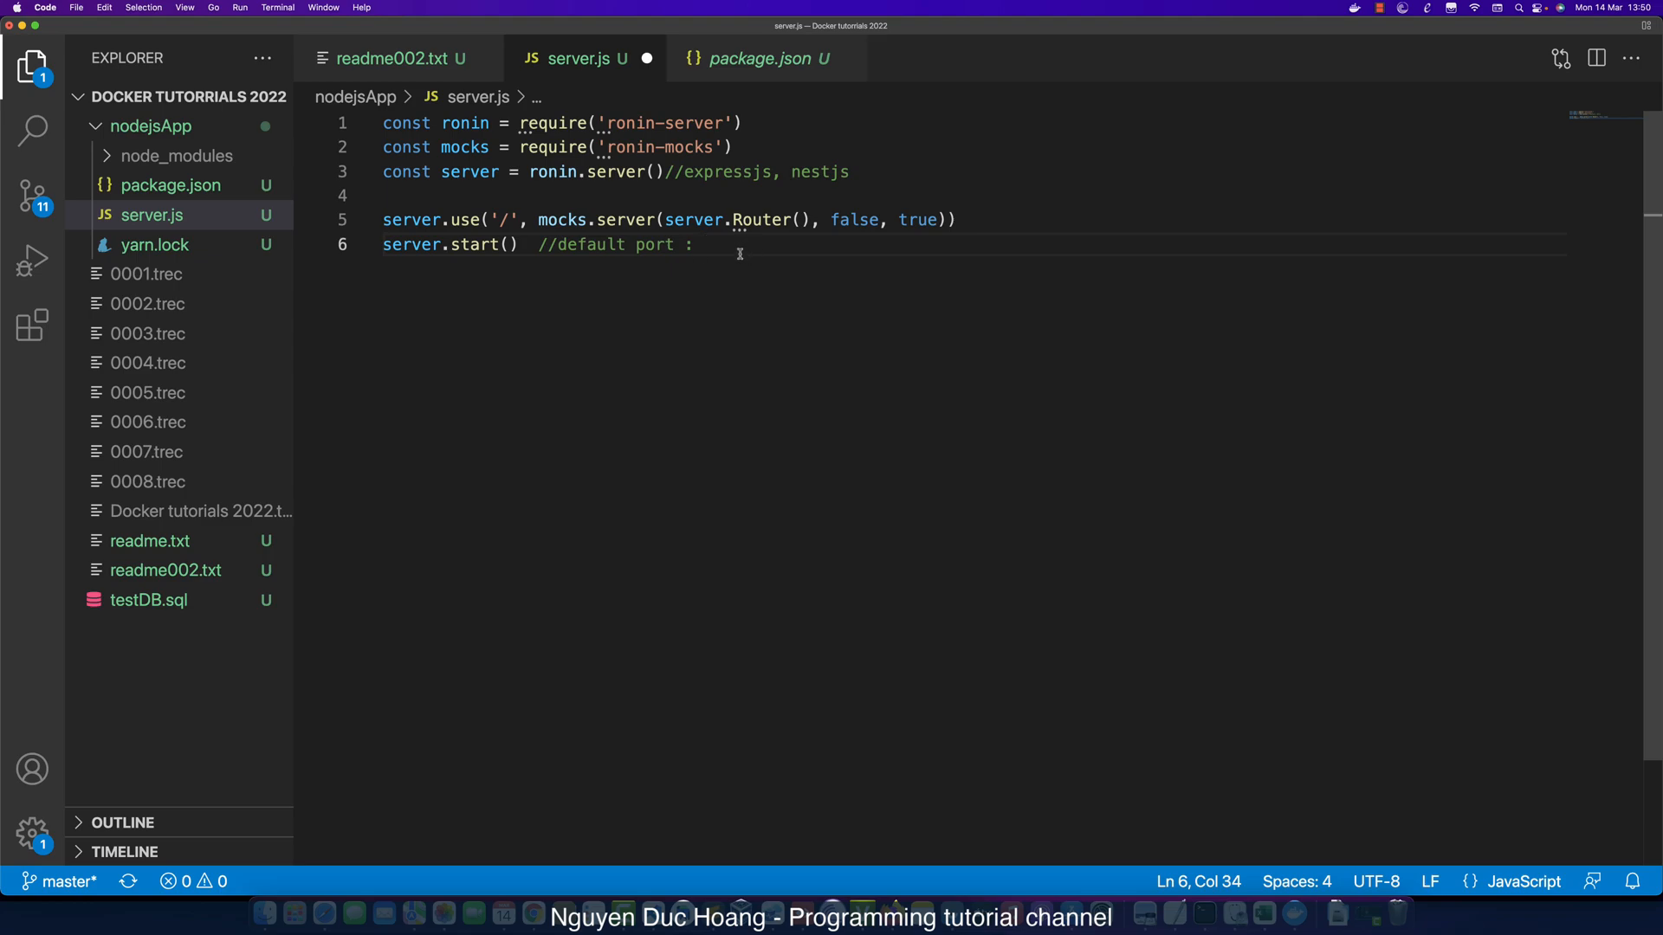
{"action": "type", "text": "8000"}
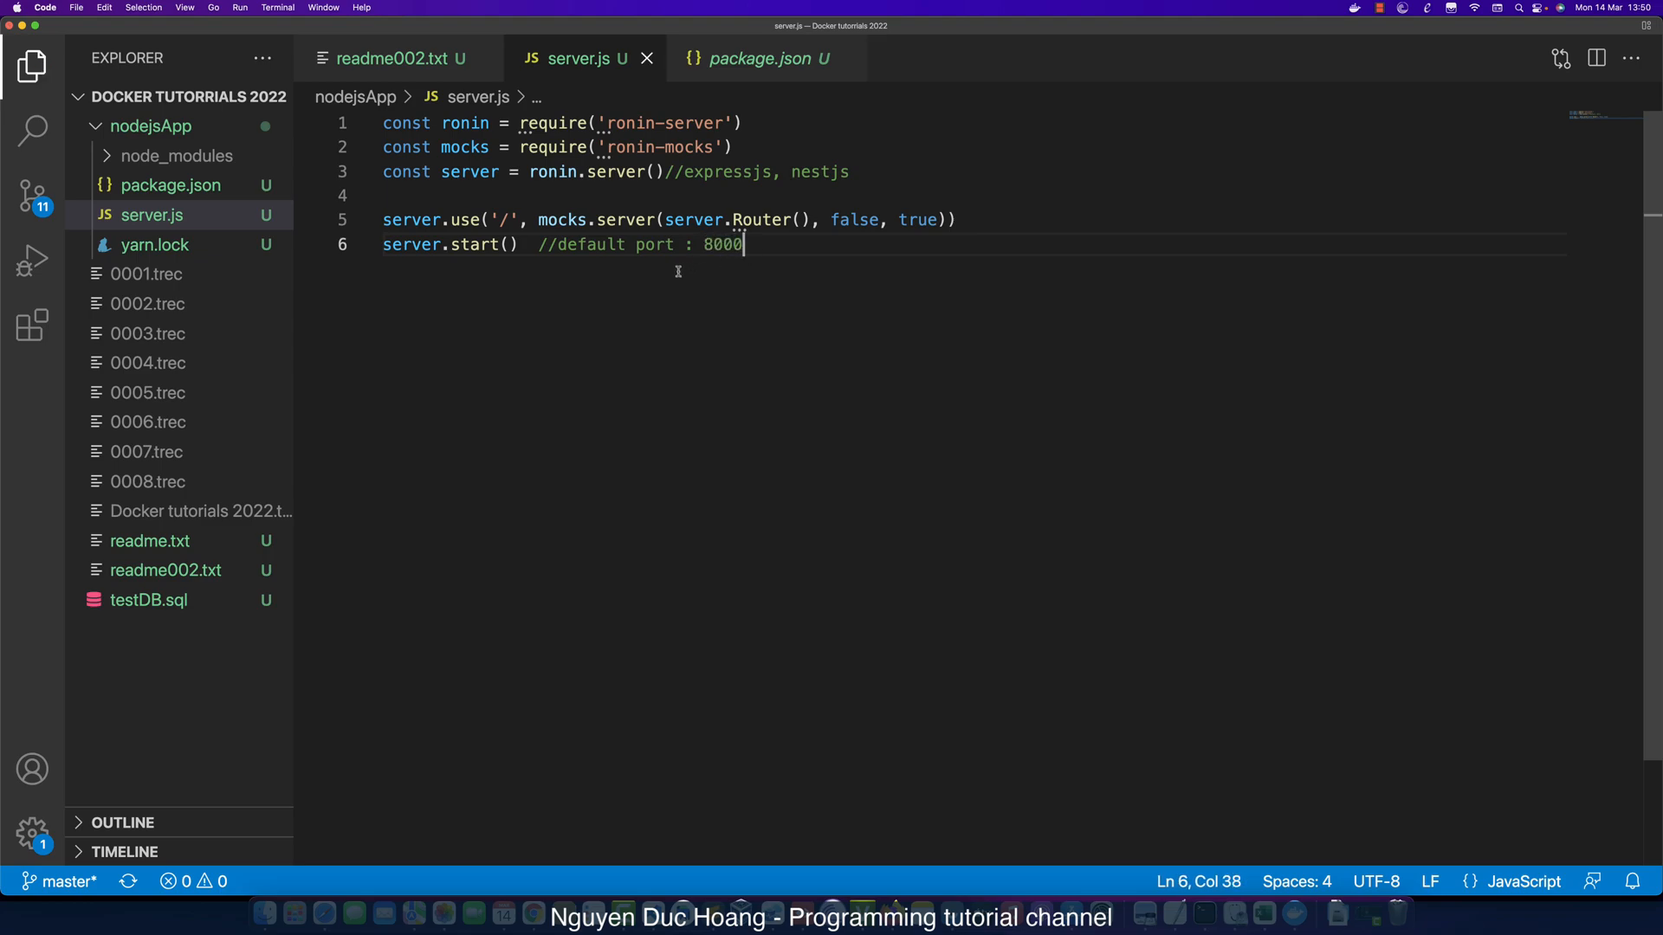
{"action": "triple_click", "coordinate": [561, 244]}
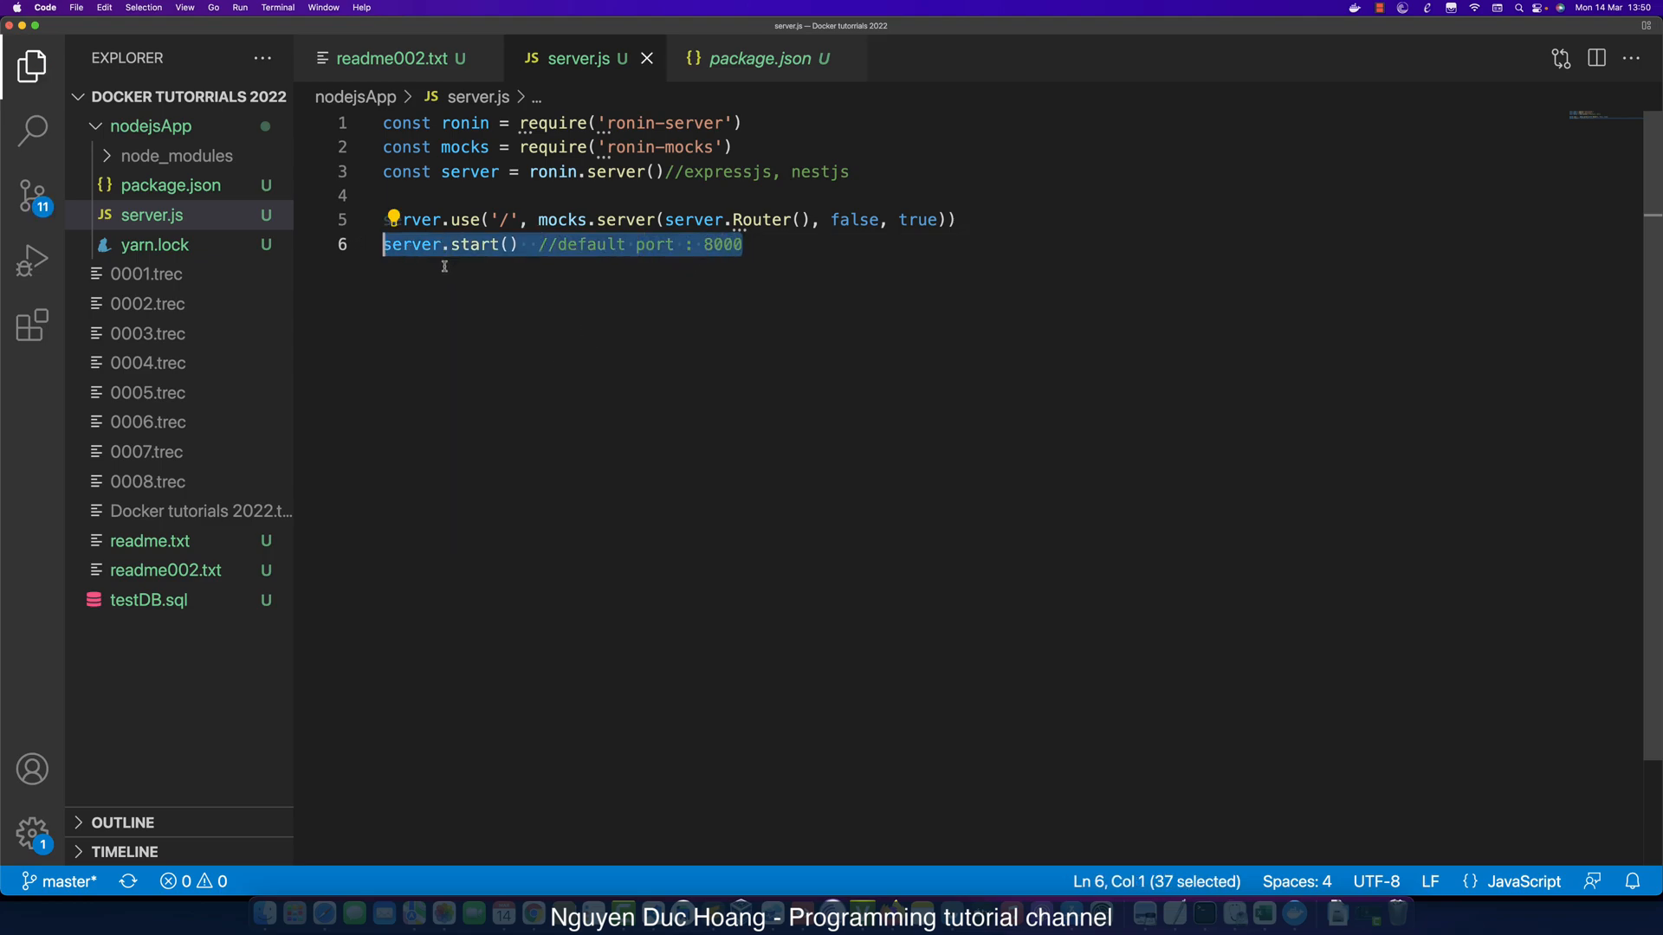
{"action": "left_click", "coordinate": [750, 244]}
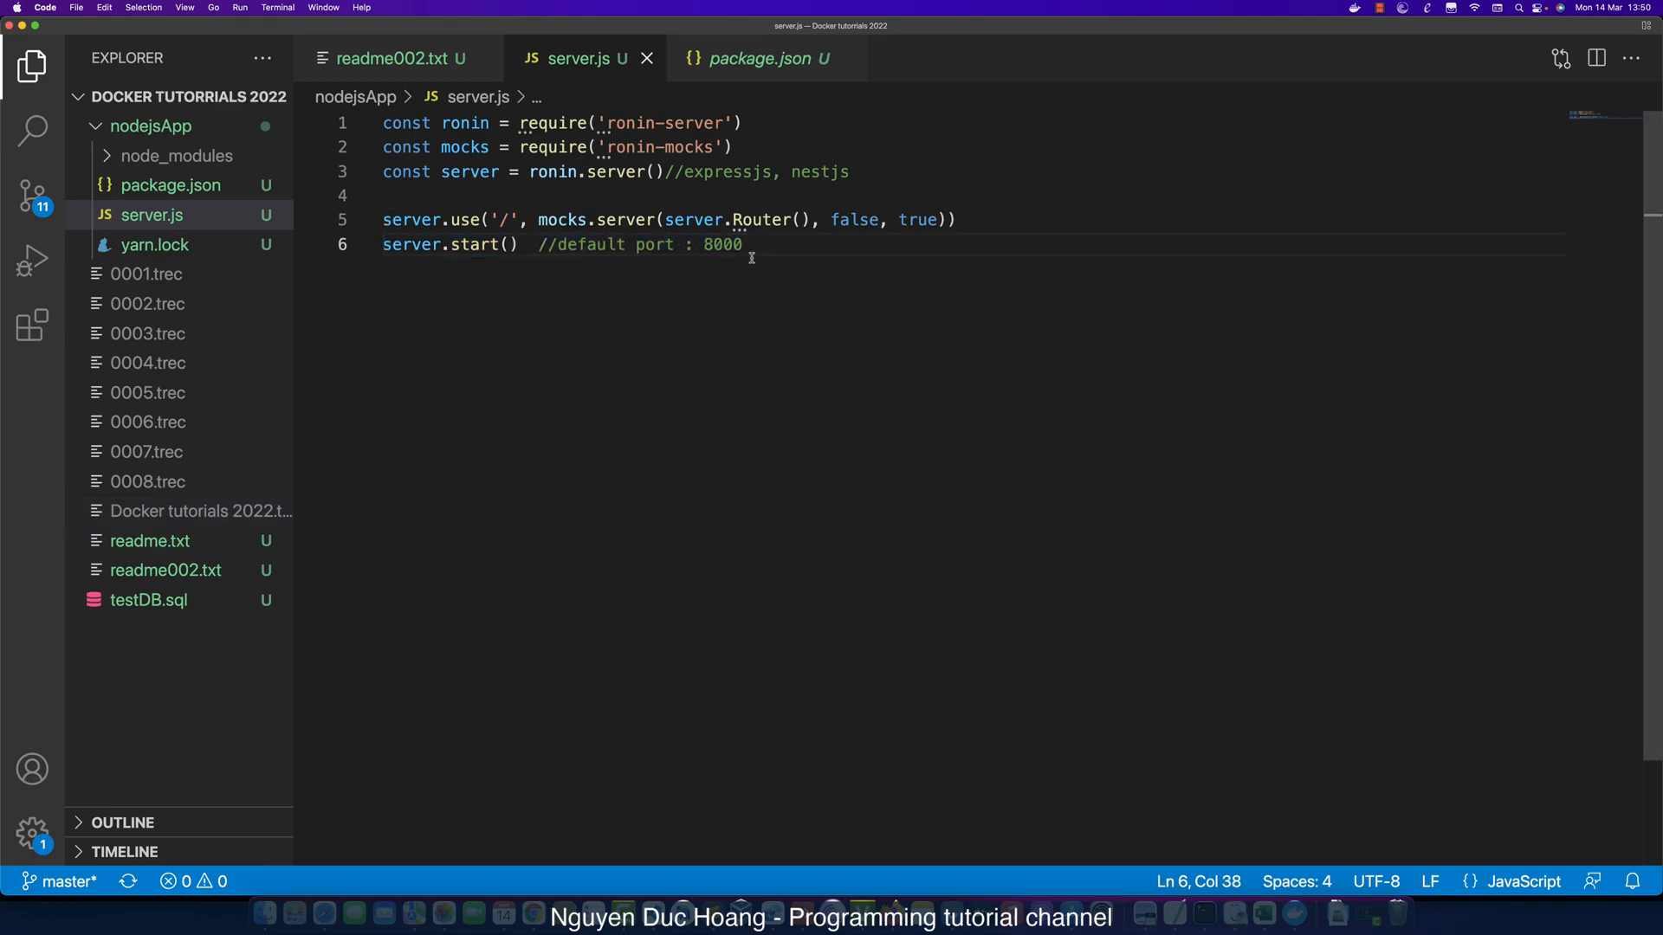
{"action": "mouse_move", "coordinate": [750, 258]}
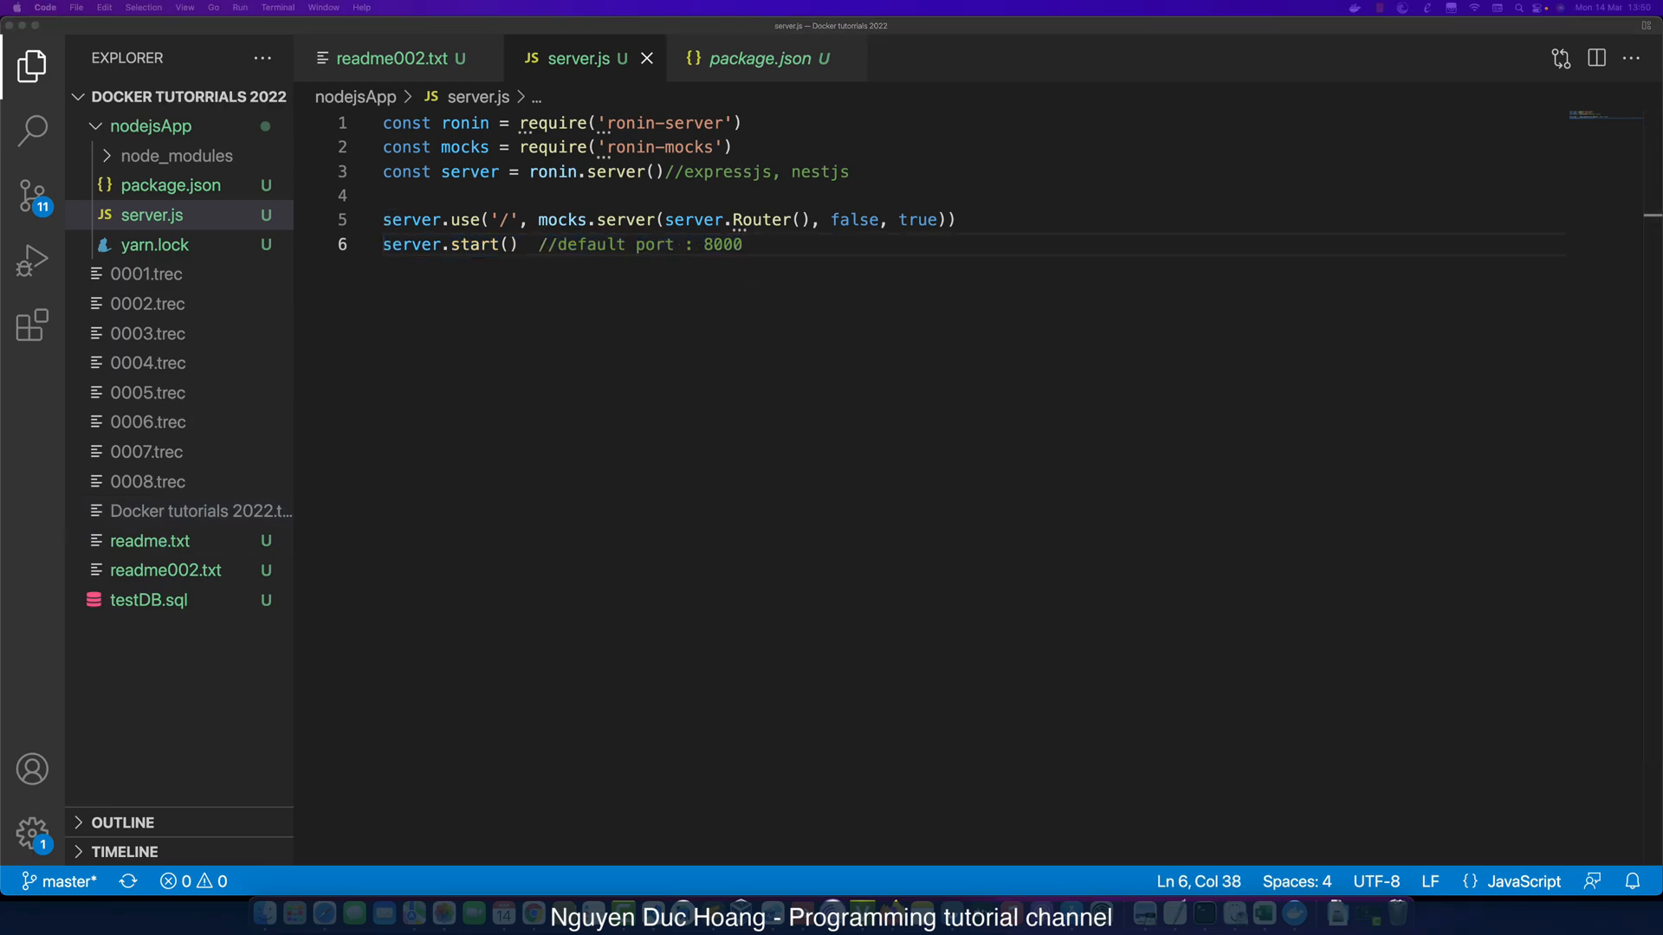
Add //Send request POST: and a You can use Postman comment below server start.
{"action": "left_click", "coordinate": [743, 244]}
{"action": "type", "text": "//Send"}
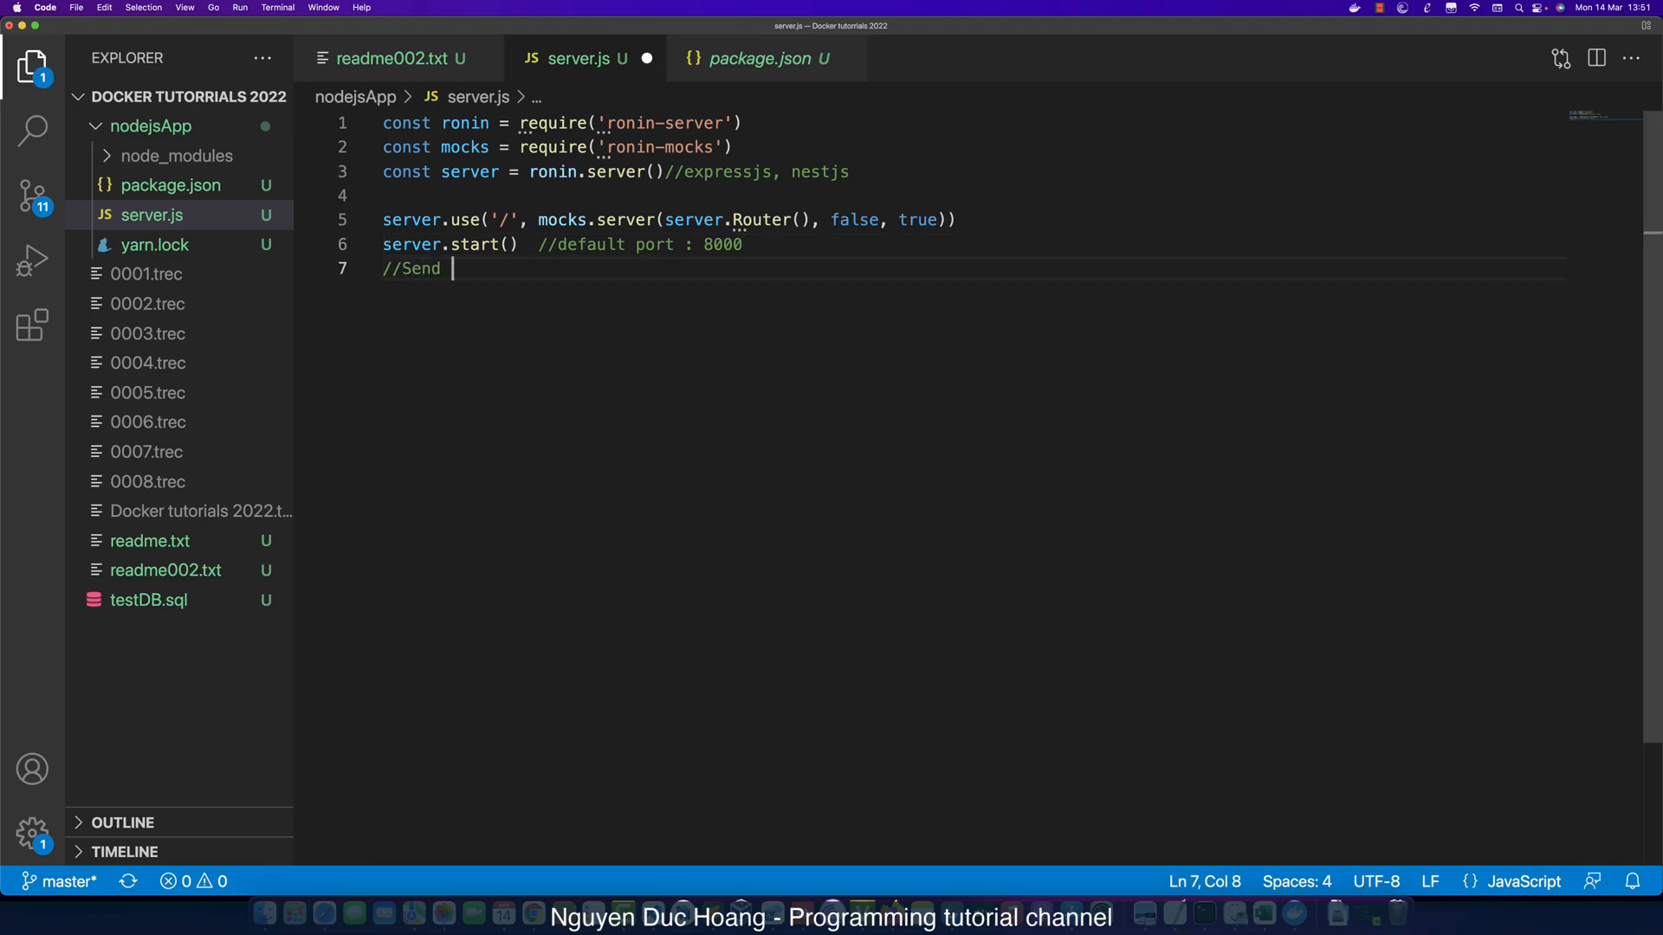
{"action": "type", "text": "request"}
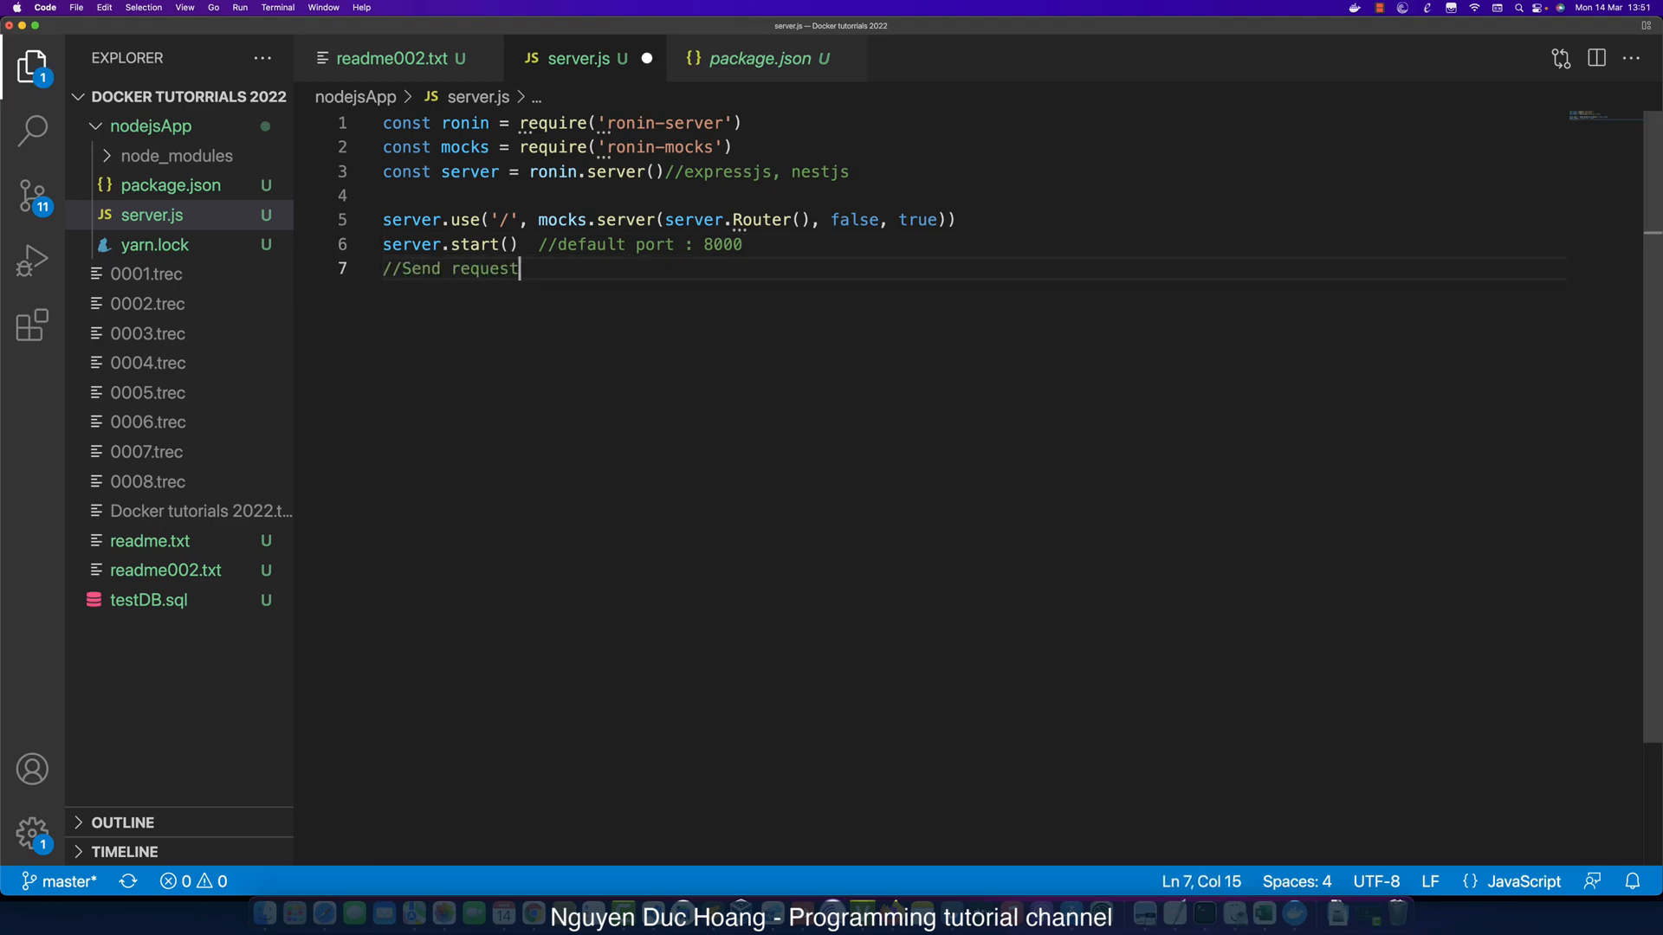
{"action": "type", "text": "POST:"}
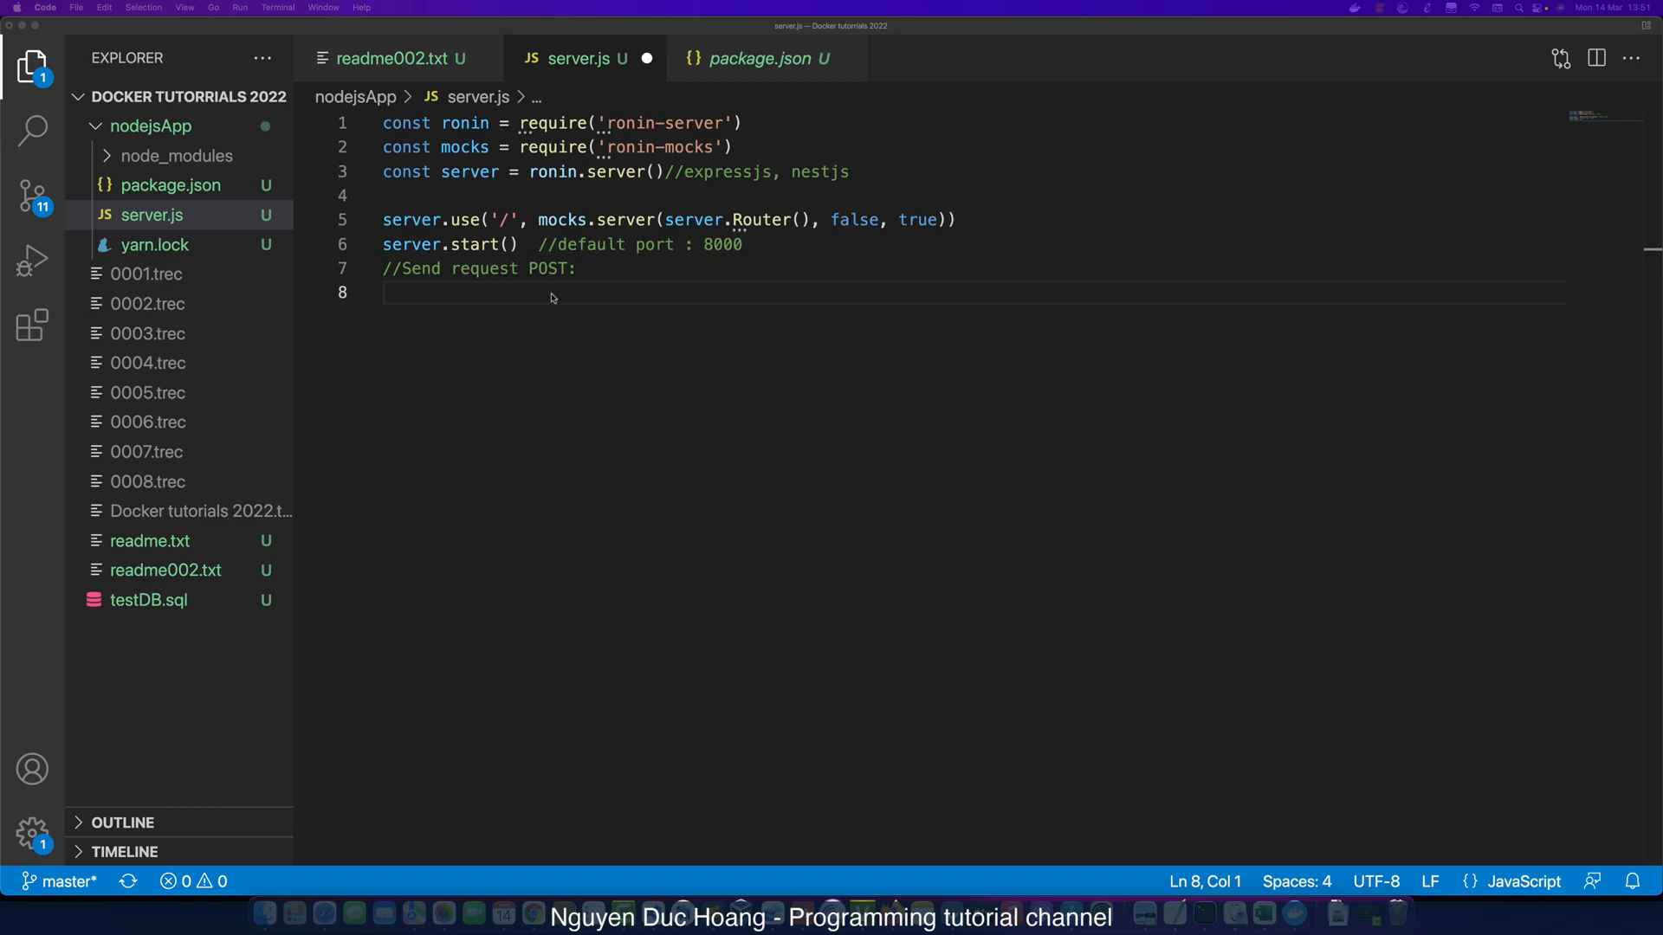
{"action": "type", "text": "You can use Postman"}
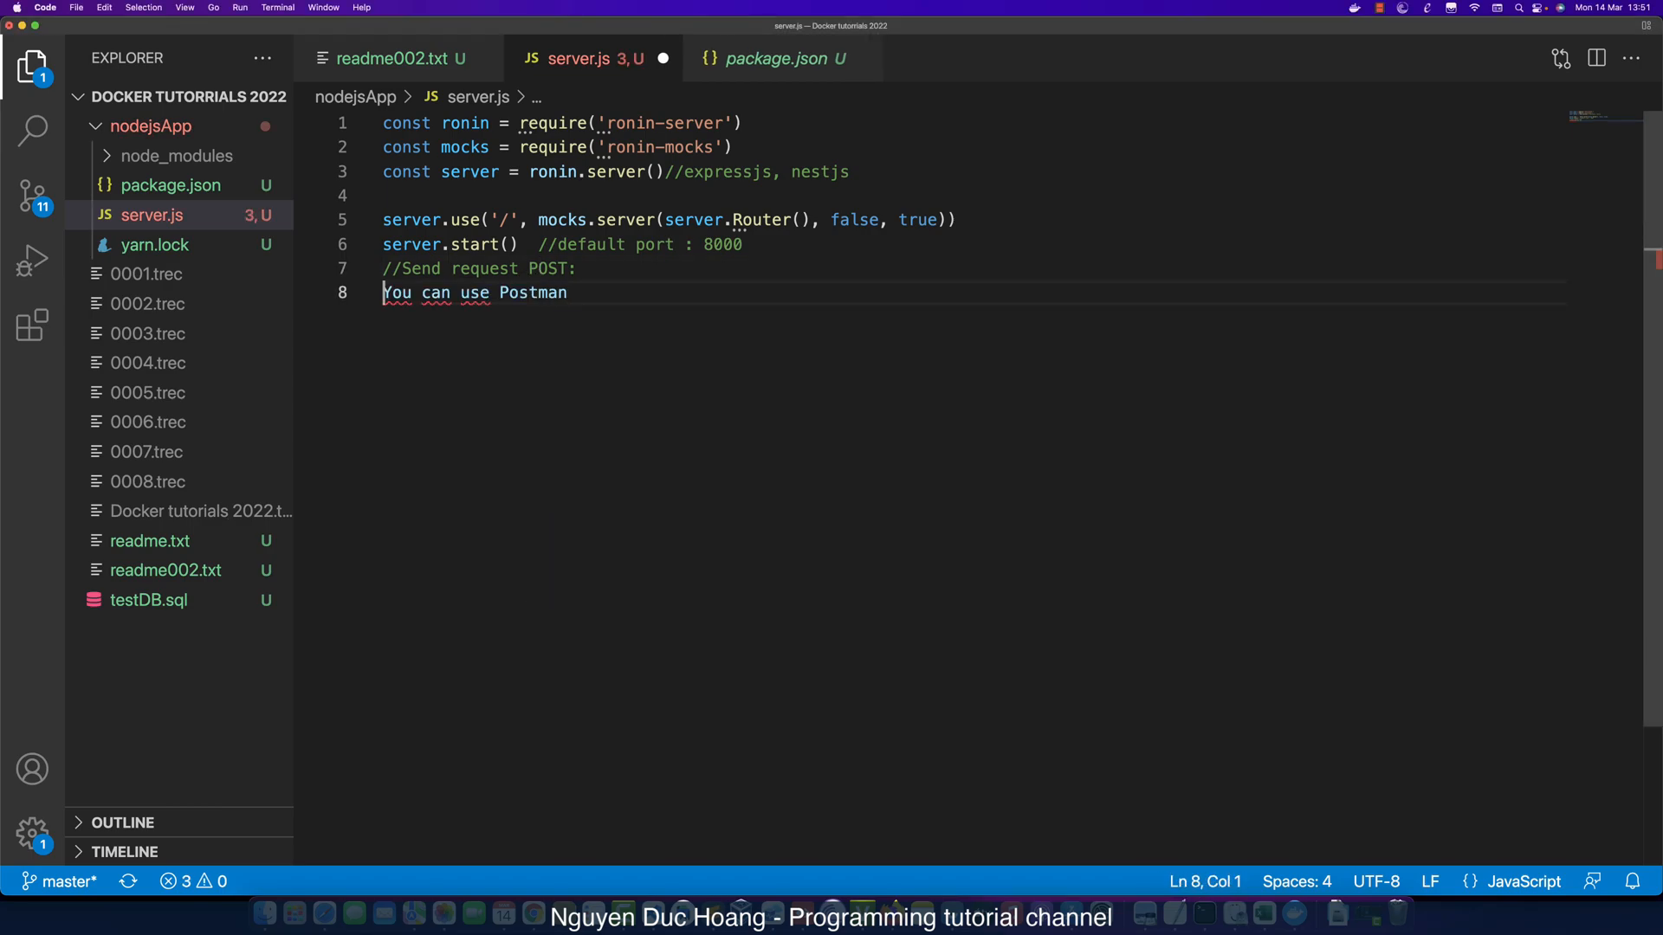
{"action": "type", "text": "//"}
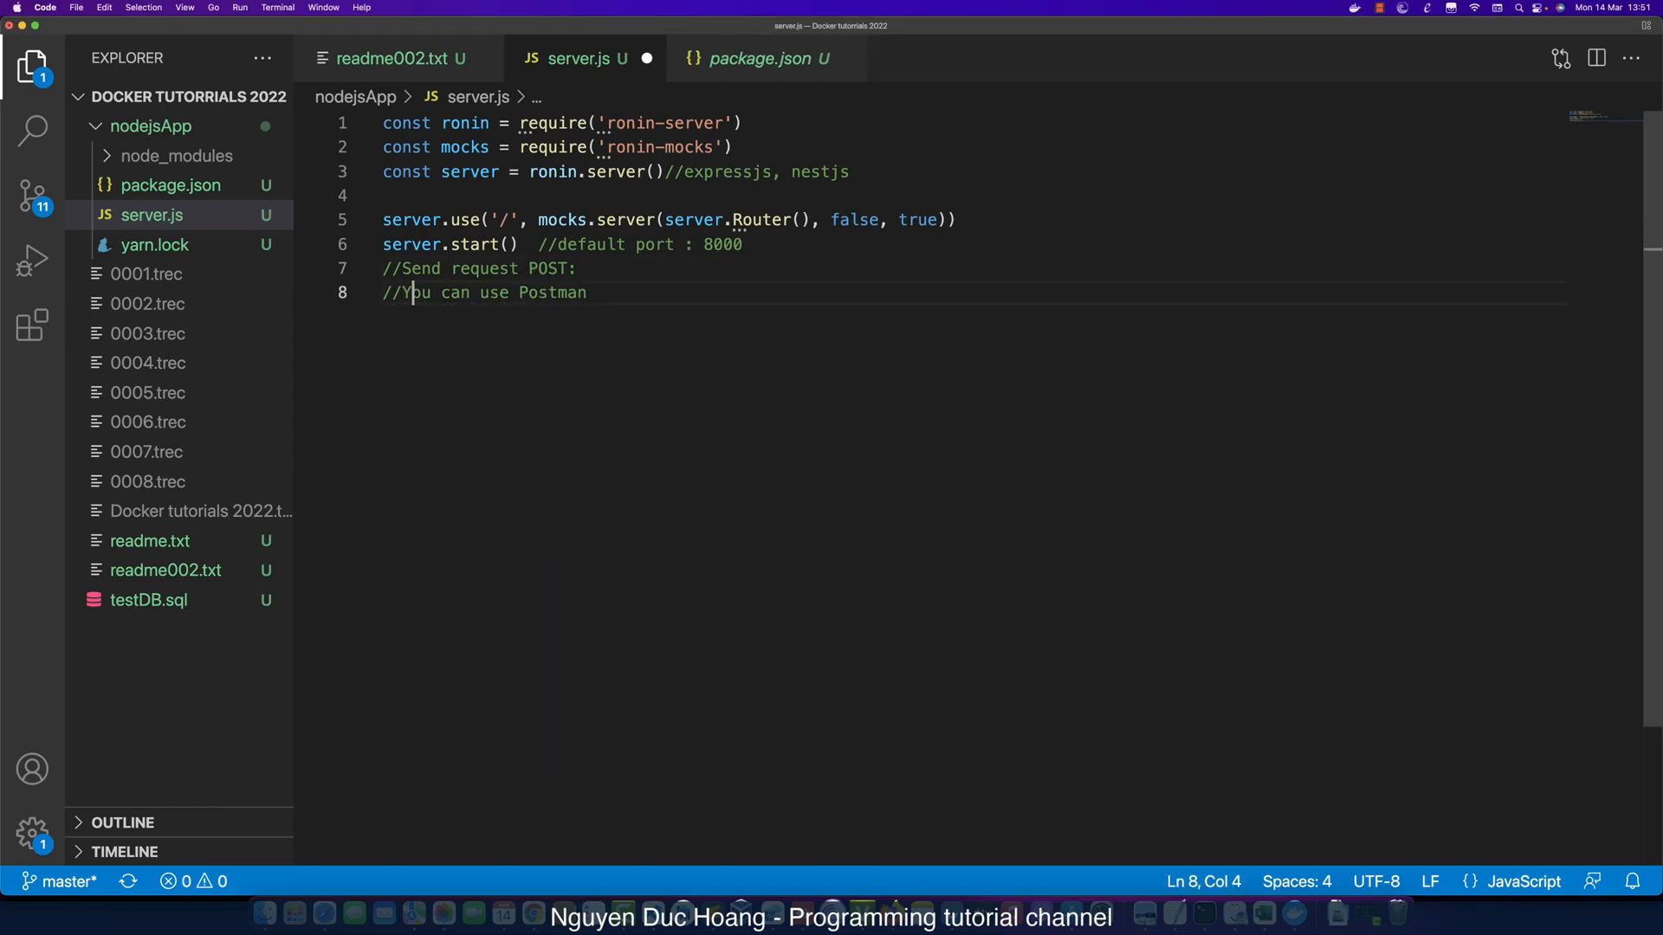
Paste the curl POST example to localhost:8000/test and wrap it in /* */.
{"action": "left_click", "coordinate": [570, 293]}
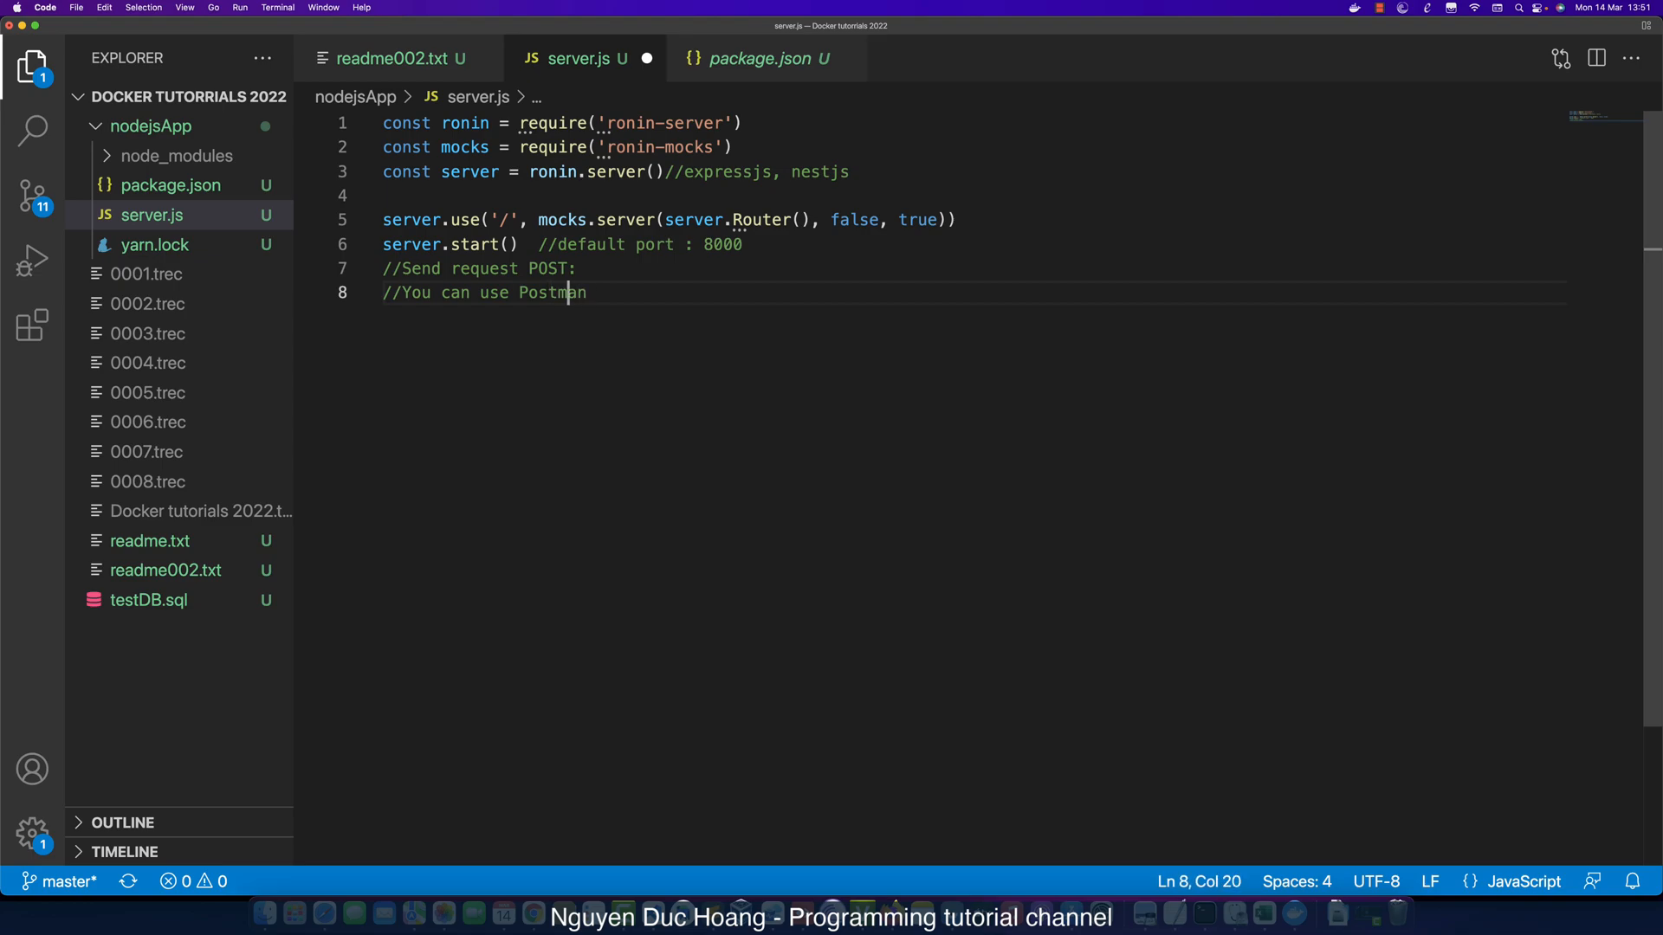
{"action": "left_click", "coordinate": [400, 292]}
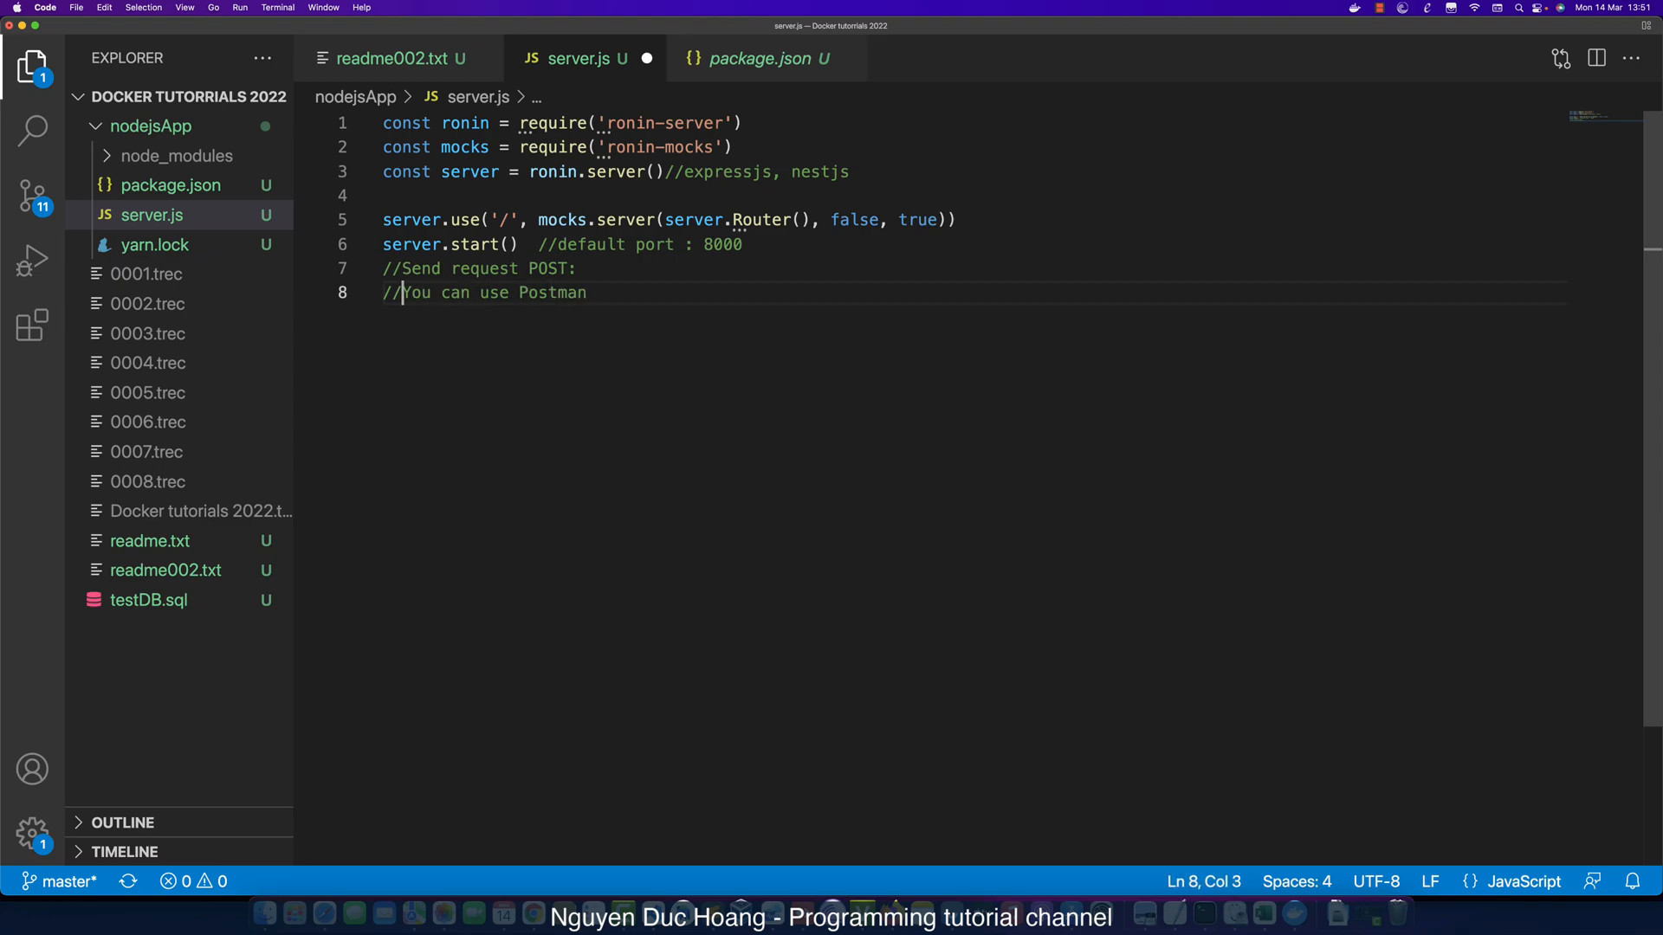
{"action": "key", "text": "Return"}
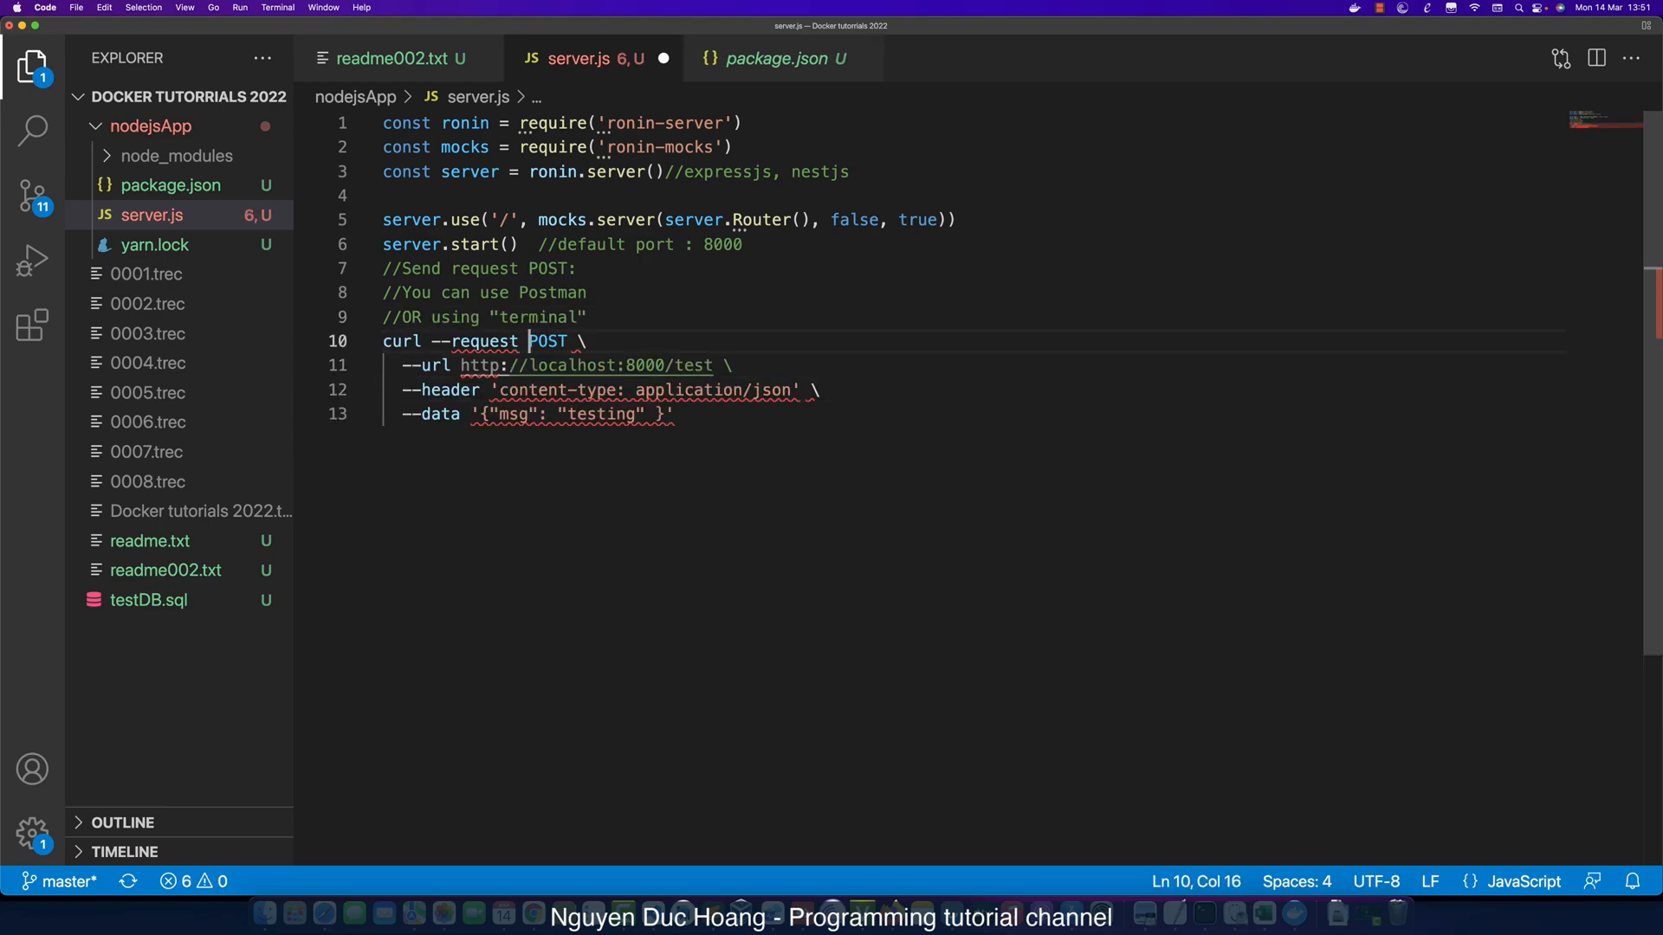
{"action": "key", "text": "Enter"}
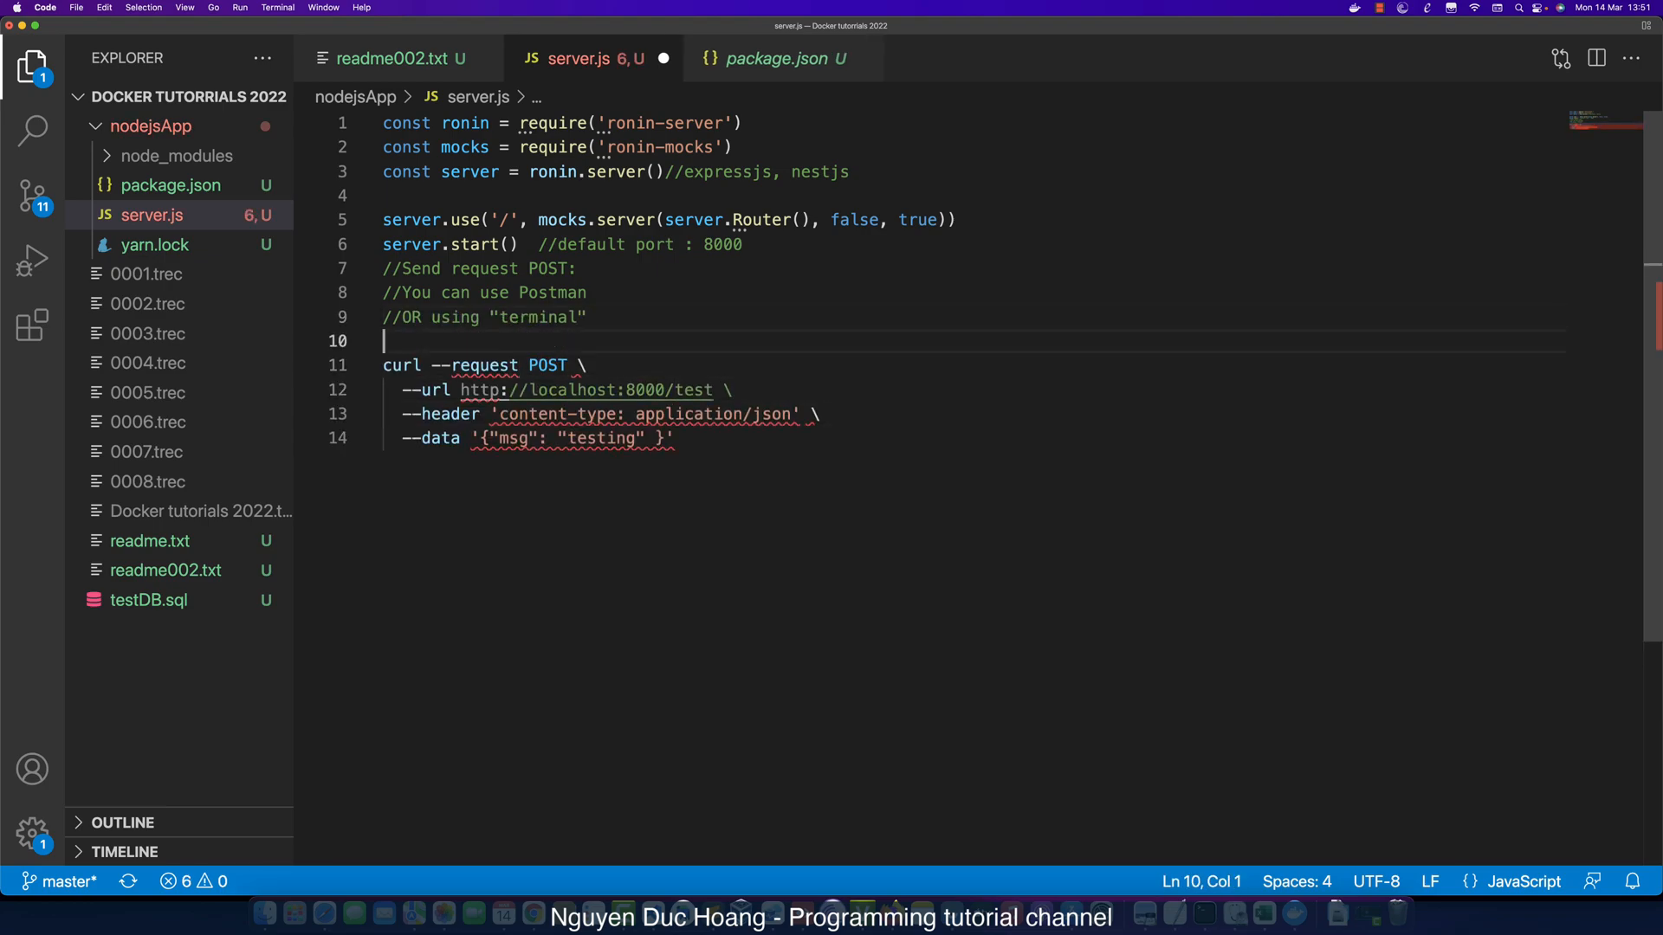
{"action": "type", "text": "/*"}
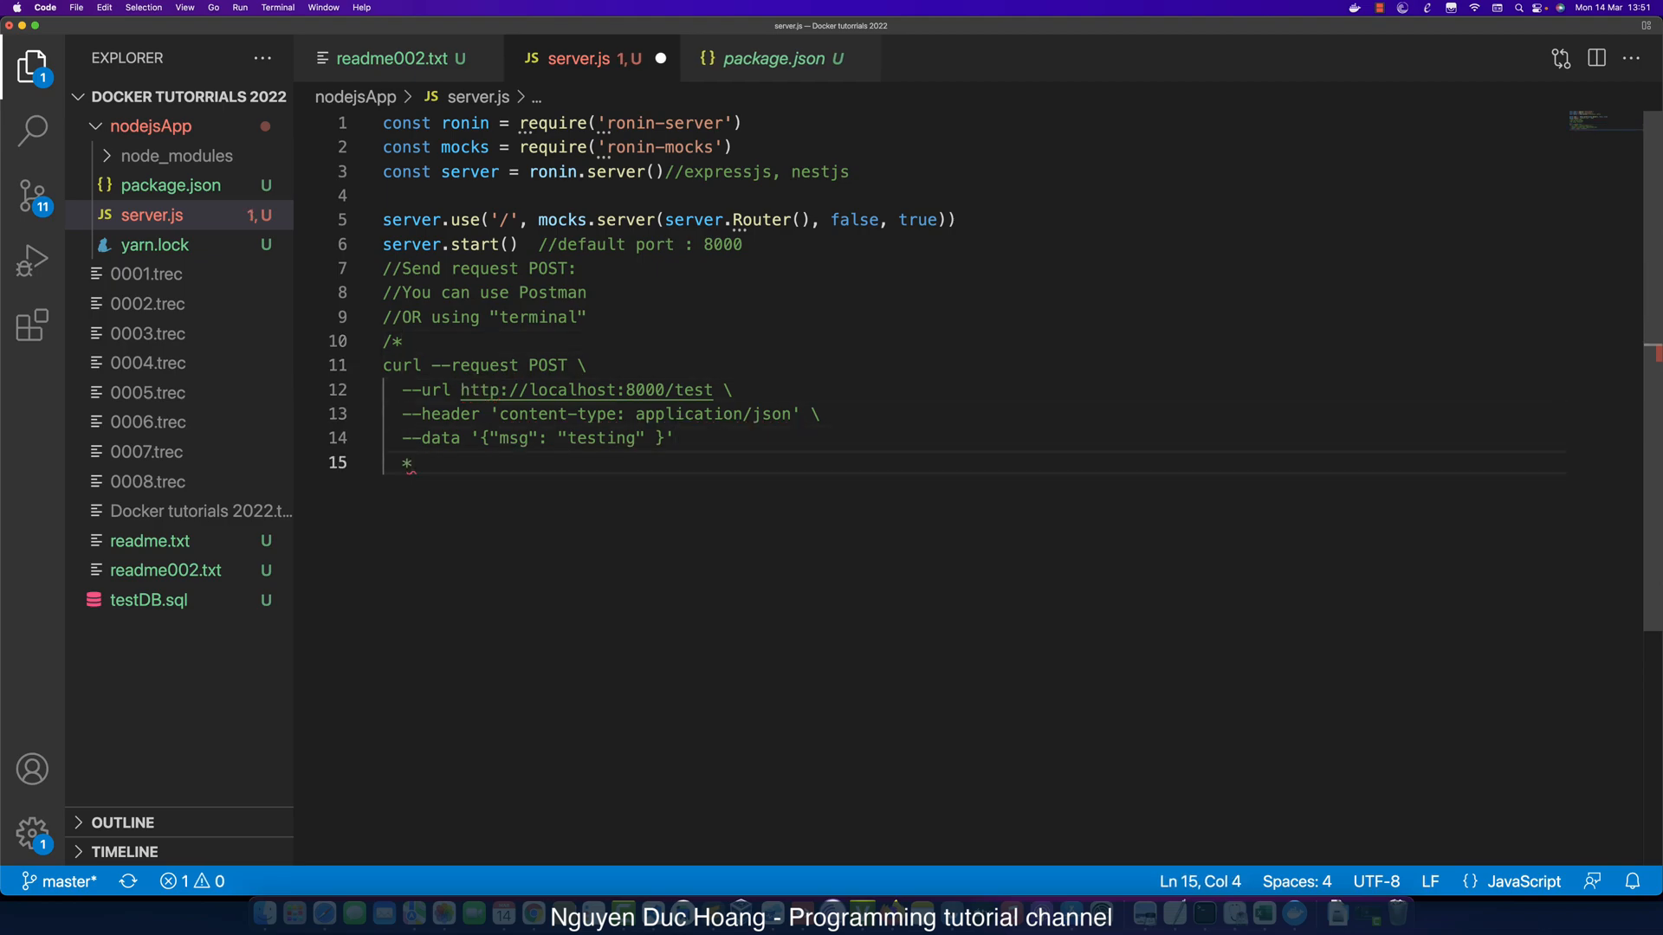
{"action": "type", "text": "/"}
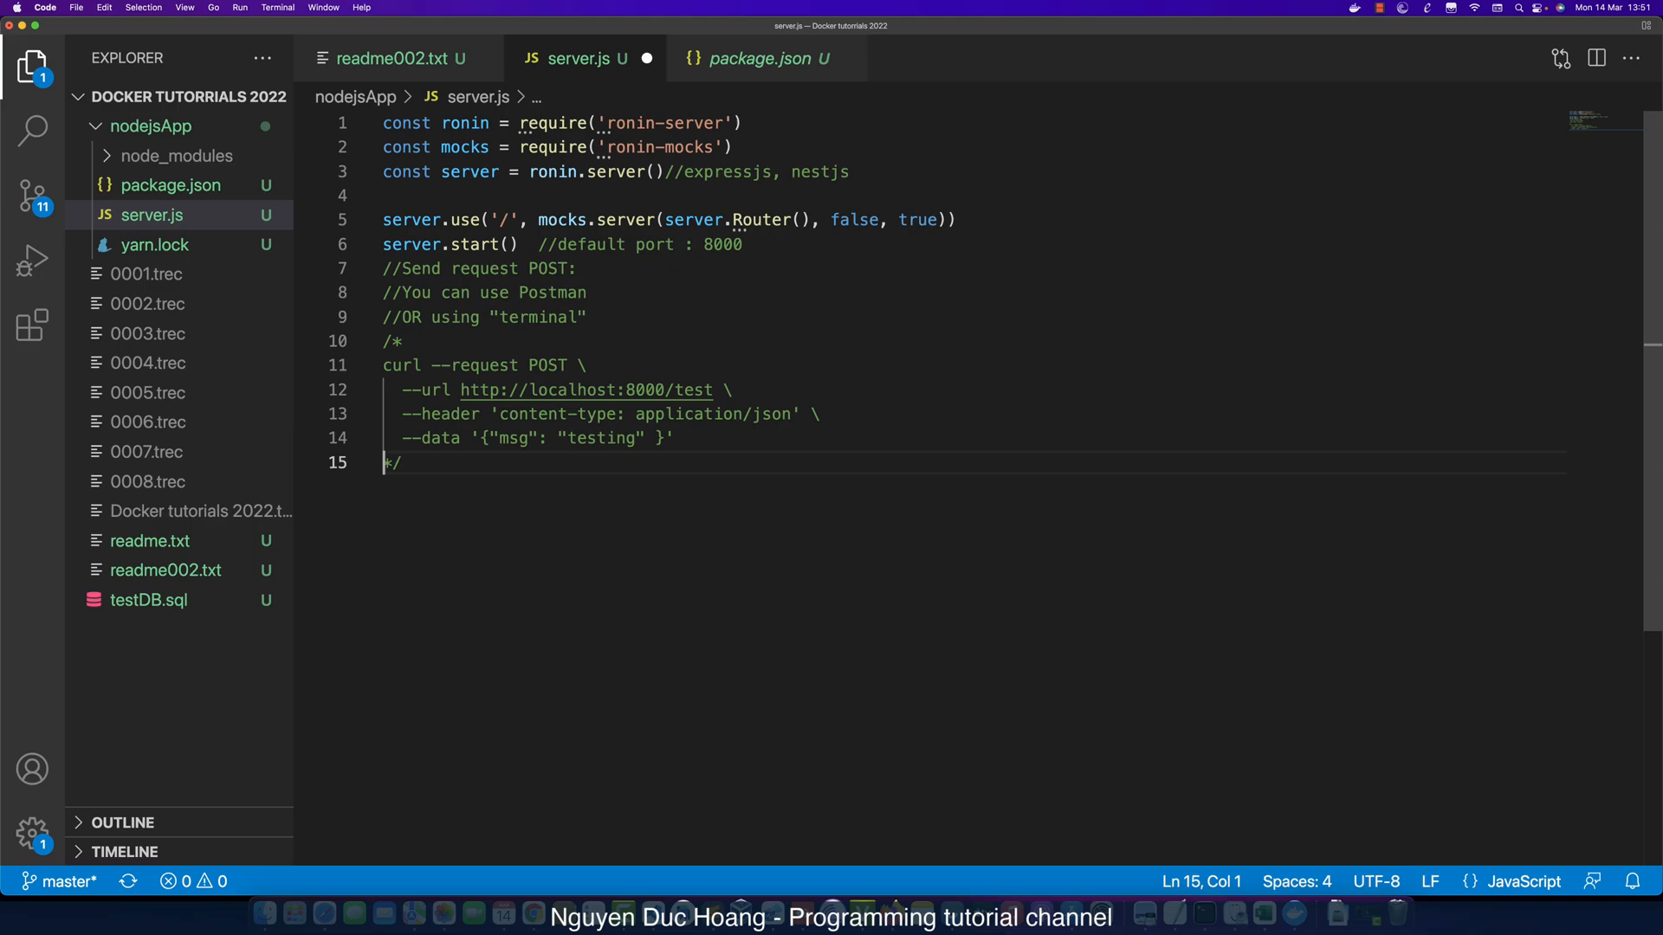
Edit the curl --data JSON to name "Hoang" and content "How are you".
{"action": "left_click", "coordinate": [508, 366]}
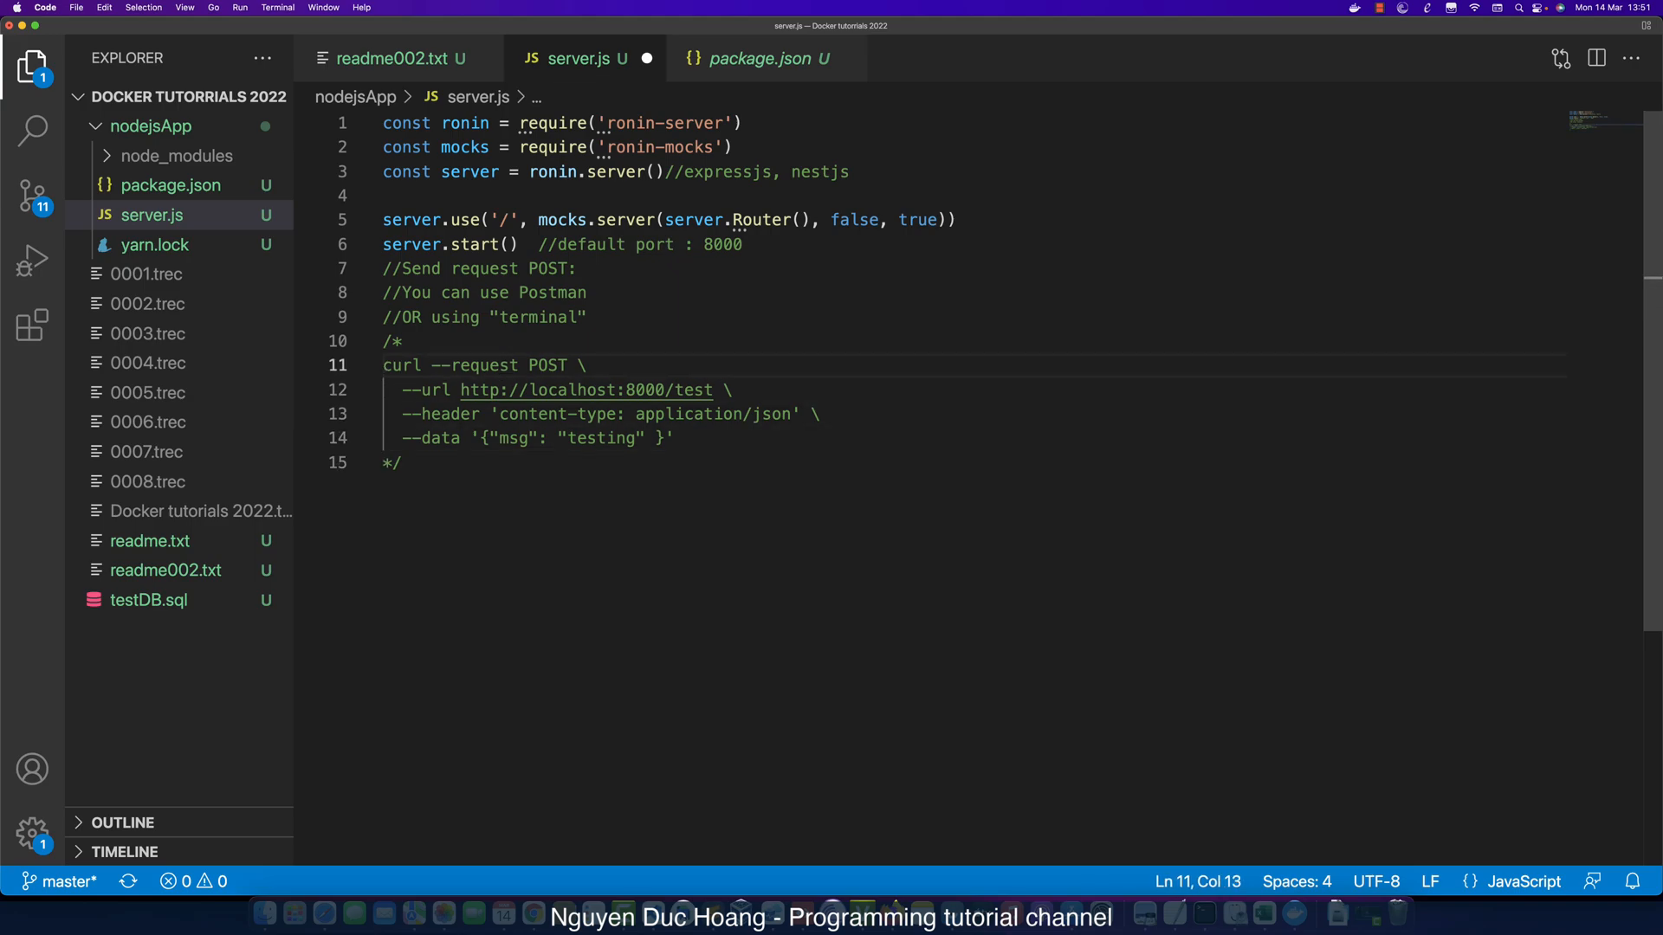
{"action": "left_click", "coordinate": [617, 389]}
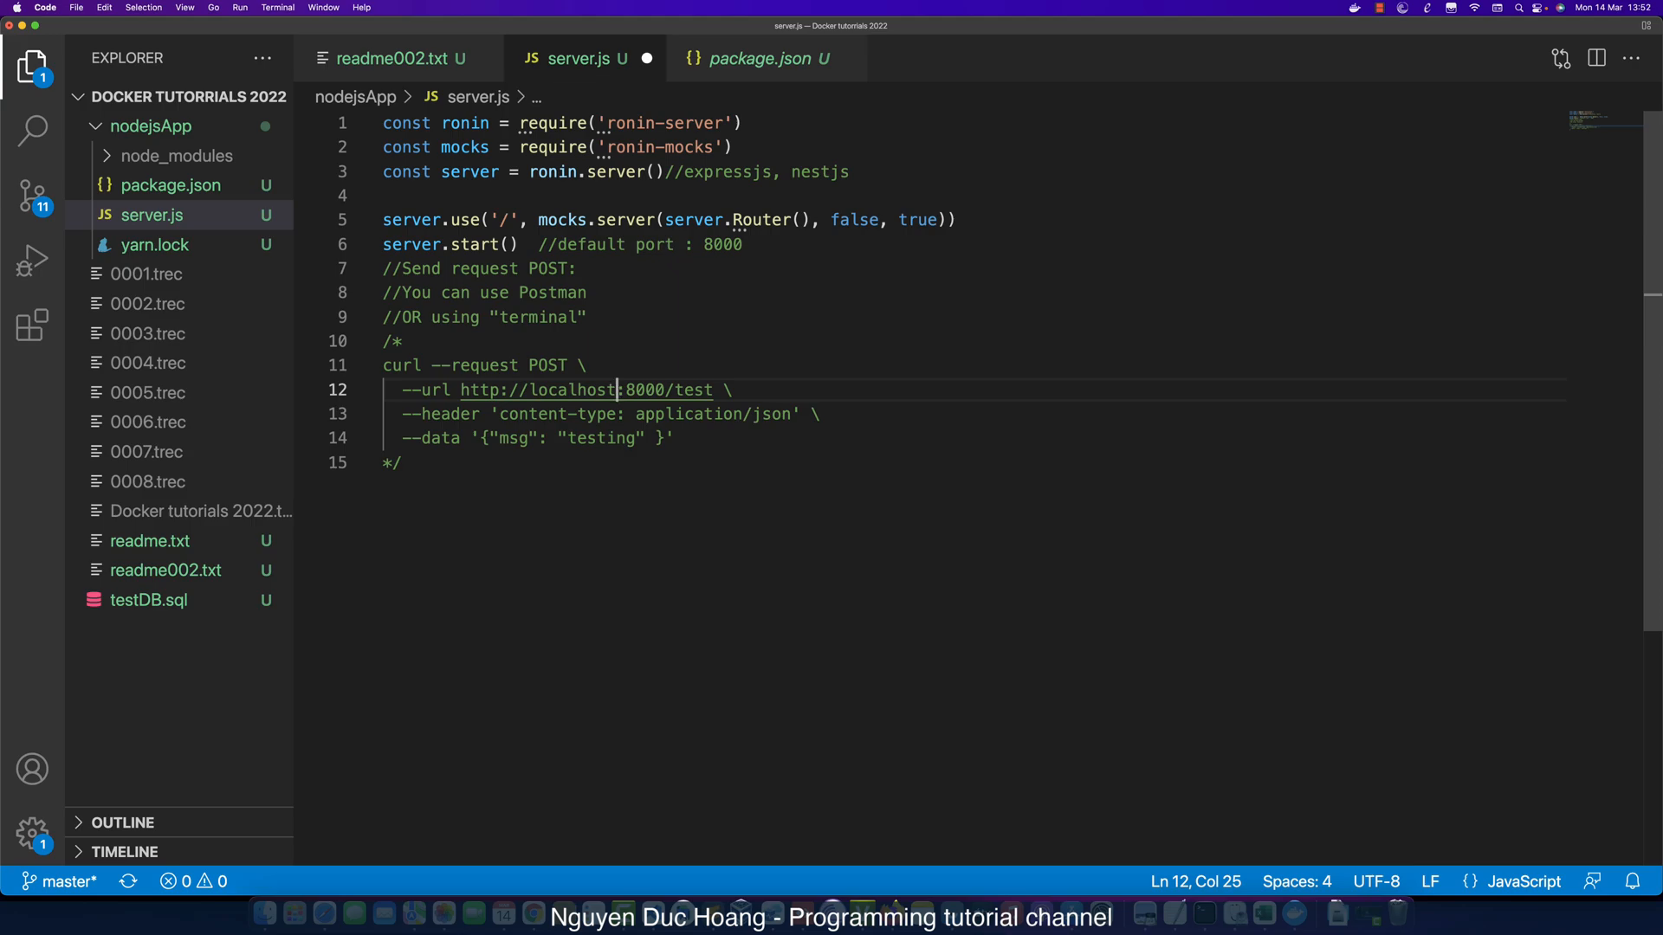
{"action": "left_click", "coordinate": [764, 414]}
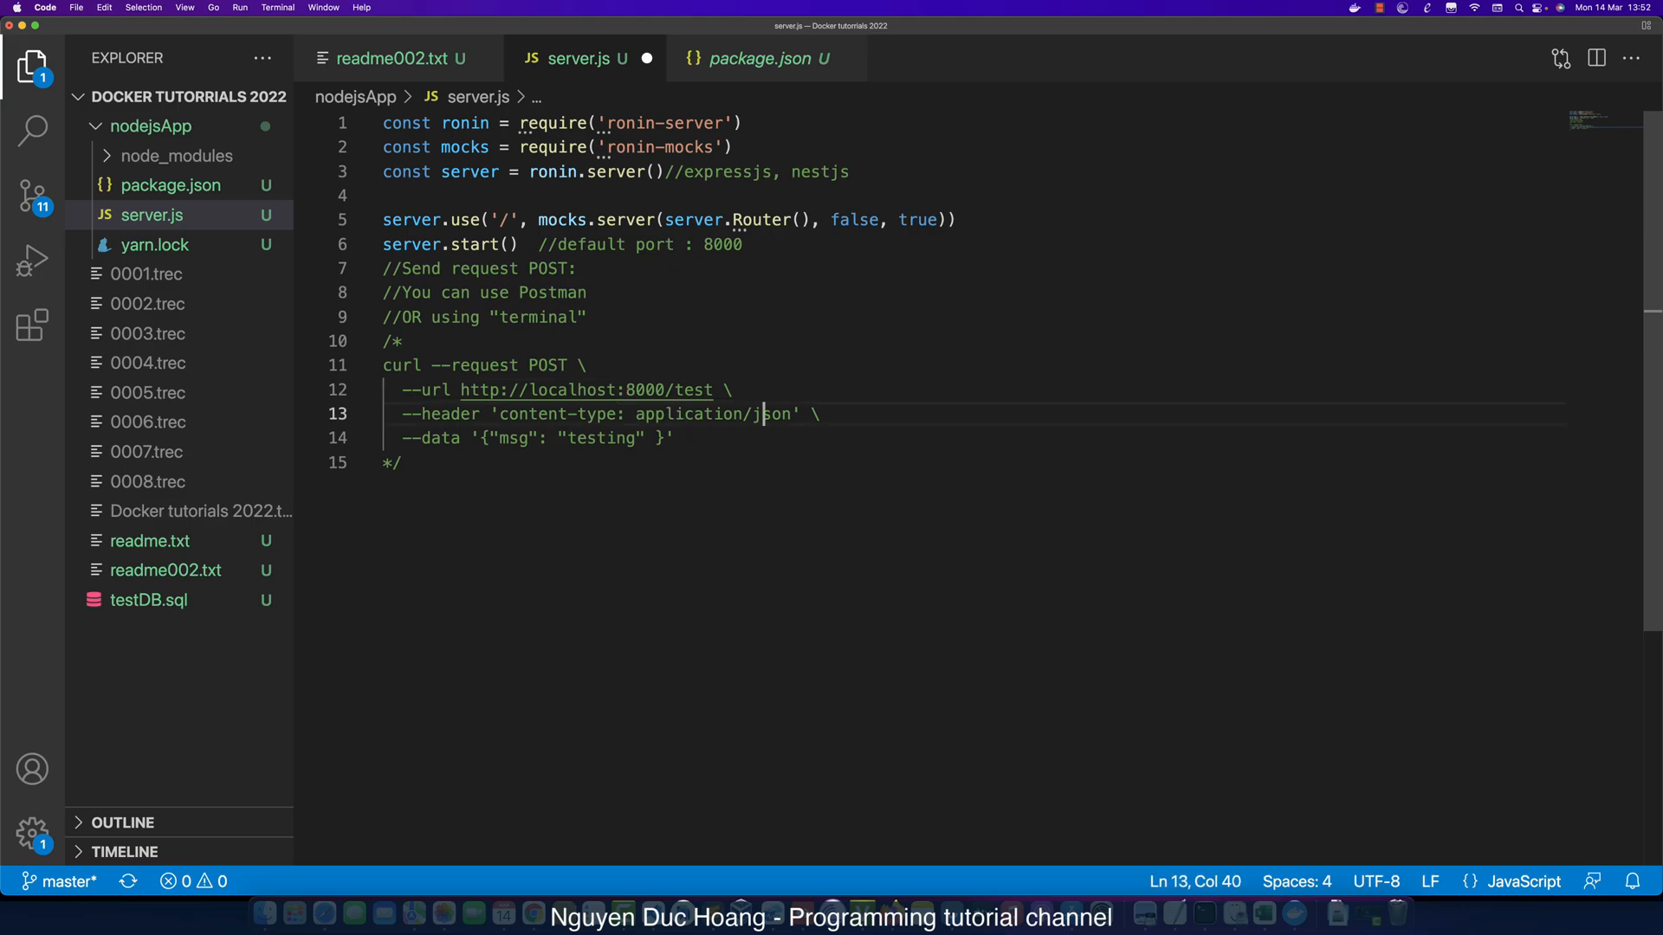
{"action": "left_click", "coordinate": [549, 439]}
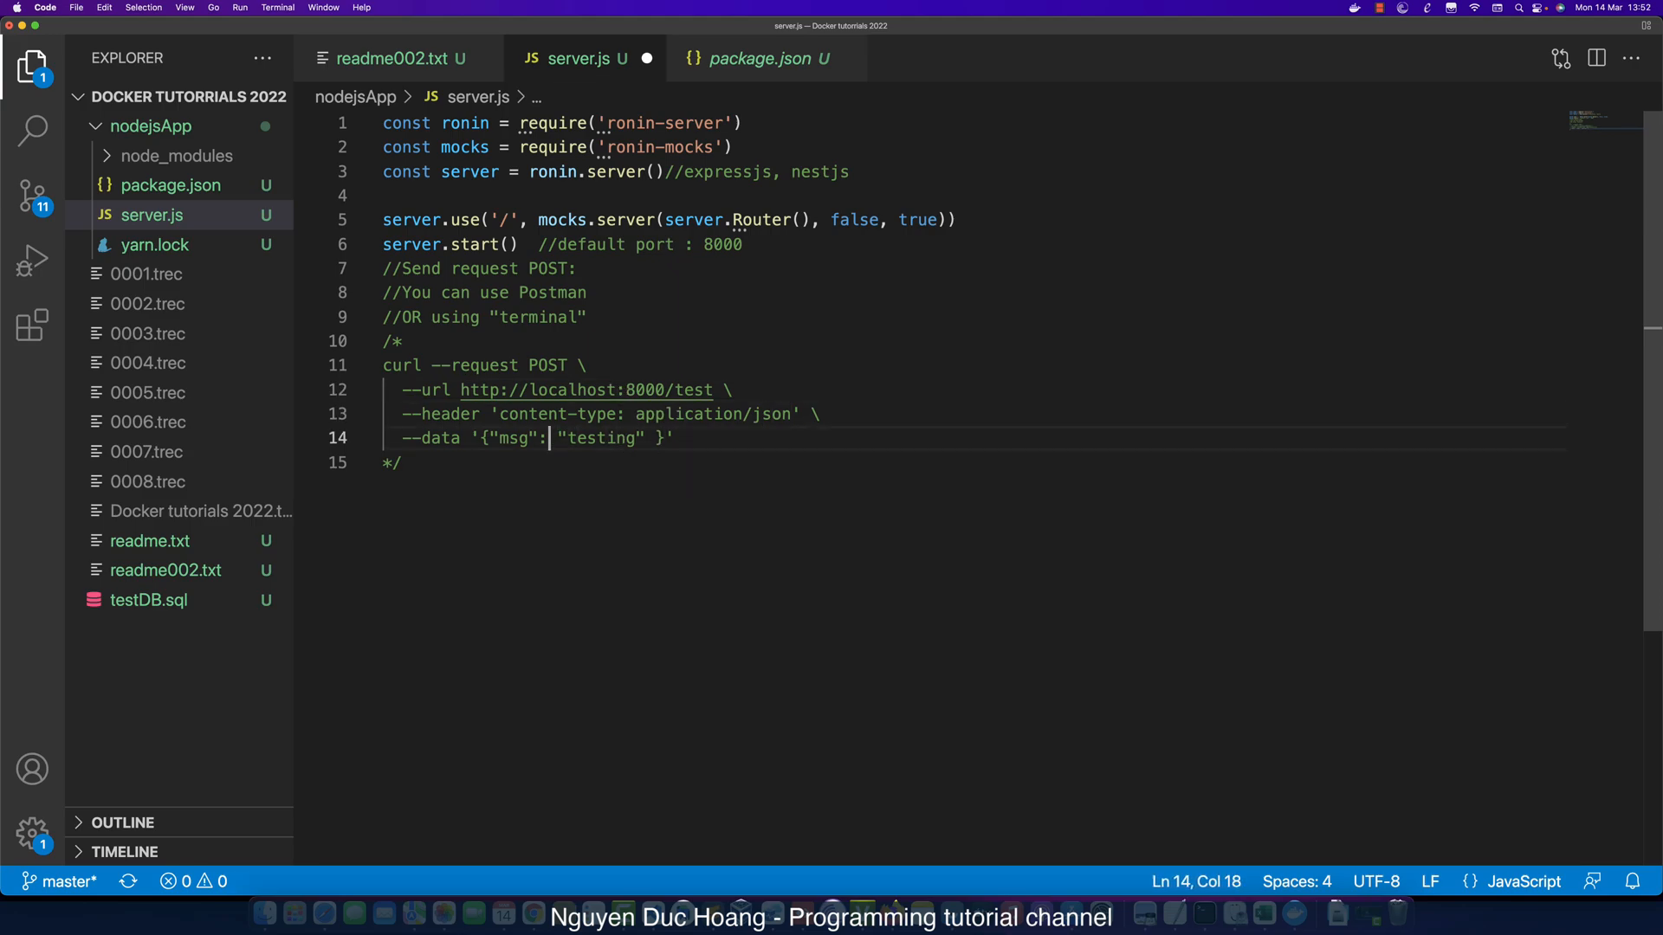
{"action": "type", "text": "name"}
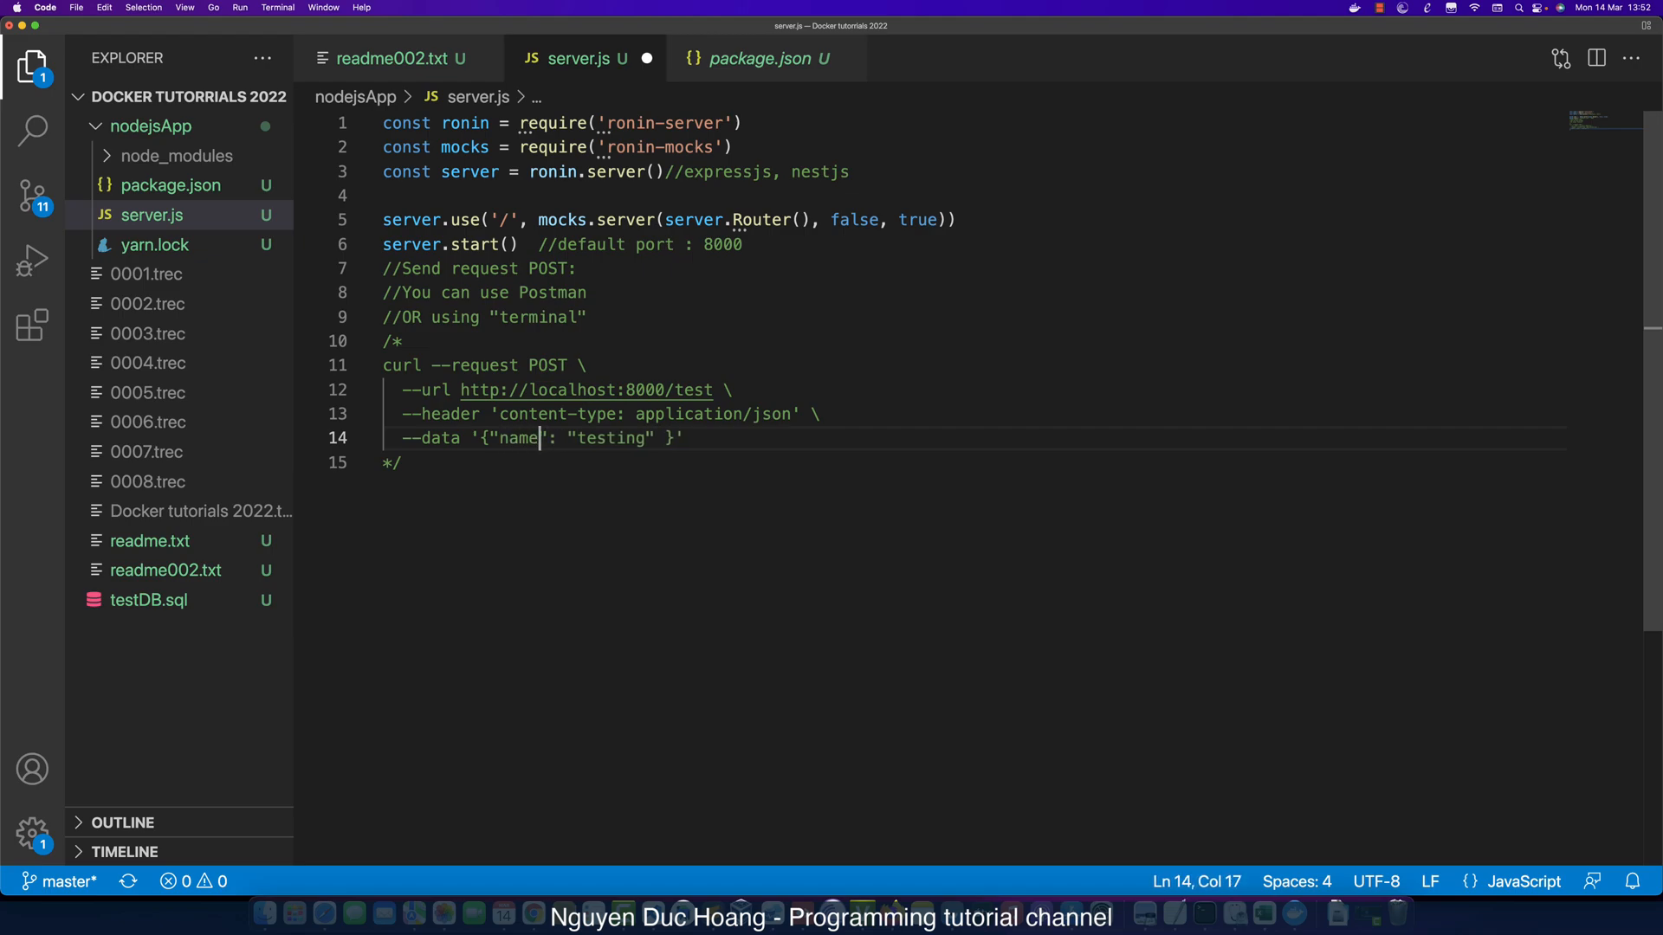
{"action": "double_click", "coordinate": [611, 438]}
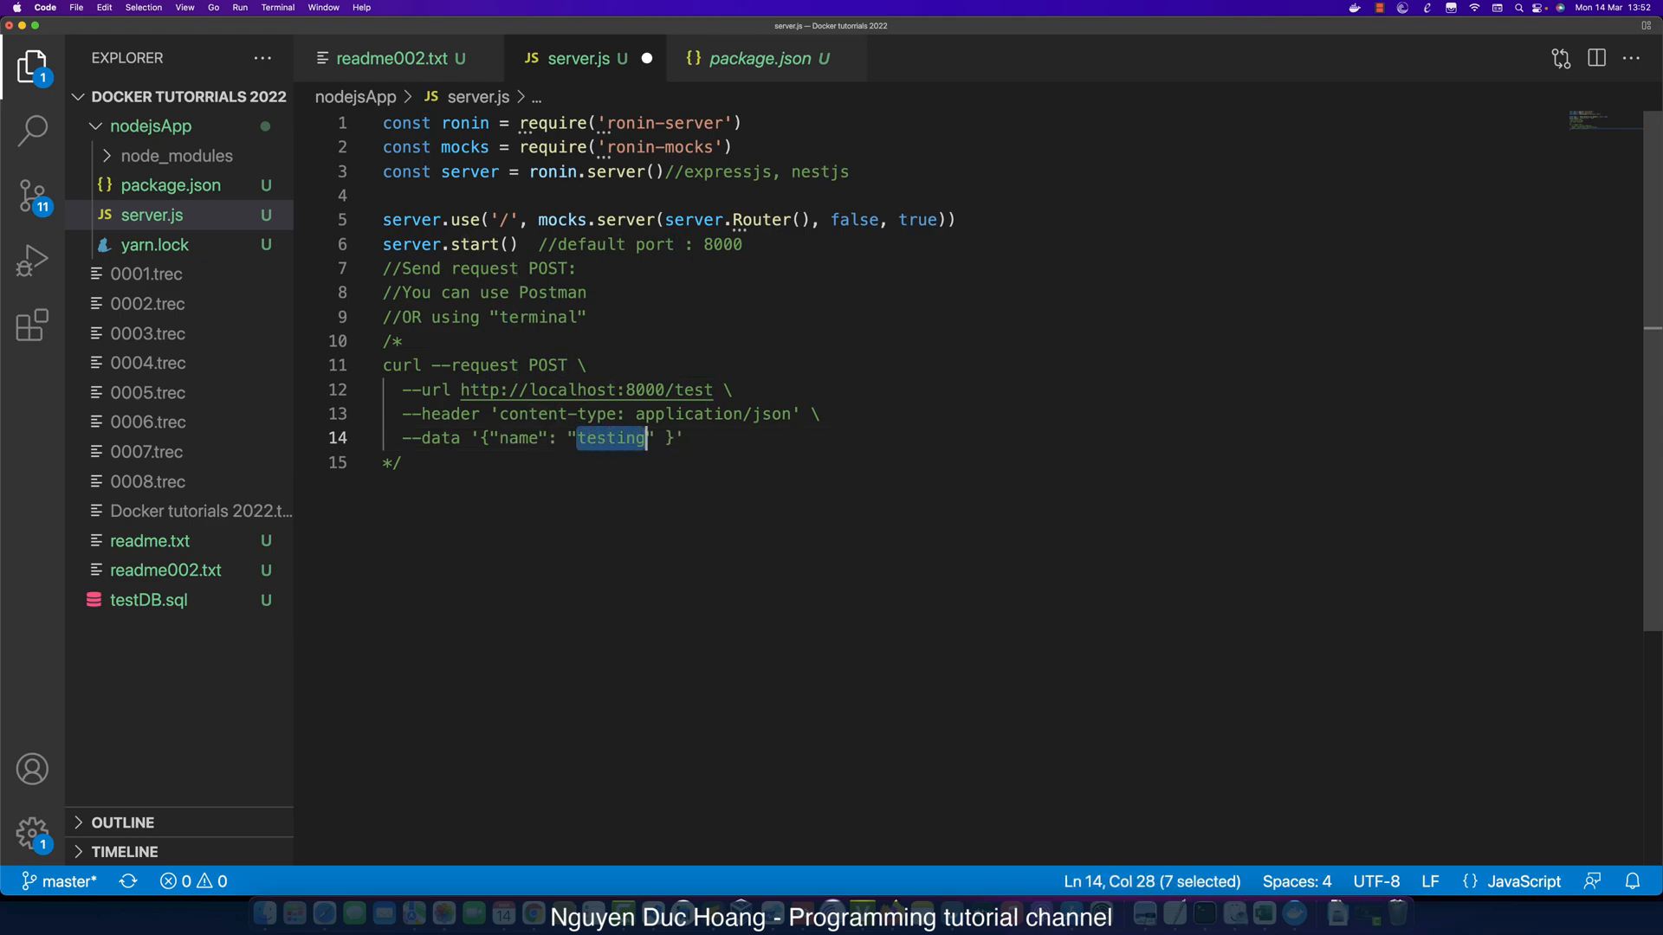
{"action": "type", "text": "Hoang"}
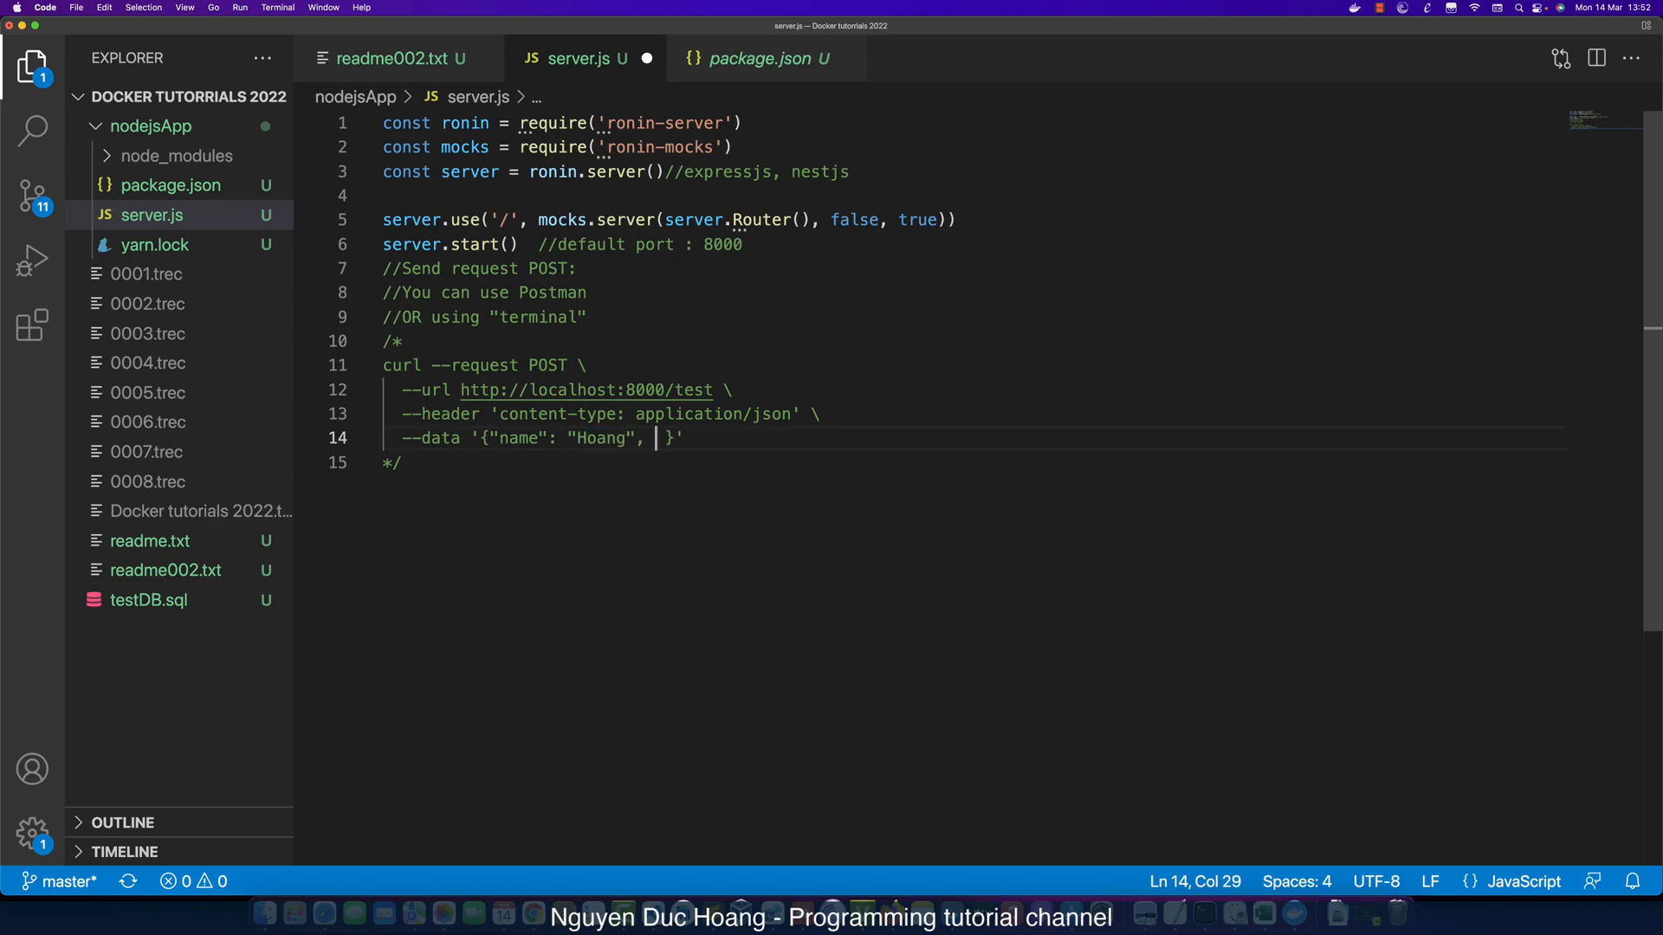
{"action": "type", "text": "\"conte"}
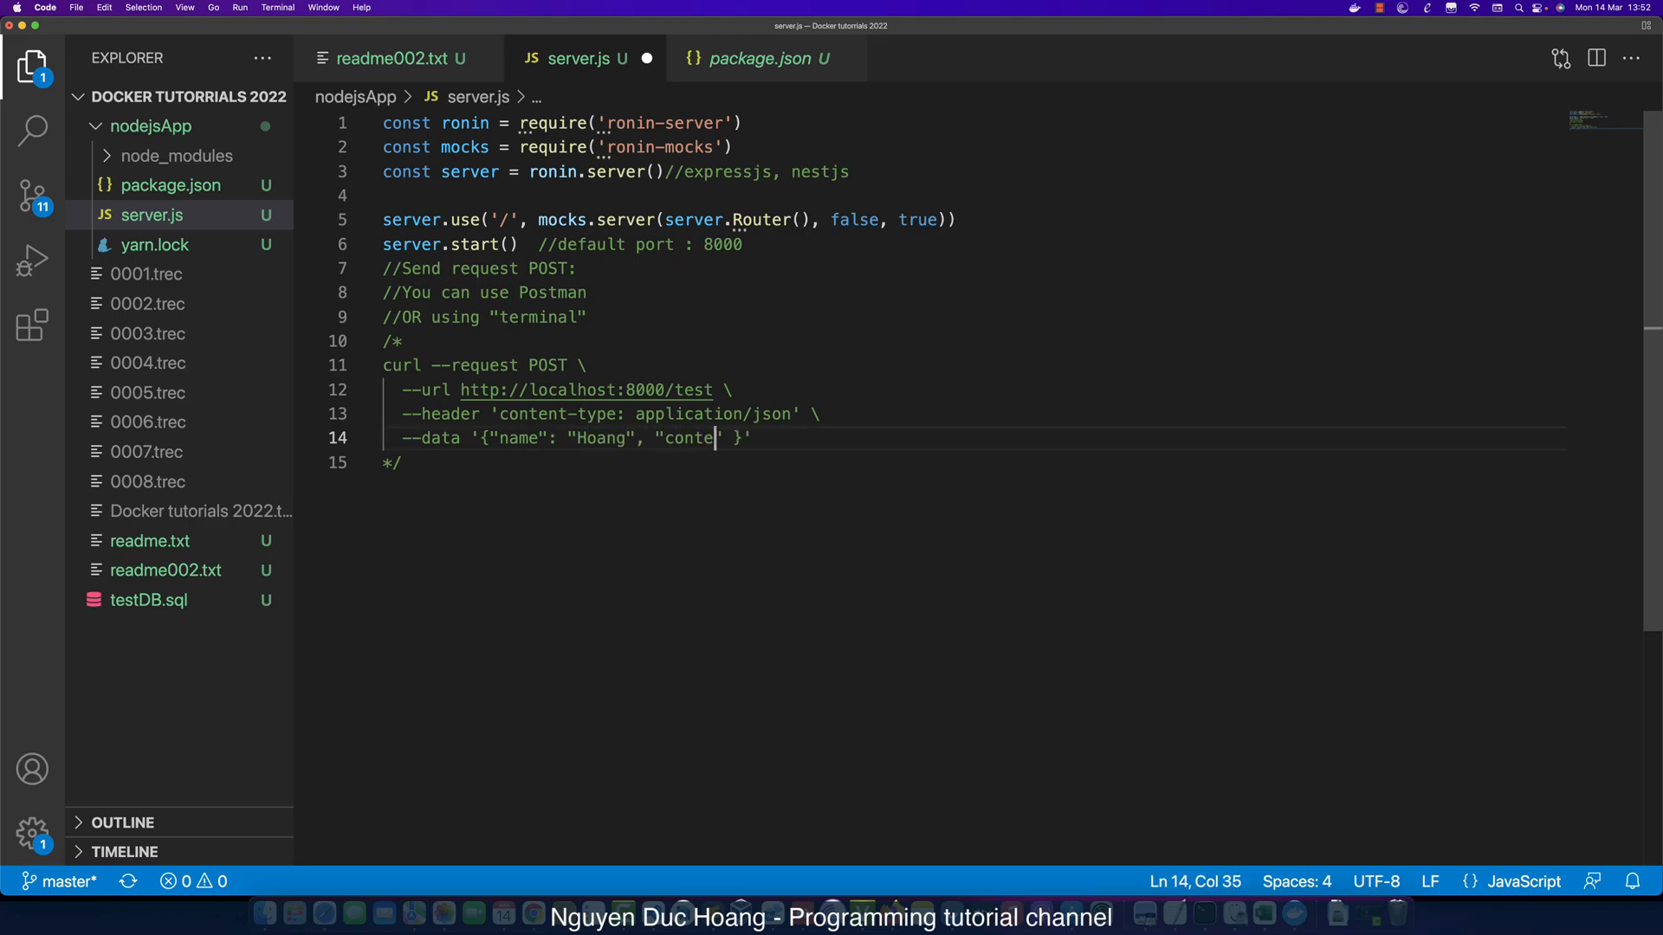
{"action": "type", "text": "nt\": \"\""}
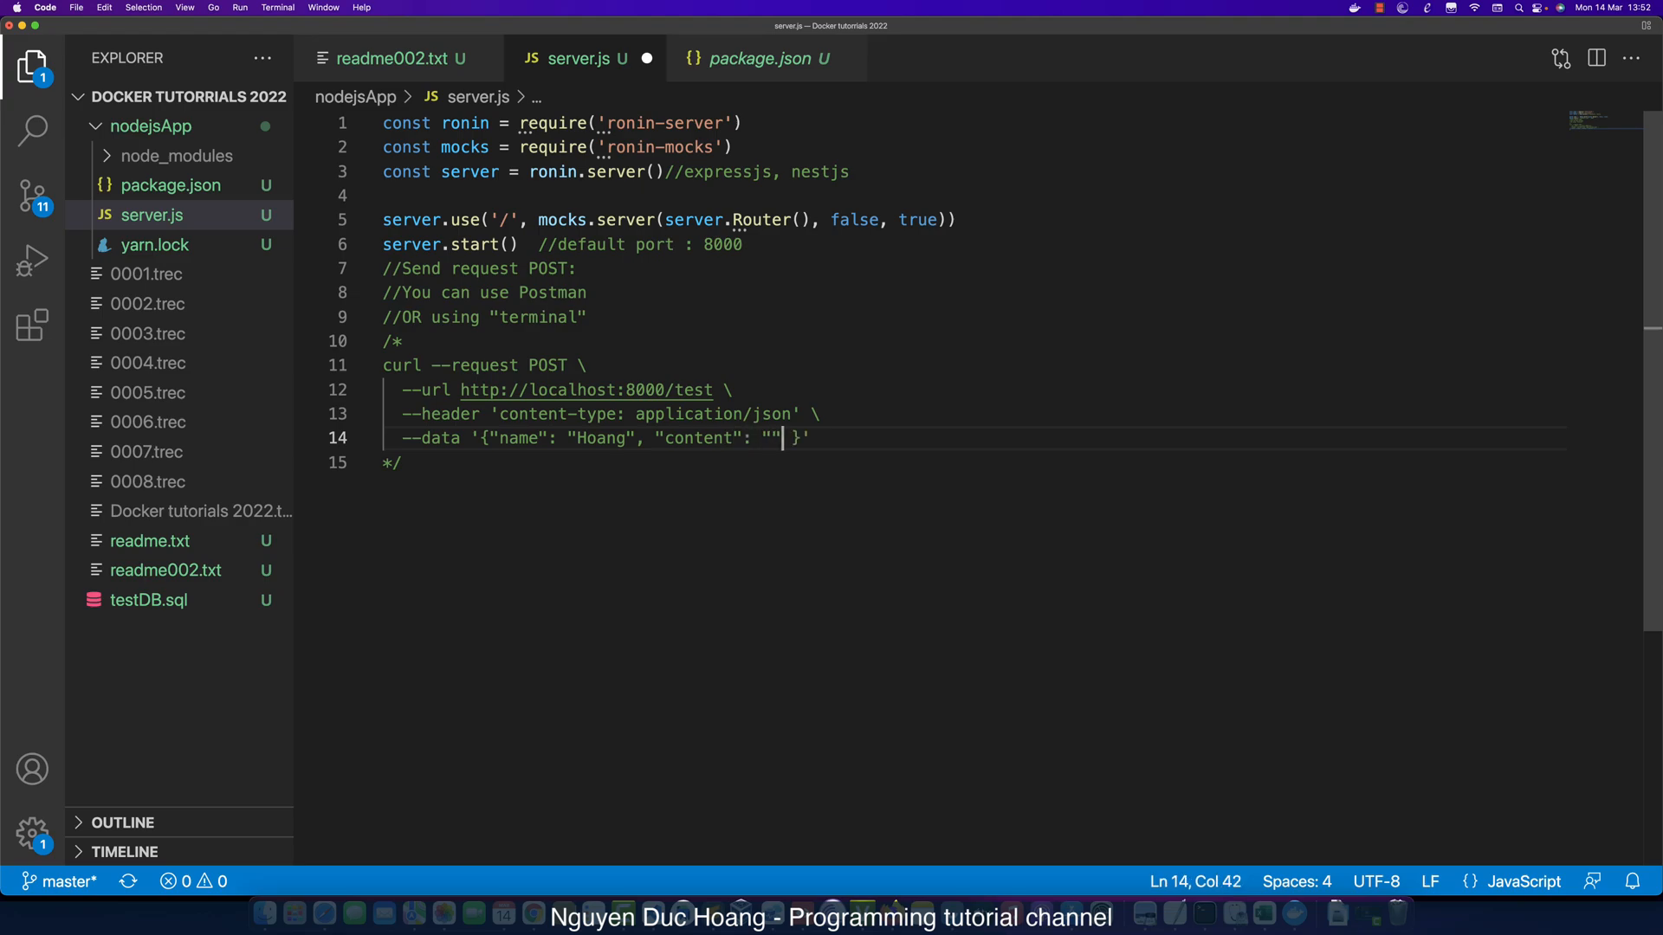
{"action": "type", "text": "How are you"}
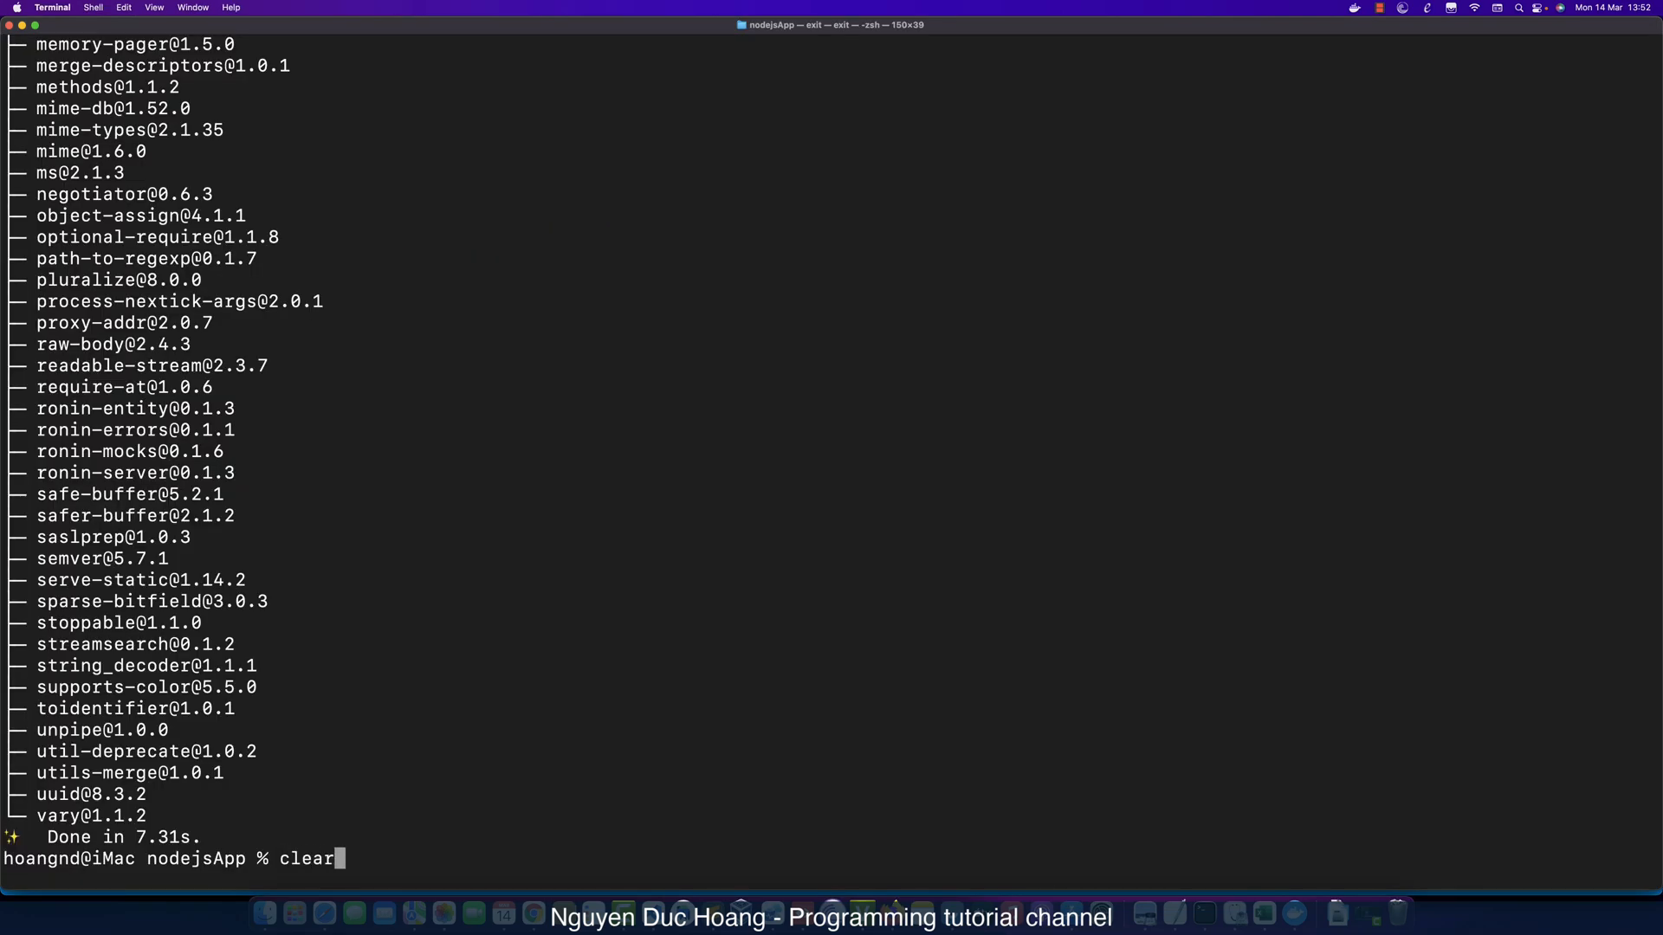
Clear the terminal output before starting node server.js.
{"action": "type", "text": "node server.js"}
{"action": "key", "text": "Return"}
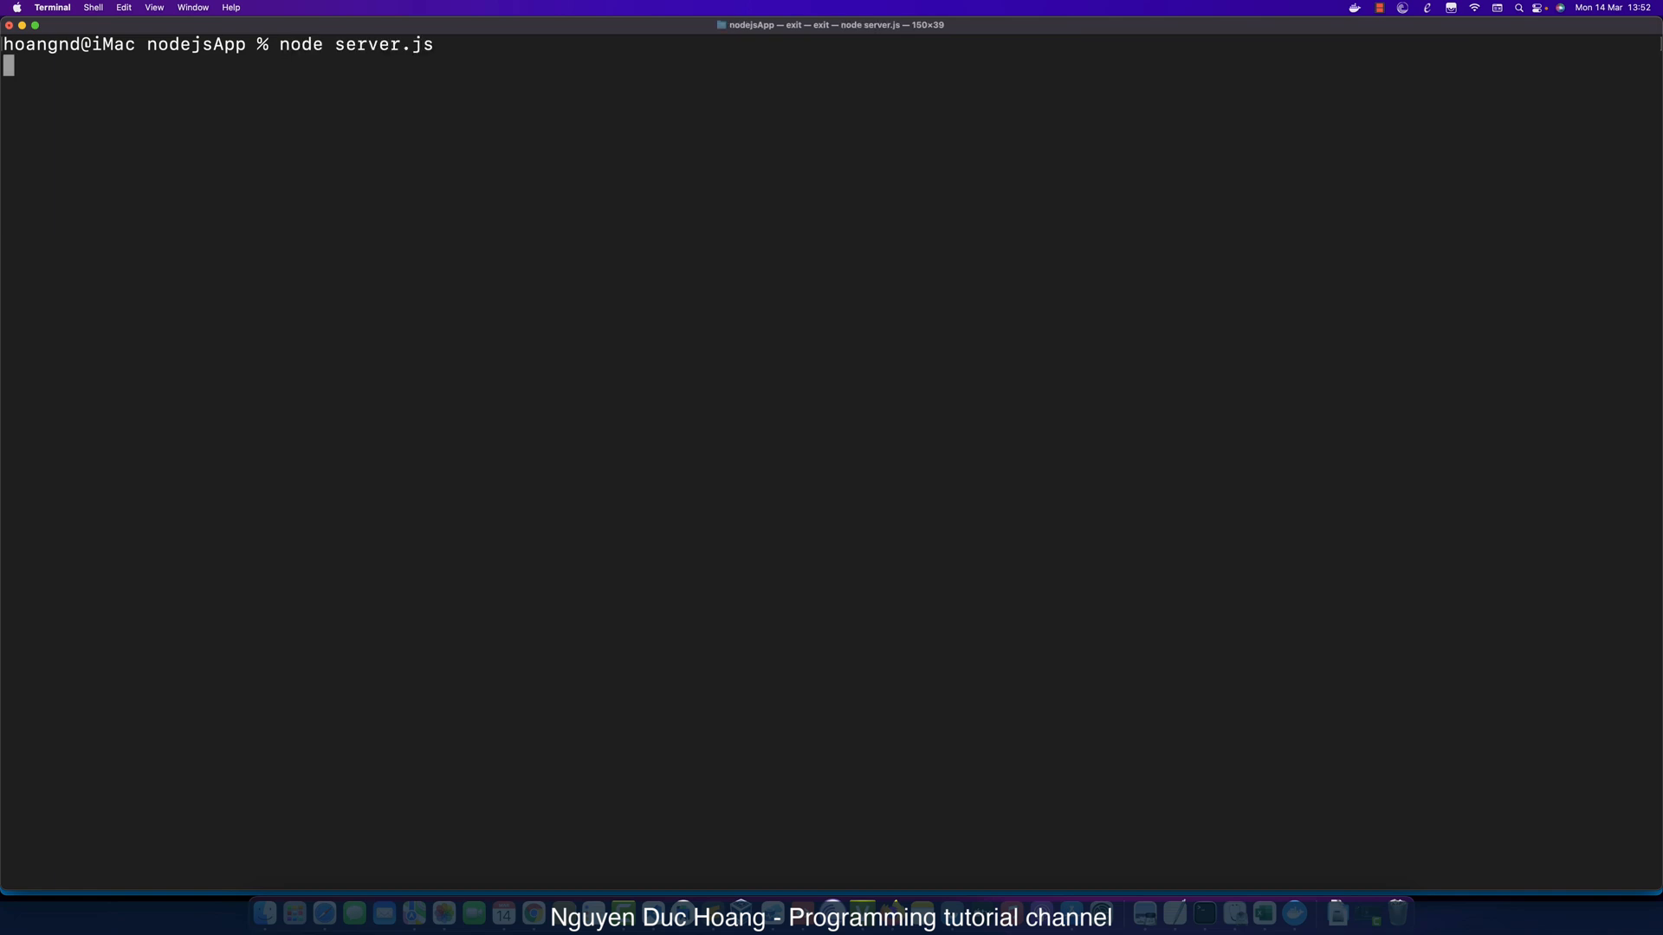
{"action": "mouse_move", "coordinate": [620, 322]}
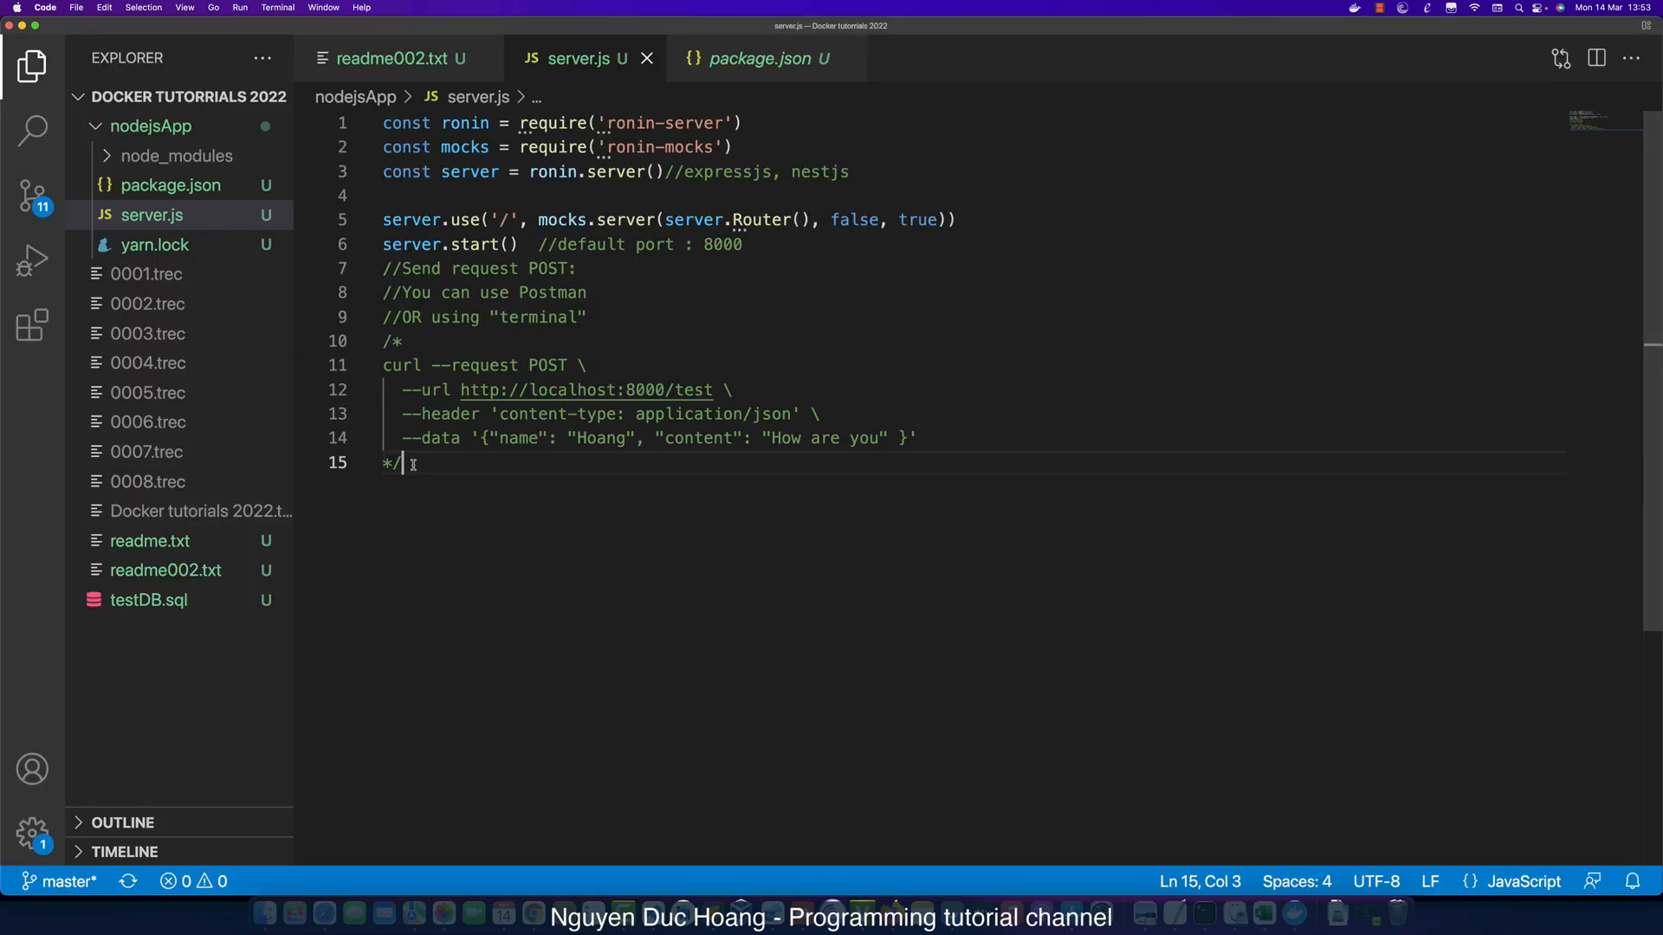
Add const PORT = 8000 and a console.log 'Server is listening on ${PORT}'.
{"action": "left_click", "coordinate": [573, 267]}
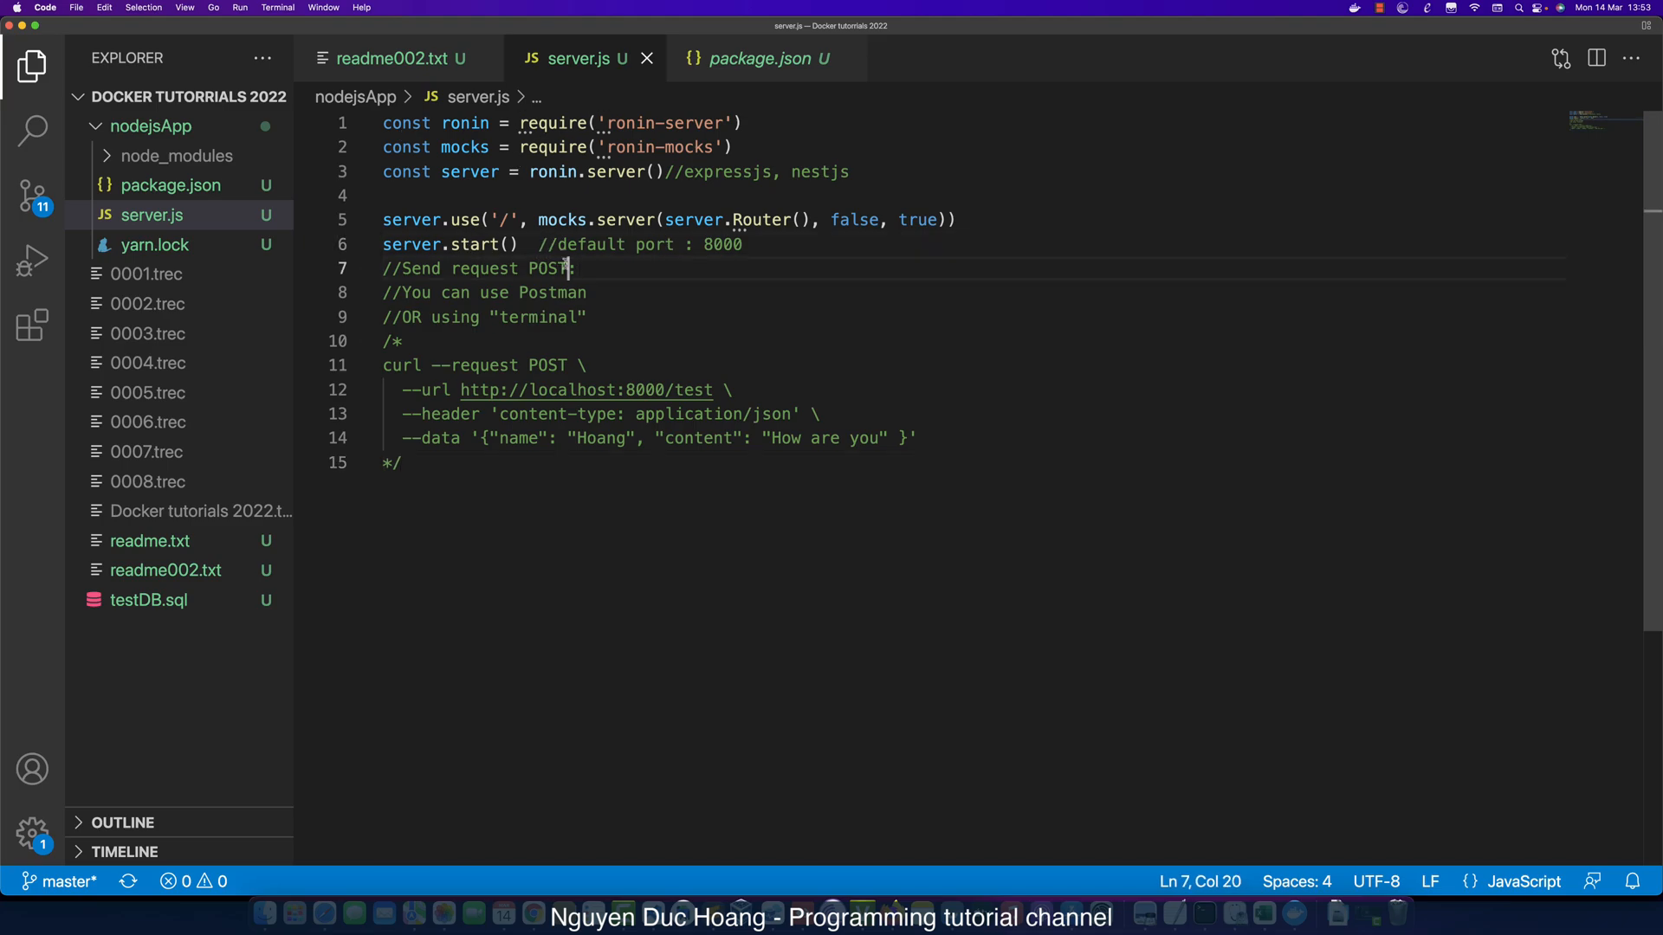
{"action": "type", "text": "console.og("}
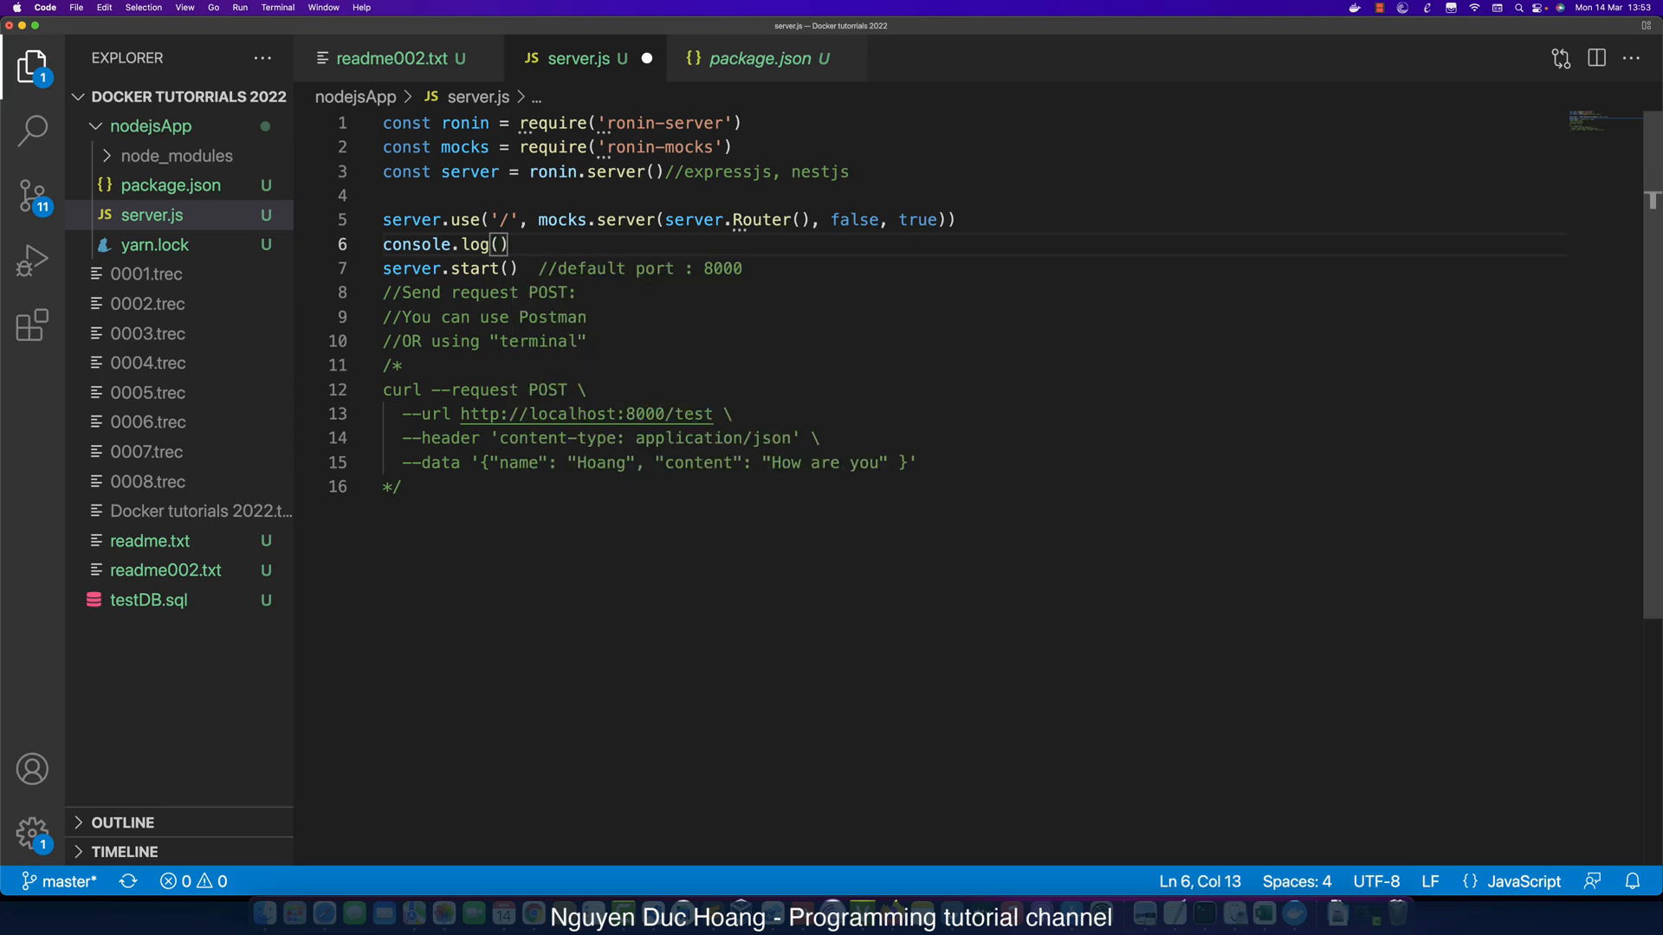
{"action": "type", "text": "Server is listening on `"}
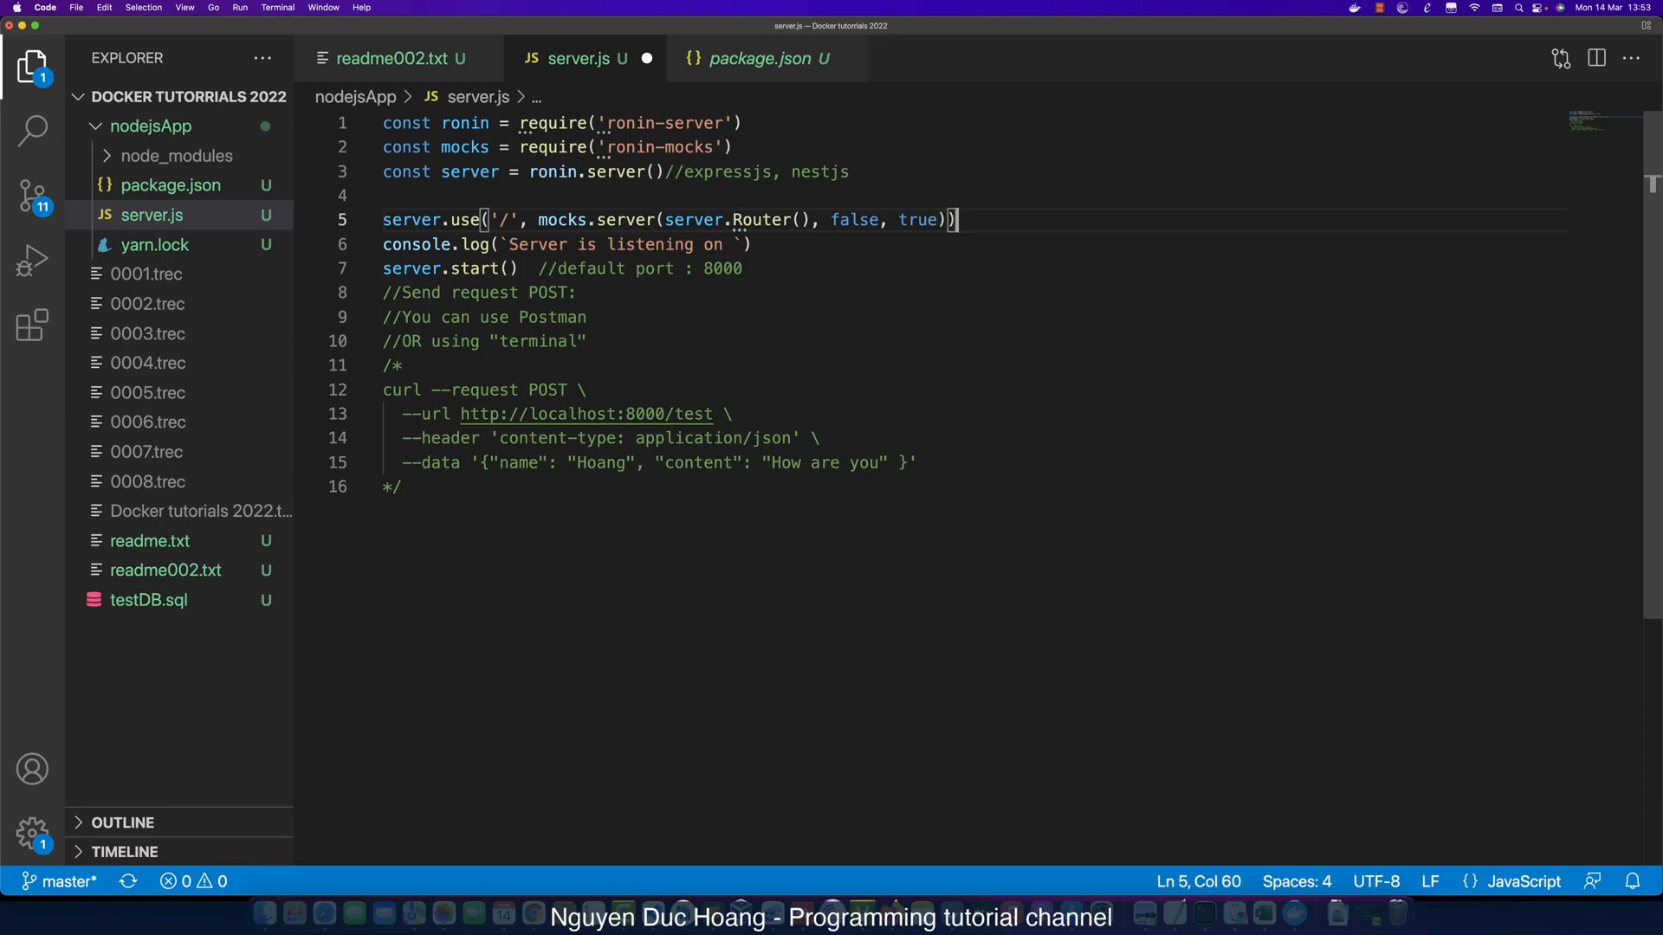
{"action": "type", "text": "PORT"}
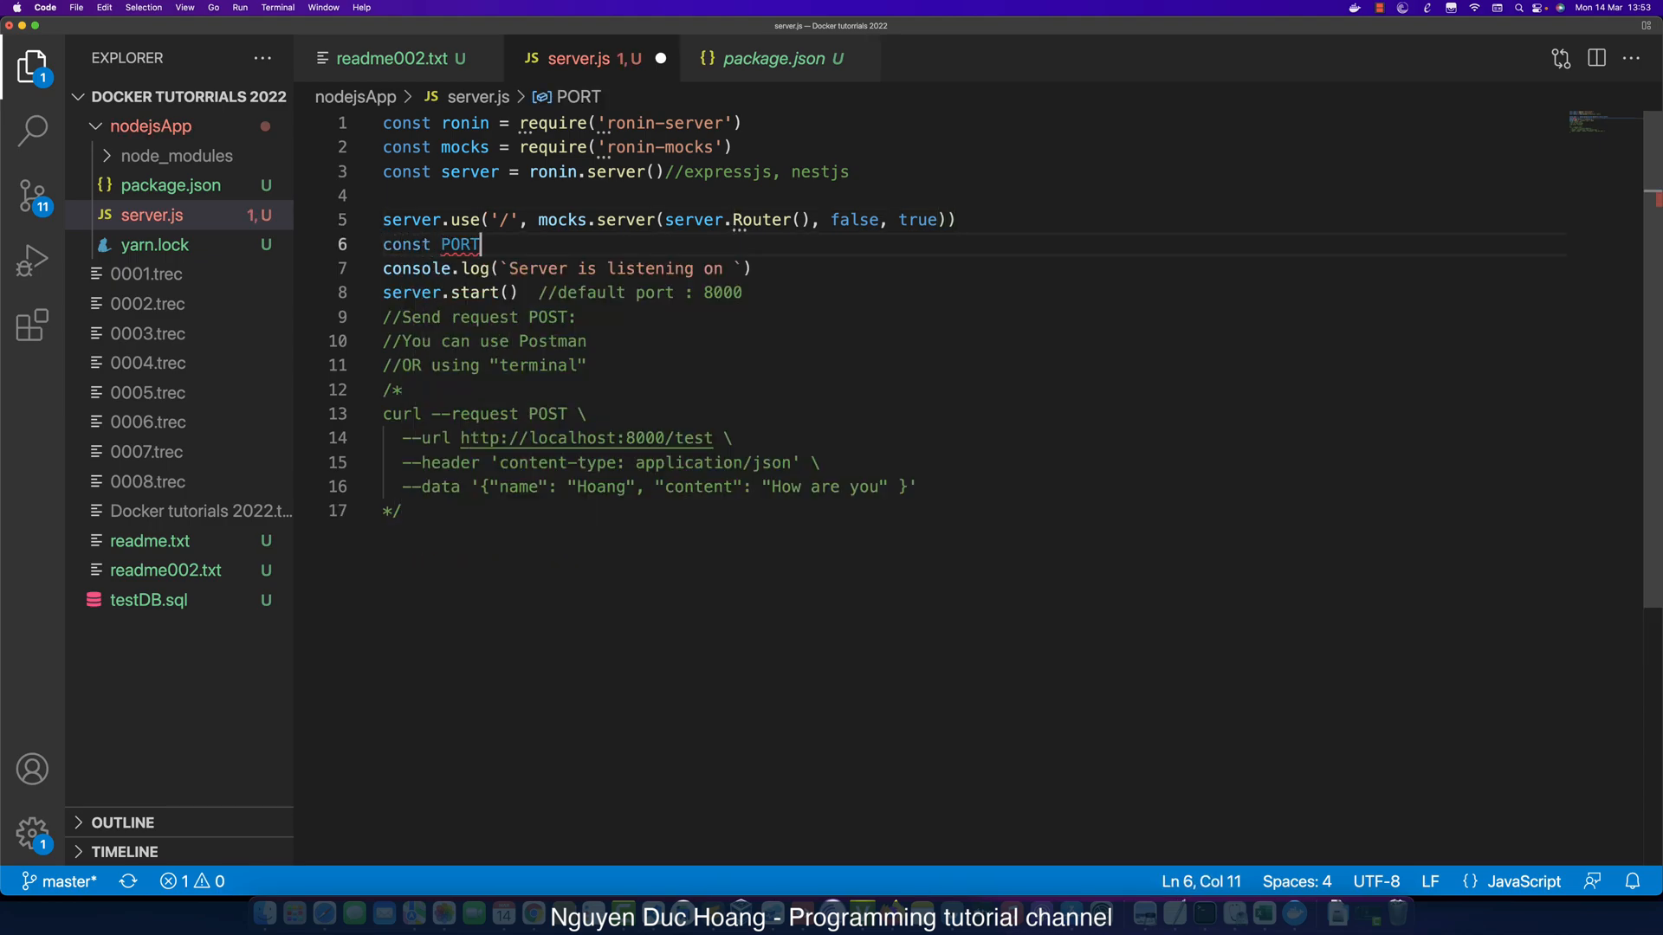
{"action": "type", "text": "= 80"}
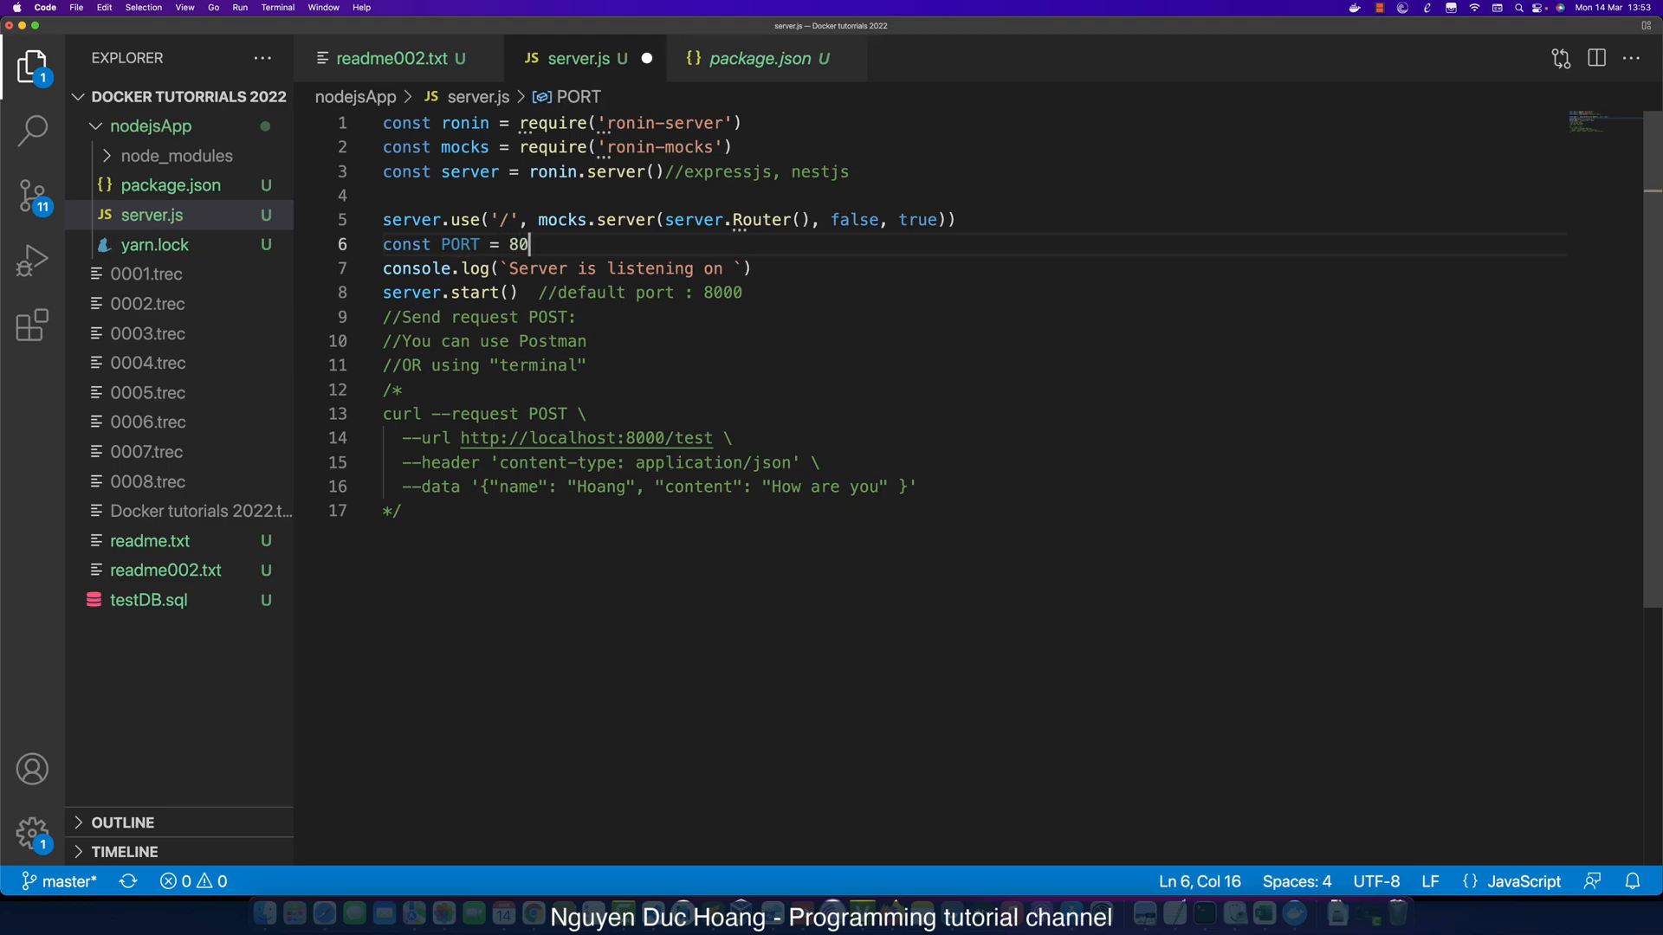
{"action": "type", "text": "0"}
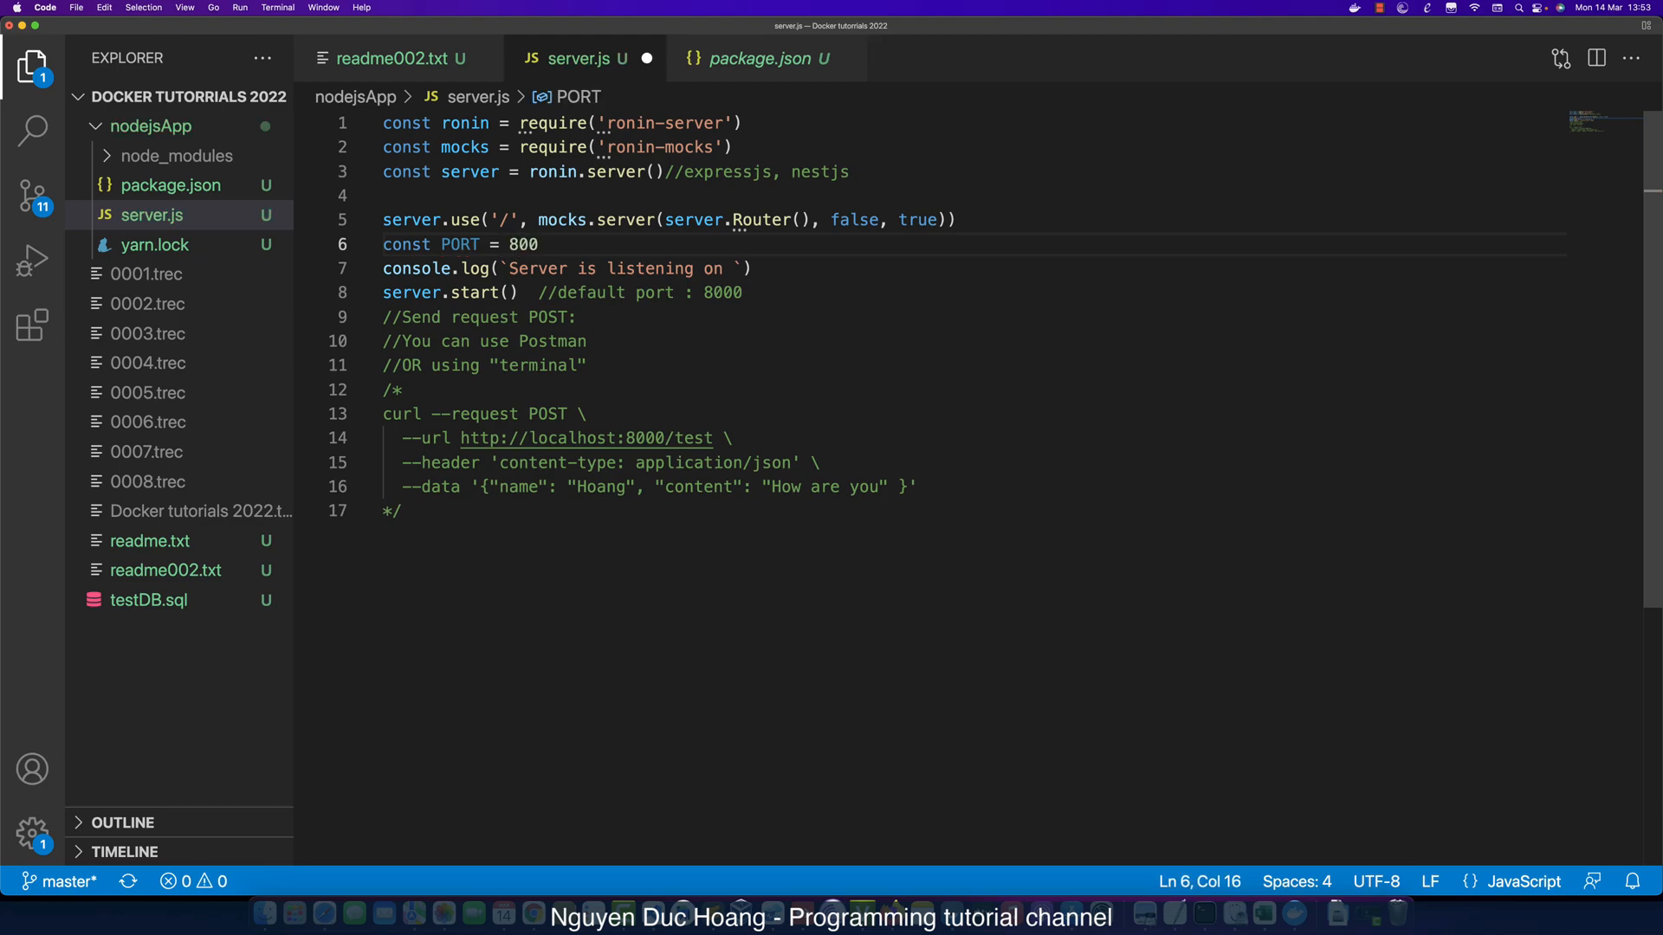
{"action": "type", "text": "0"}
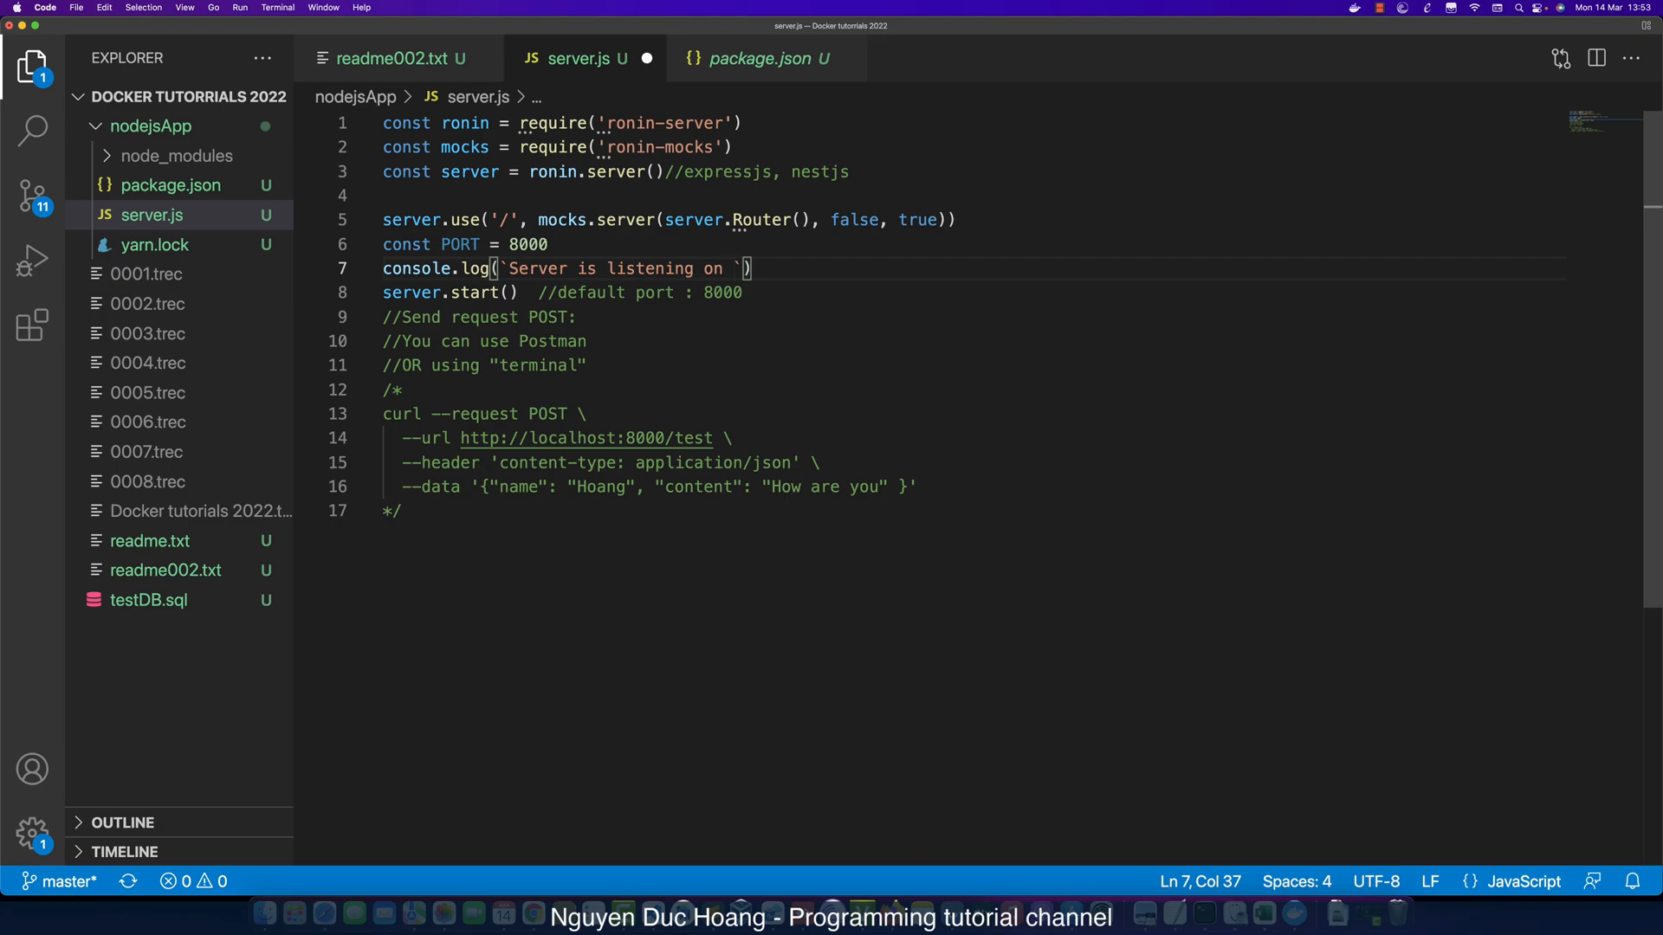
{"action": "type", "text": "${"}
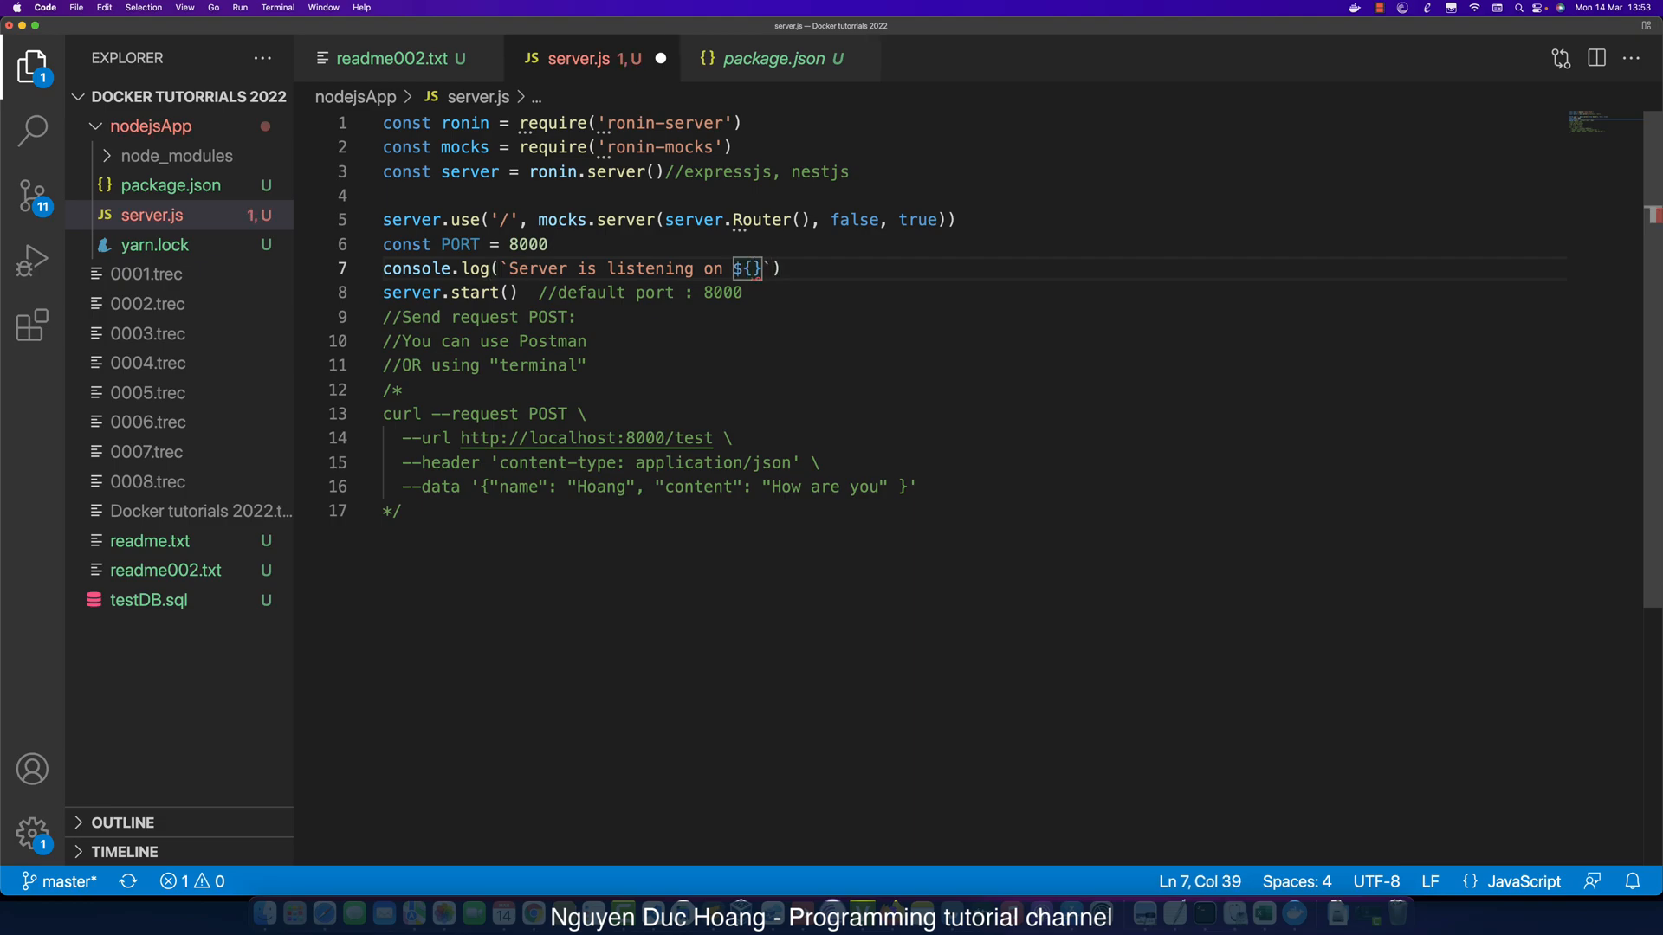
{"action": "type", "text": "PORT"}
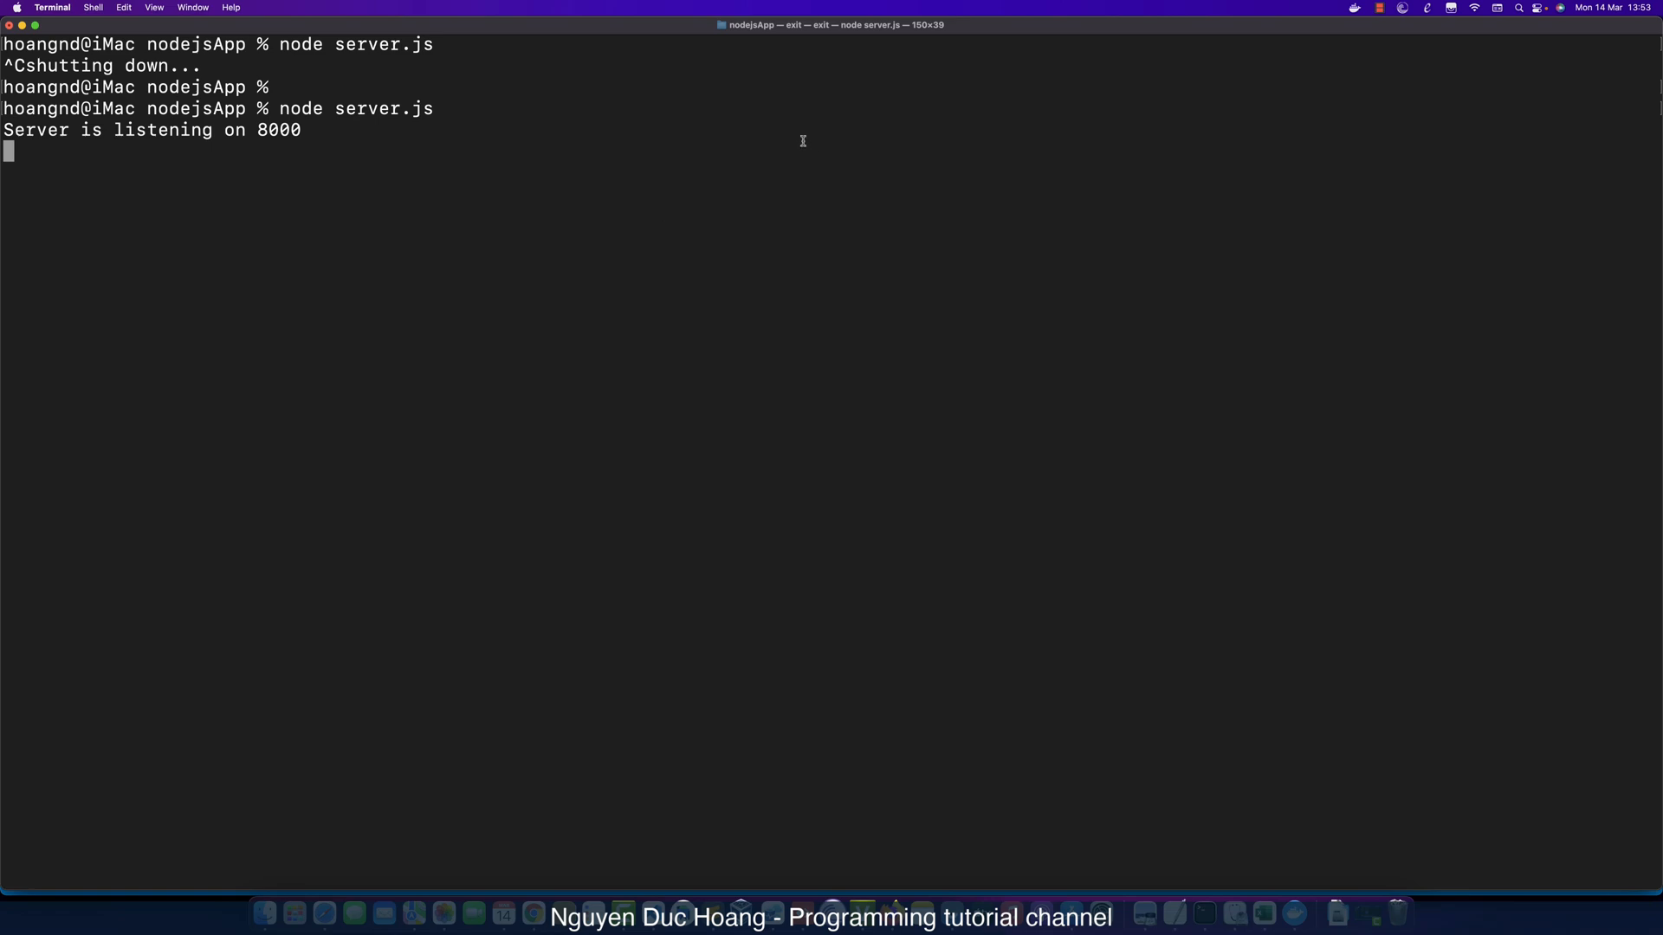
In a new Terminal tab, send the curl POST to localhost:8000/test twice.
{"action": "left_click", "coordinate": [92, 7]}
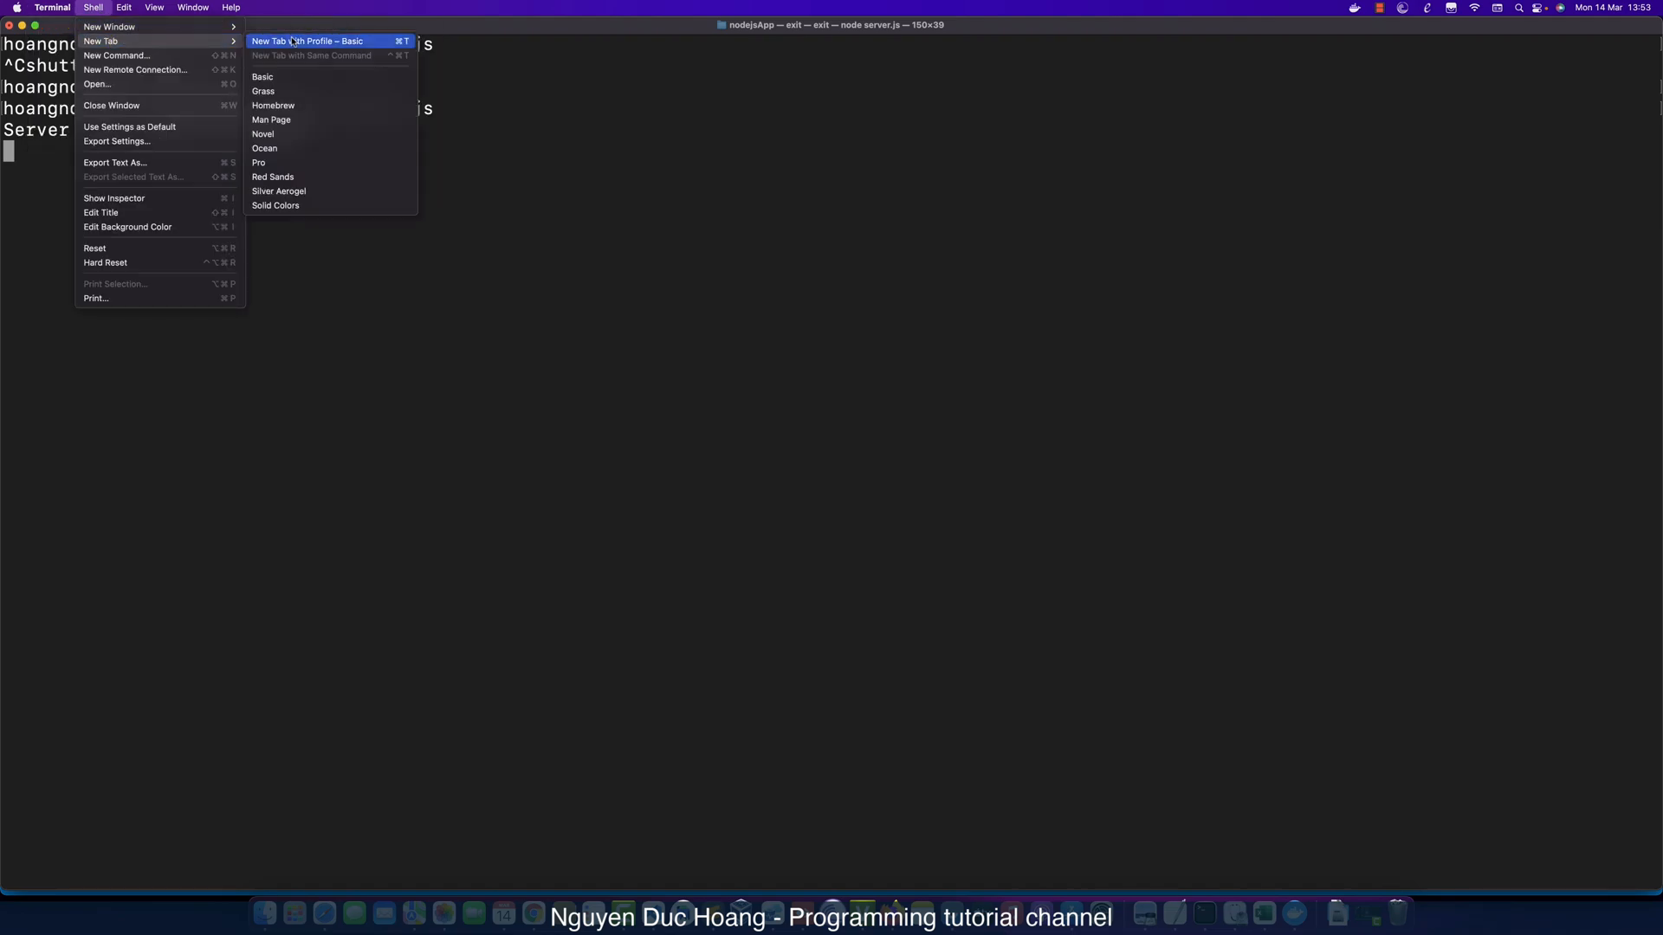
{"action": "left_click", "coordinate": [263, 76]}
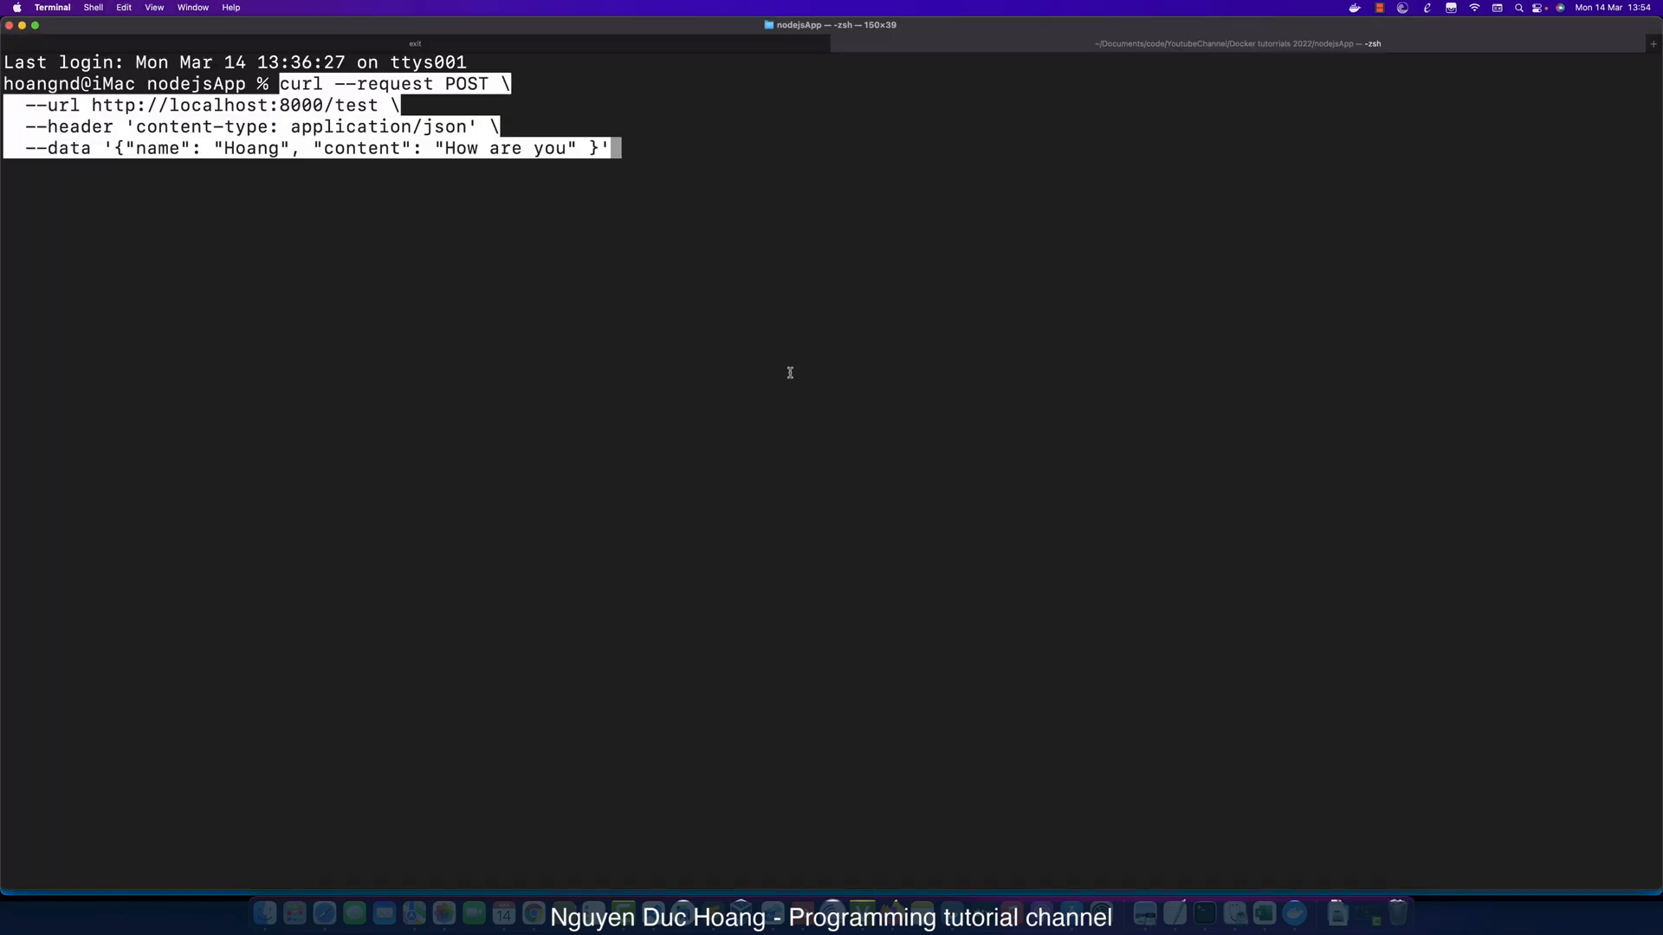
{"action": "key", "text": "Return"}
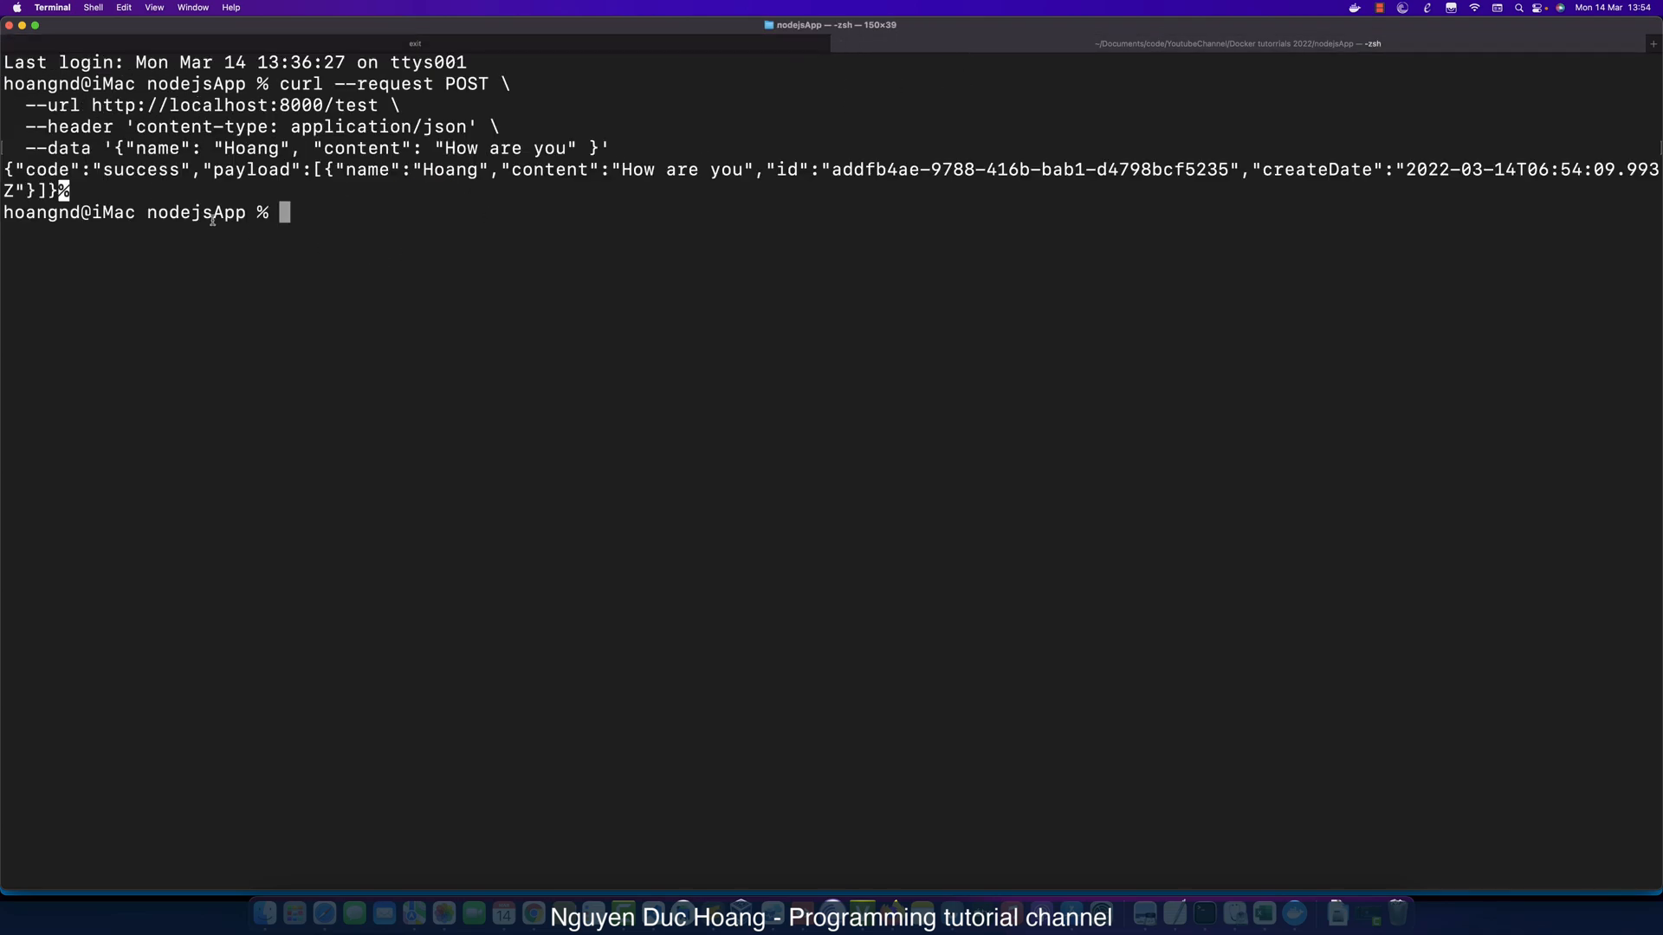
{"action": "key", "text": "Return"}
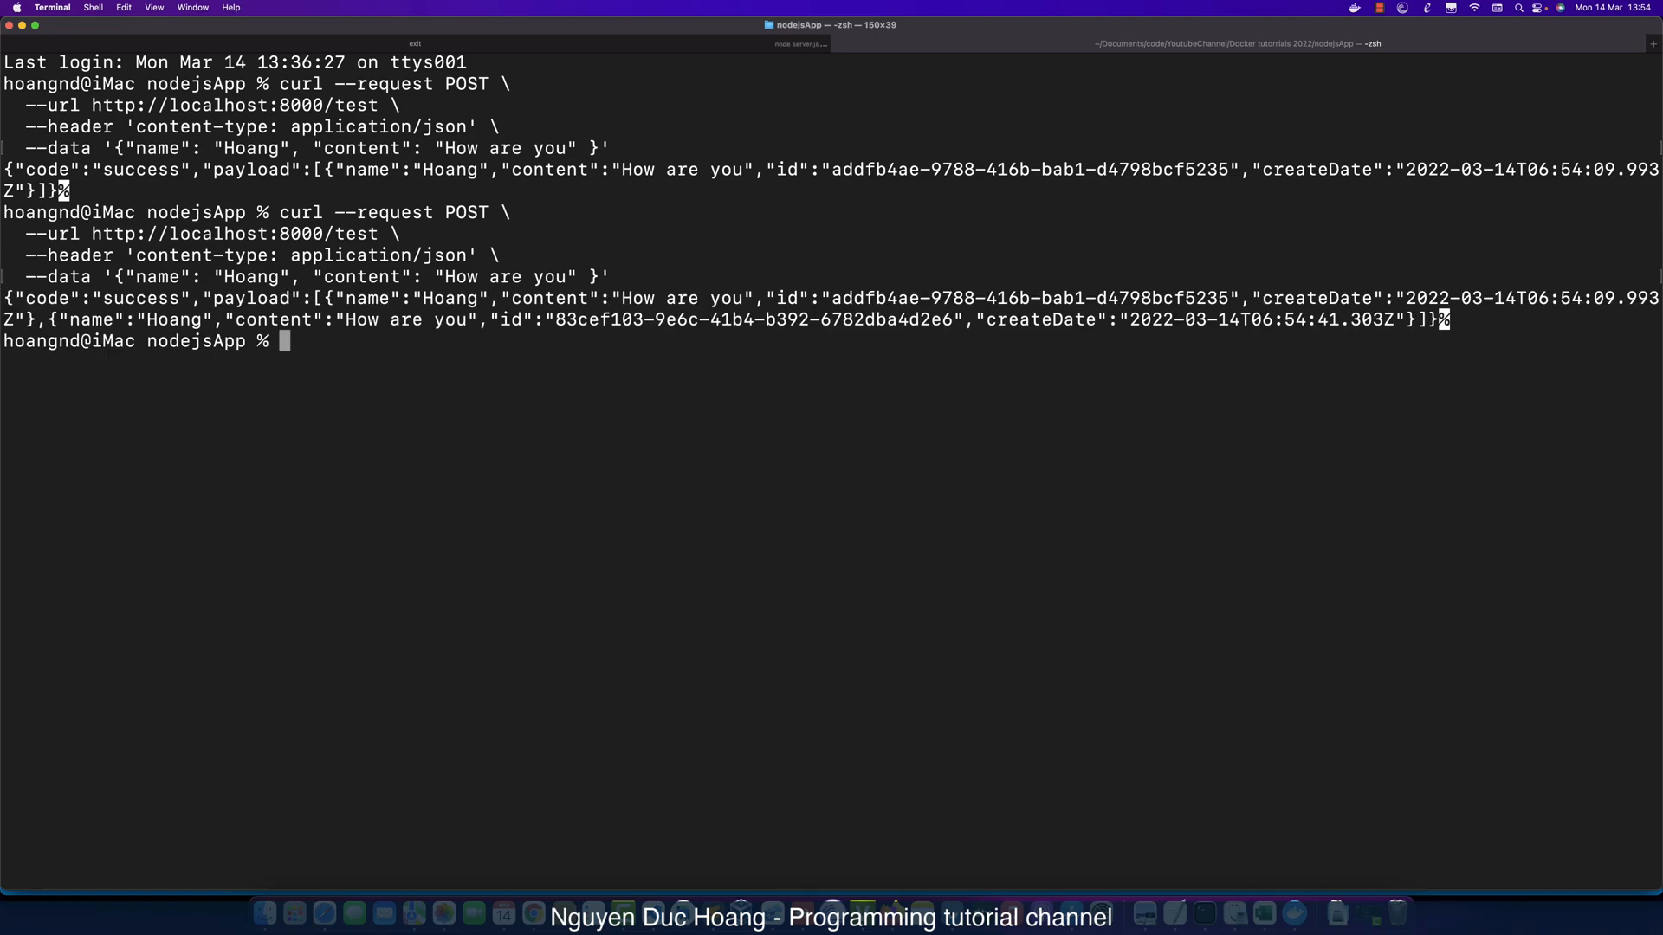
Run curl GET on localhost:8000/test listing both records with total 2.
{"action": "left_click", "coordinate": [801, 43]}
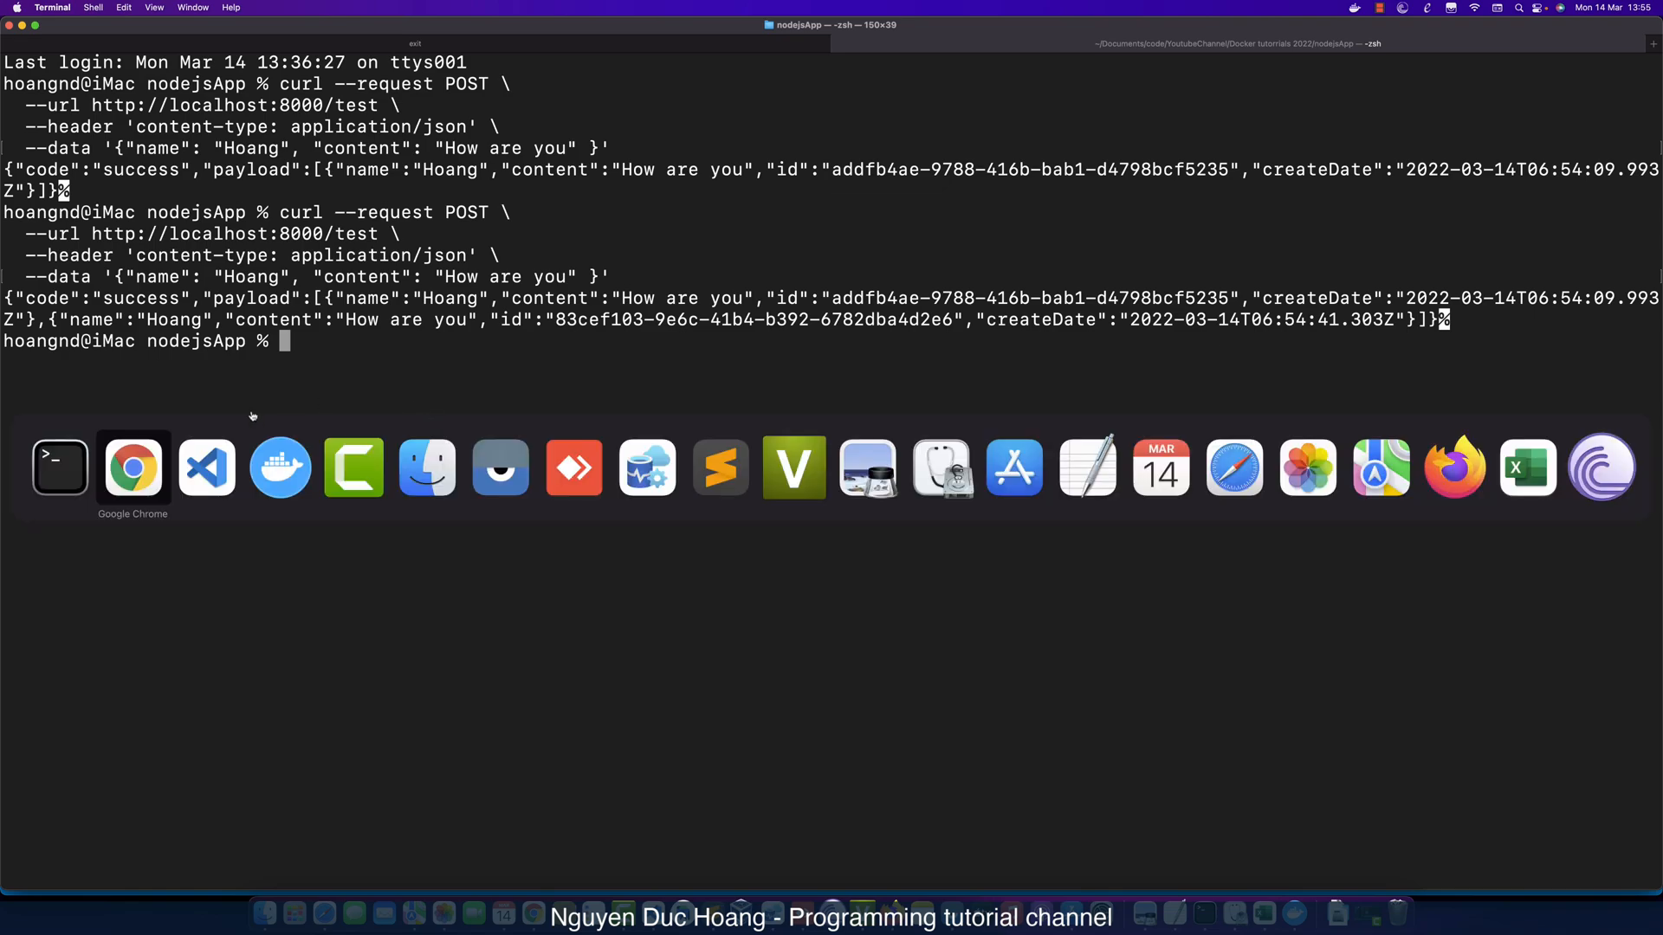
{"action": "left_click", "coordinate": [206, 468]}
{"action": "type", "text": "curl http://localhost:8000/test"}
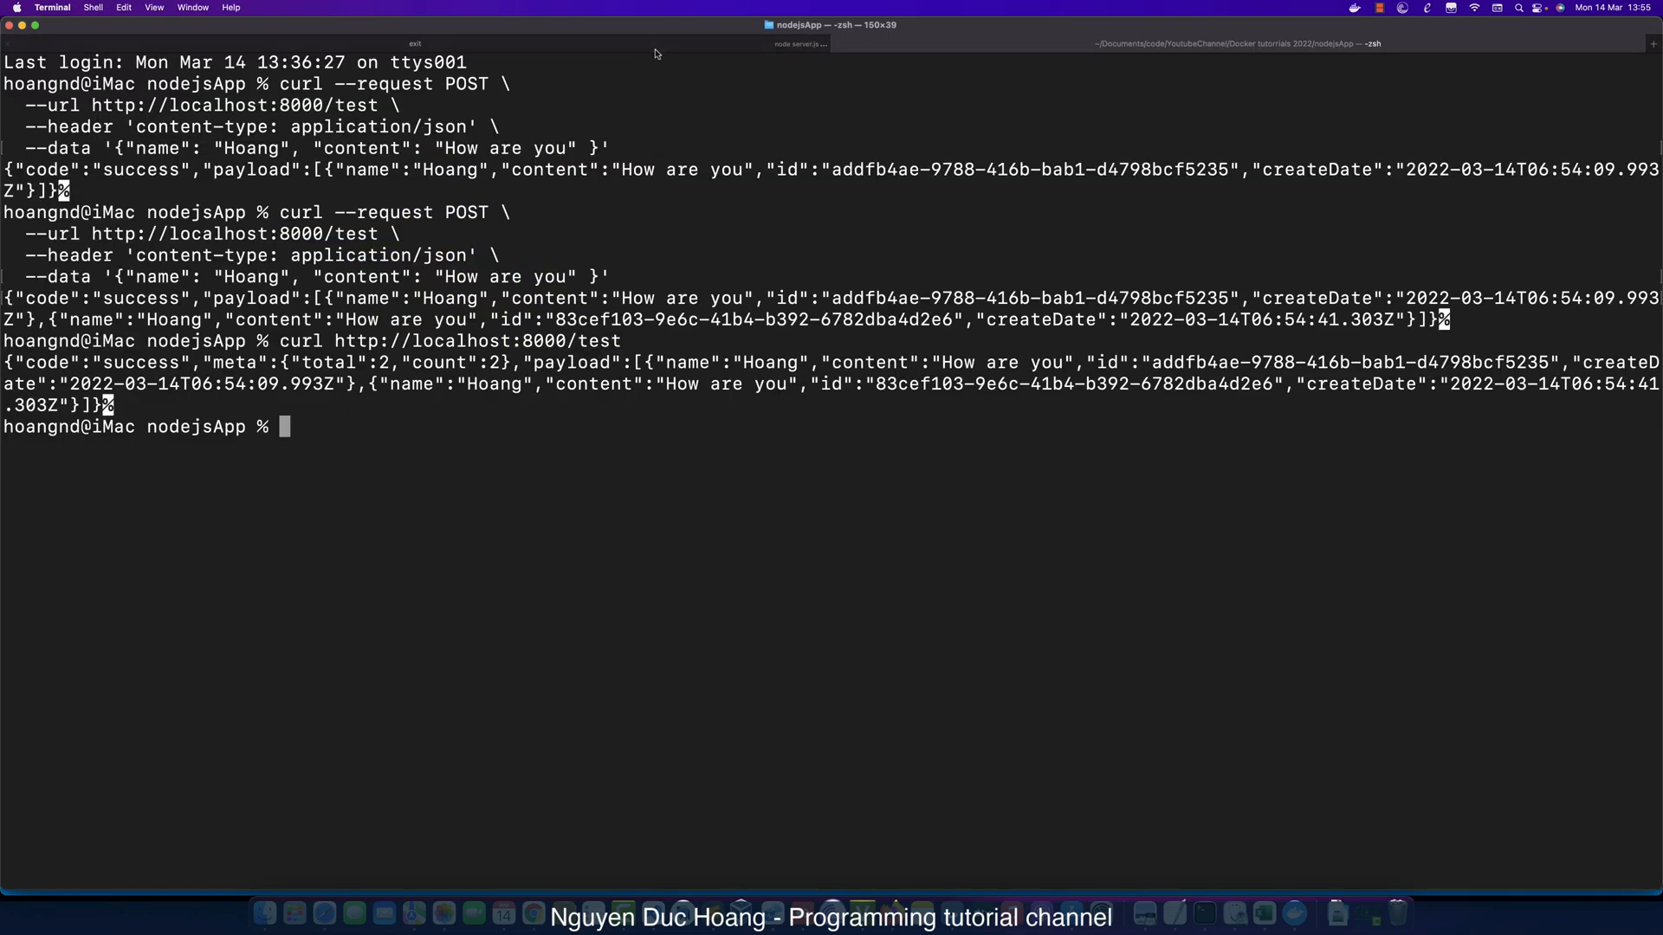
{"action": "left_click", "coordinate": [799, 43]}
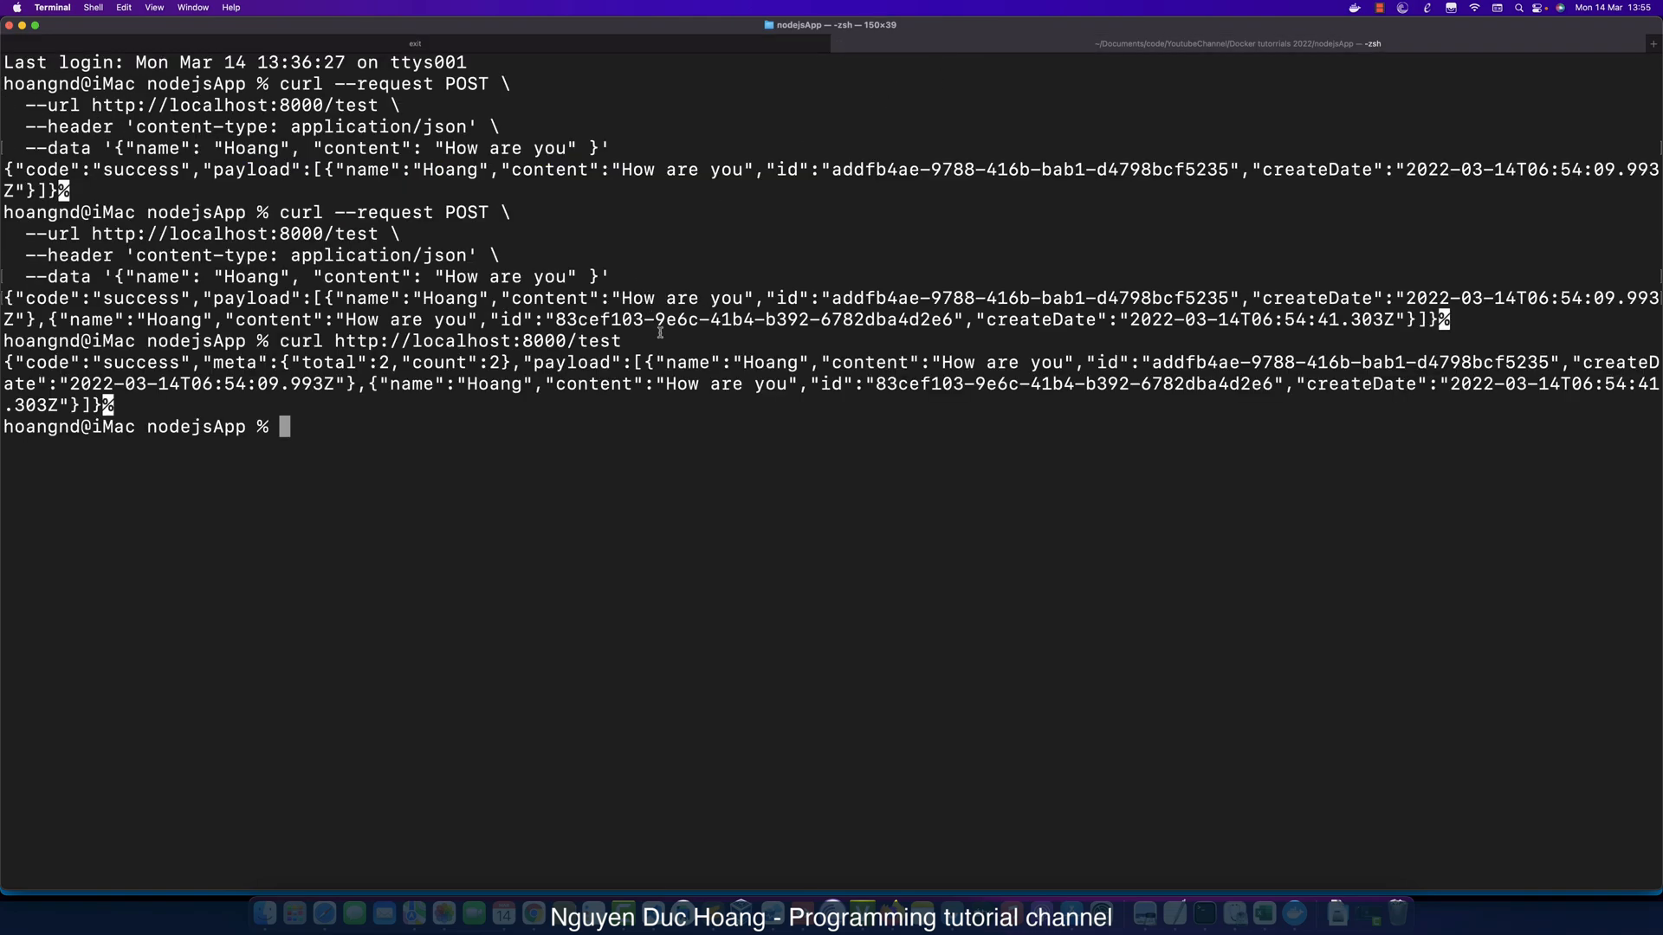
{"action": "type", "text": "curl http://localhost:8000/test11"}
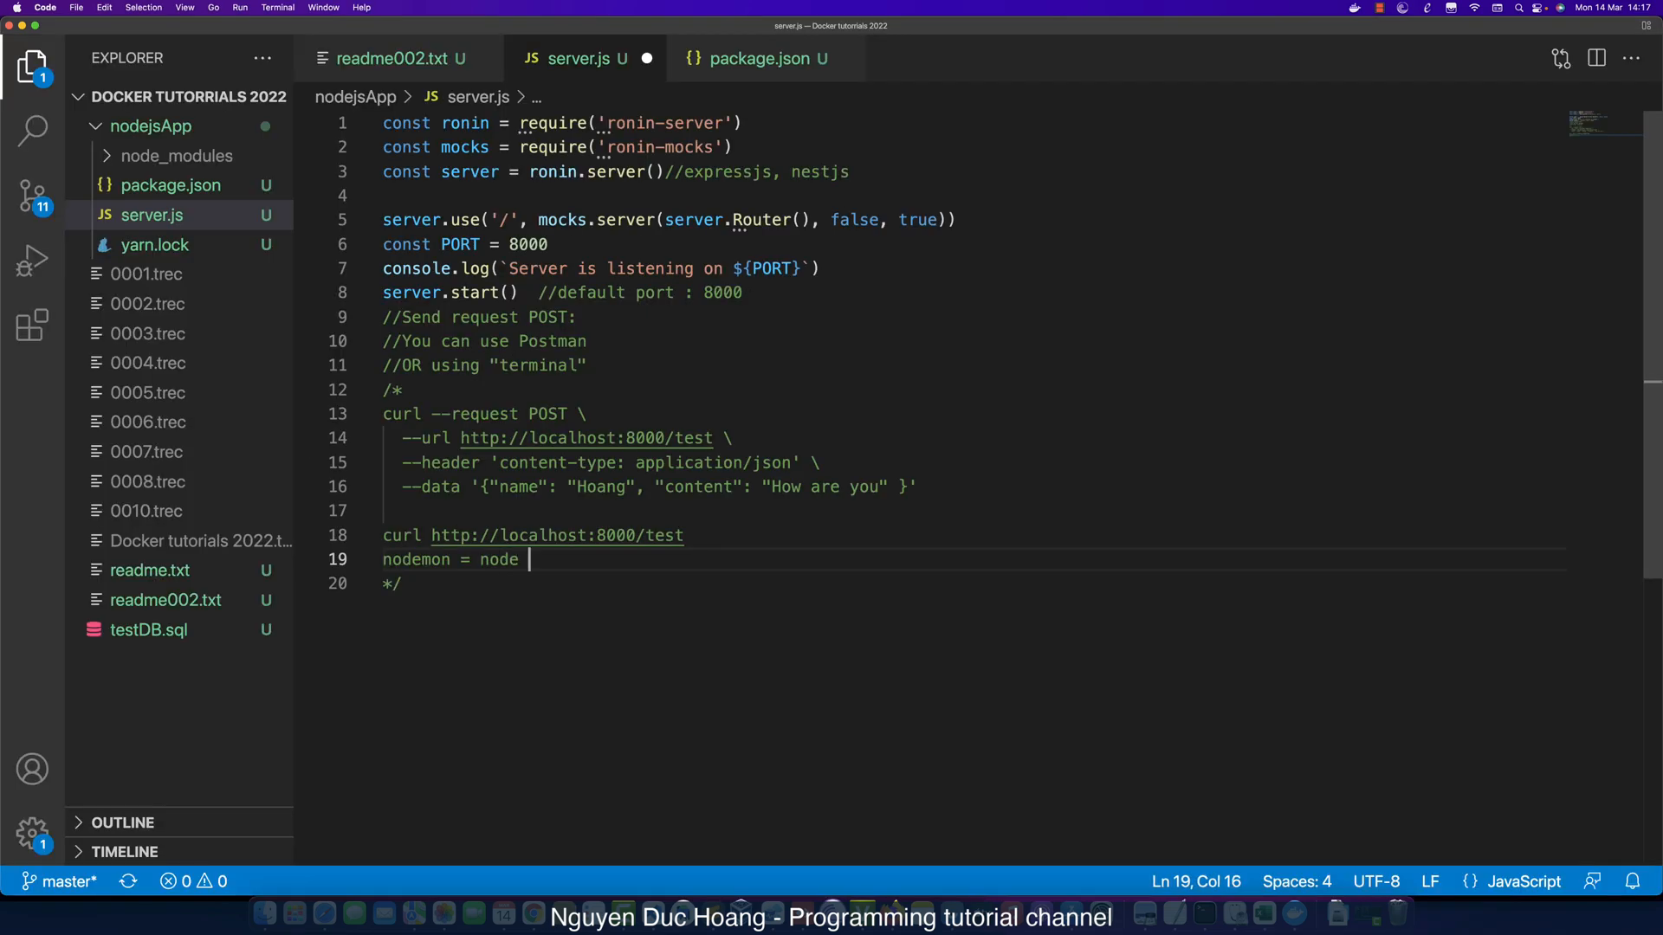
{"action": "type", "text": "monitor"}
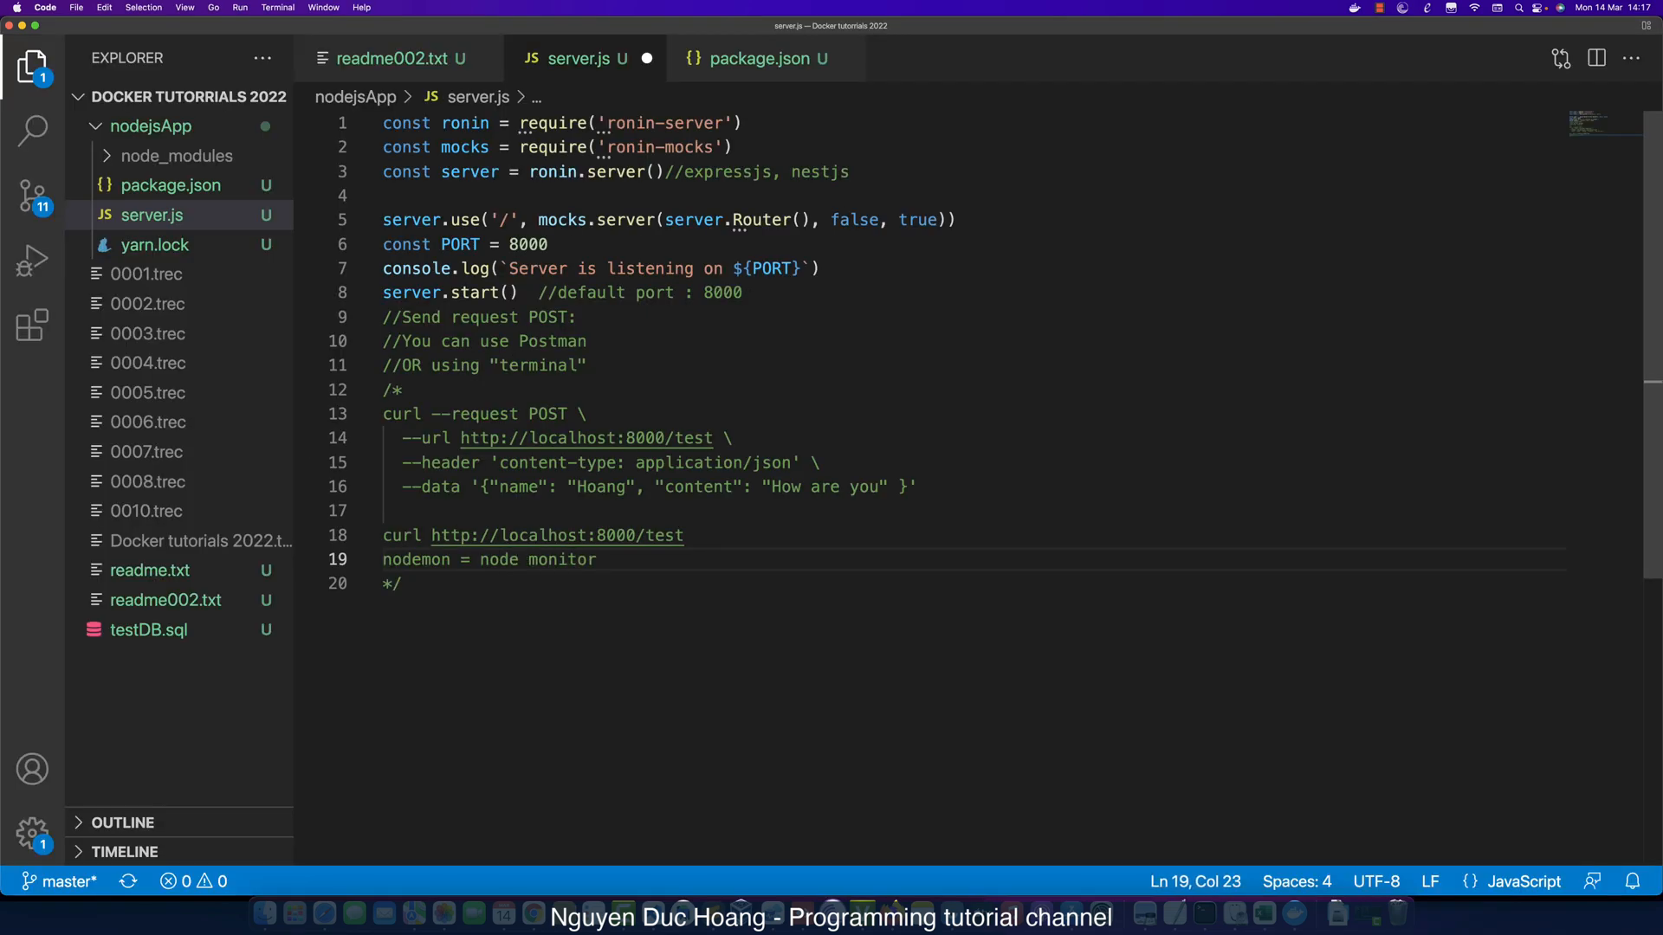
{"action": "key", "text": "Enter"}
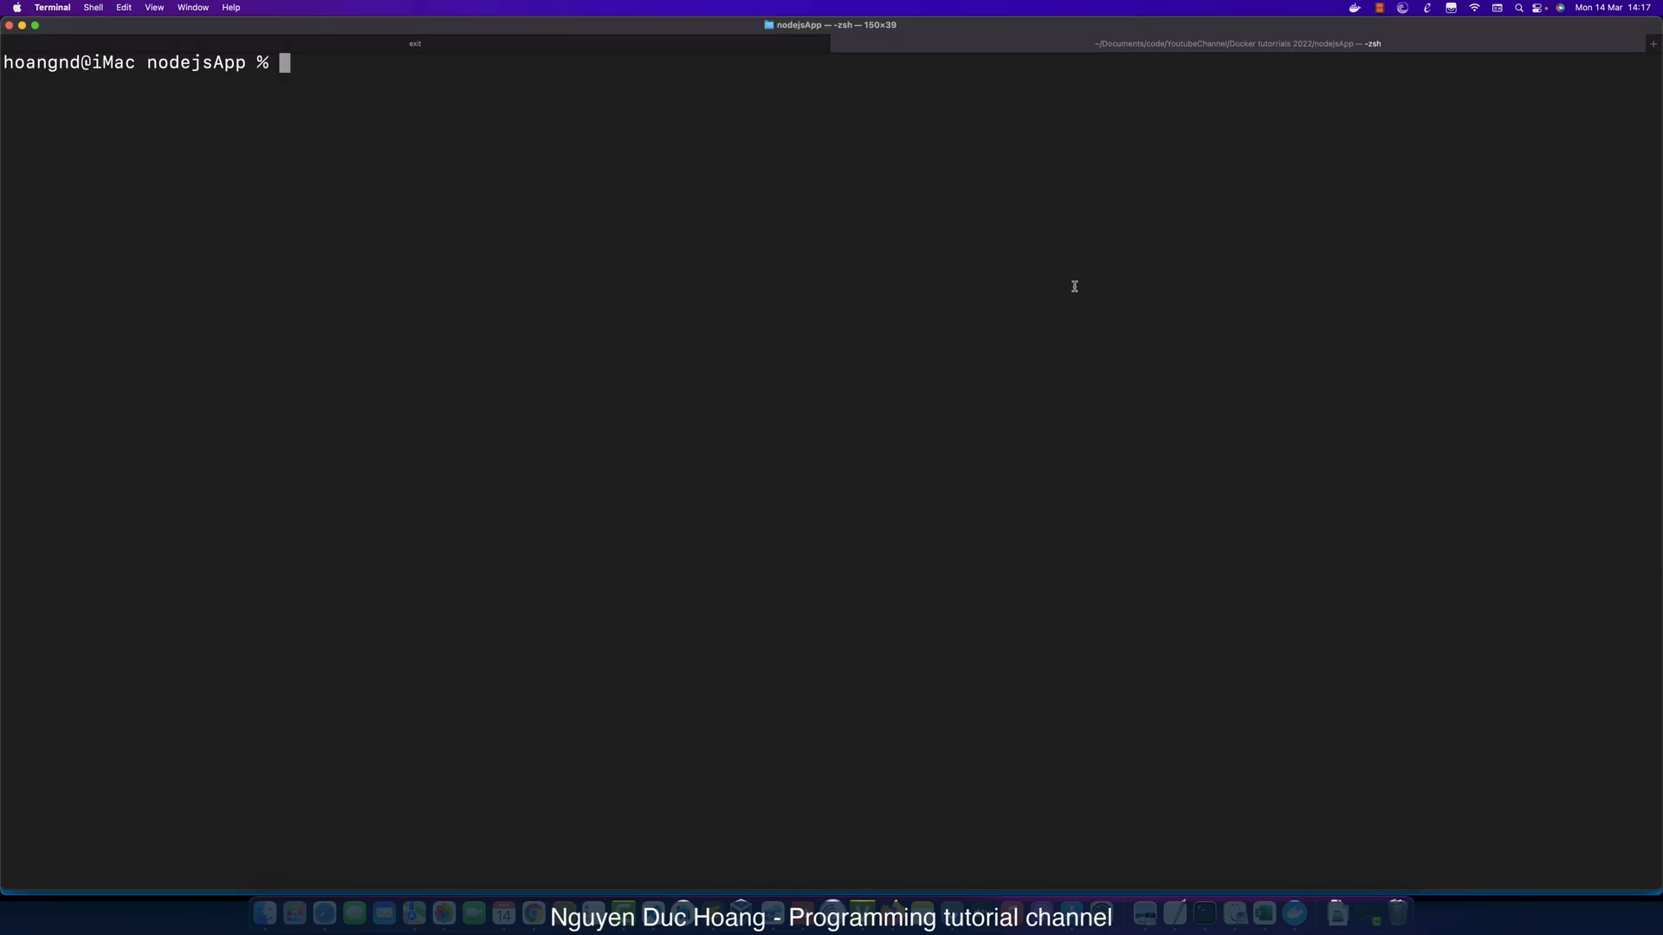
Clear the prompt, prepare nodemon --watch server.js, and stop the running node server with Ctrl+C.
{"action": "type", "text": "clear"}
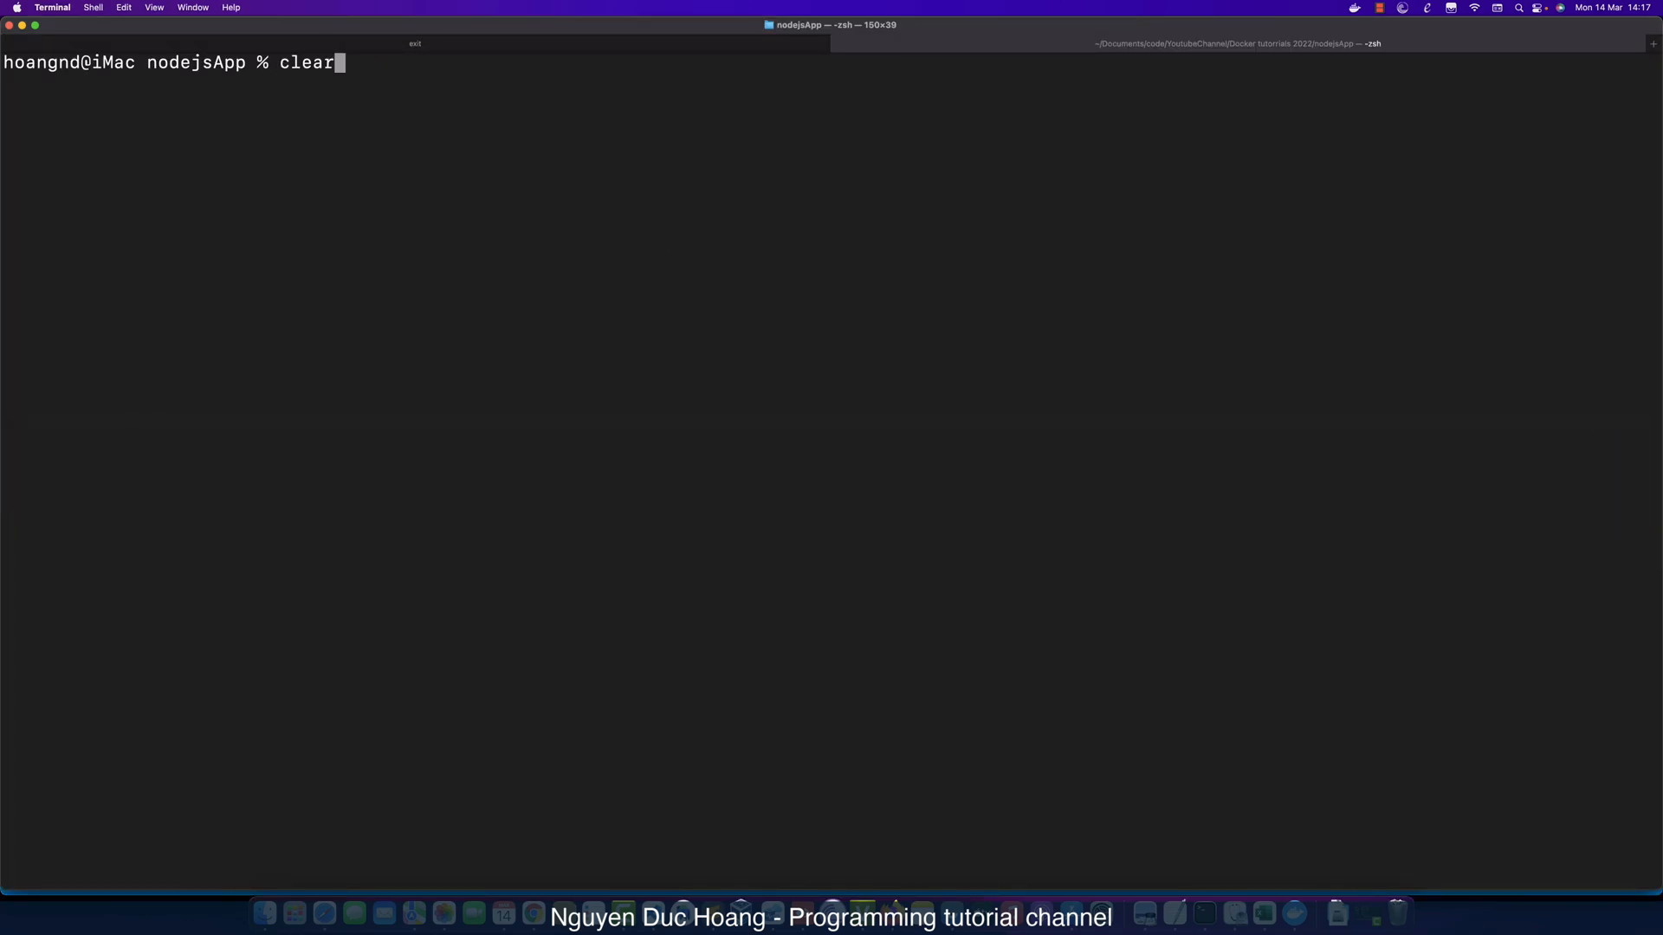
{"action": "type", "text": "nodemon --watch server.js"}
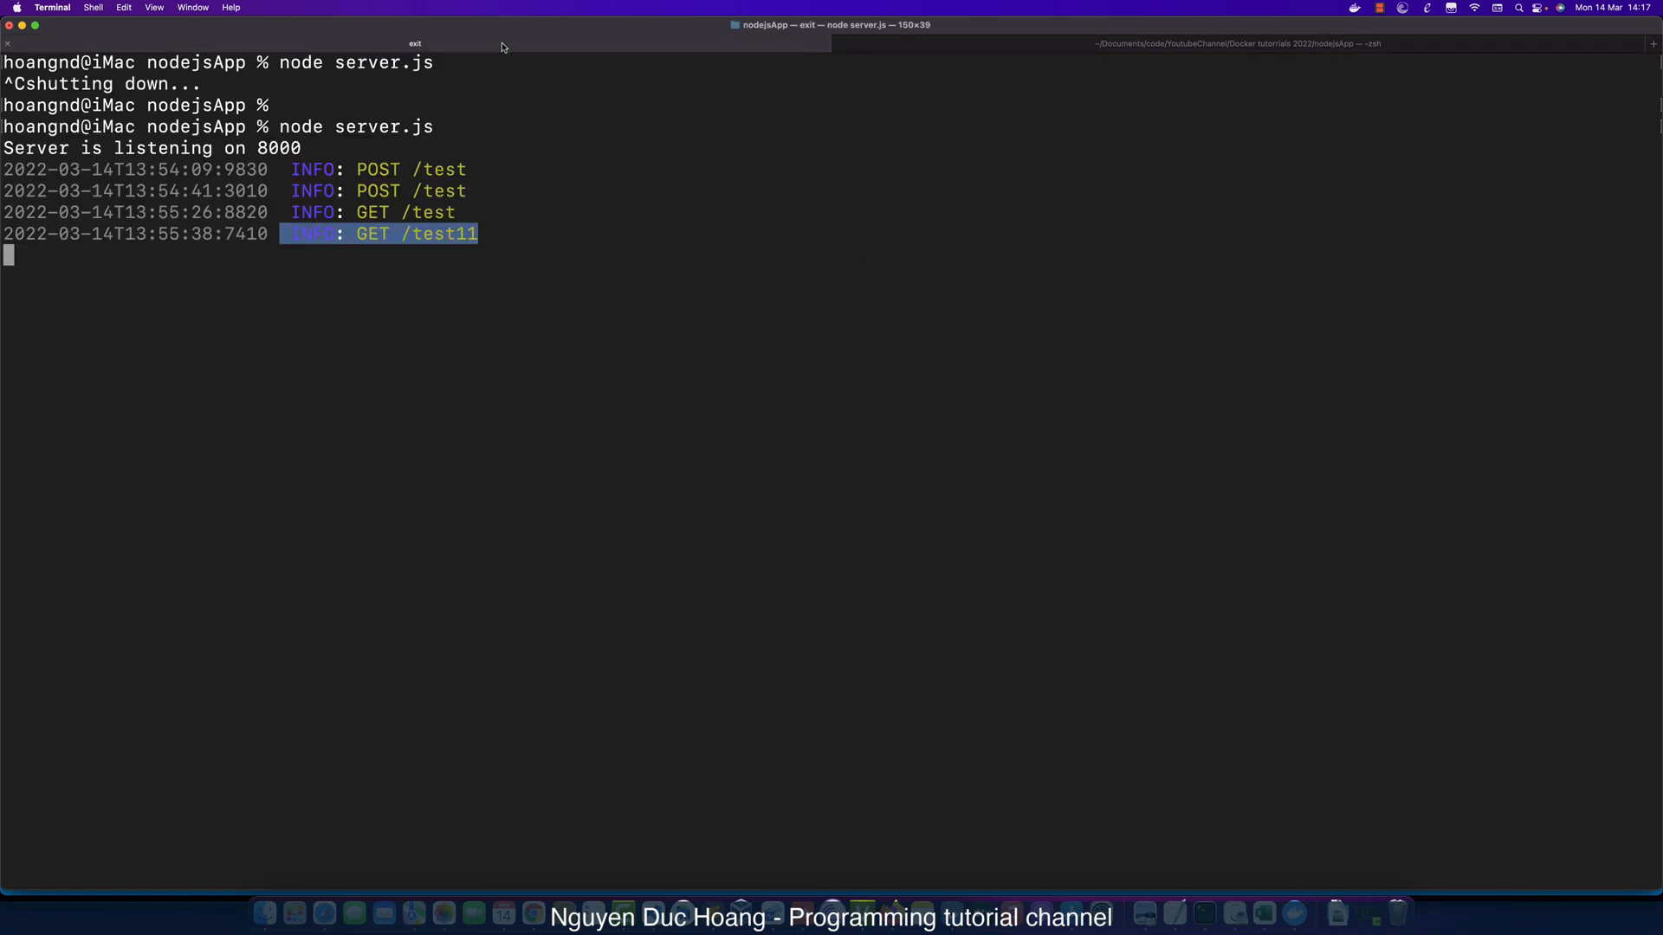
{"action": "left_click", "coordinate": [474, 308]}
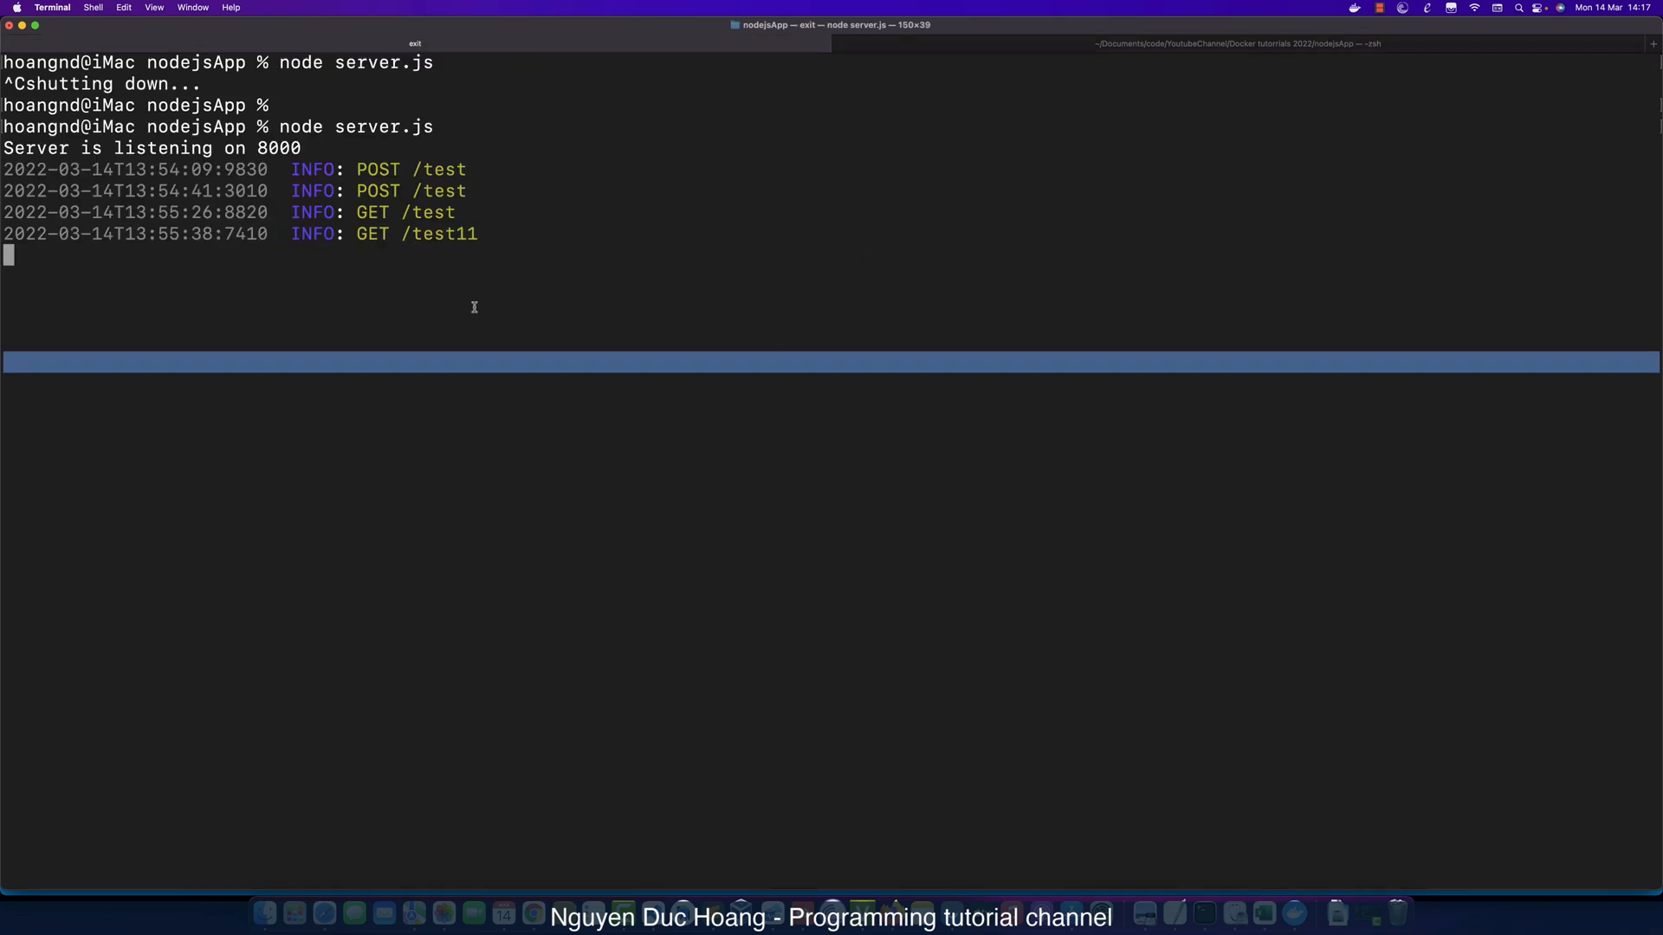
{"action": "key", "text": "ctrl+c"}
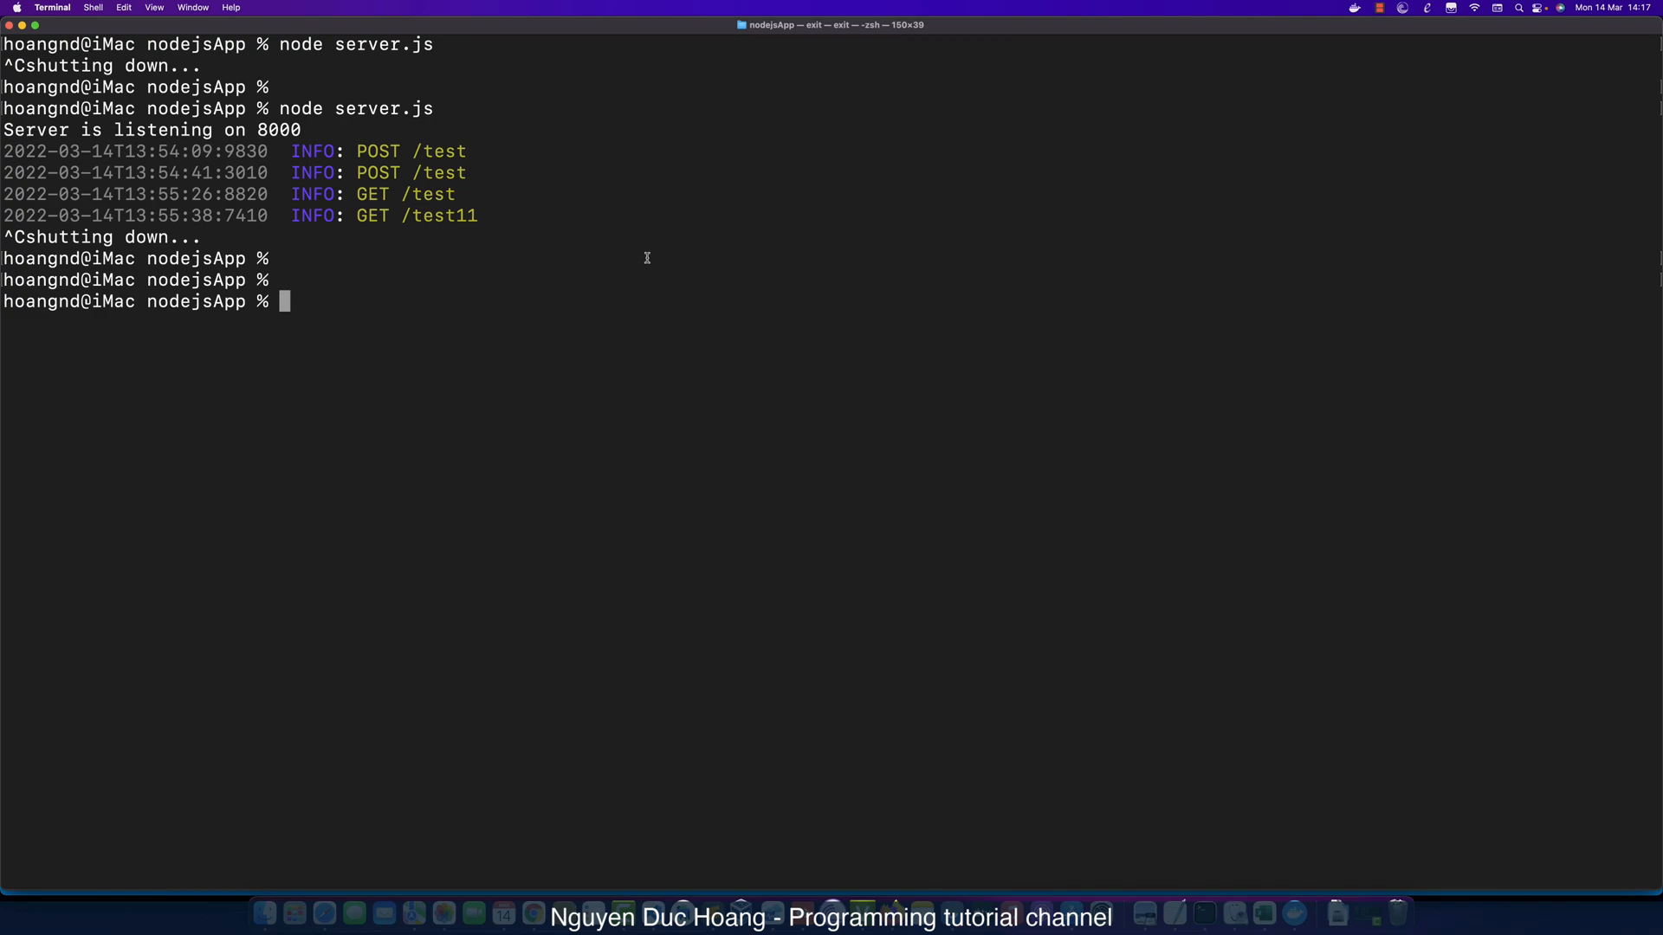
Run npm install -g nodemon, adding 117 packages with 0 vulnerabilities.
{"action": "type", "text": "npm install -0"}
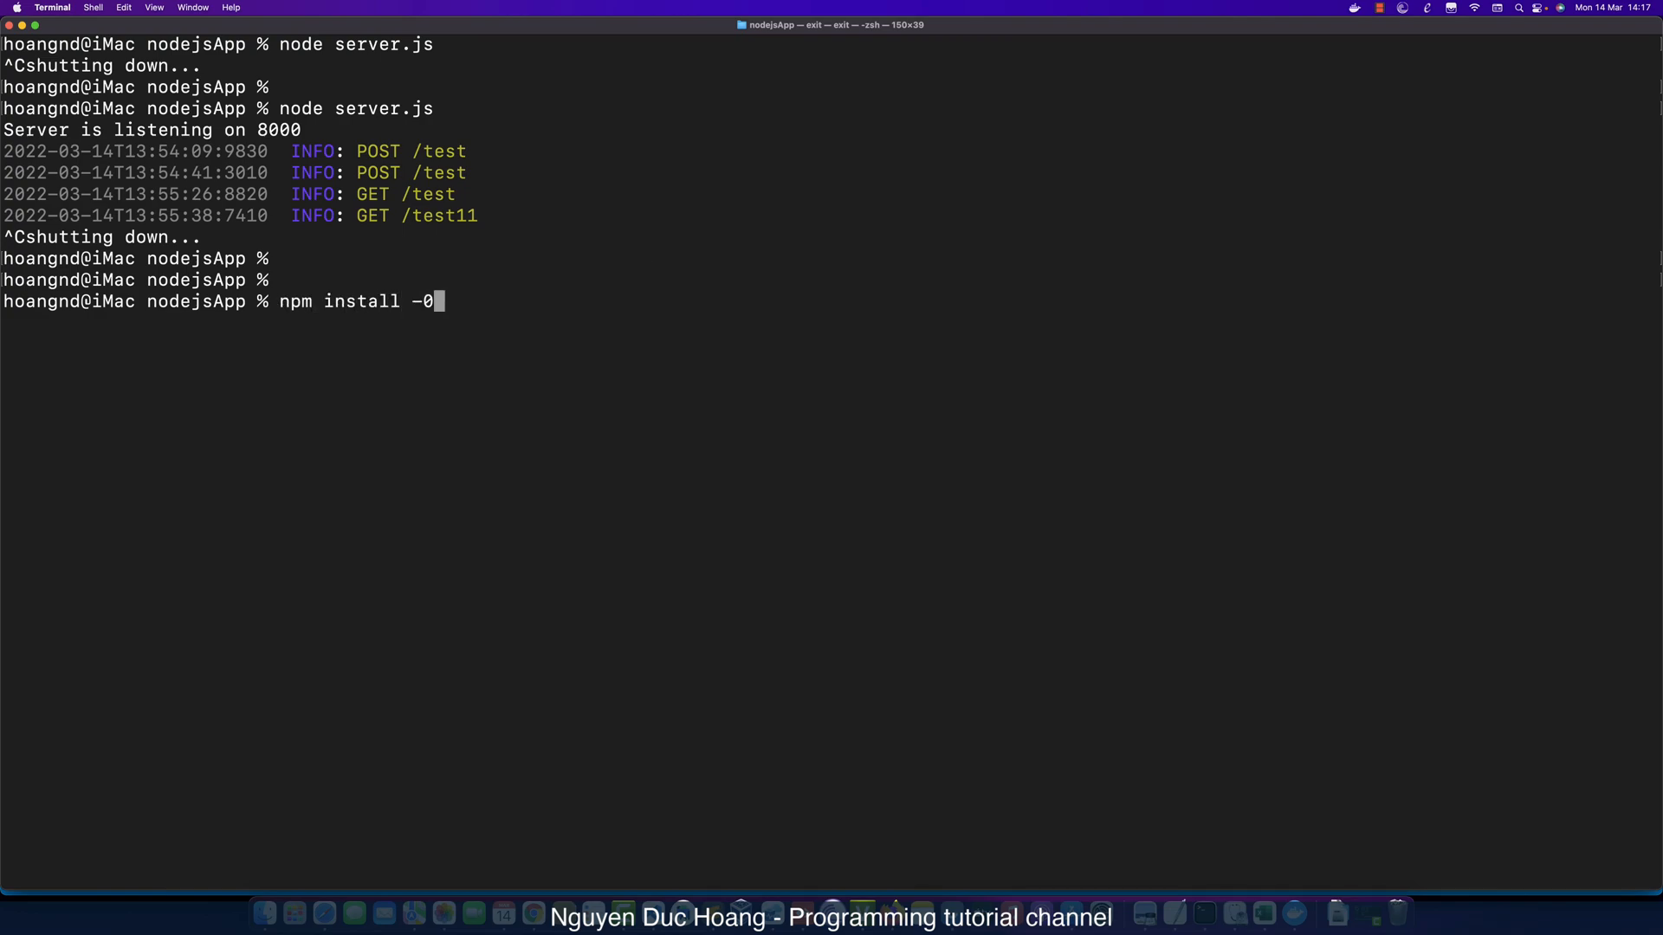
{"action": "type", "text": "g"}
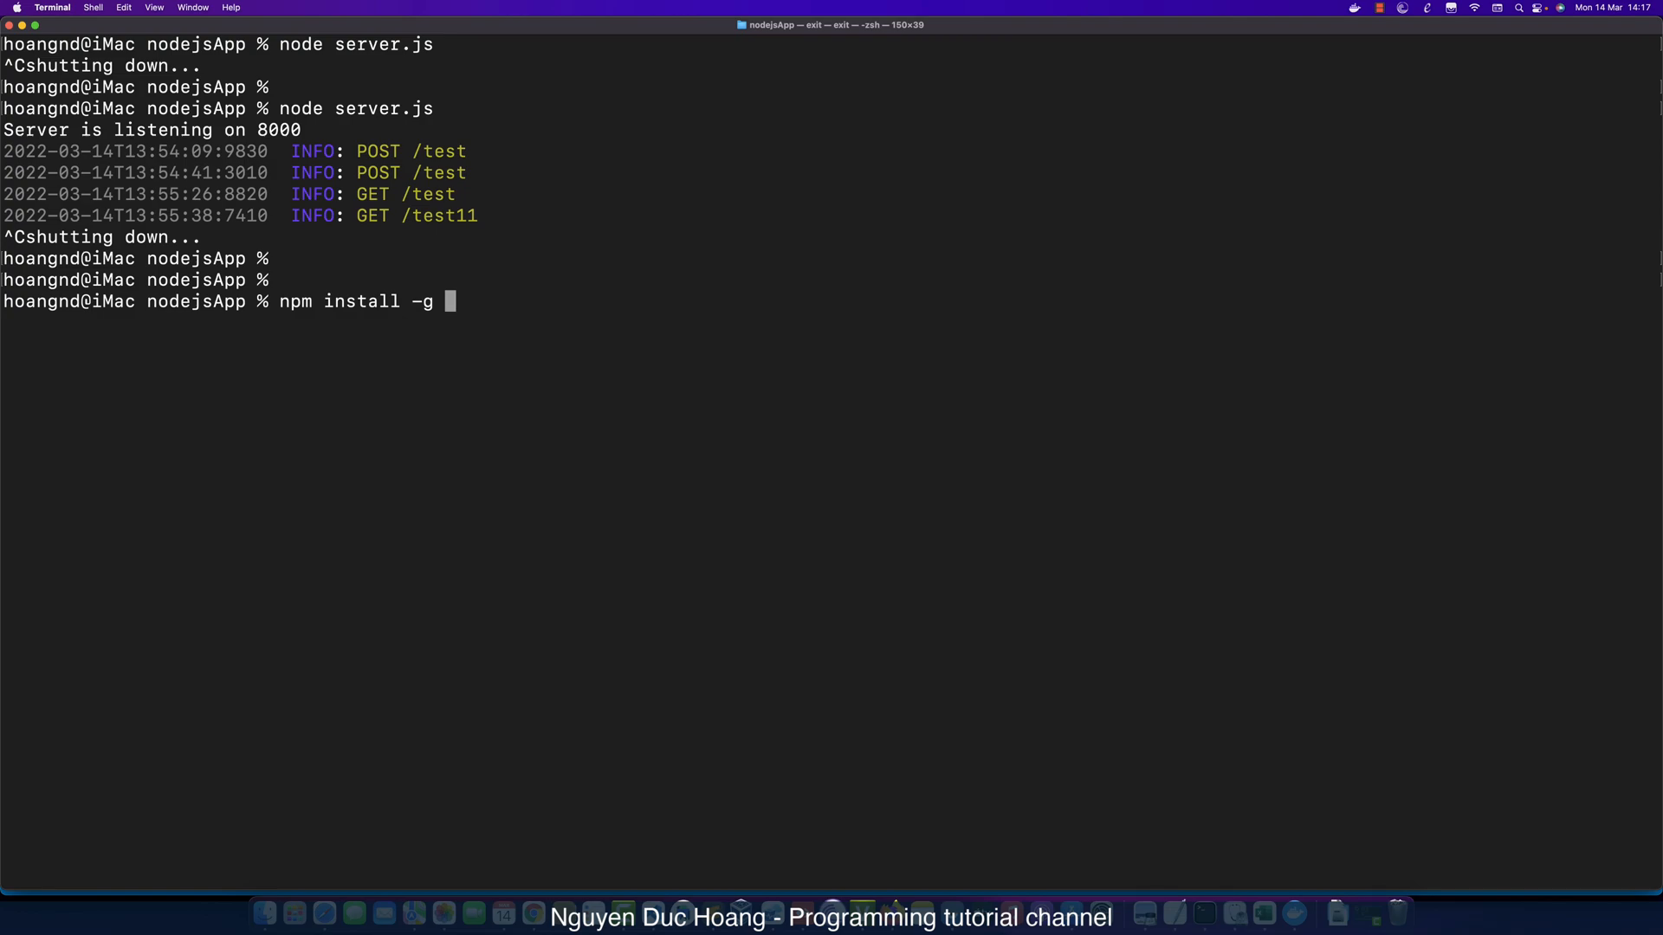
{"action": "type", "text": "no"}
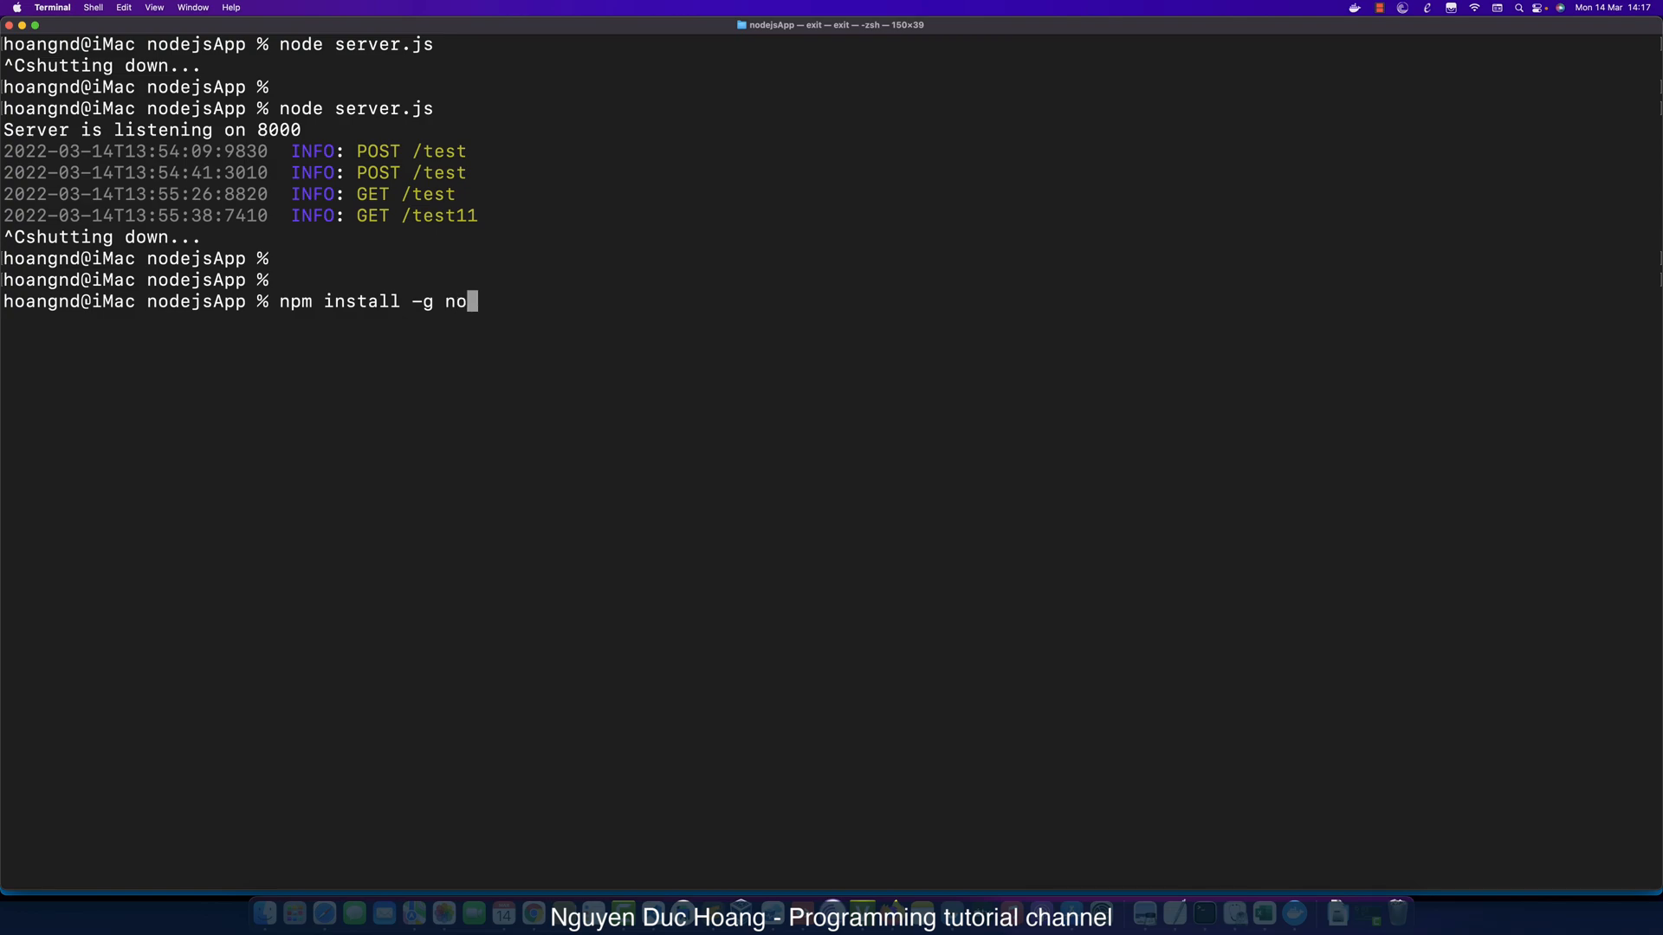
{"action": "key", "text": "Return"}
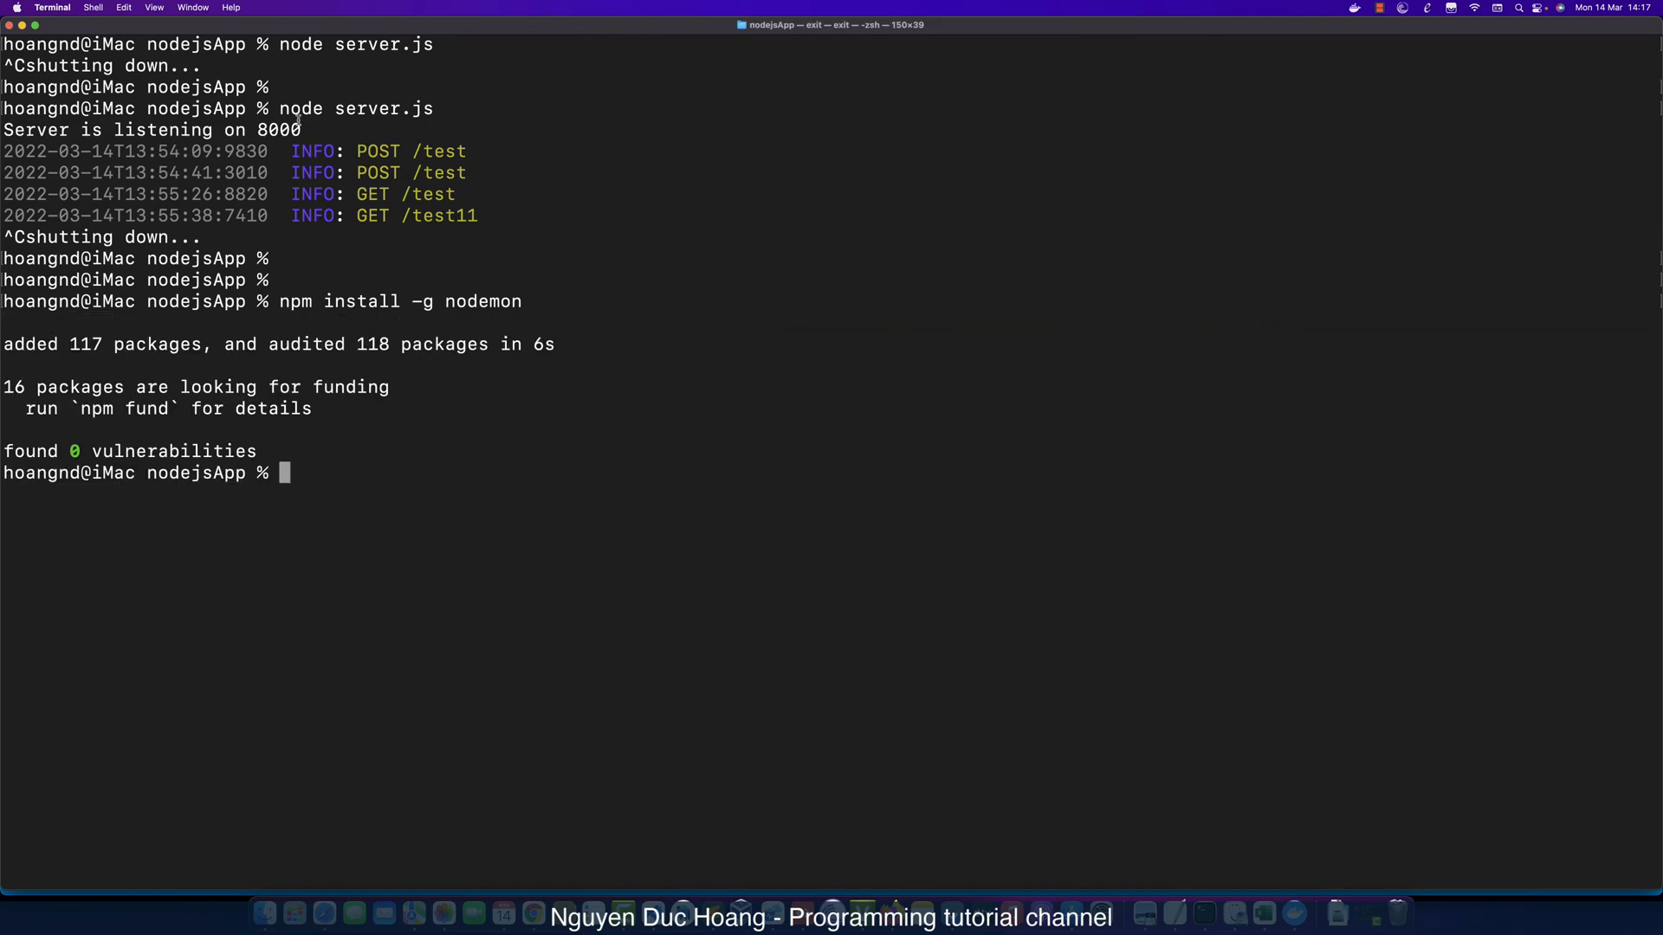
{"action": "mouse_move", "coordinate": [461, 485]}
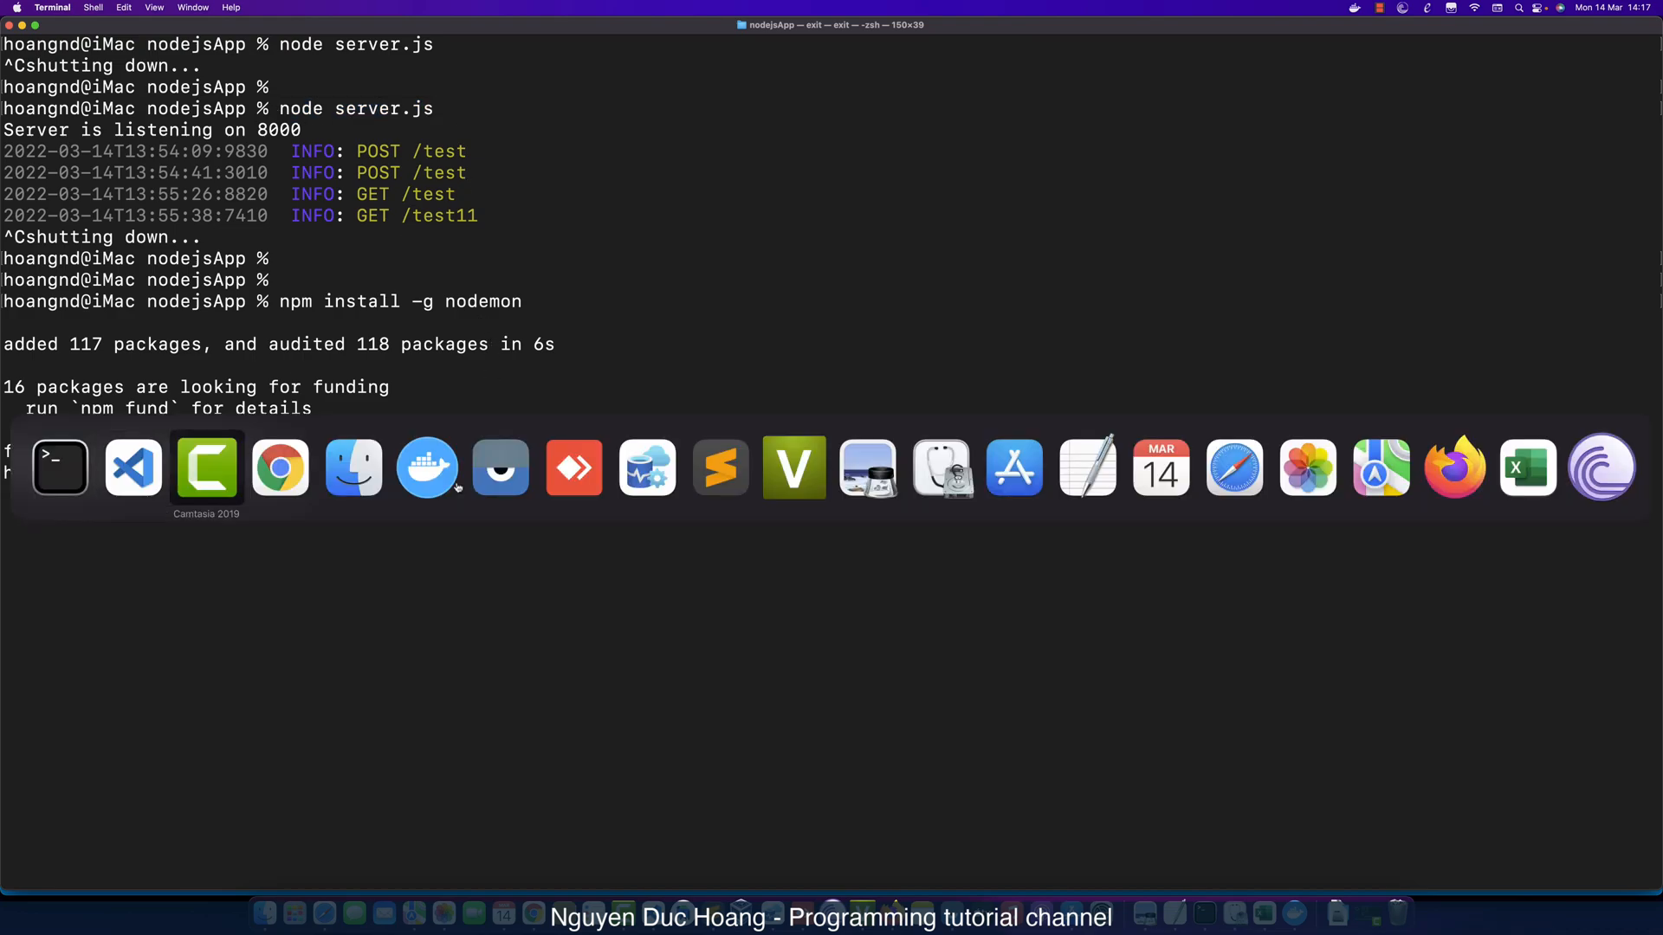
Write npm install -g nodemon on a new line below the yarn add command in readme002.txt.
{"action": "left_click", "coordinate": [131, 466]}
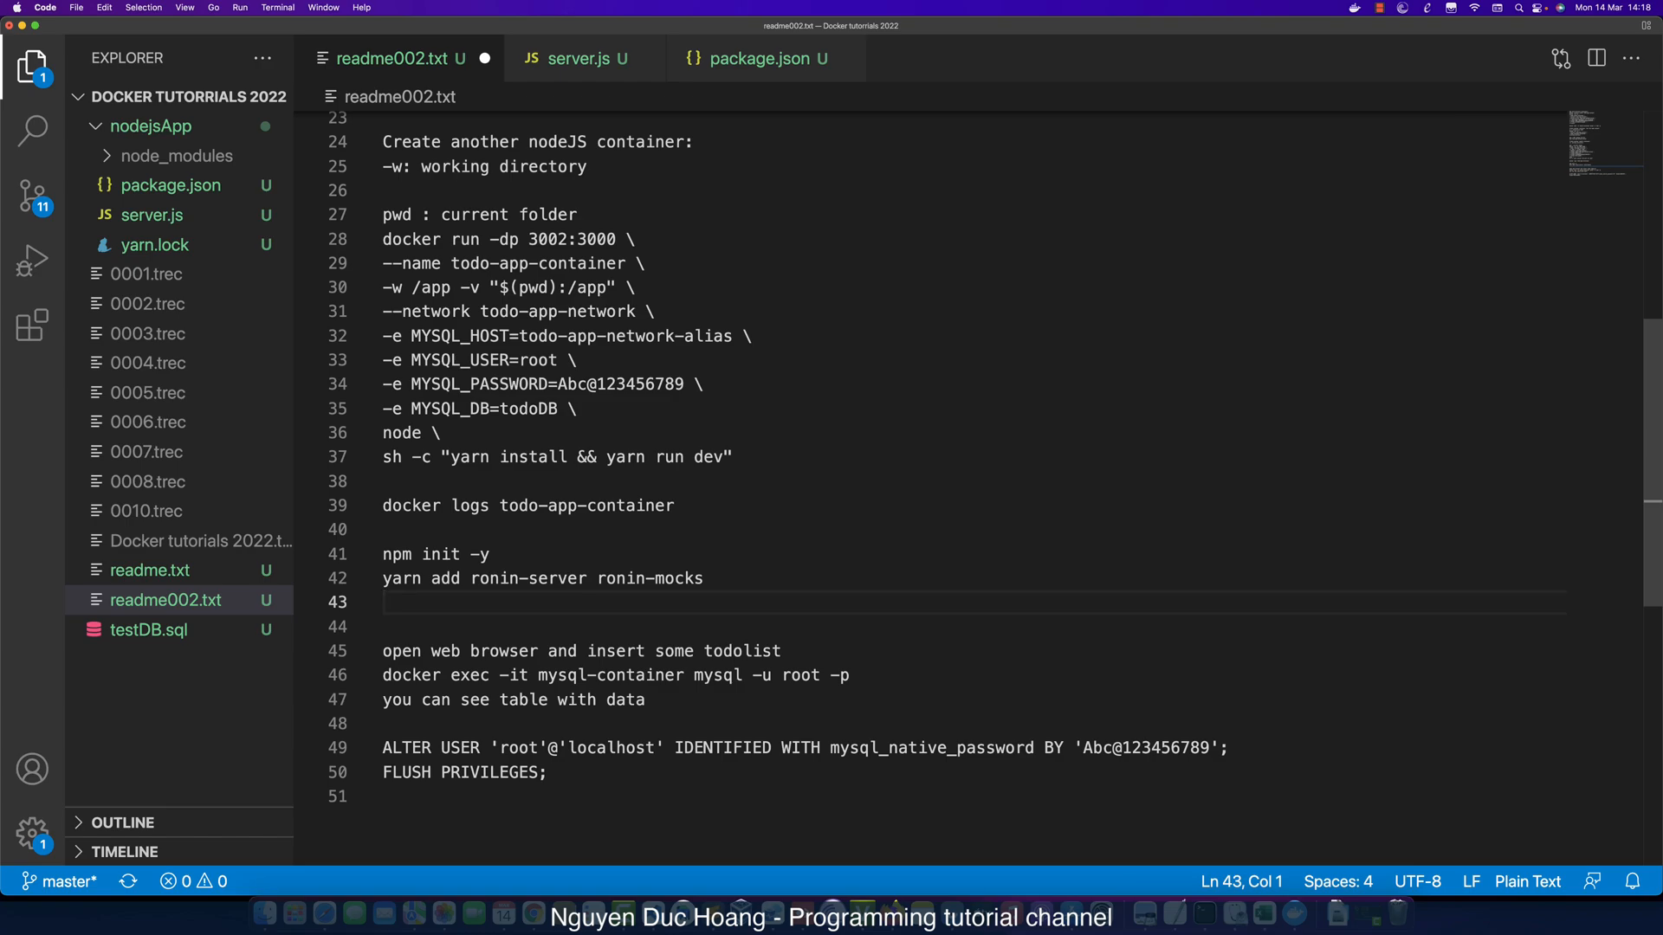
{"action": "type", "text": "npm i"}
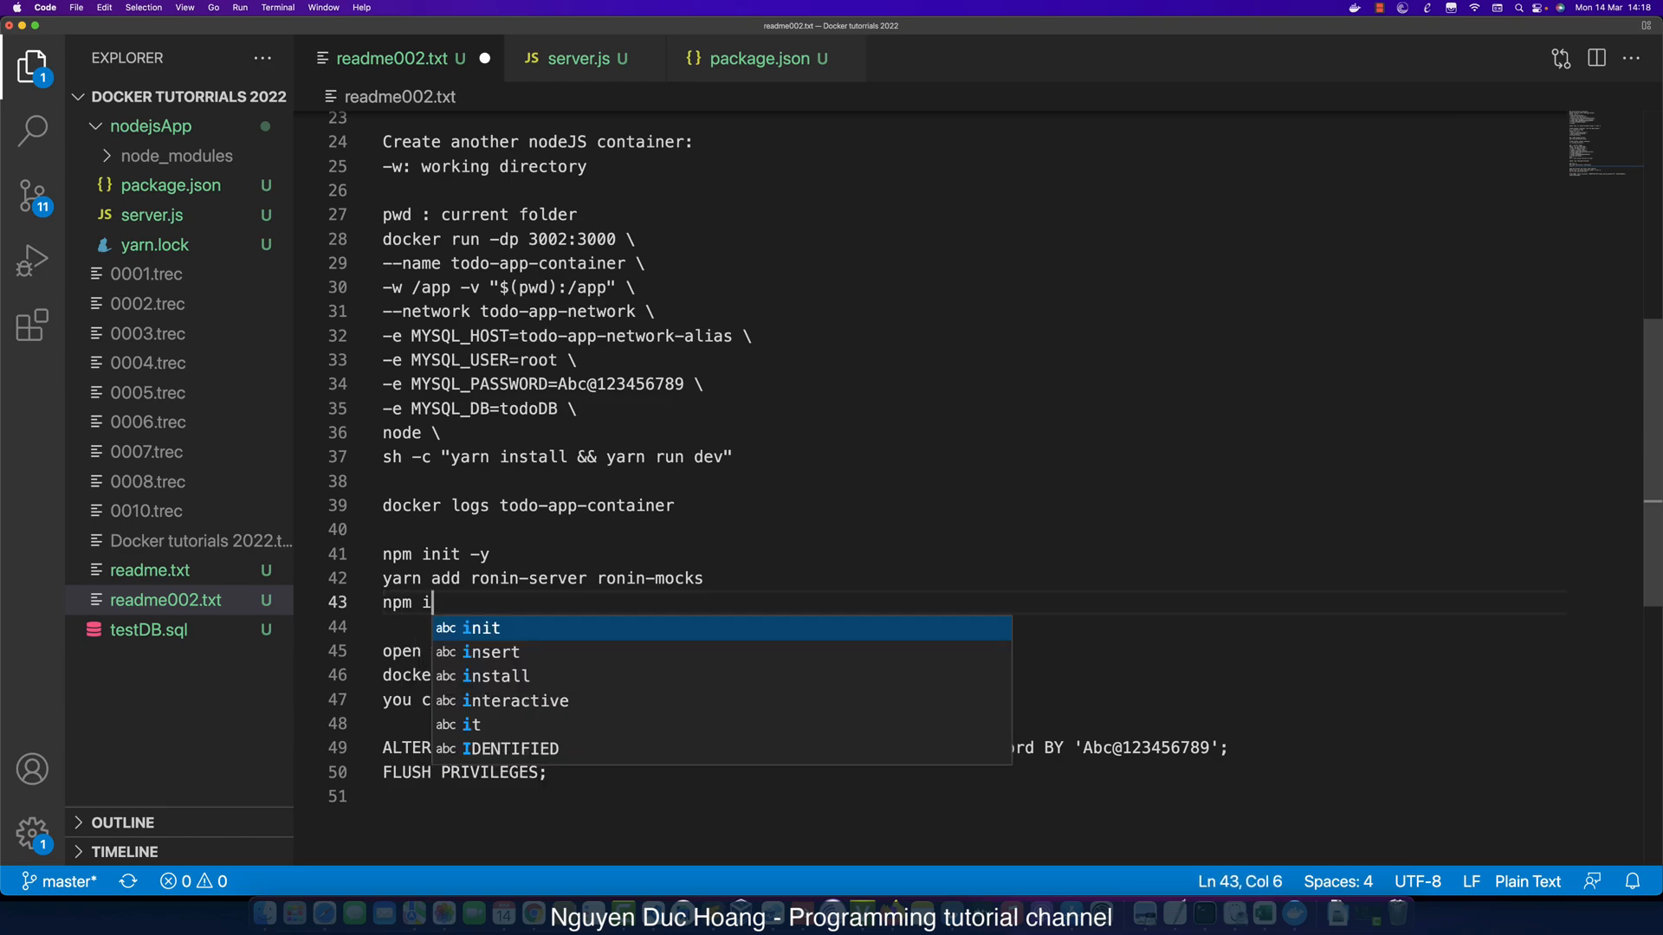
{"action": "type", "text": "nstall -g nodemon"}
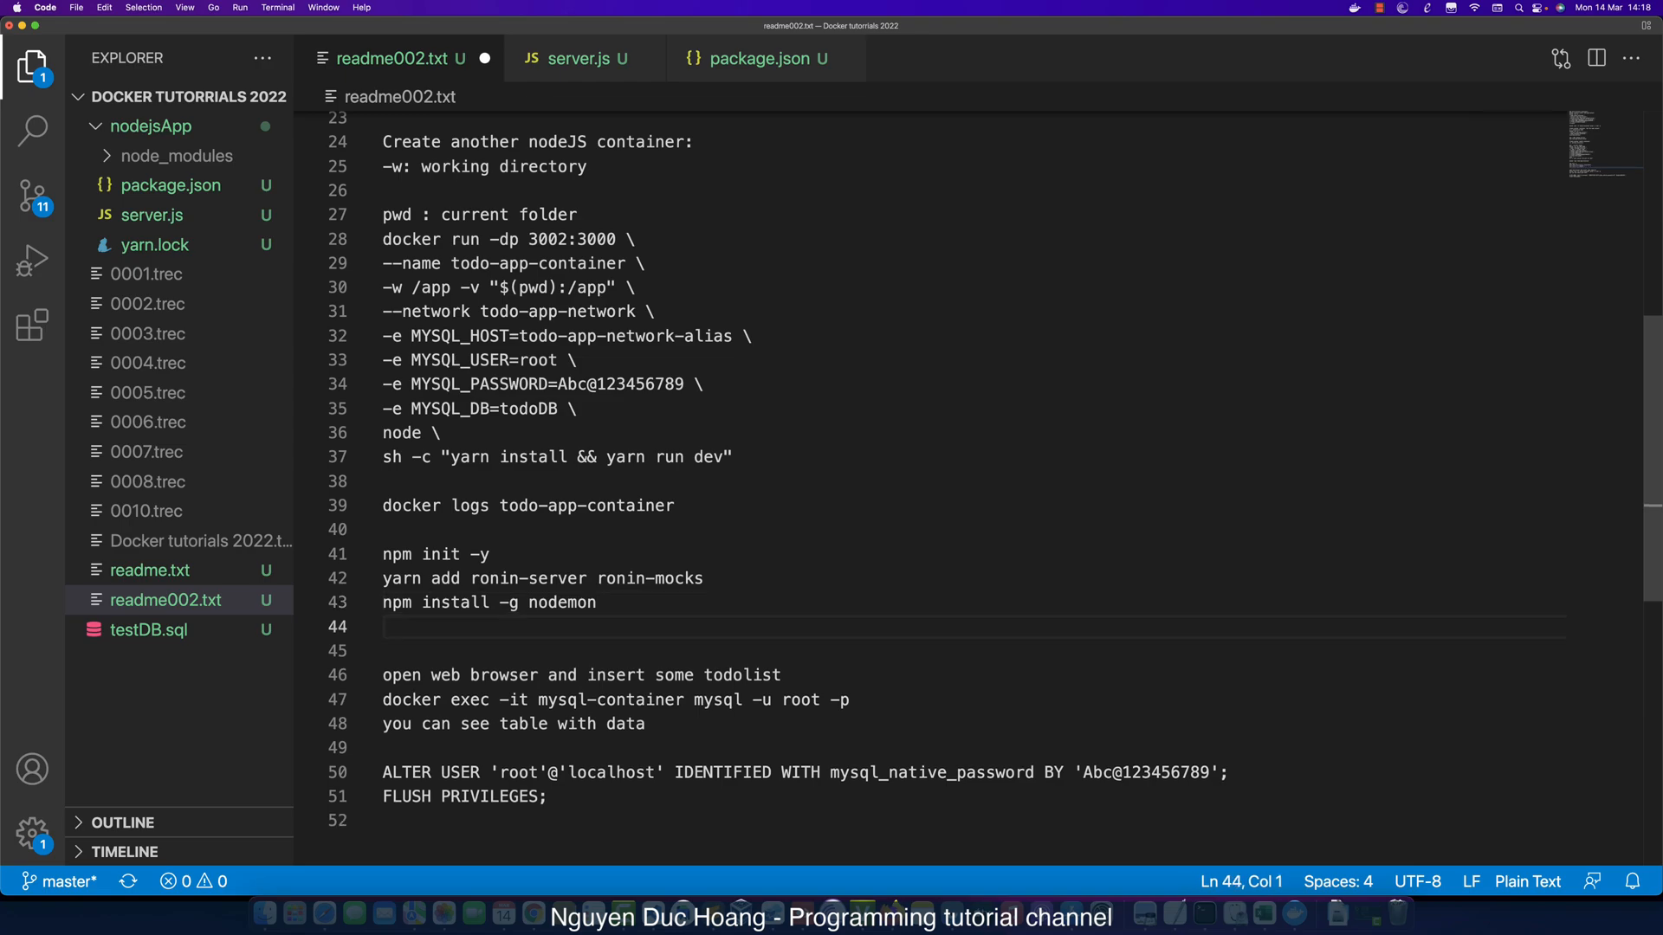
{"action": "key", "text": "enter"}
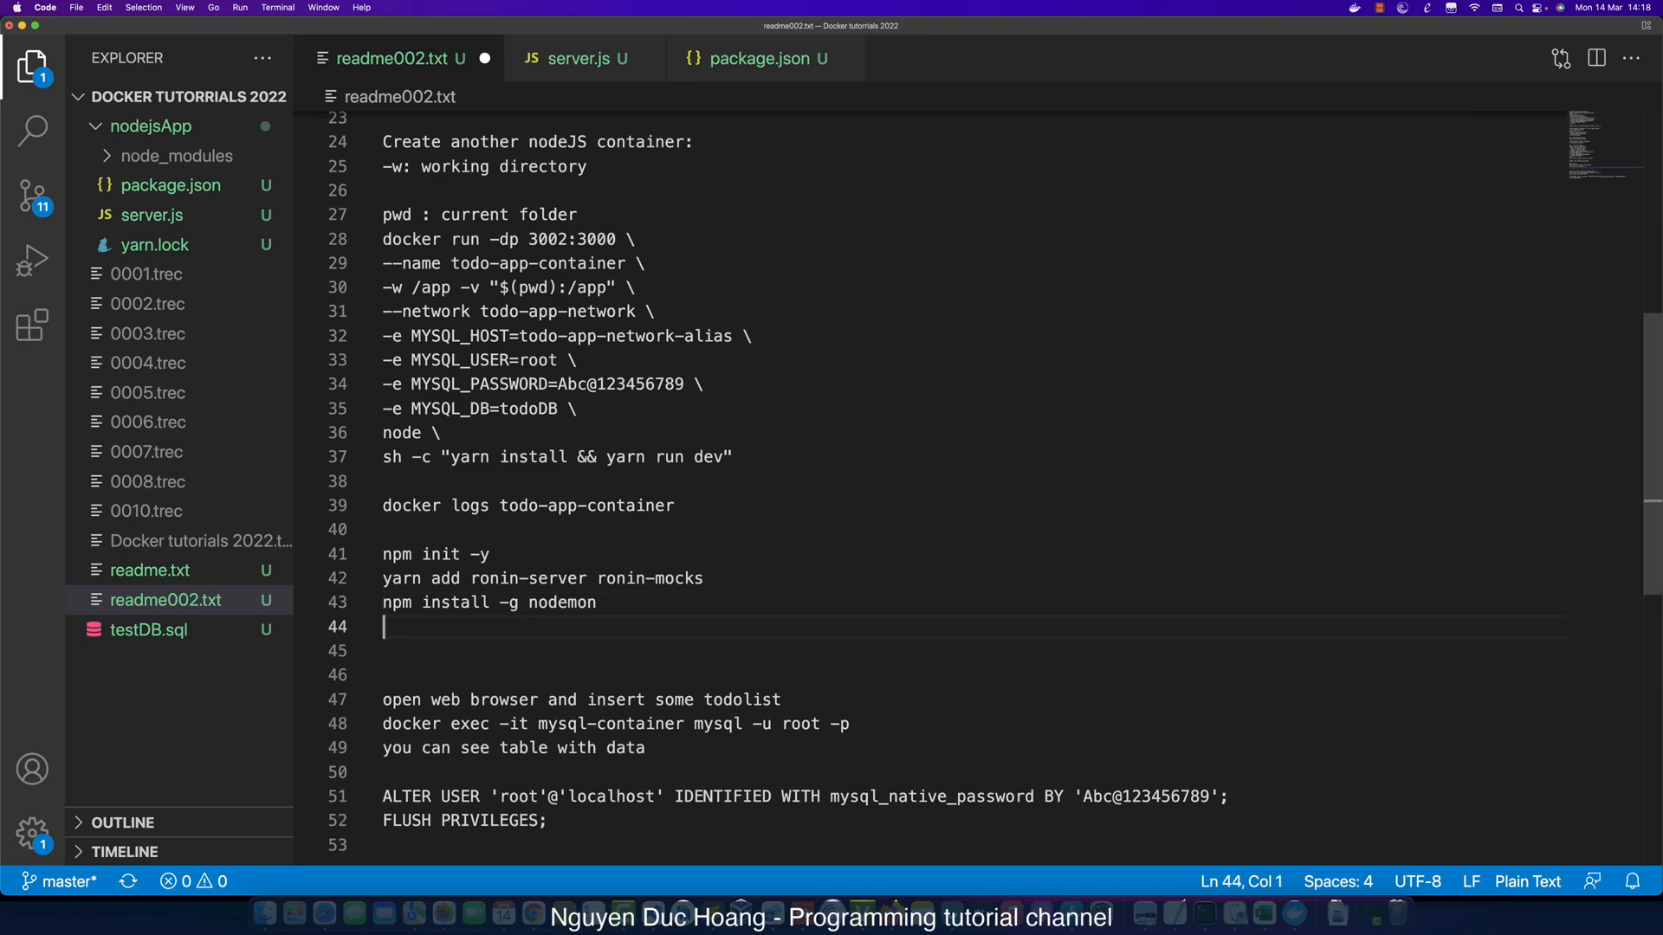
Run nodemon --watch in the terminal to start the server under nodemon.
{"action": "key", "text": "Return"}
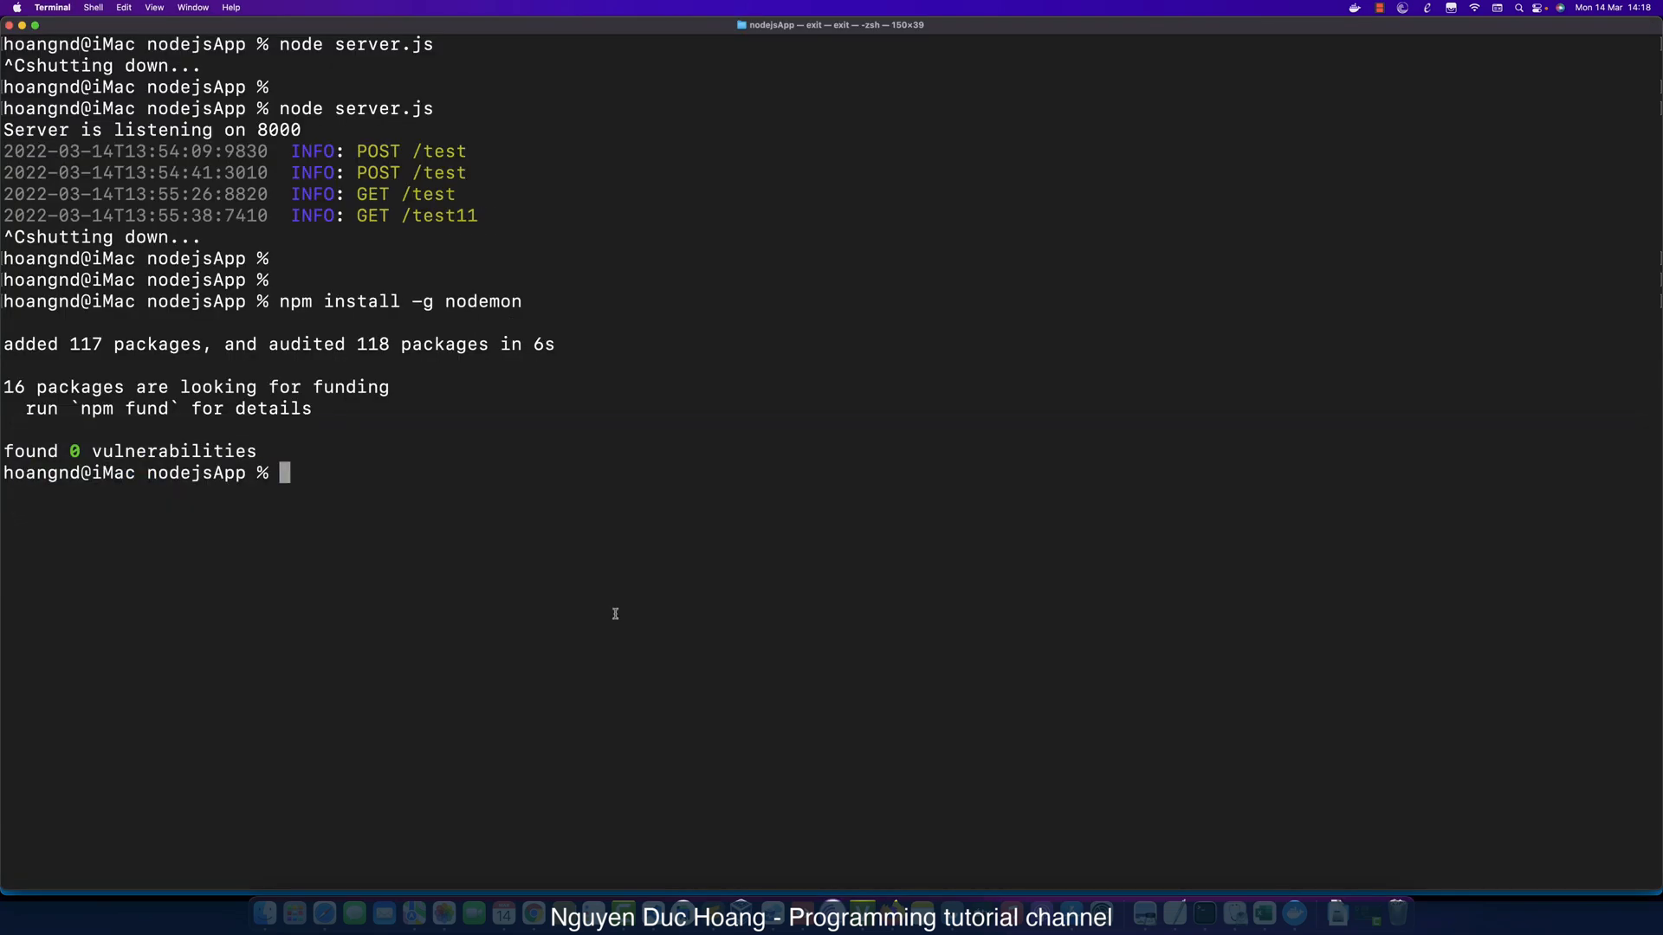
{"action": "type", "text": "nodemon"}
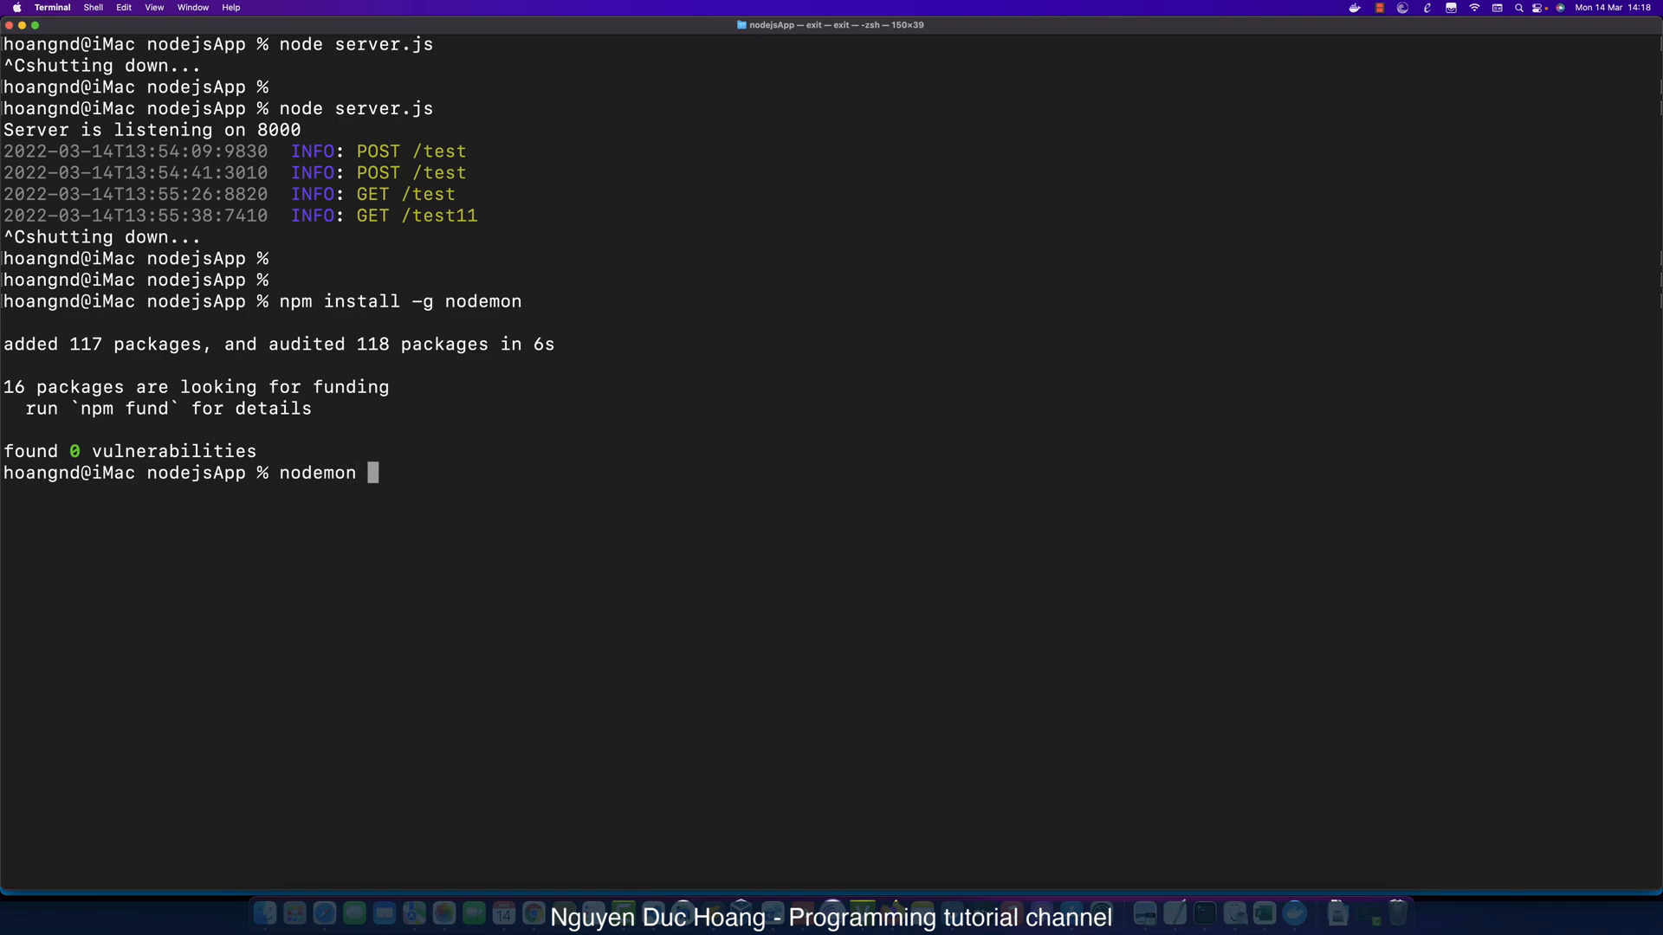
{"action": "type", "text": "--watch"}
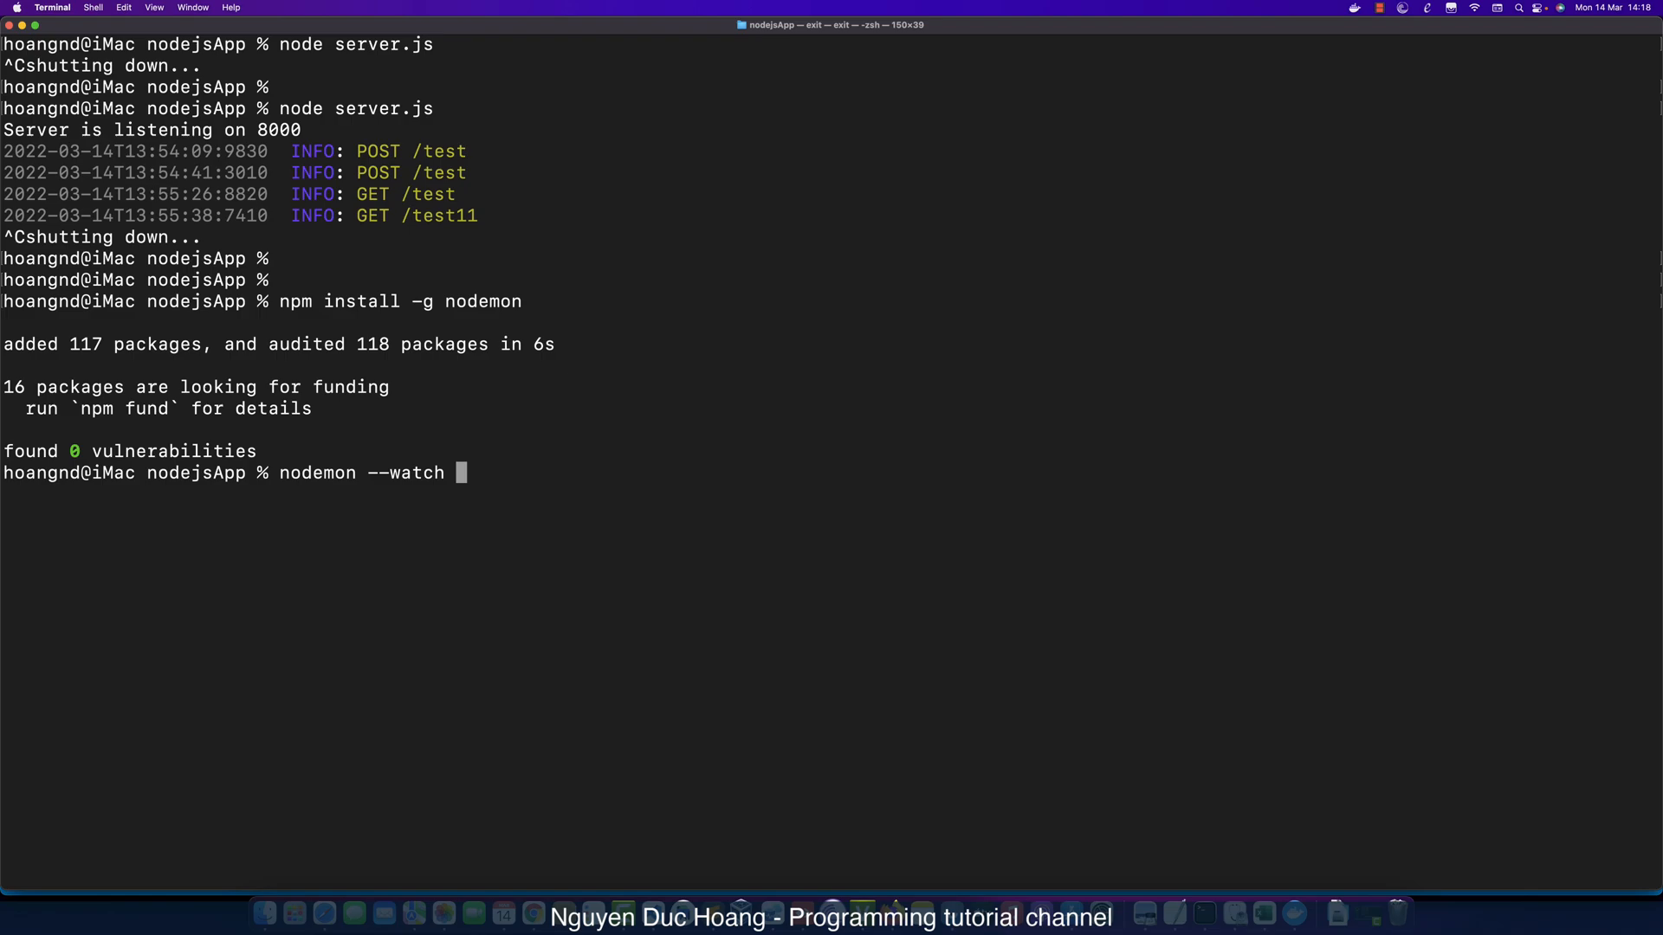
{"action": "key", "text": "Return"}
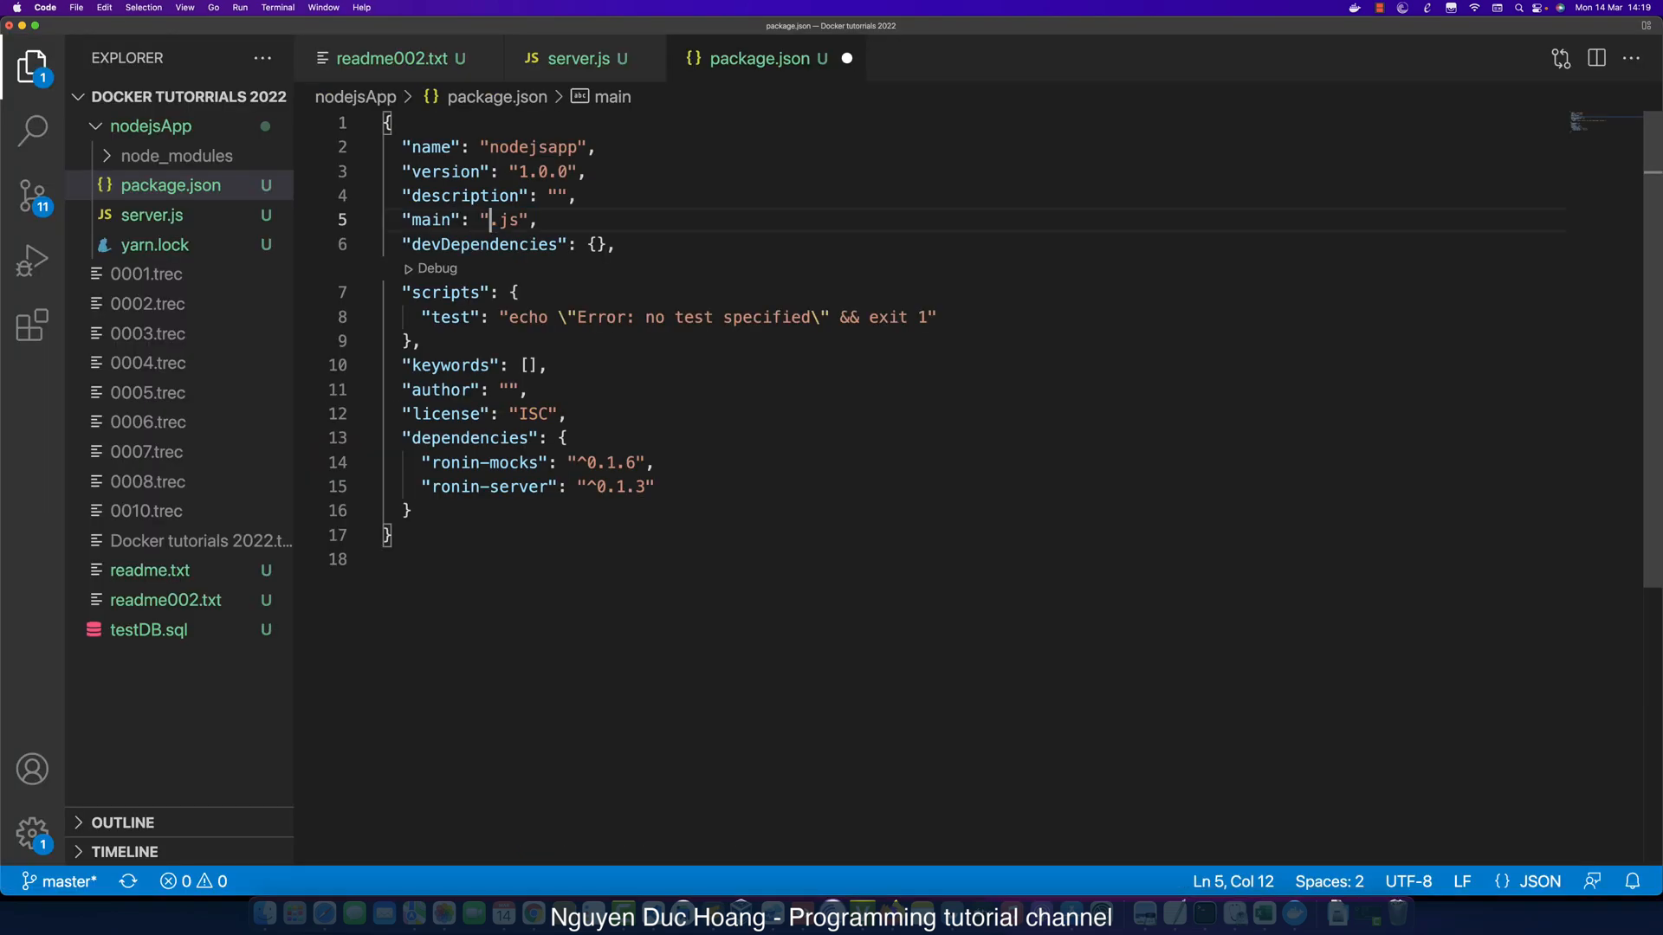
Set package.json's main to server.js and rerun nodemon so it listens on 8000.
{"action": "type", "text": "server.js"}
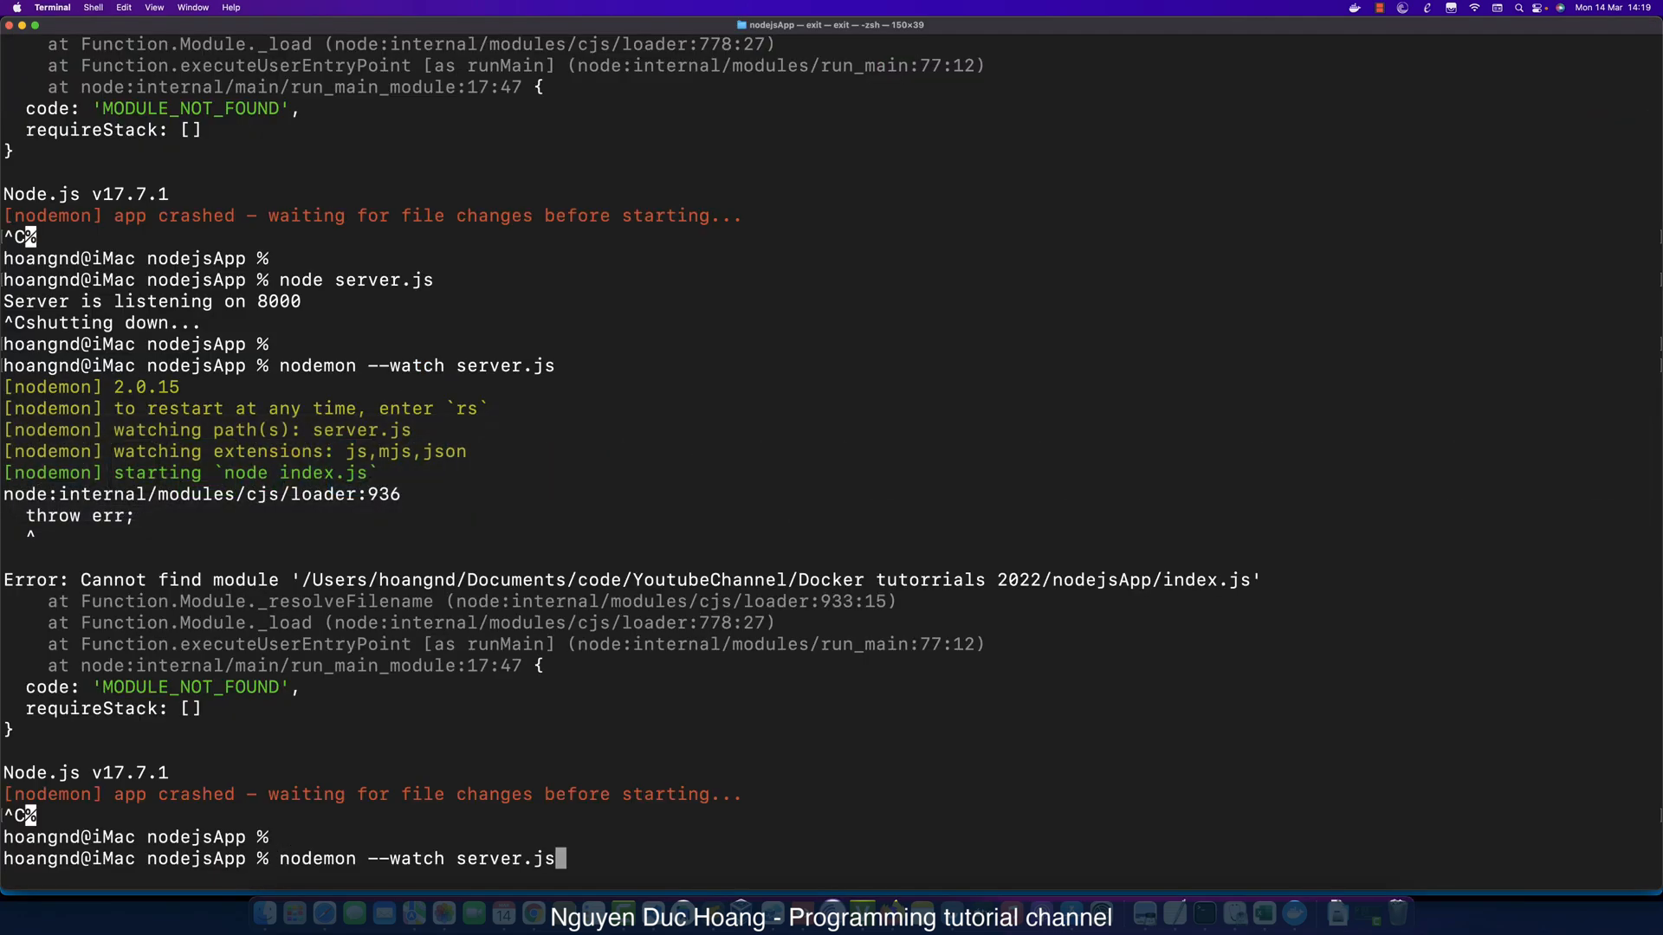
{"action": "key", "text": "Return"}
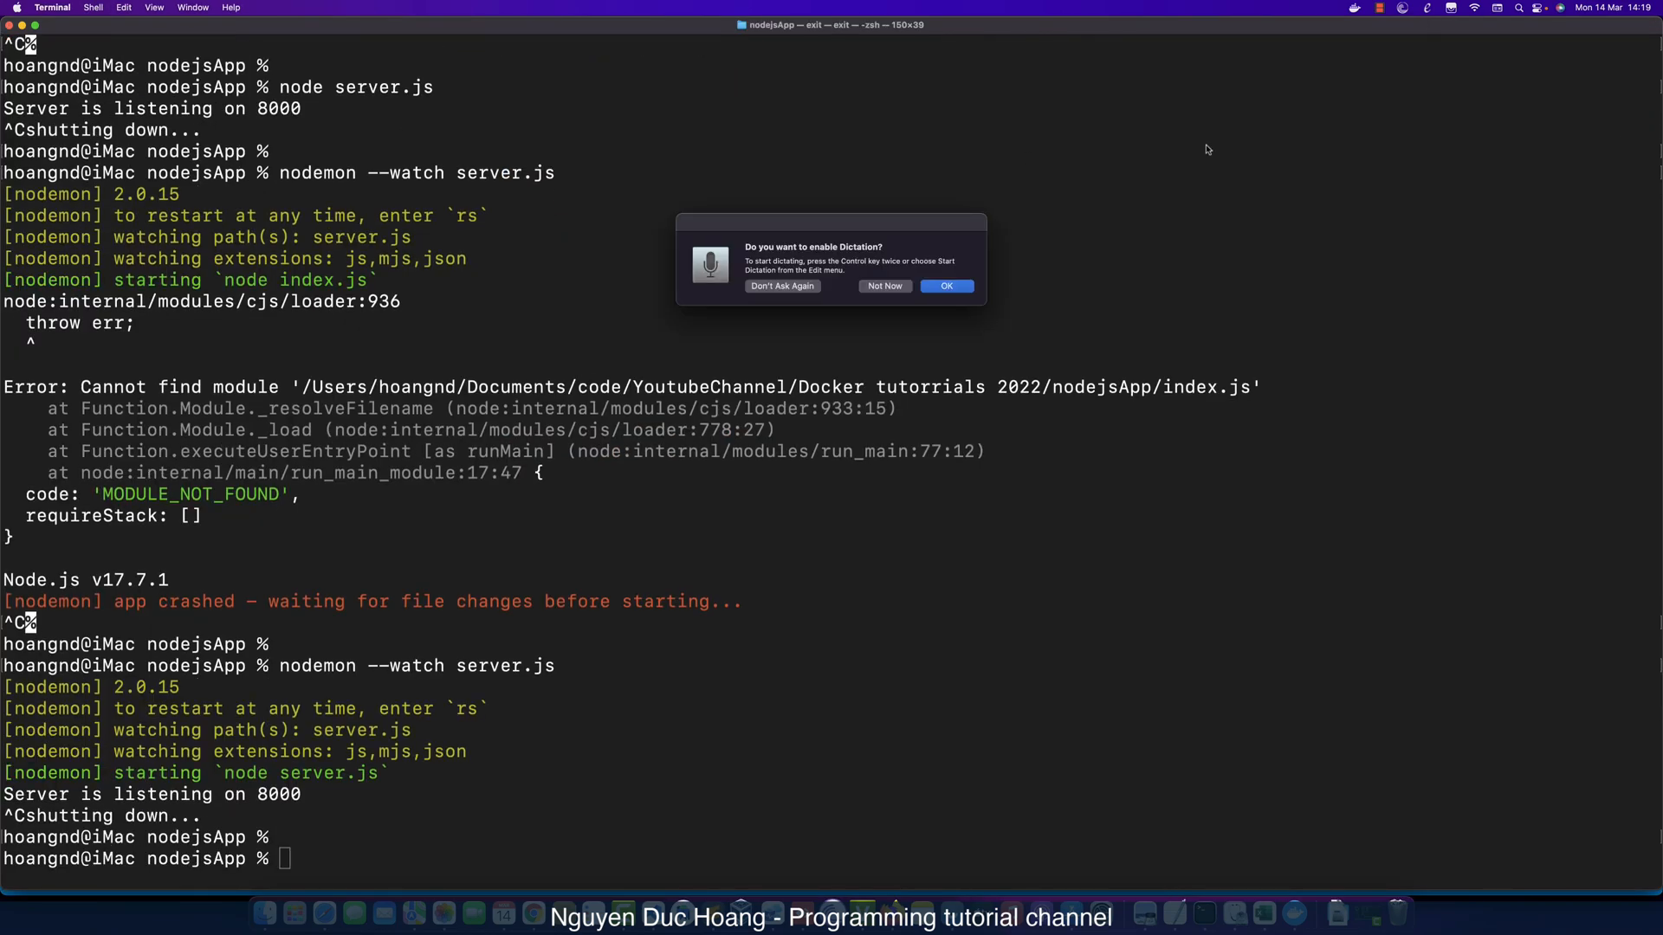
{"action": "left_click", "coordinate": [946, 286]}
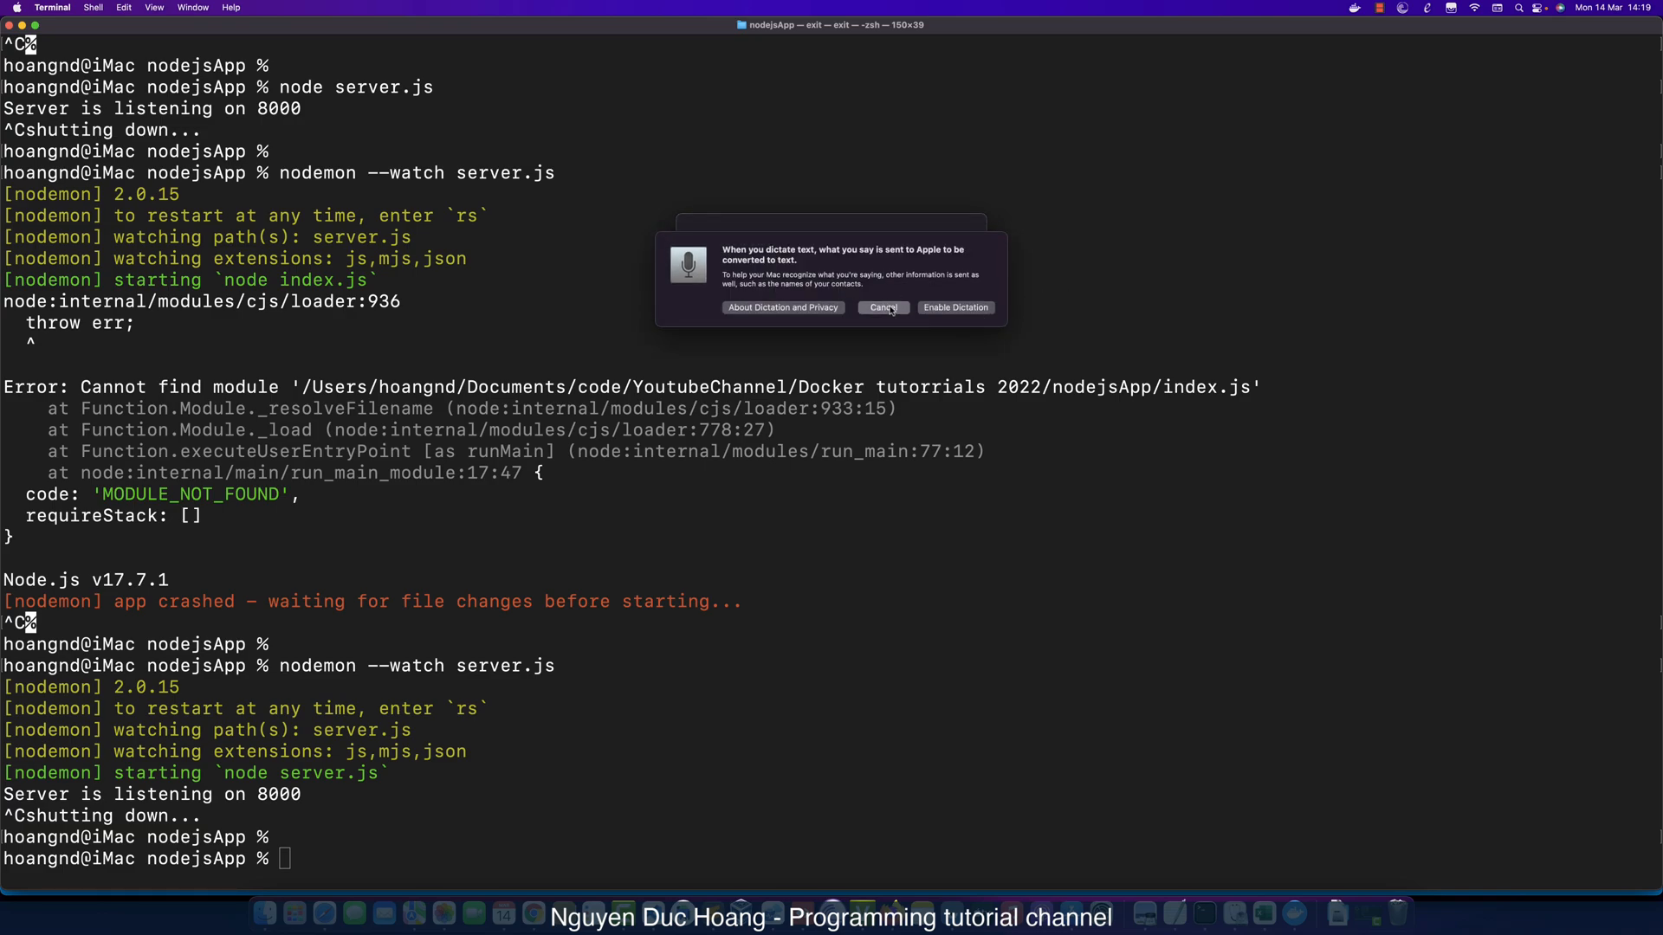
{"action": "left_click", "coordinate": [881, 308]}
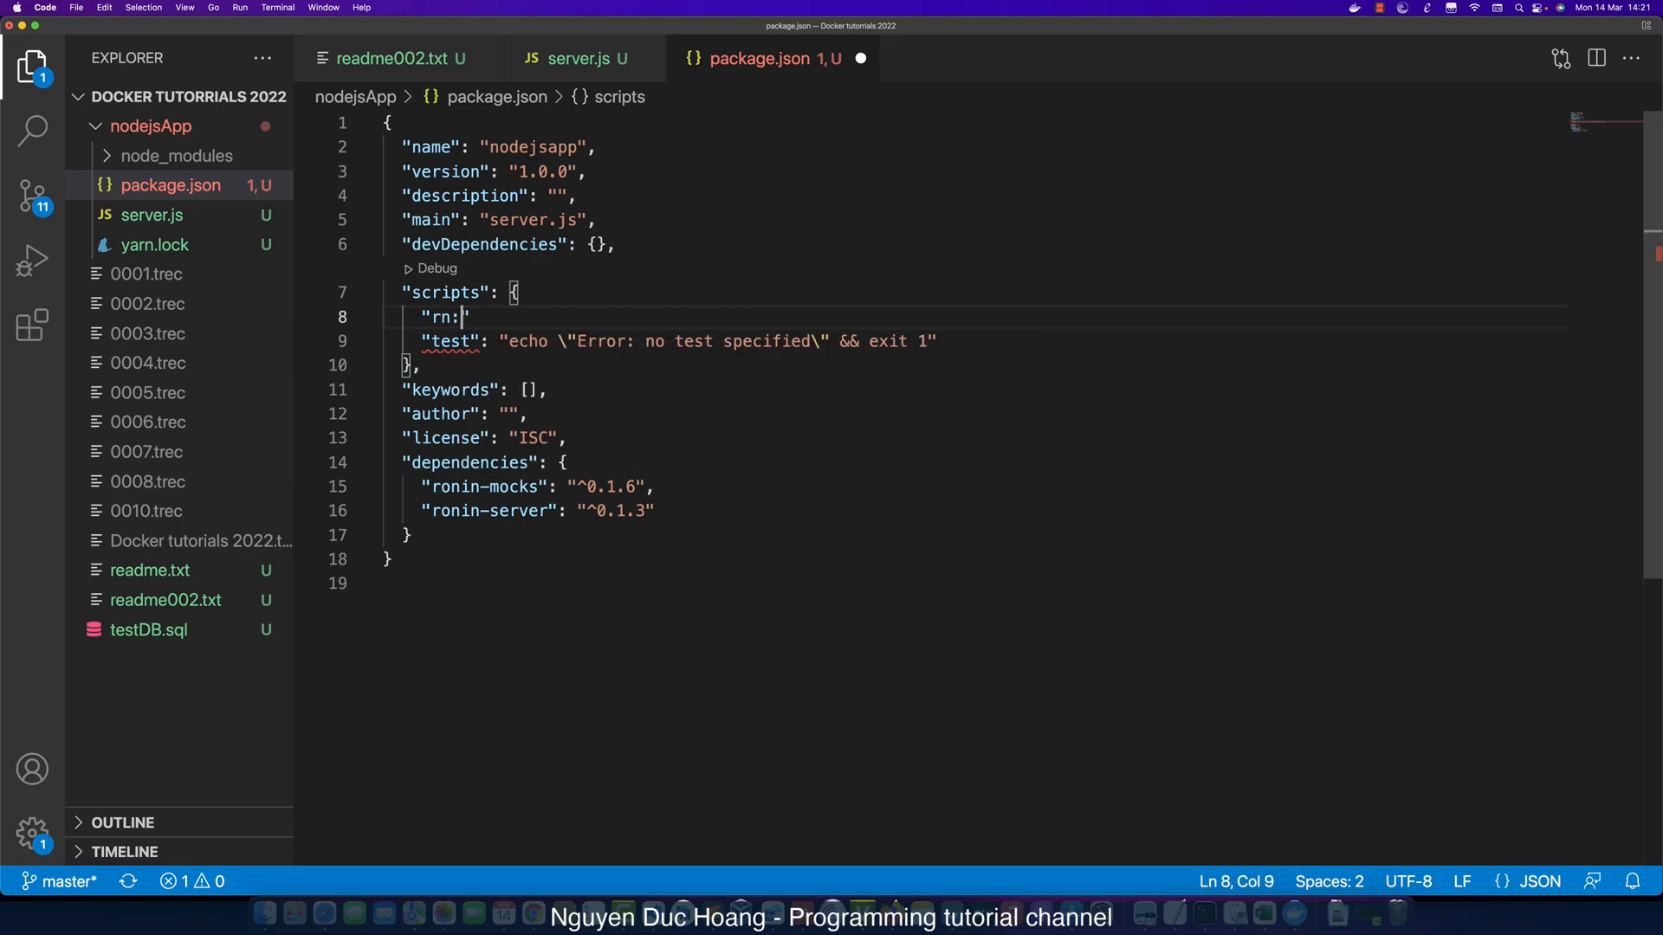
Add "run:dev": "nodemon --watch server.js" to the scripts block of package.json.
{"action": "type", "text": "dev\""}
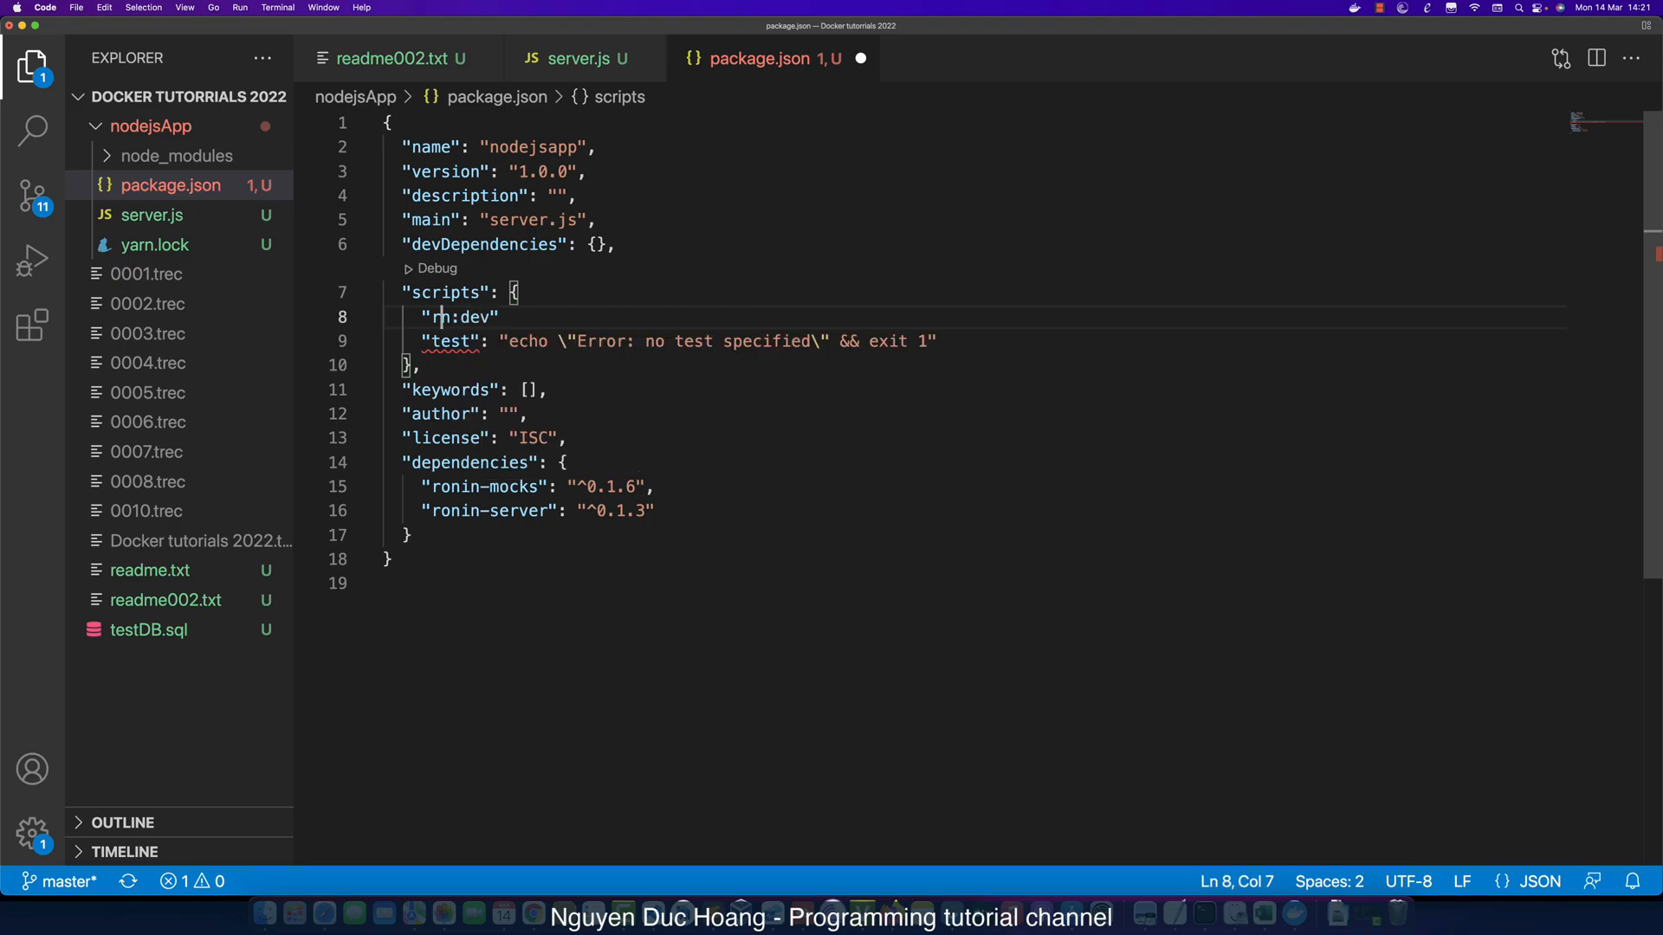
{"action": "type", "text": "un"}
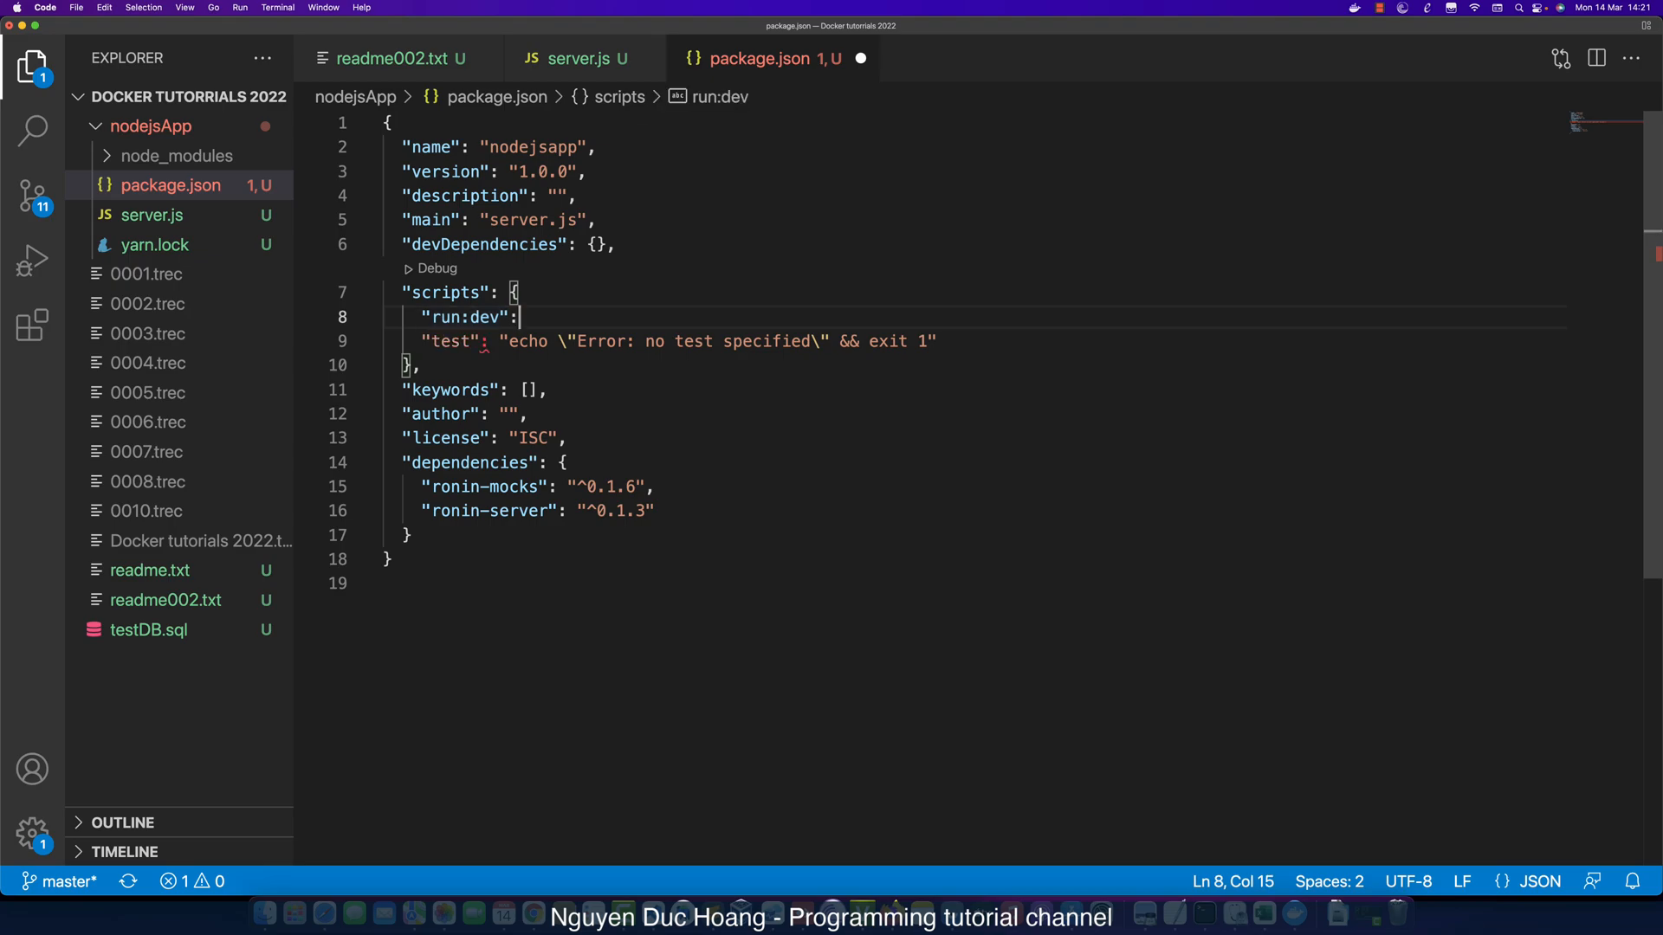
{"action": "type", "text": "\"\","}
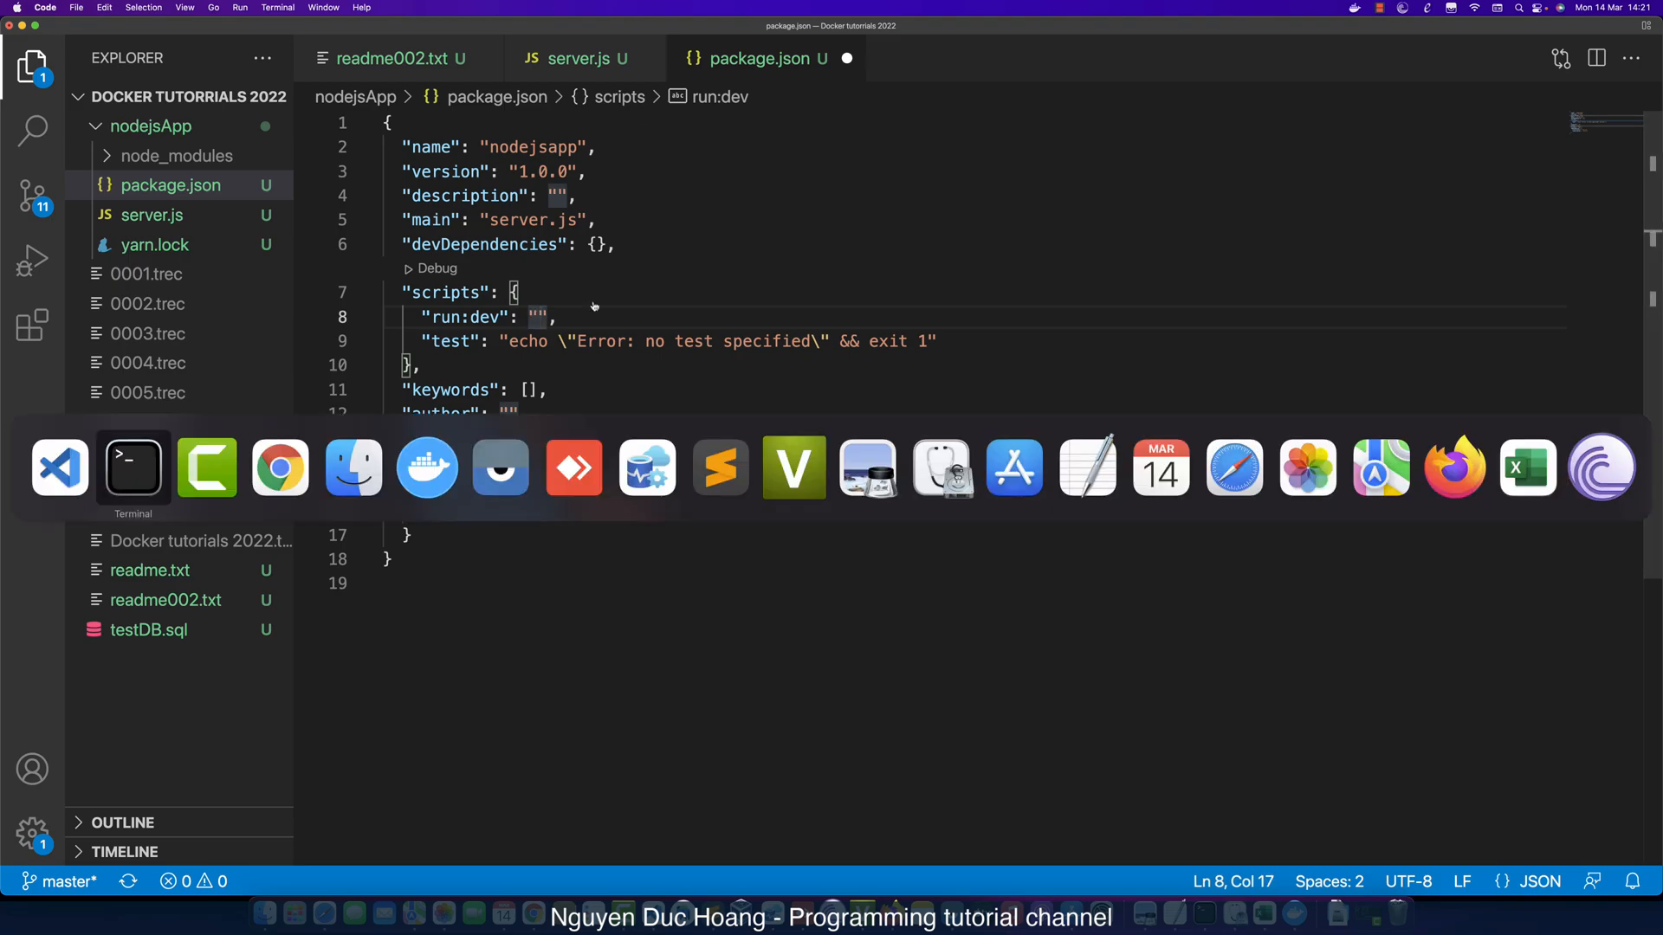
{"action": "left_click", "coordinate": [132, 468]}
{"action": "type", "text": "nodemon --watch server.js"}
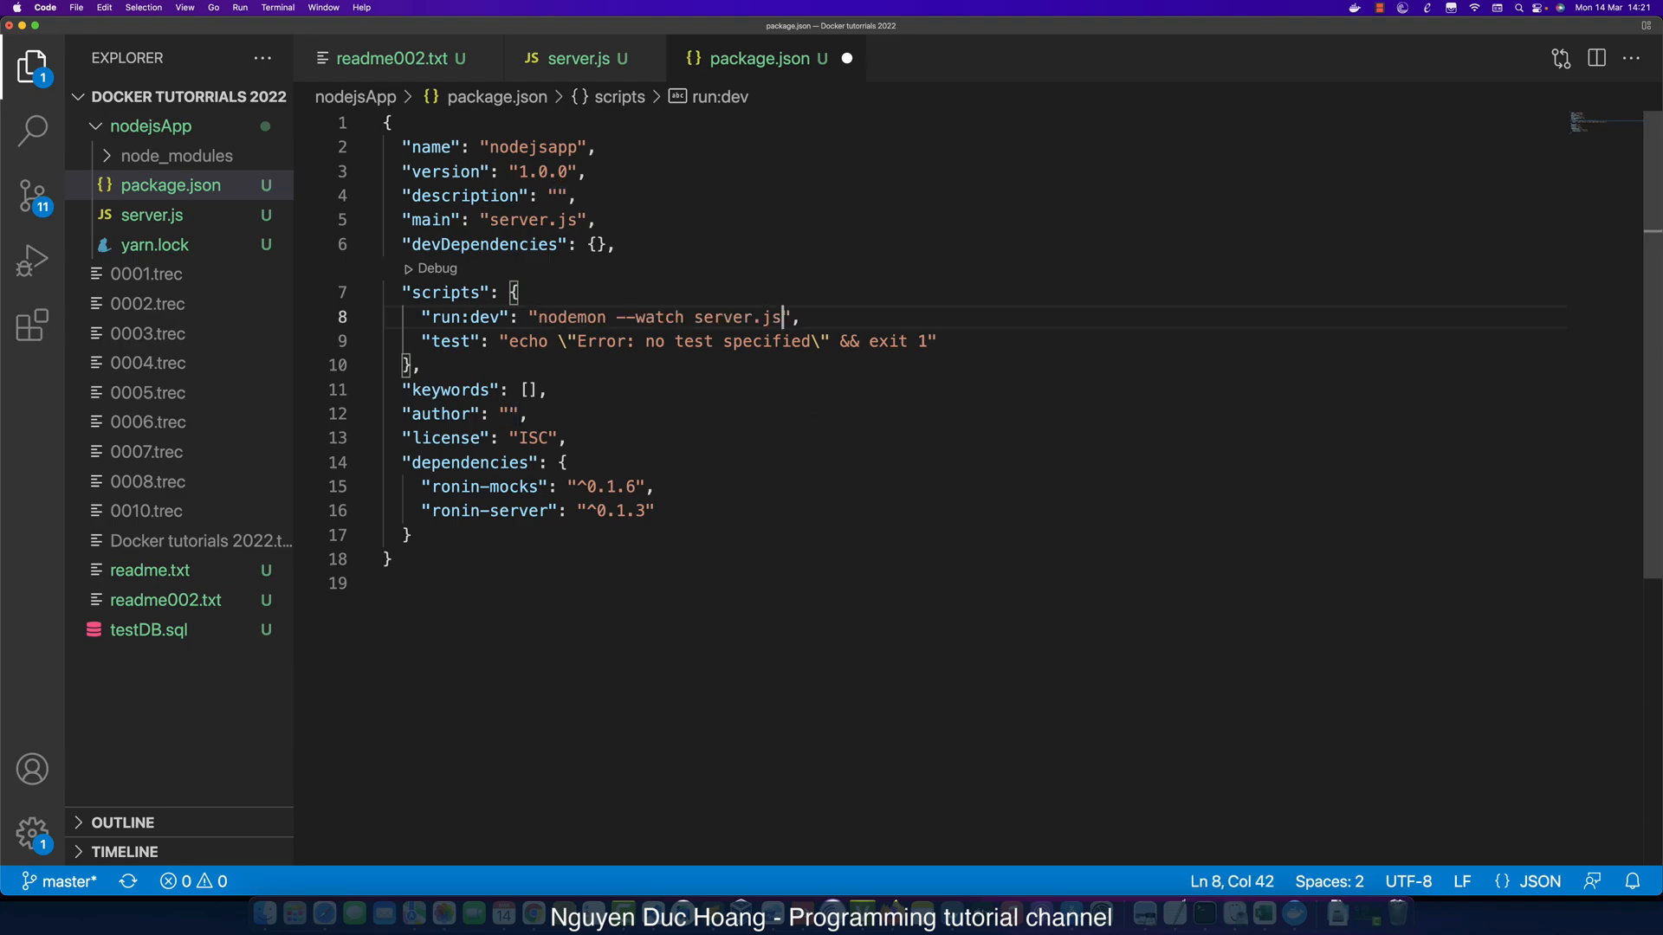
{"action": "left_click", "coordinate": [559, 317]}
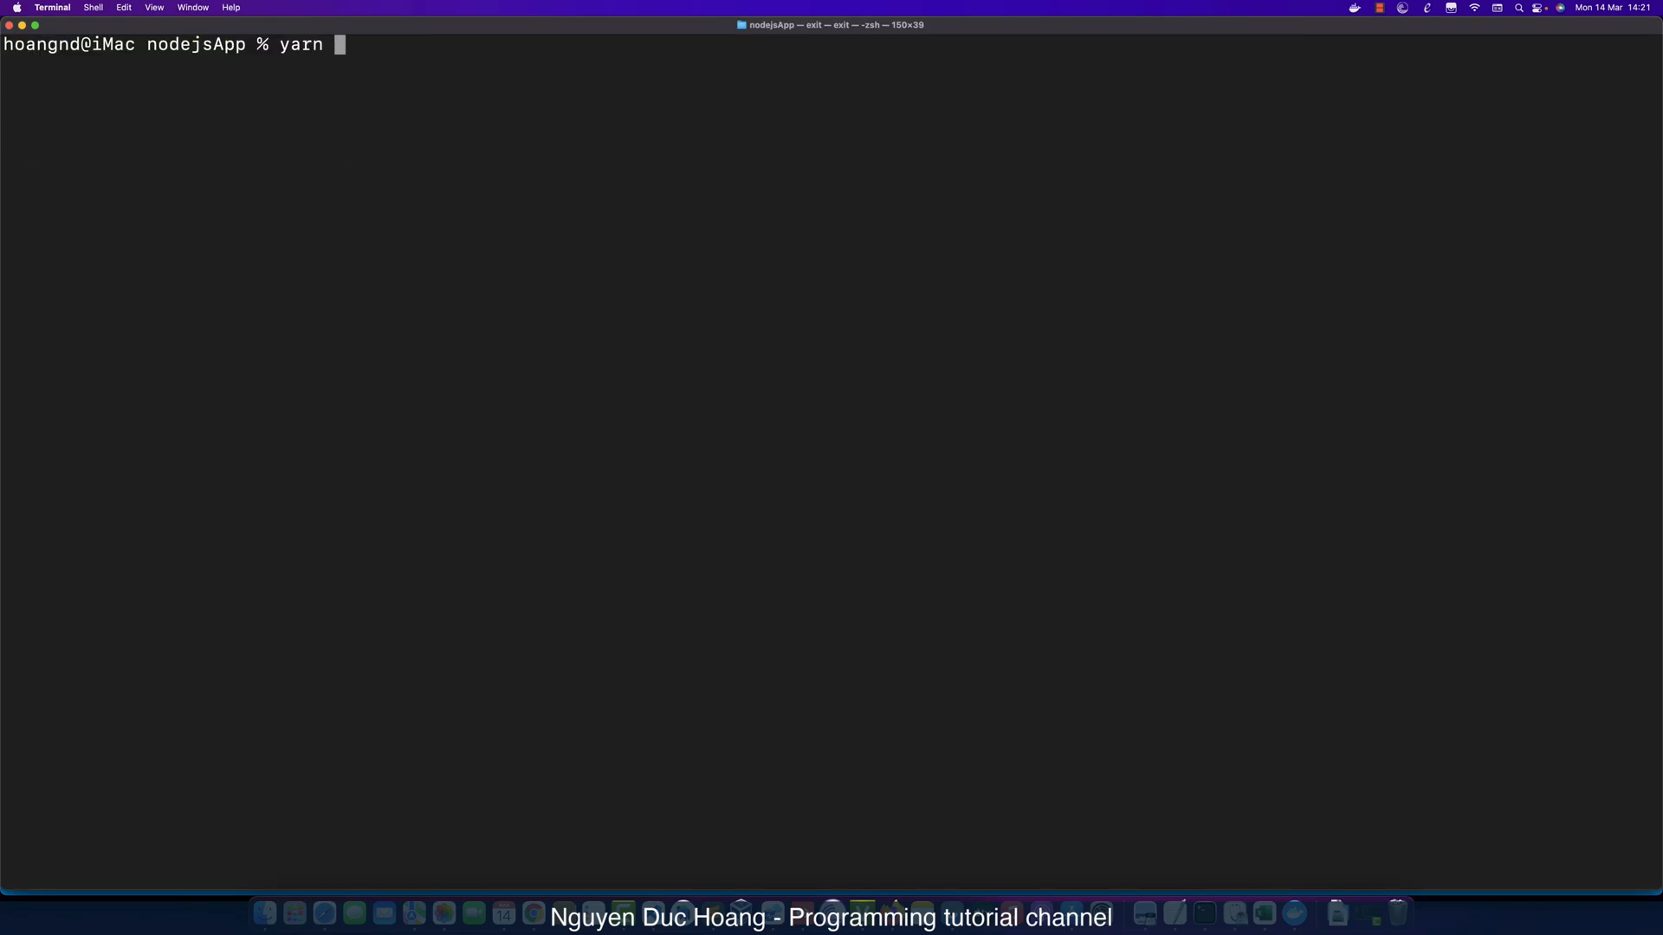
Start the server with yarn run:dev so nodemon reports listening on 8000, then stop it.
{"action": "type", "text": "run:dev"}
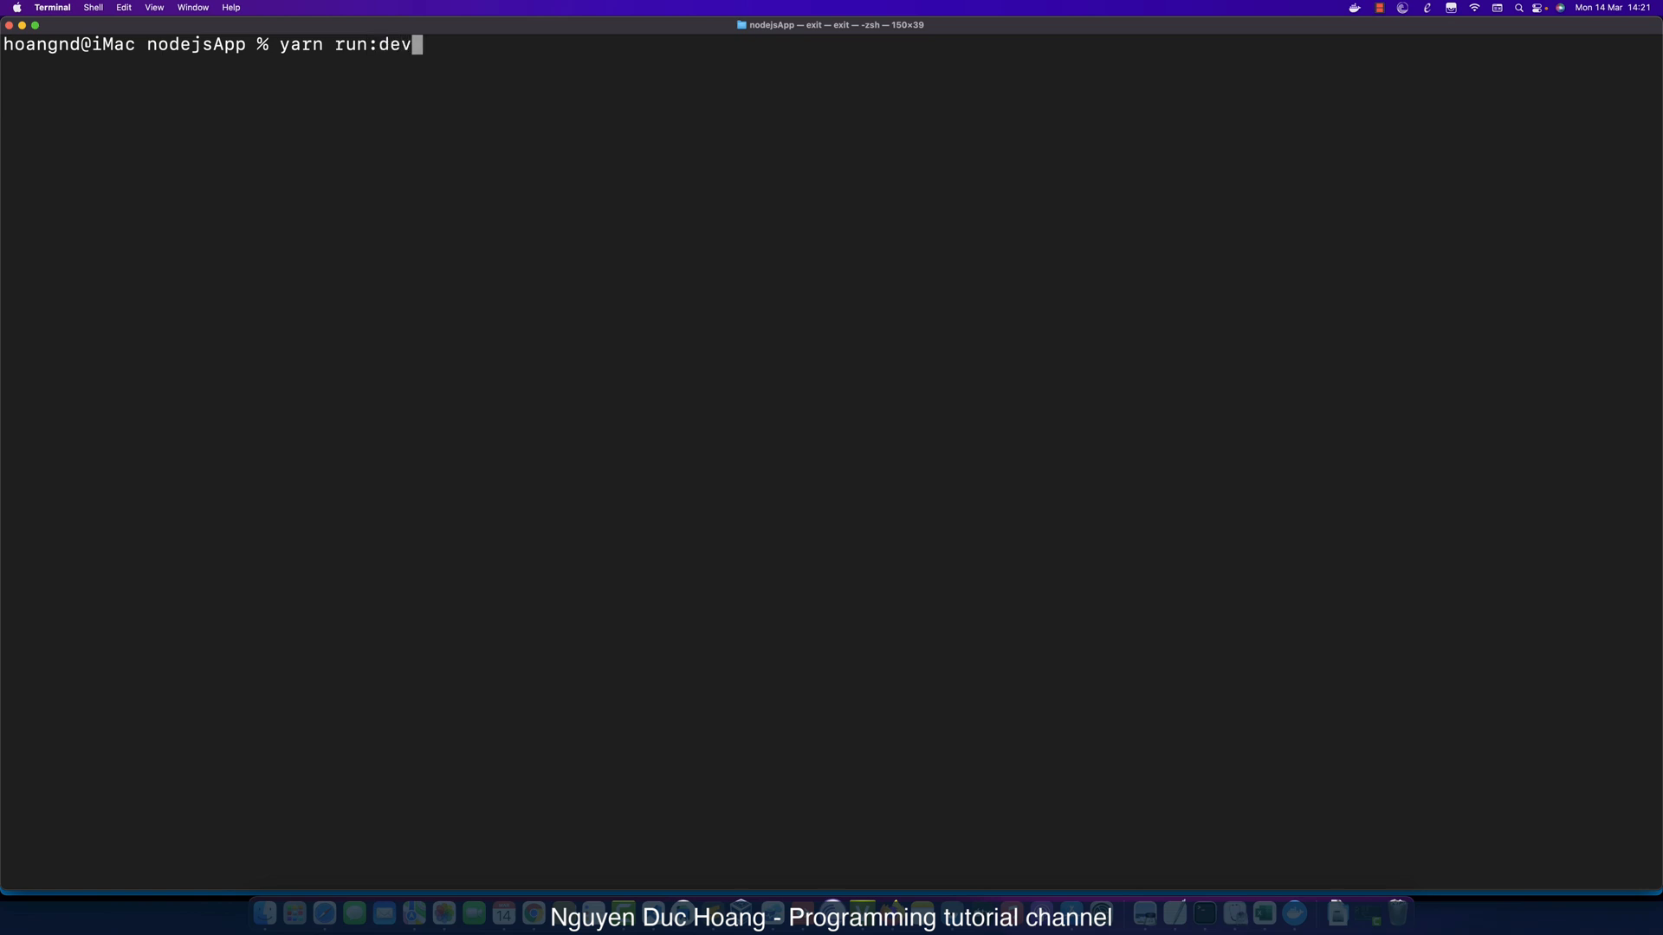
{"action": "key", "text": "Return"}
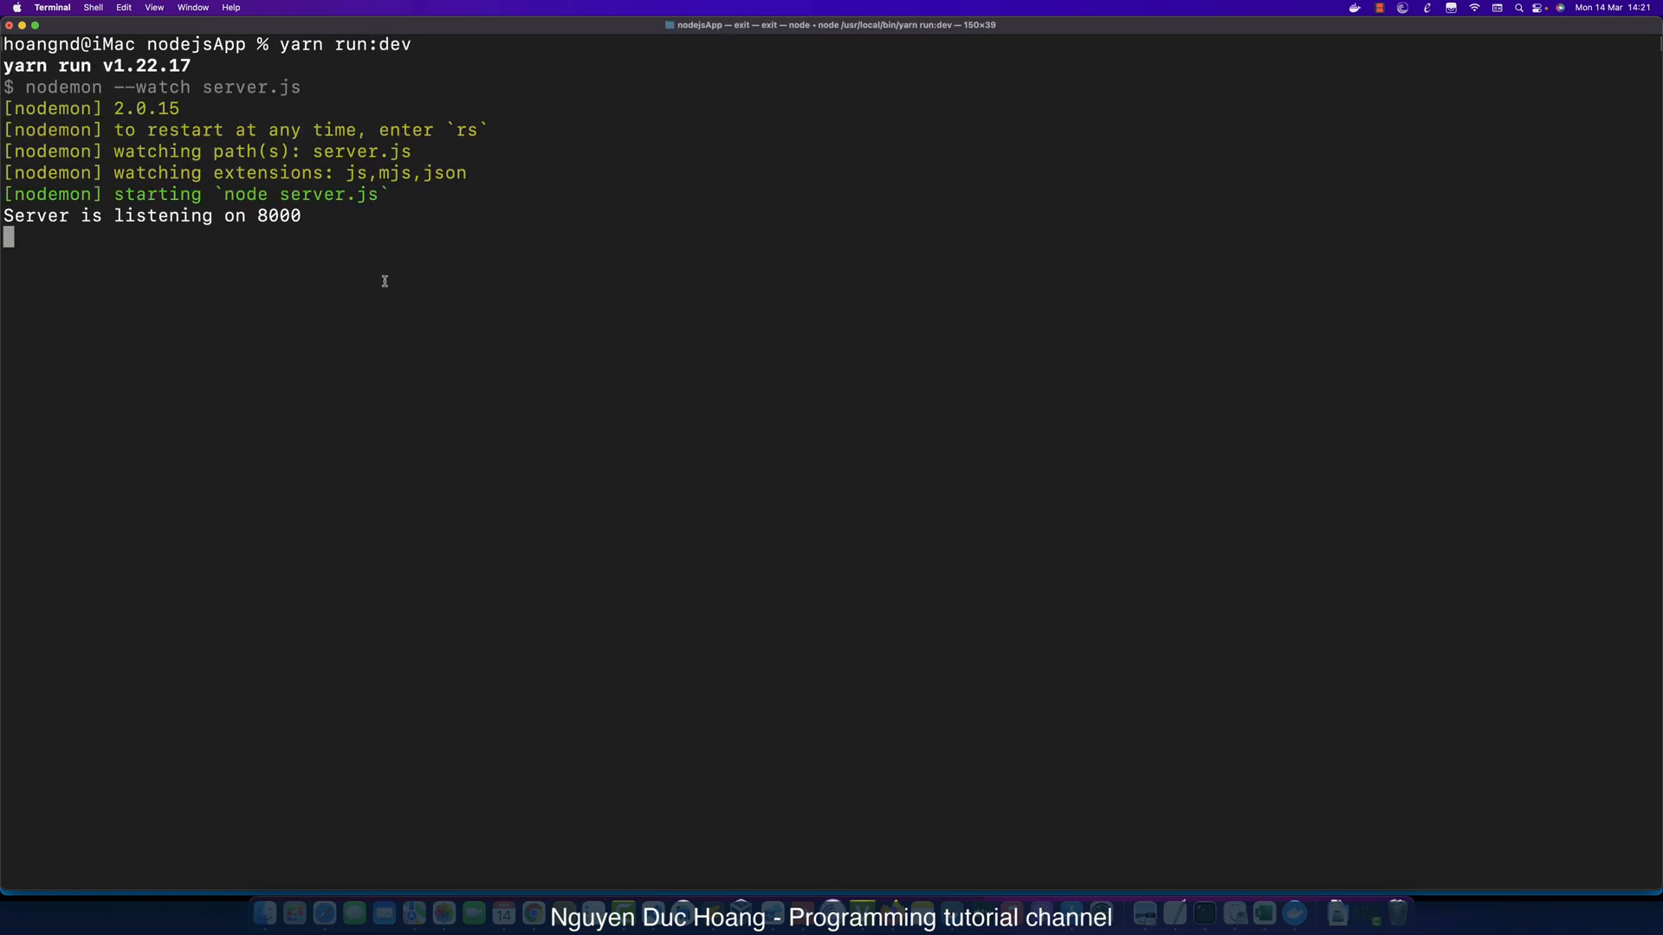
{"action": "key", "text": "ctrl+c"}
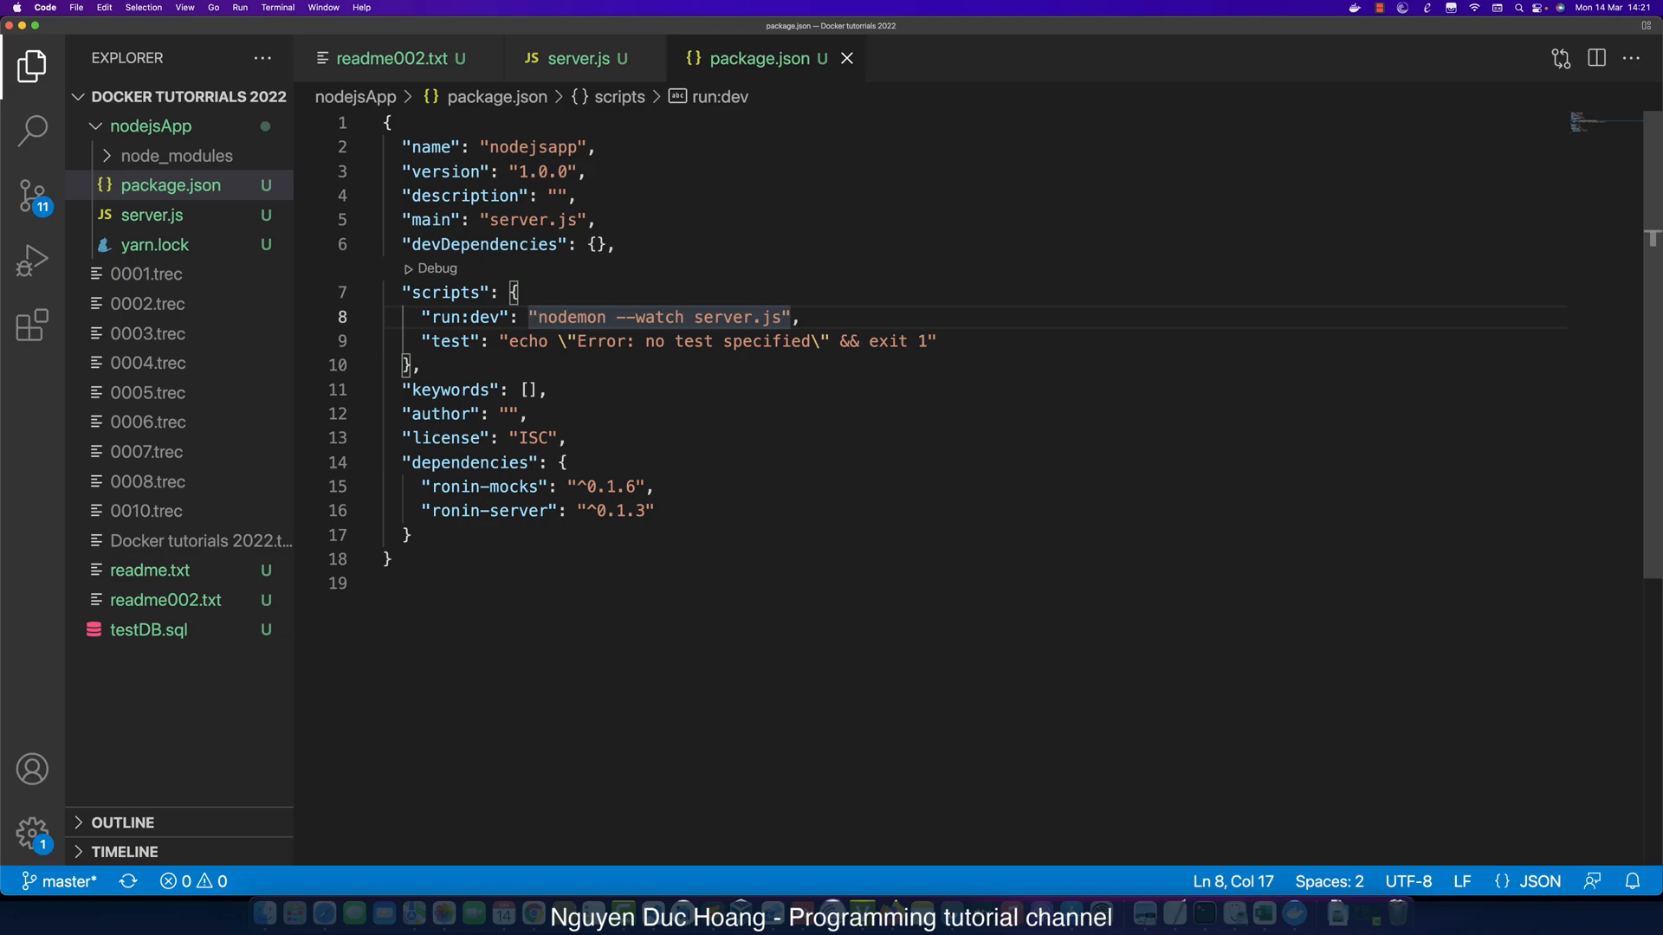
Change run:dev to yarn install && nodemon --watch server.js and rerun yarn run:dev.
{"action": "type", "text": "yarn install &&"}
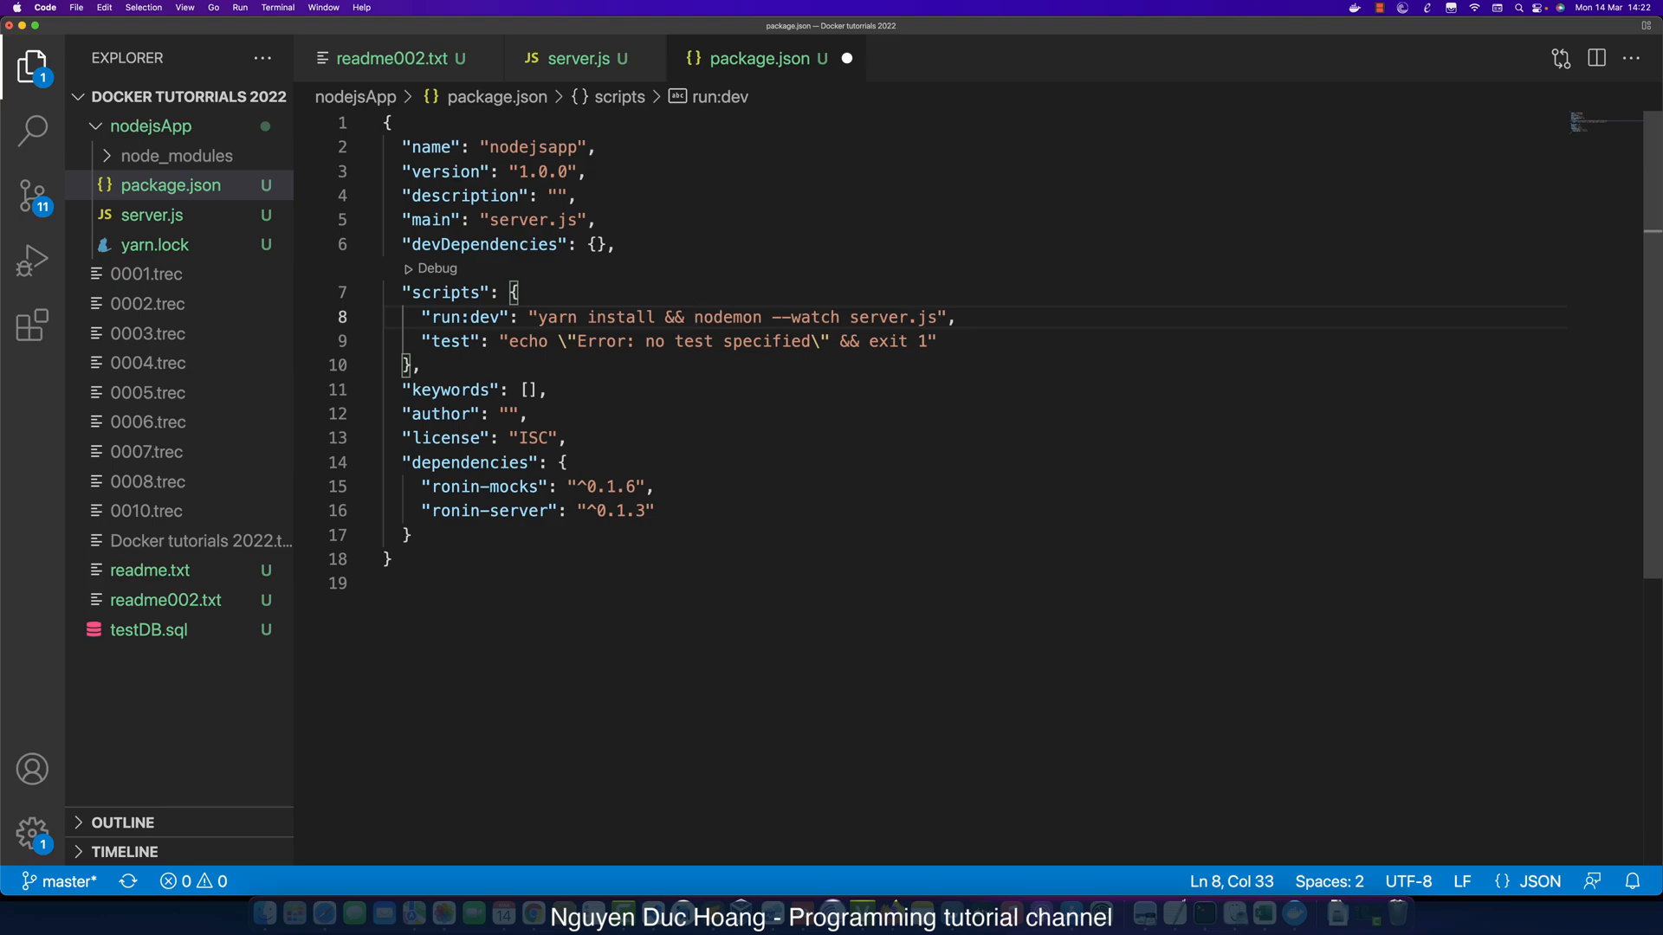
{"action": "left_click", "coordinate": [957, 317]}
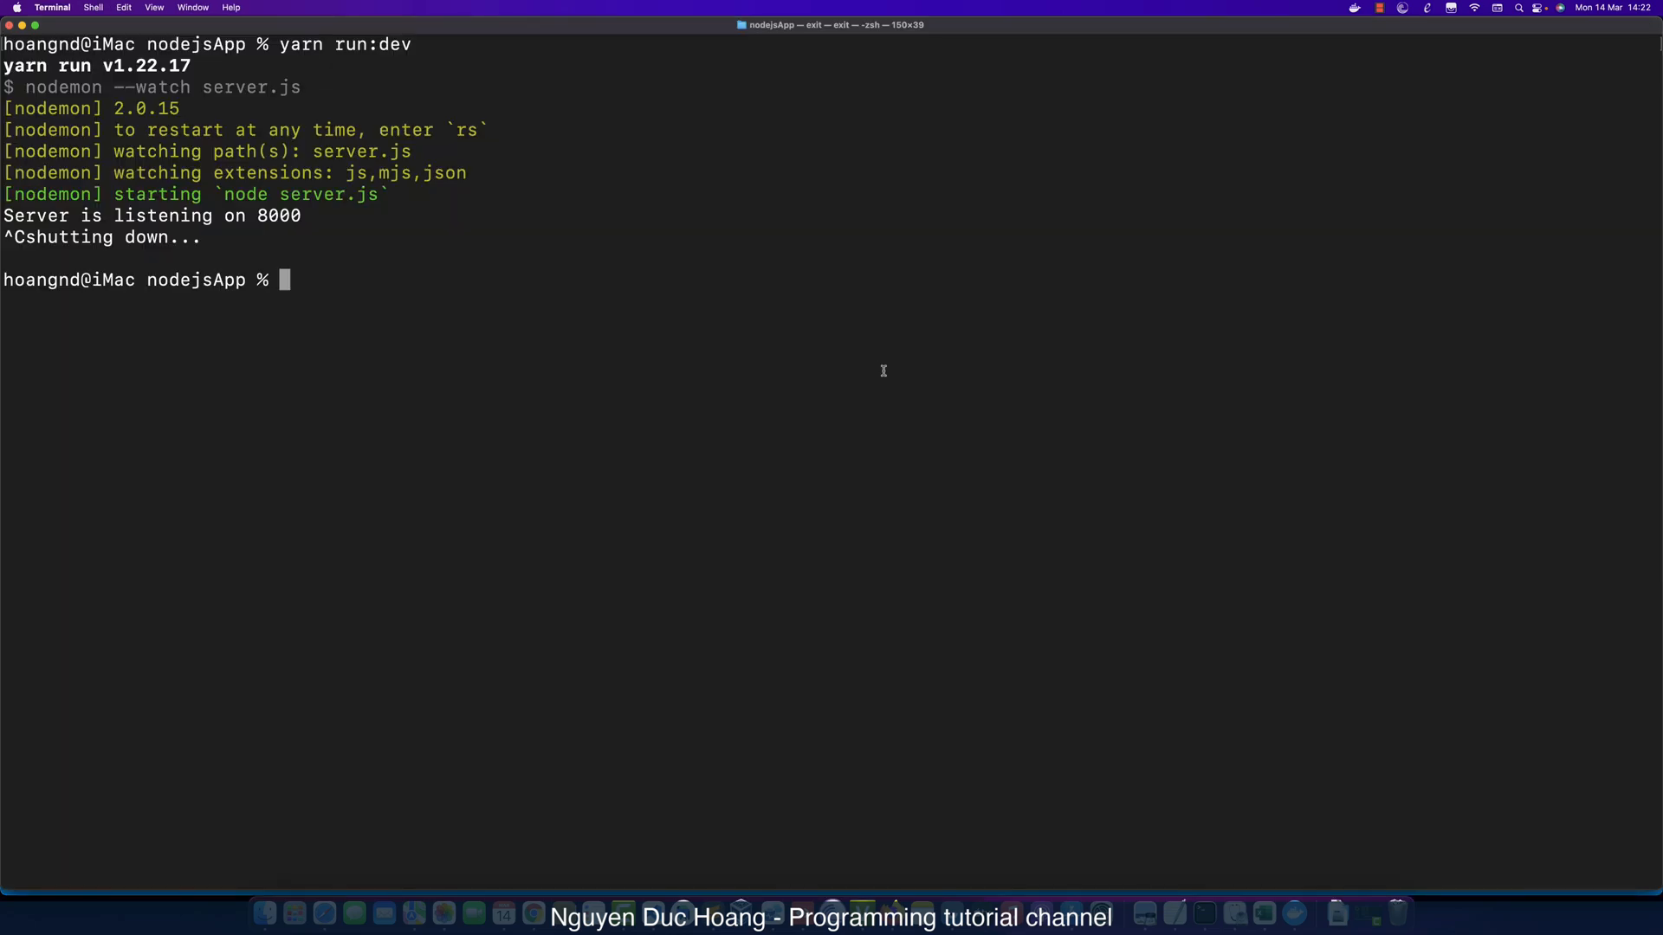
{"action": "type", "text": "yarn run:dev\""}
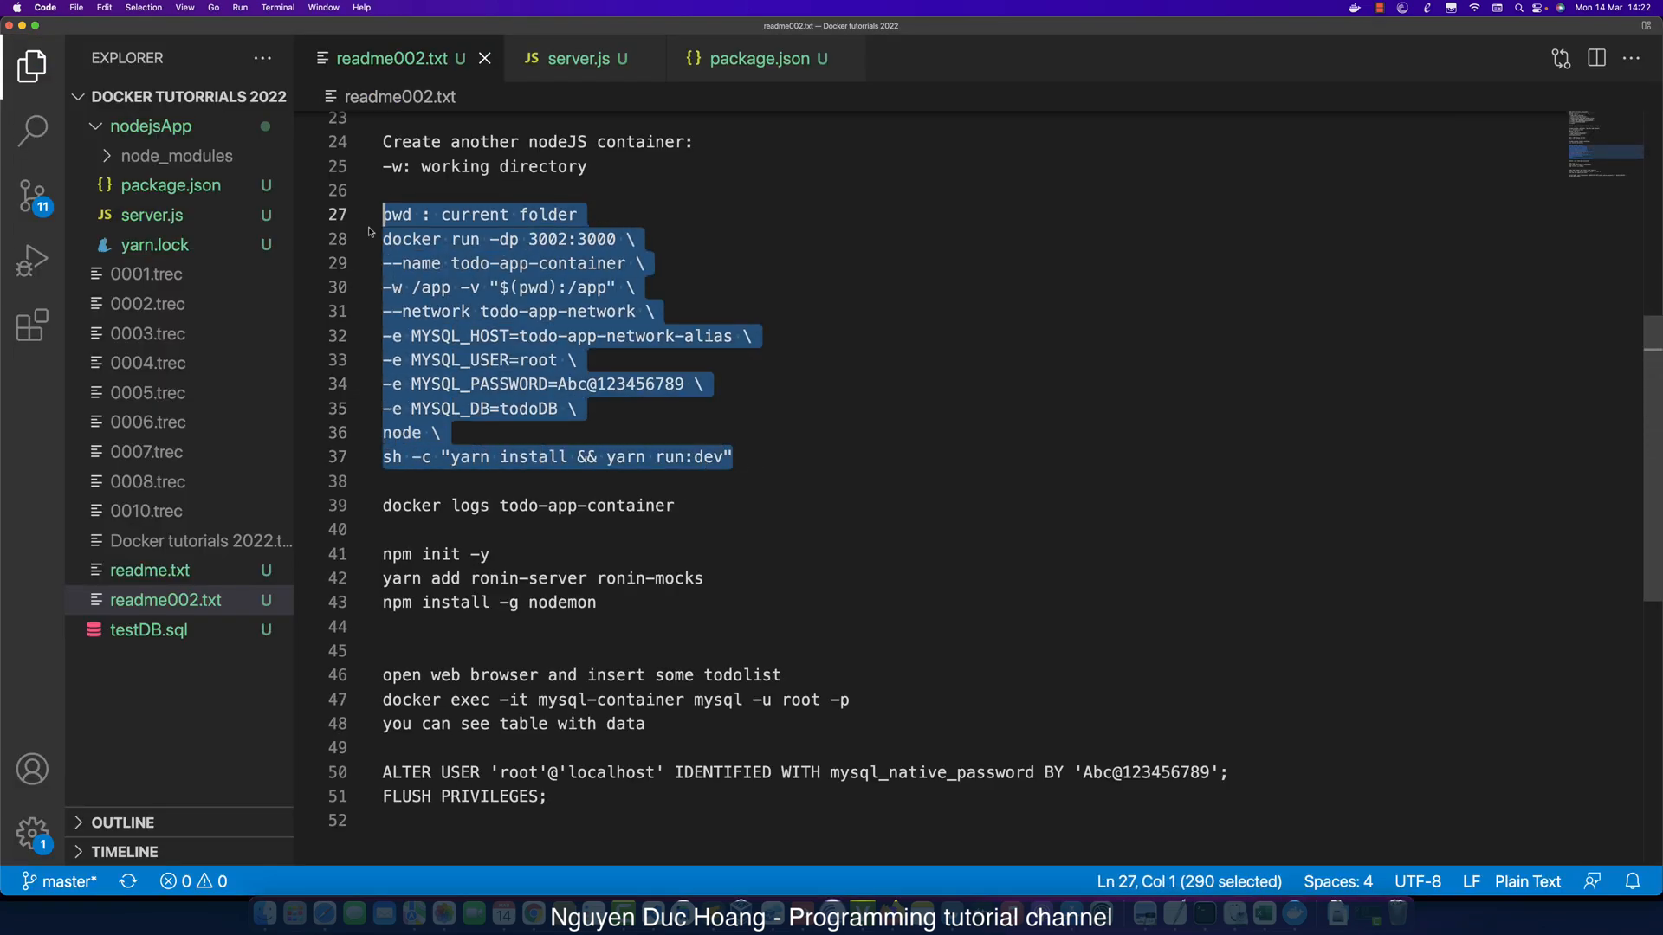
Edit the readme's docker run command to map ports 8002:8000 instead of 3002:3000.
{"action": "left_click", "coordinate": [721, 484]}
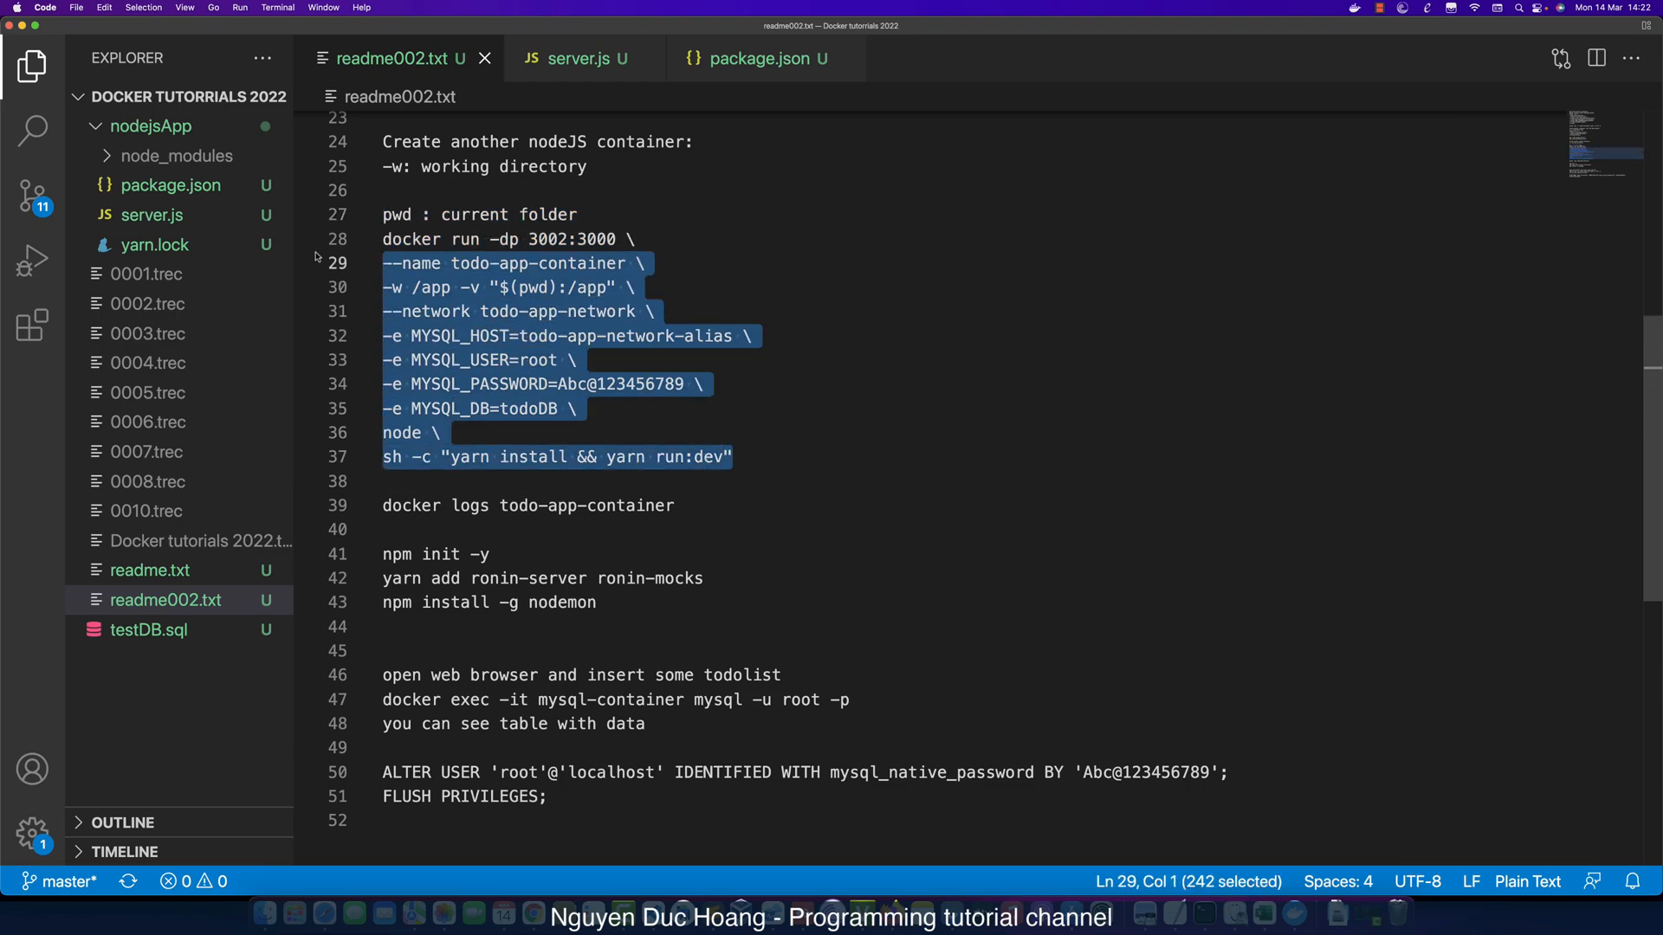
{"action": "left_click", "coordinate": [424, 530]}
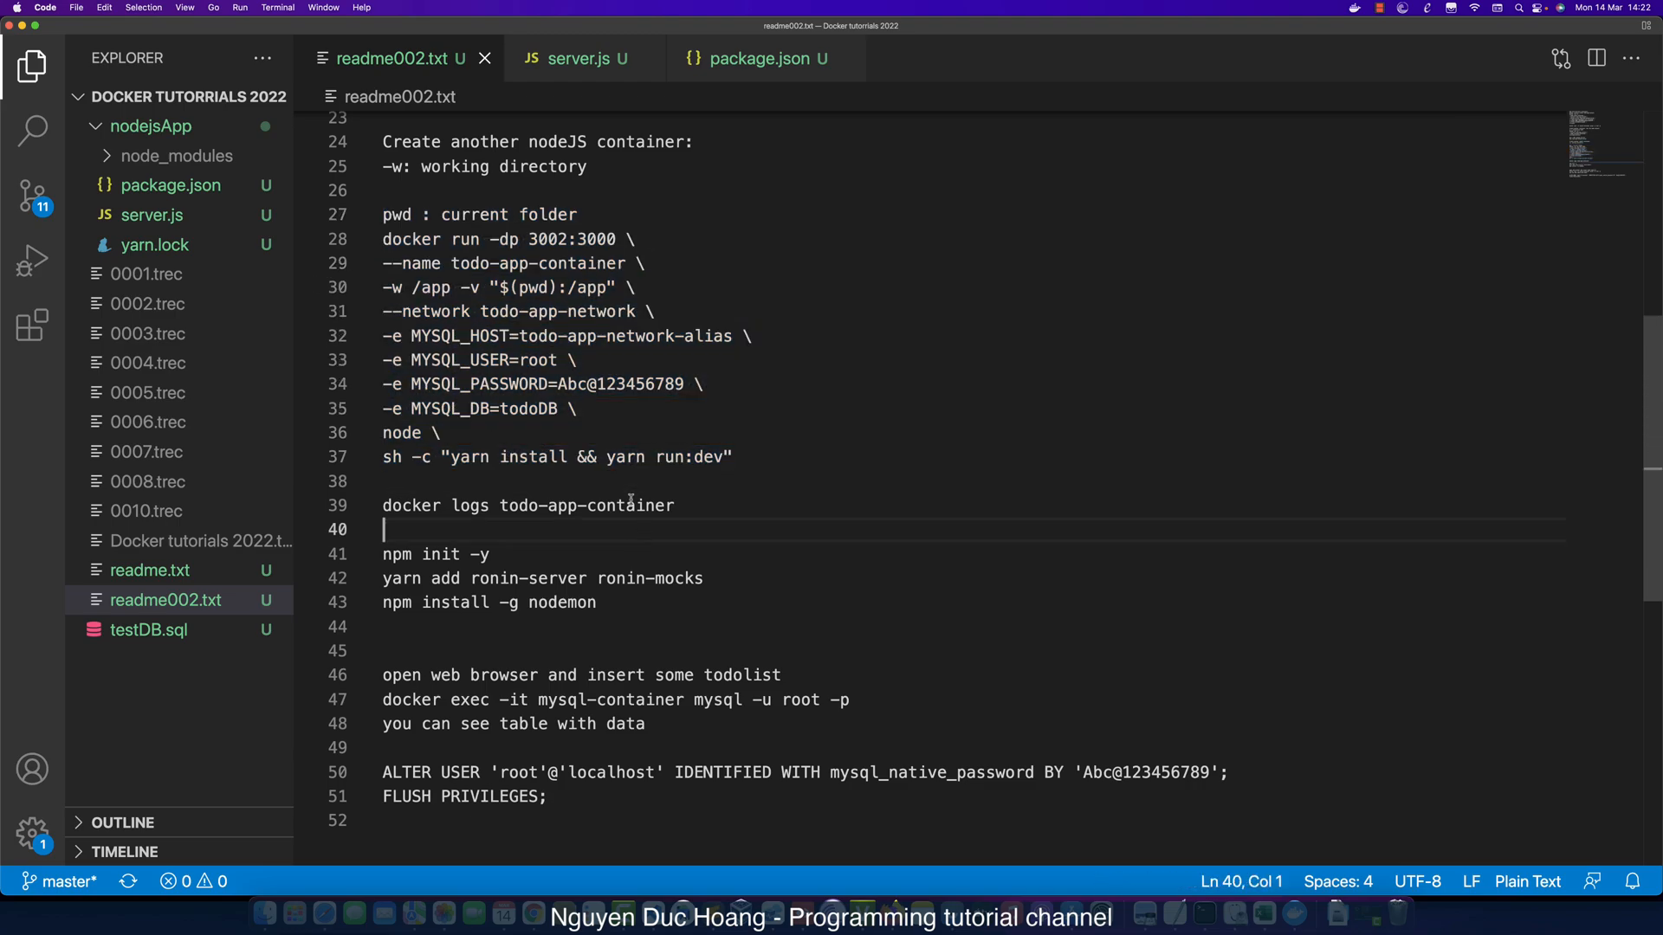
{"action": "double_click", "coordinate": [400, 433]}
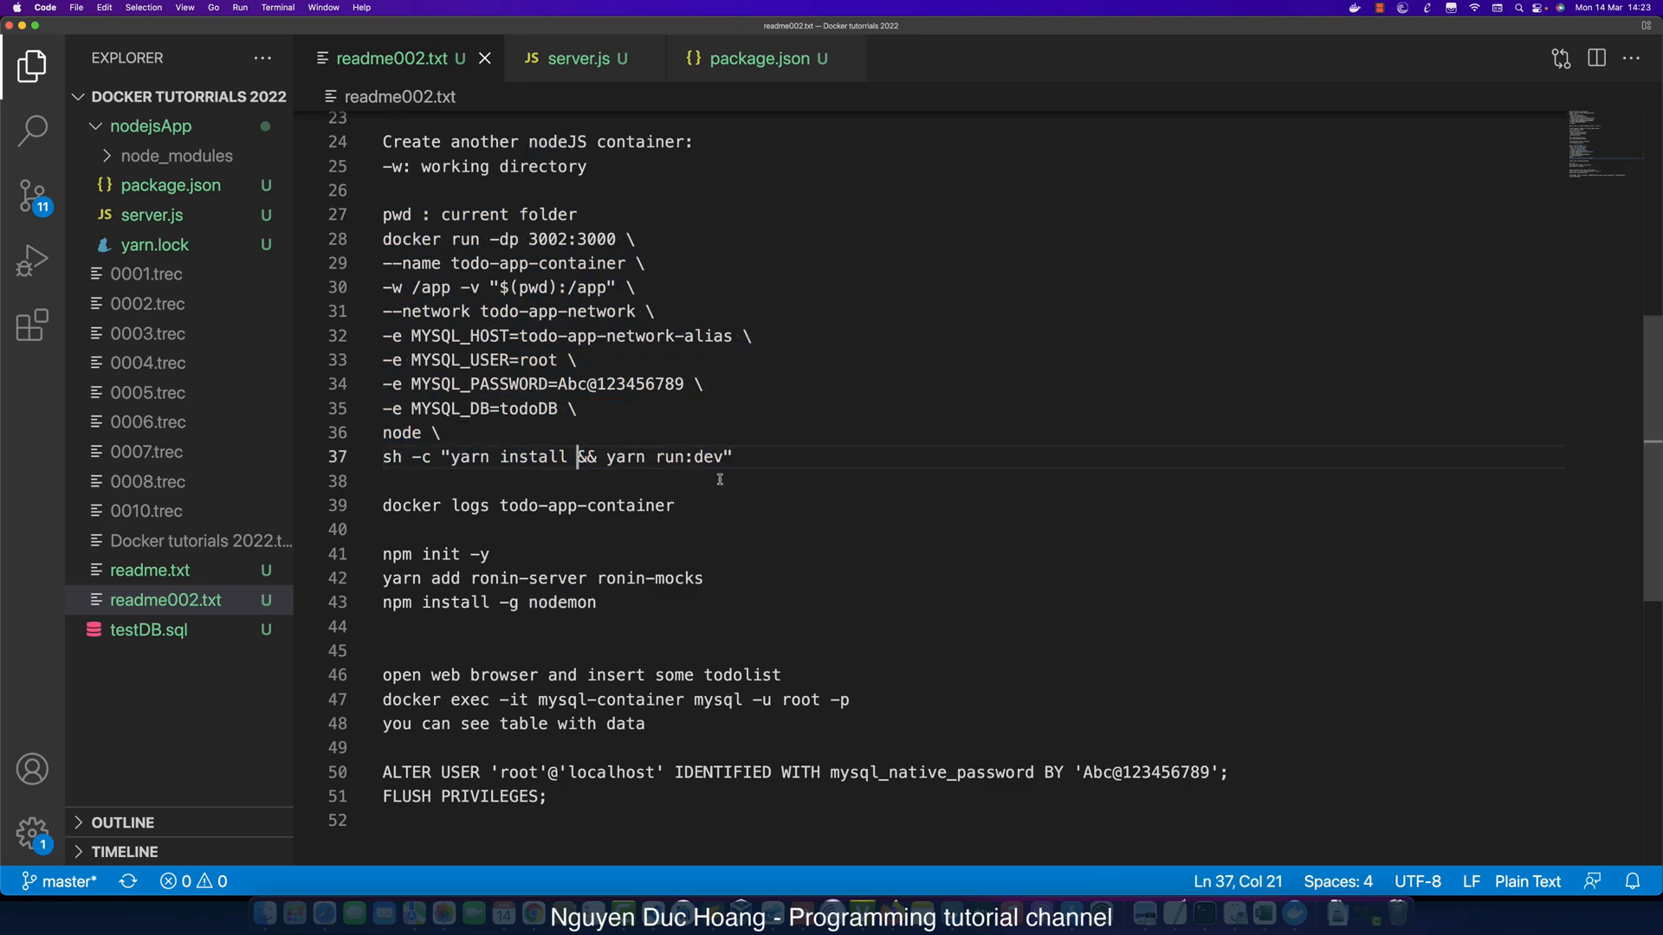
{"action": "left_click", "coordinate": [724, 455]}
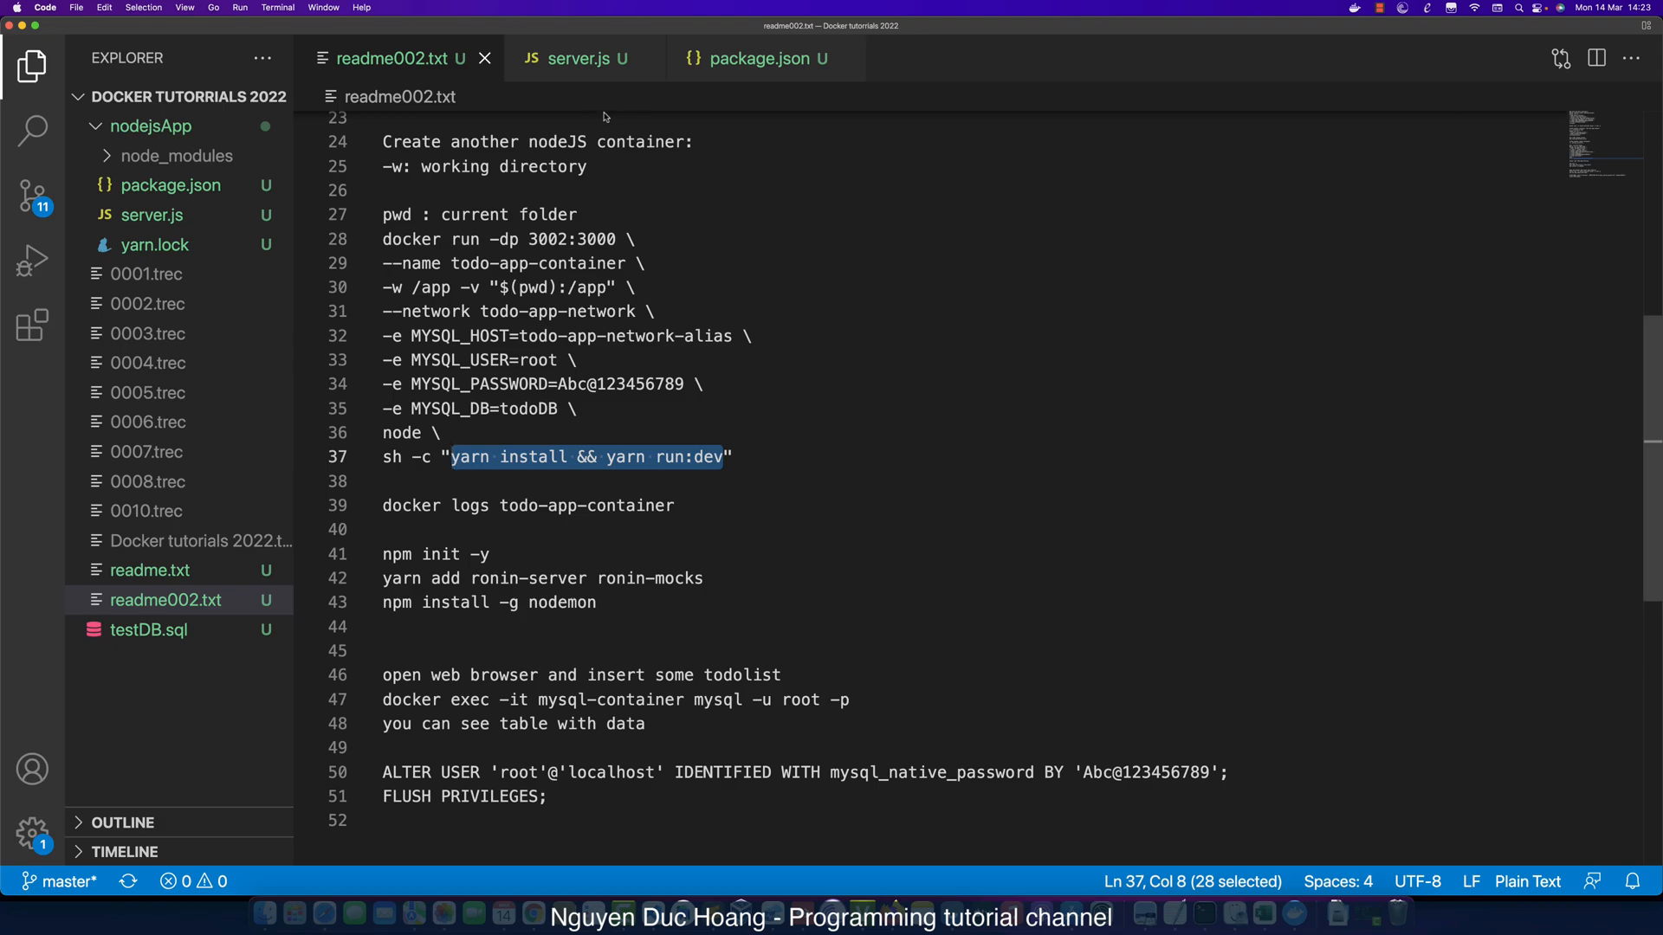
{"action": "mouse_move", "coordinate": [570, 267]}
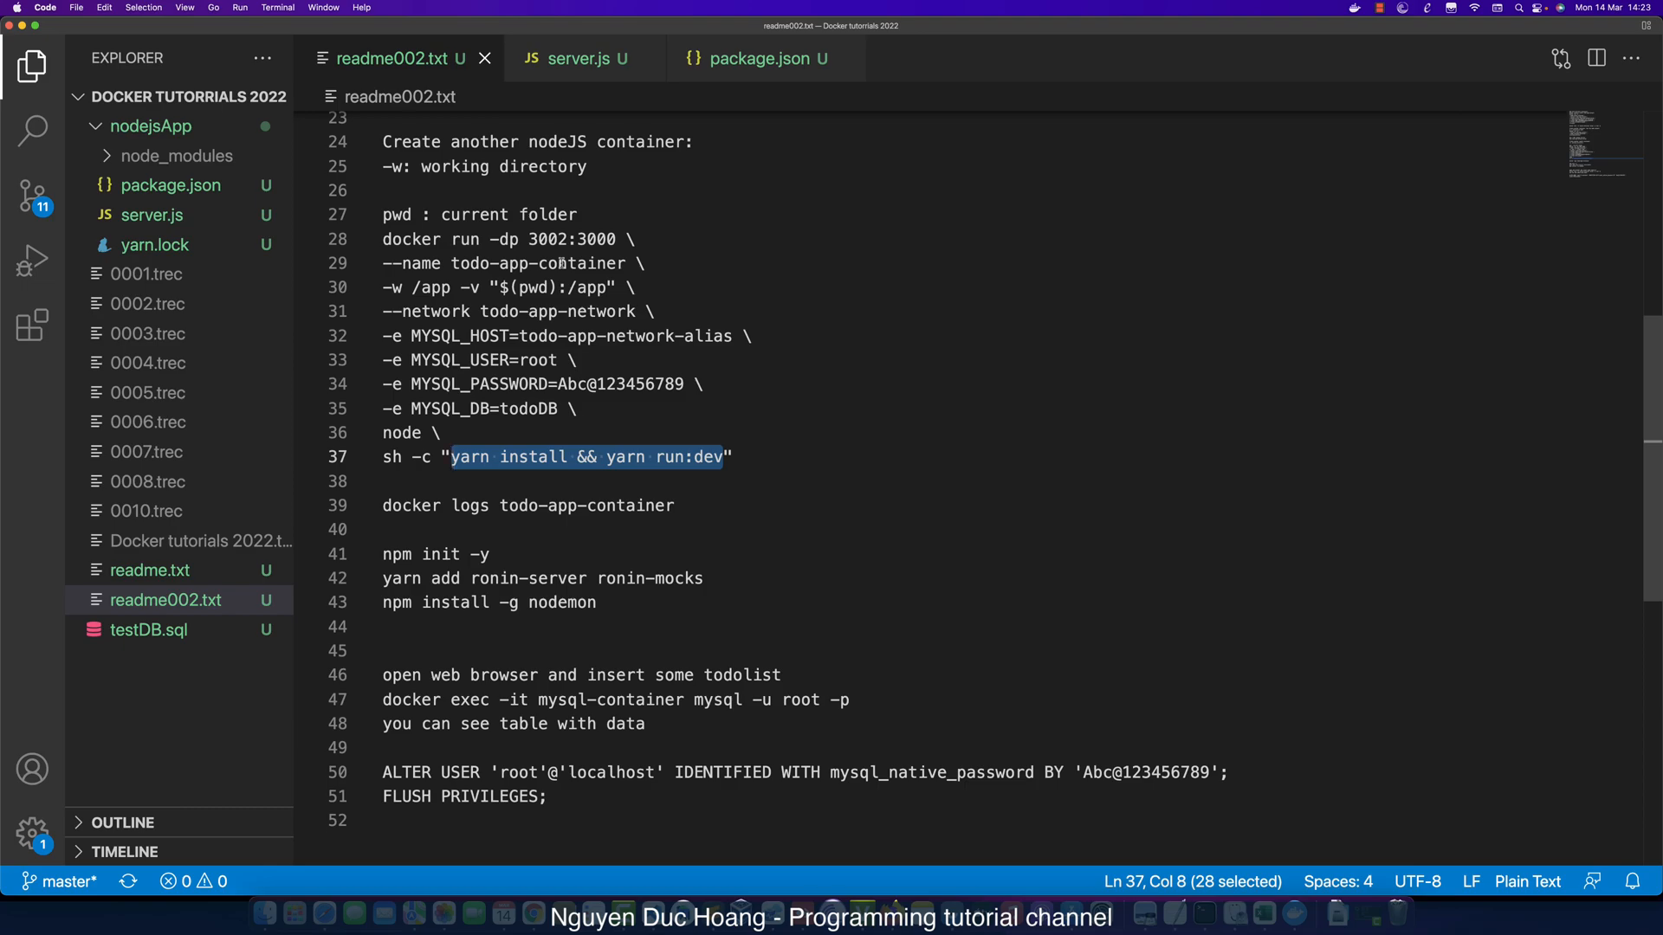
{"action": "left_click", "coordinate": [575, 58]}
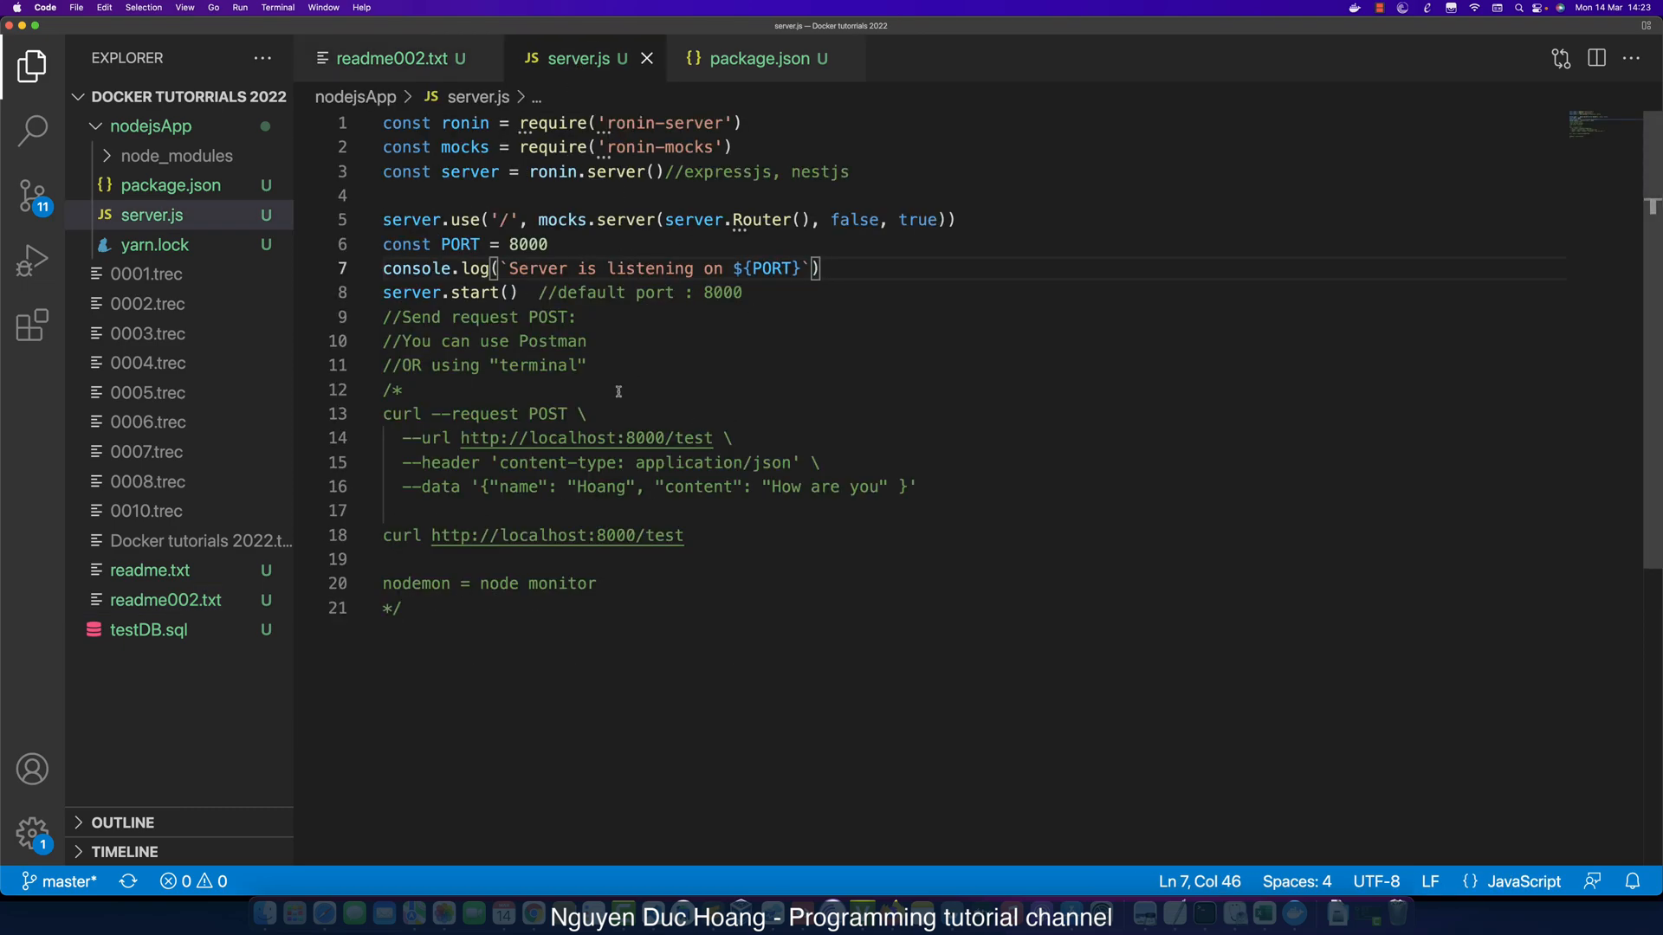
{"action": "left_click", "coordinate": [399, 59]}
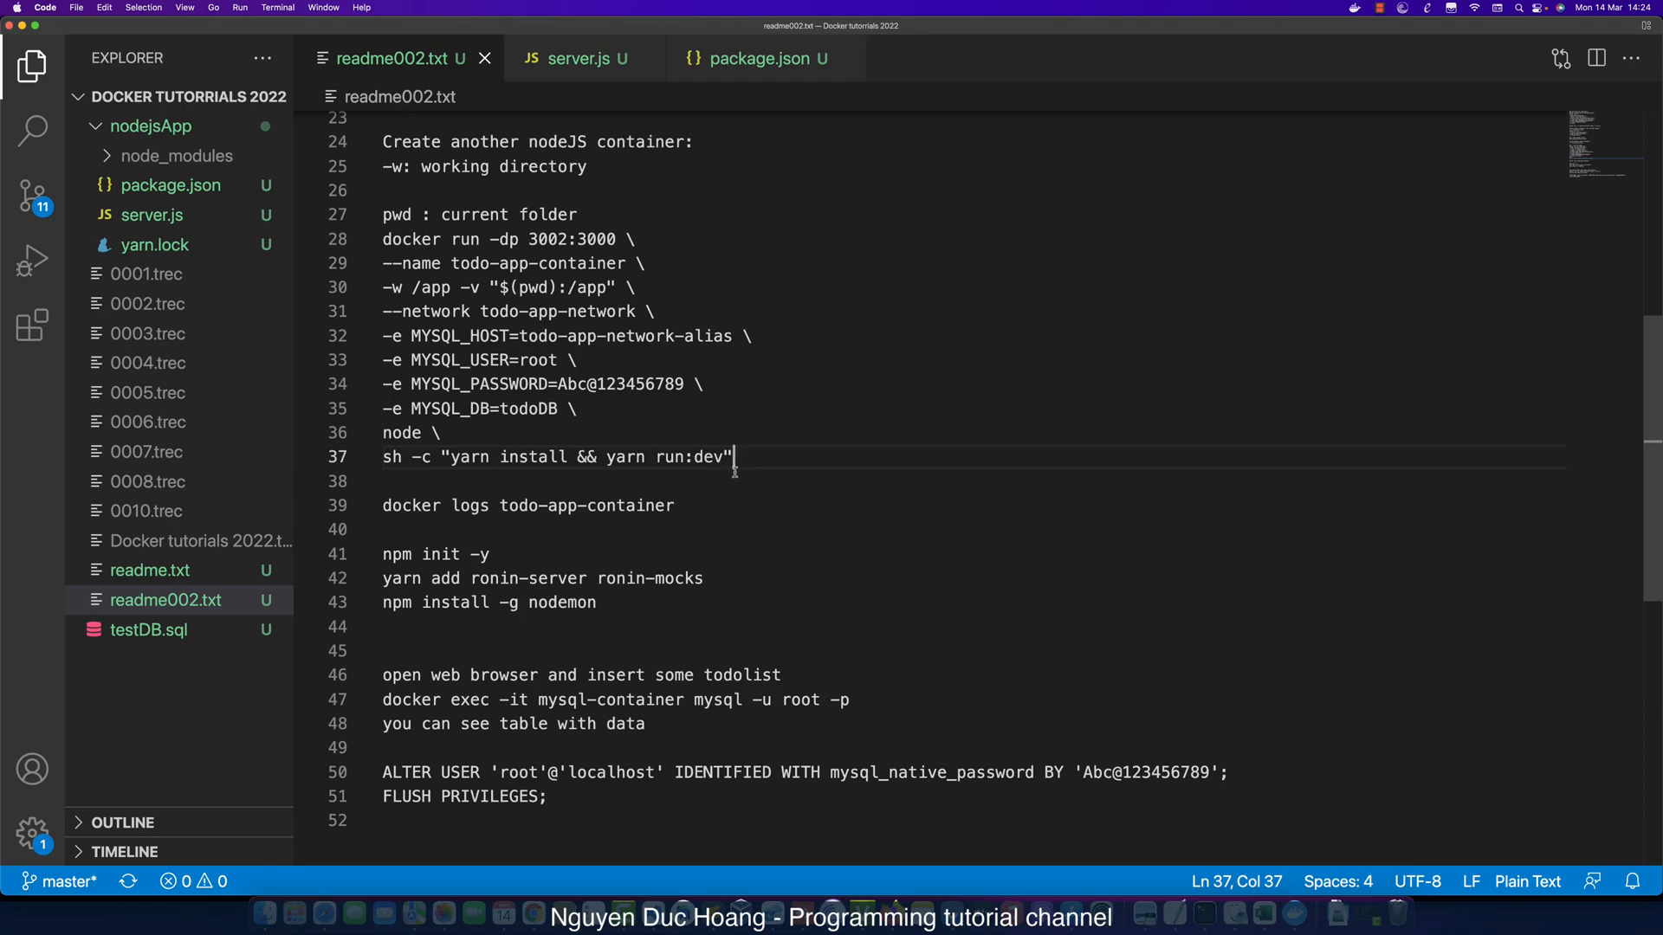
{"action": "mouse_move", "coordinate": [727, 470]}
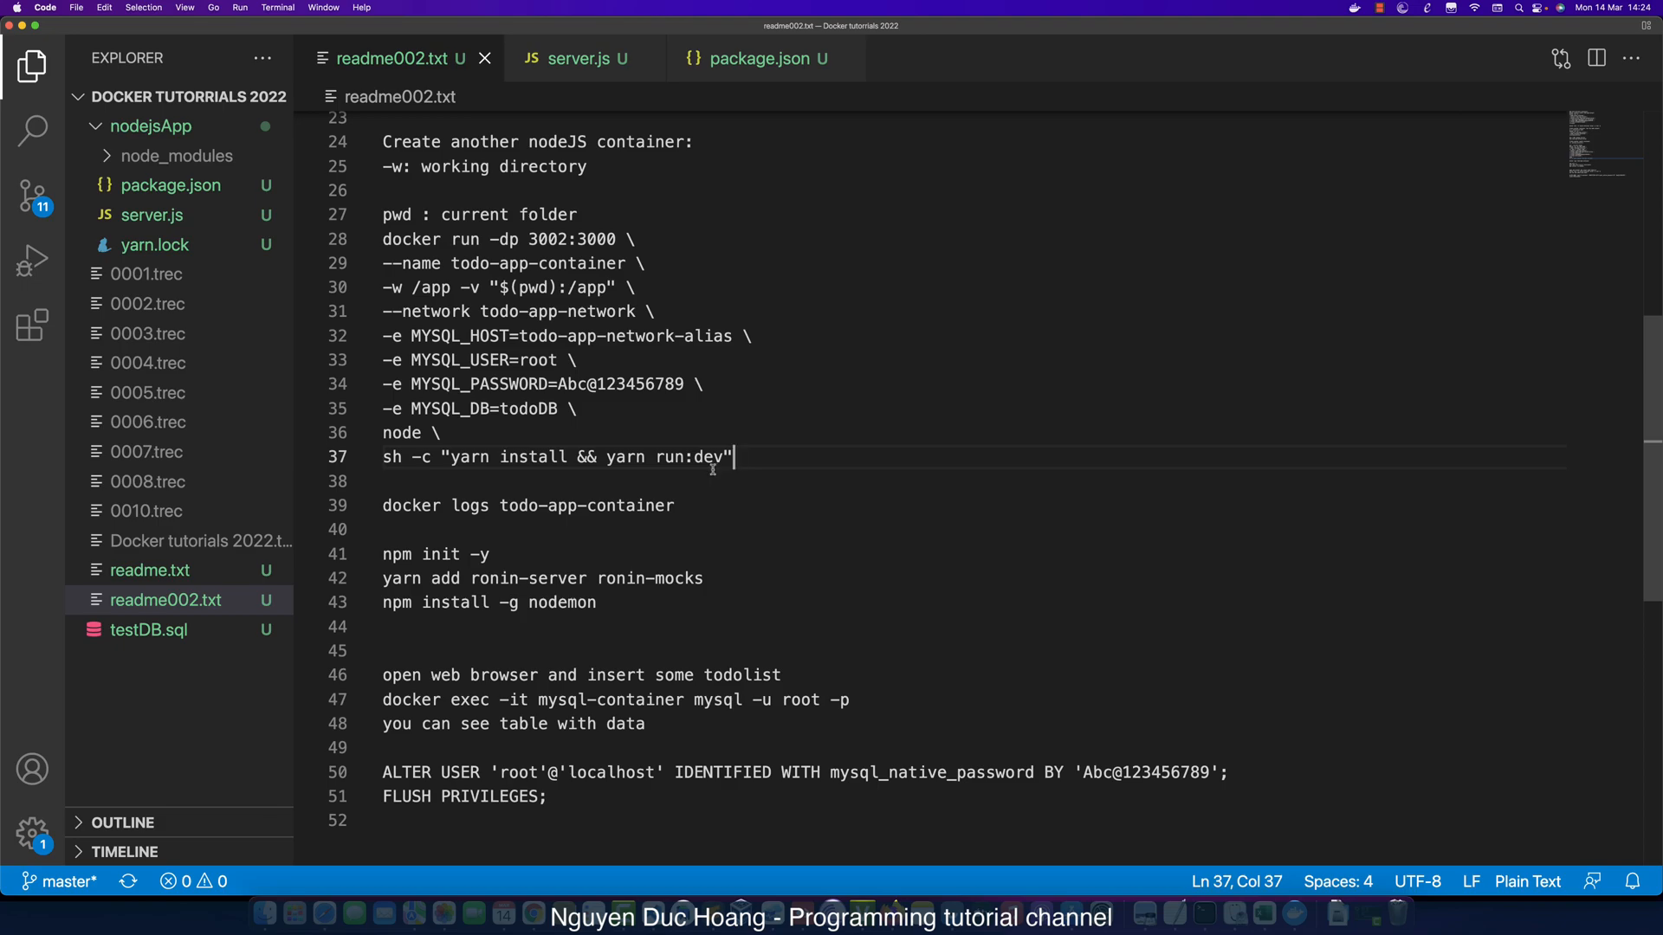
{"action": "mouse_move", "coordinate": [731, 442]}
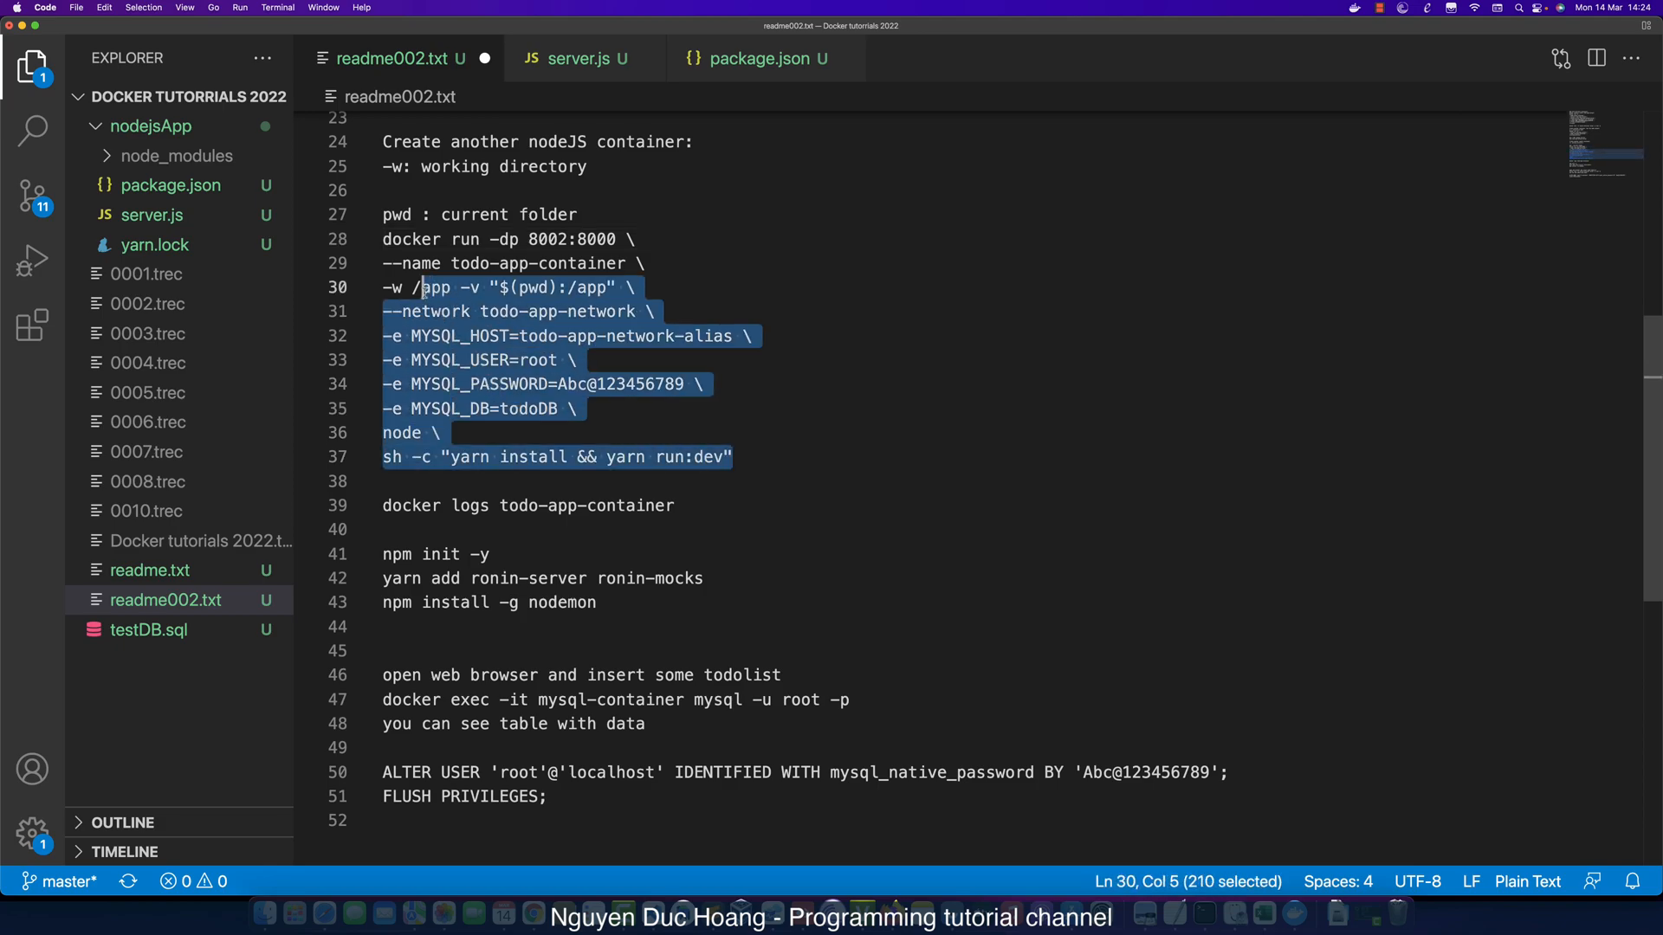
{"action": "left_click", "coordinate": [781, 458]}
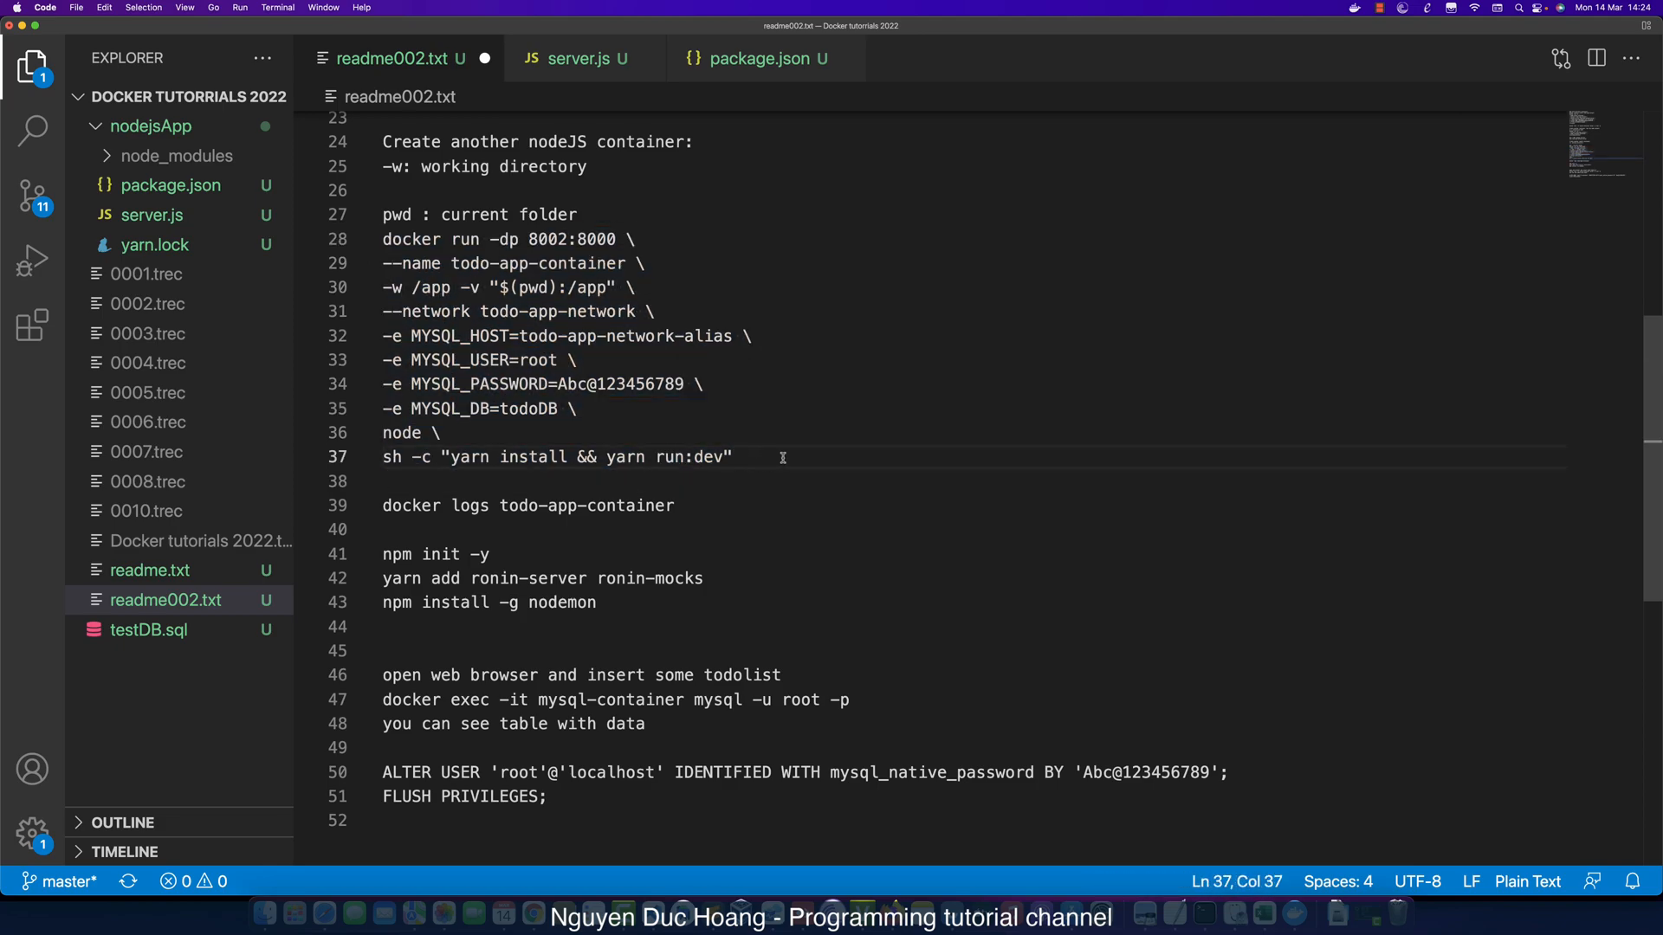